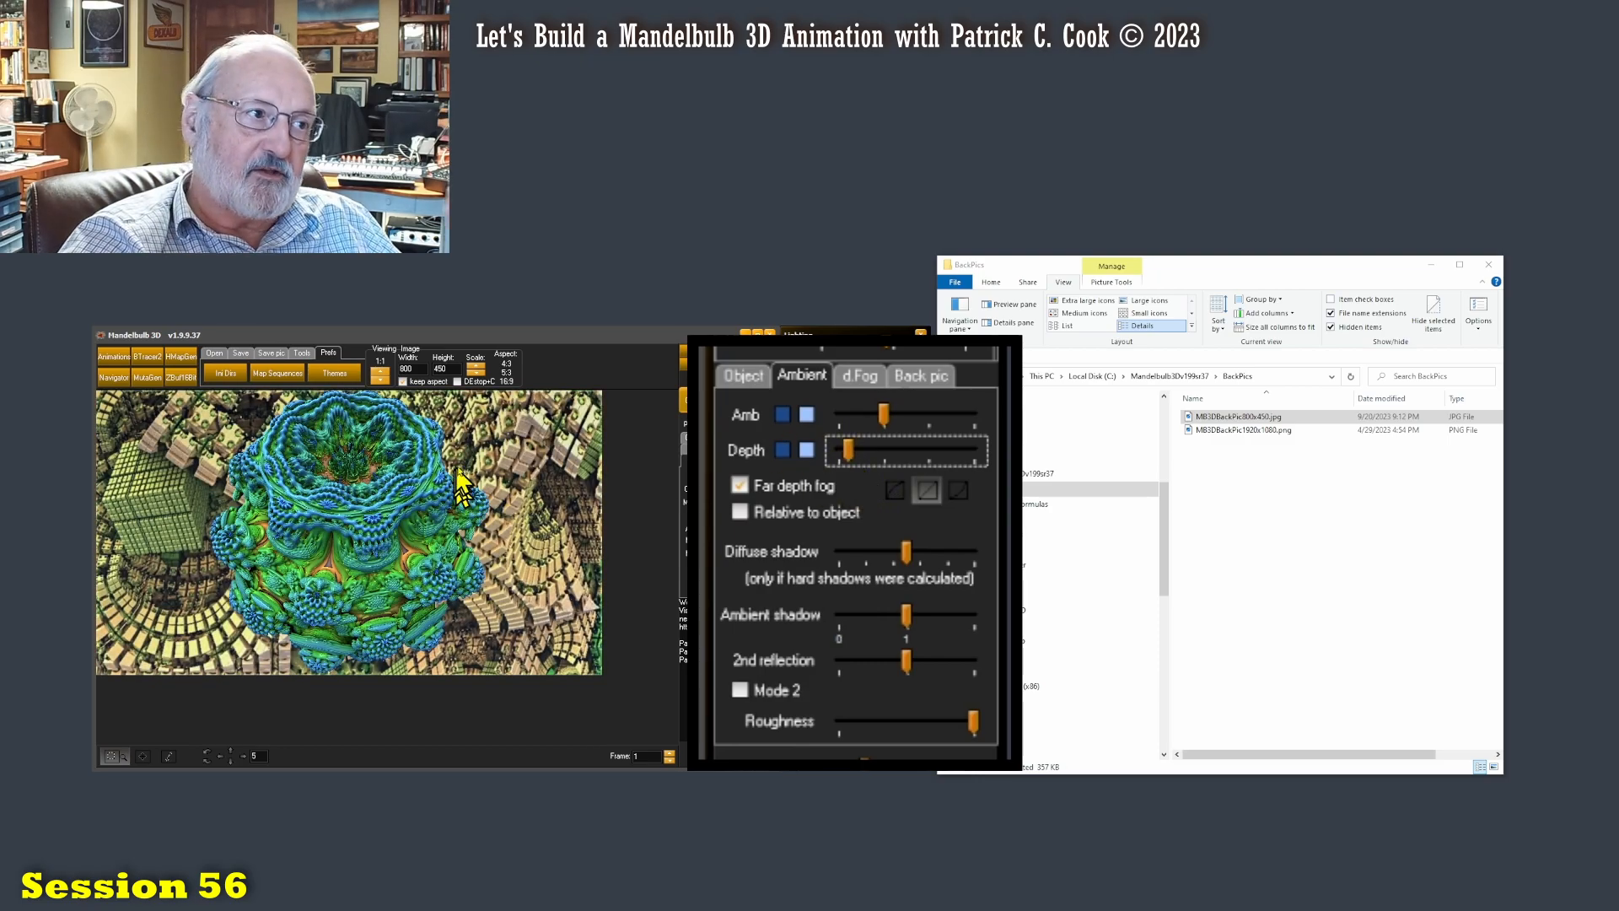
pyautogui.moveTo(140, 579)
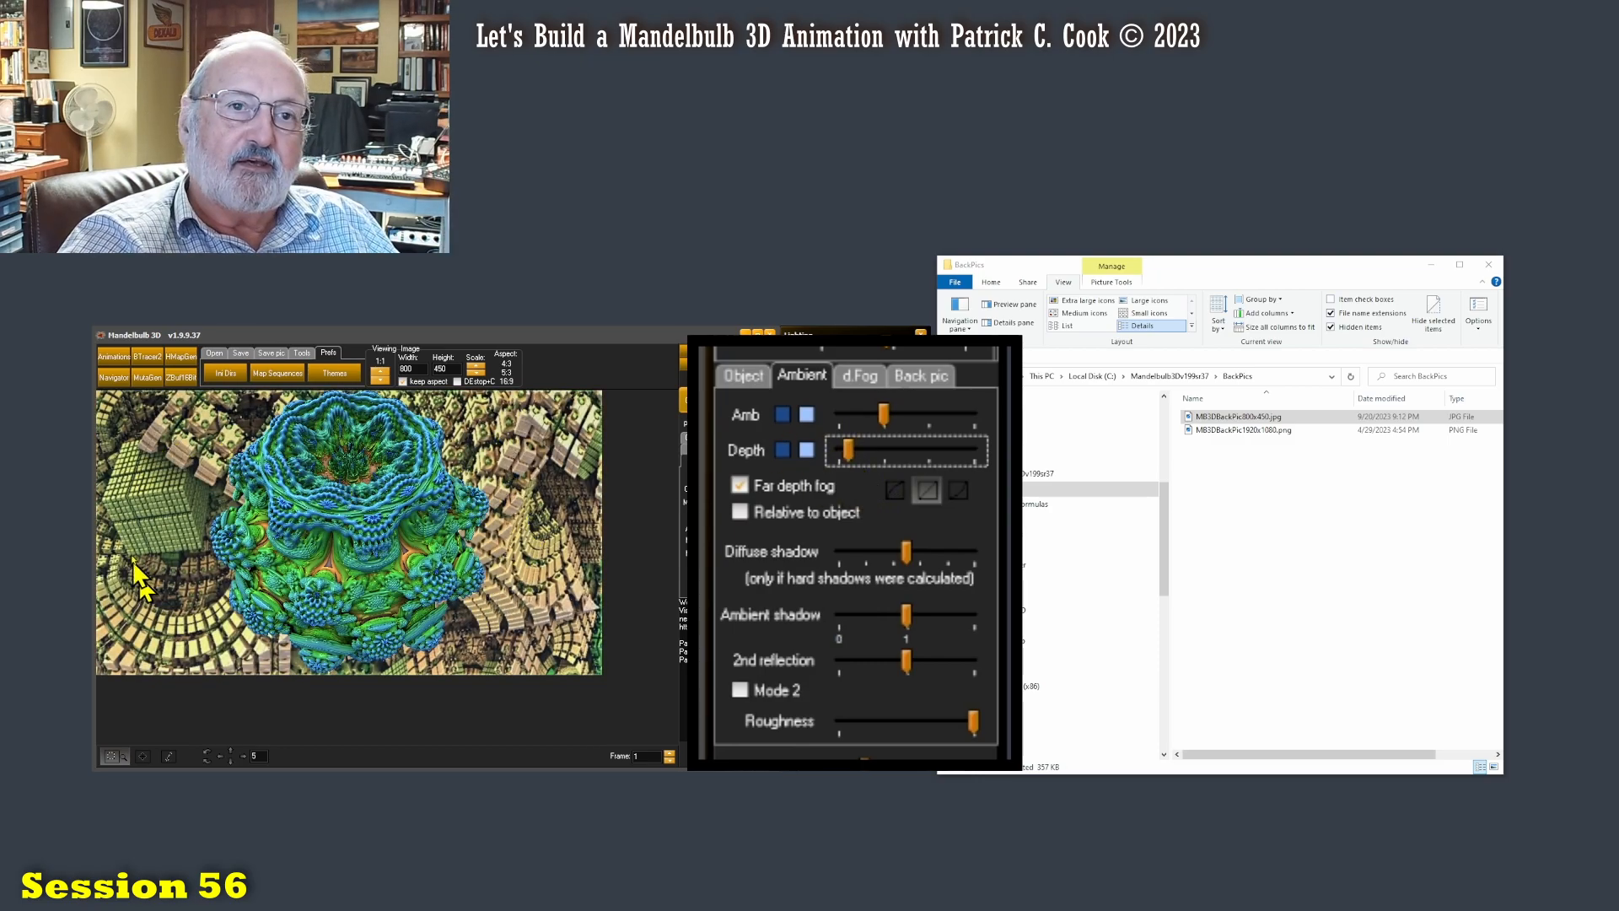
pyautogui.moveTo(569, 599)
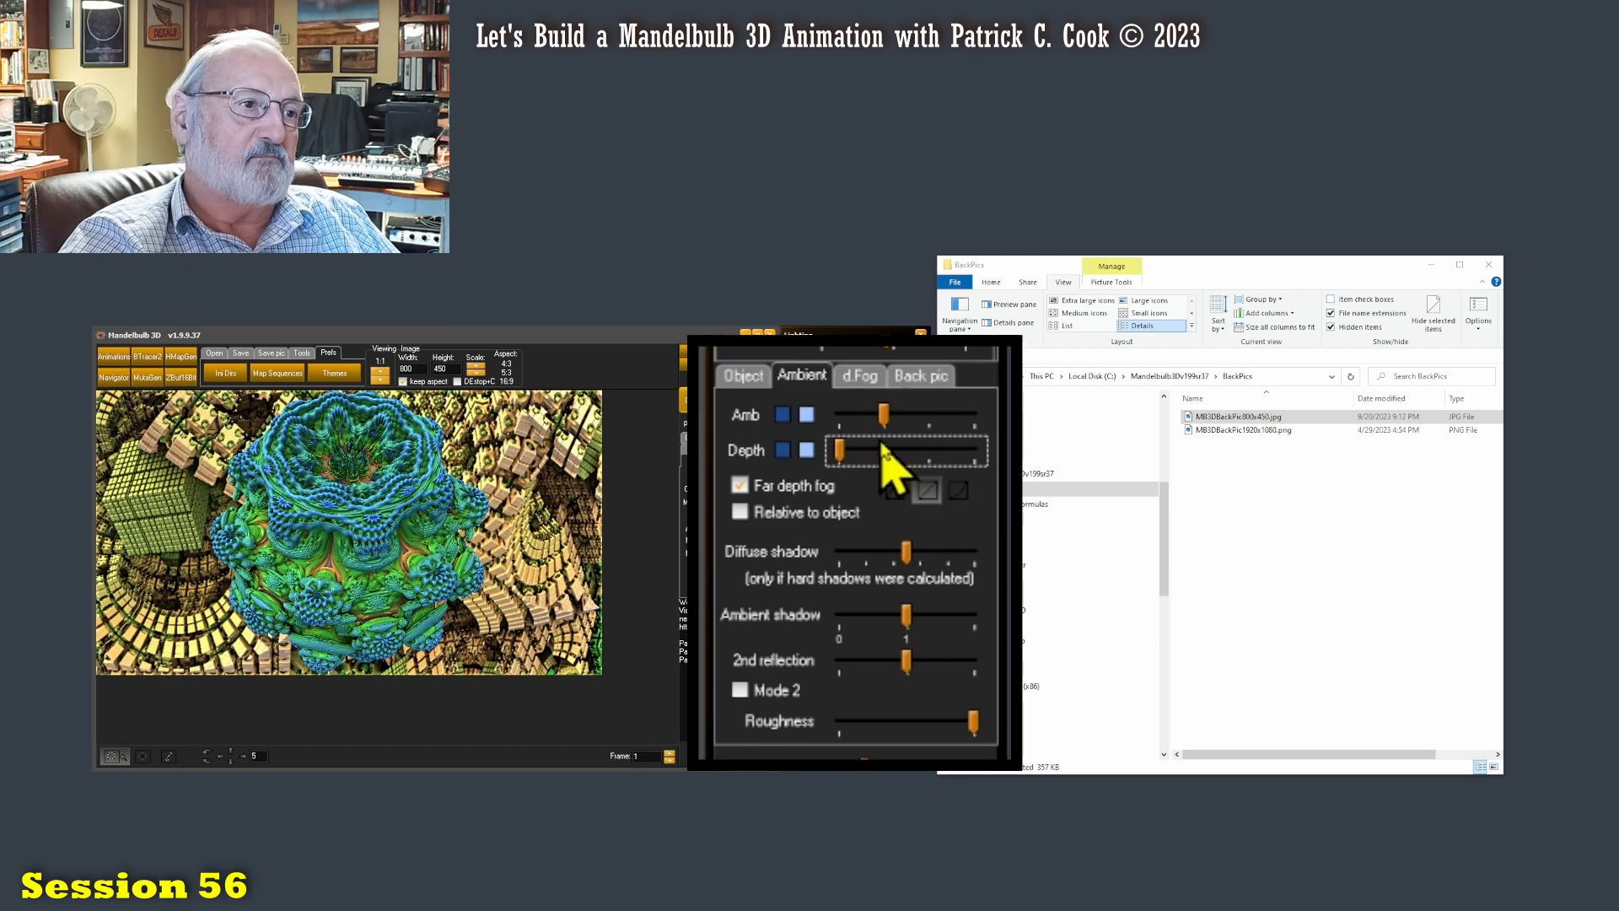
pyautogui.moveTo(1270, 526)
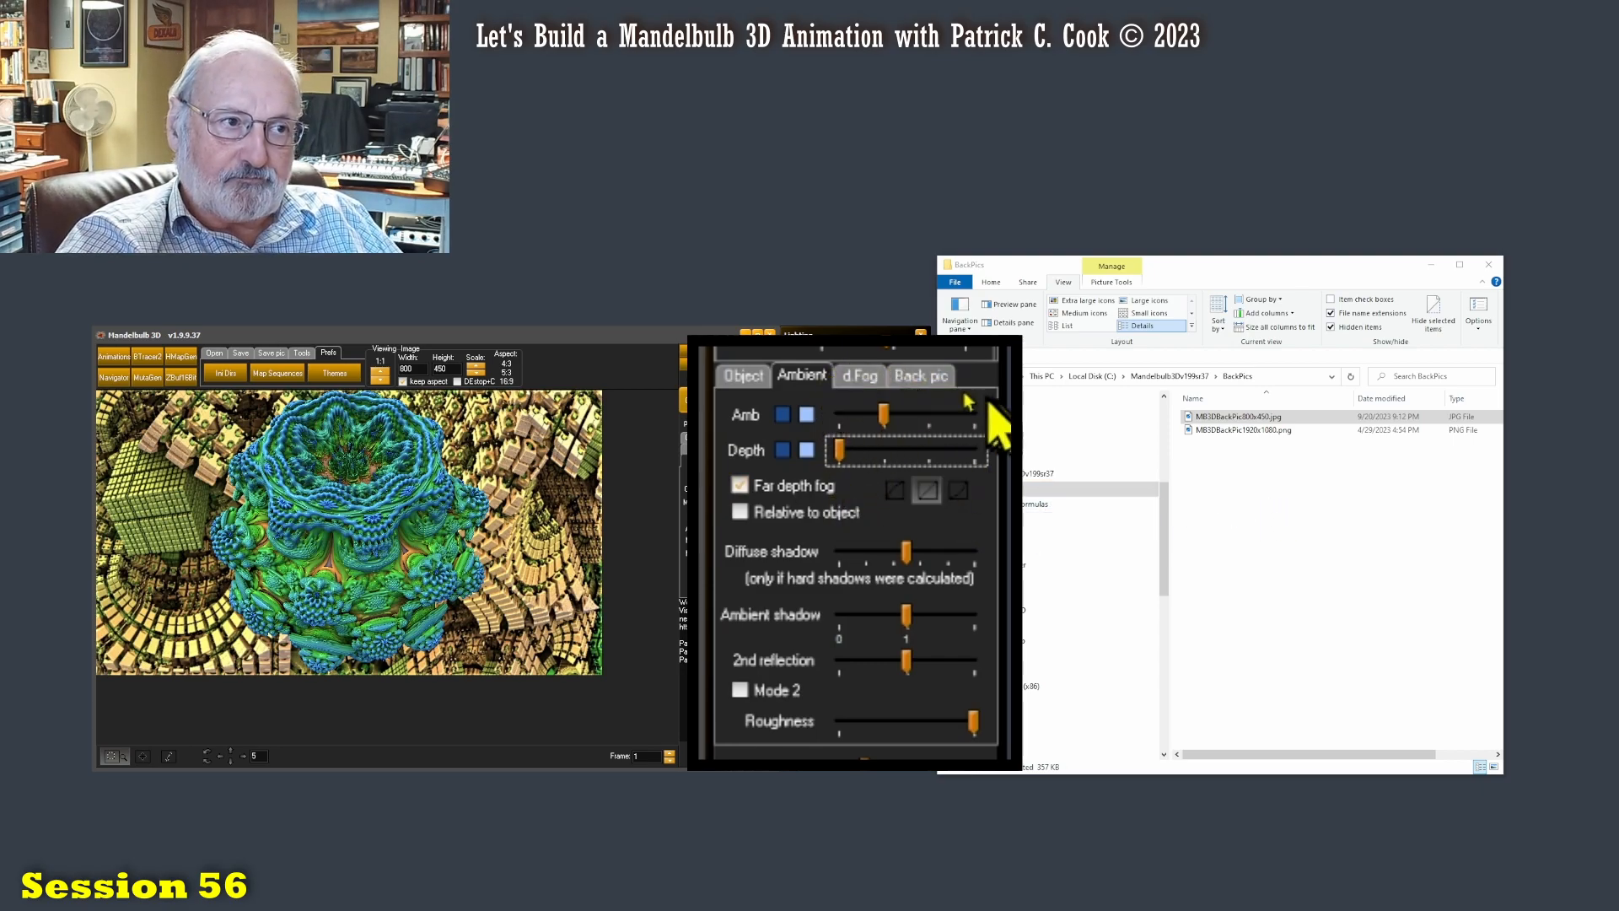
# Step: View the BackPics JPG's file properties, confirming its 800 x 450 pixel dimensions
pyautogui.click(920, 375)
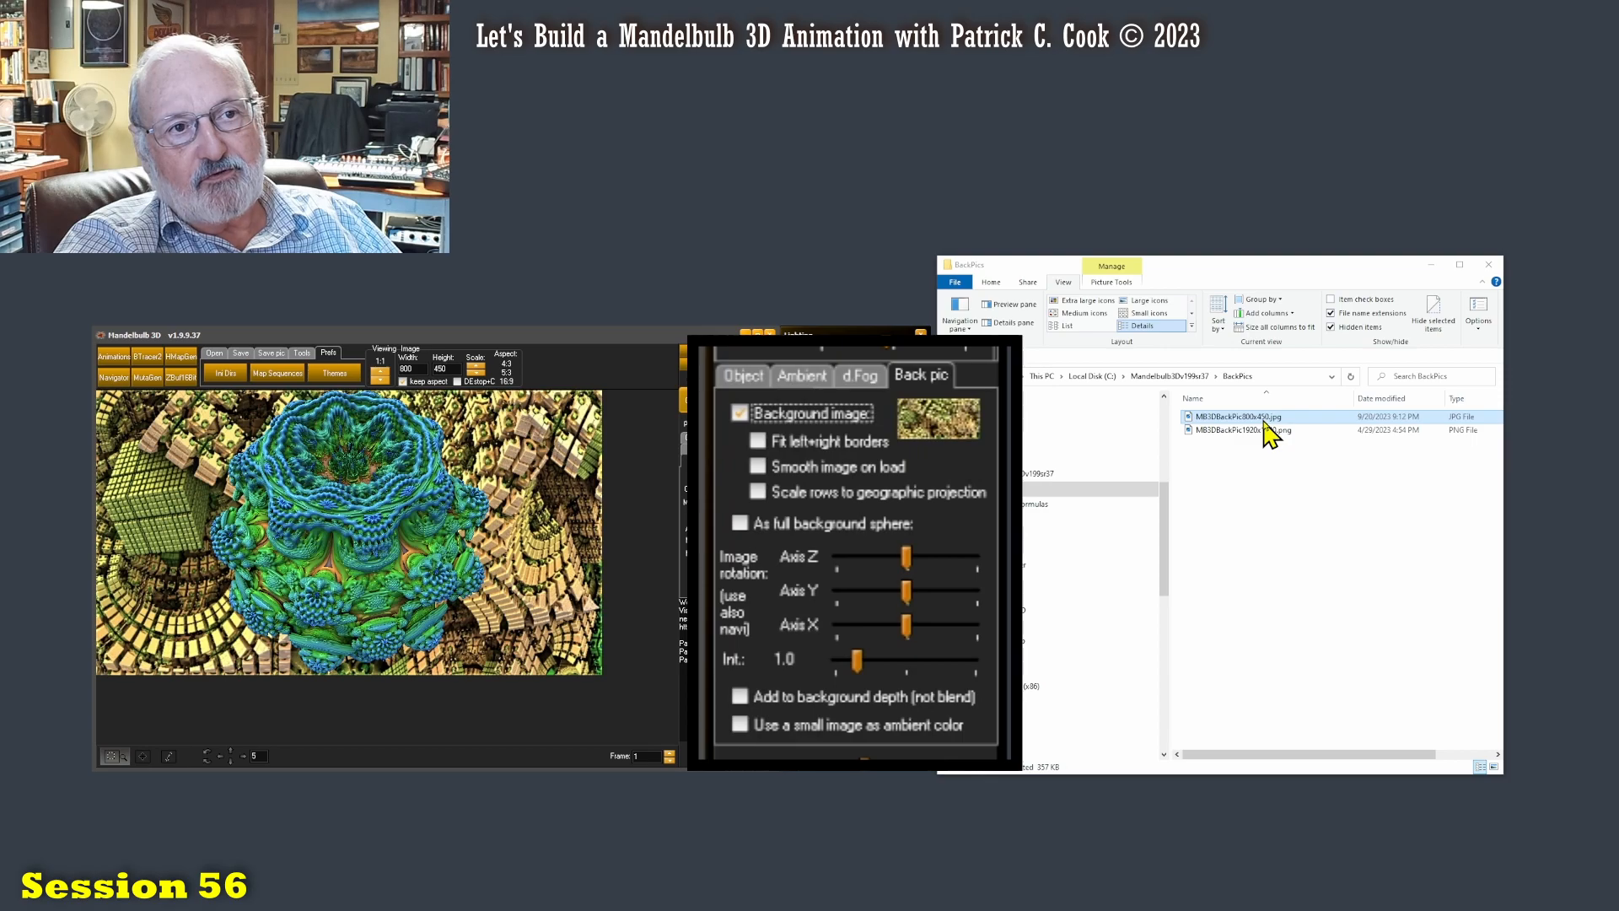
pyautogui.rightClick(1239, 416)
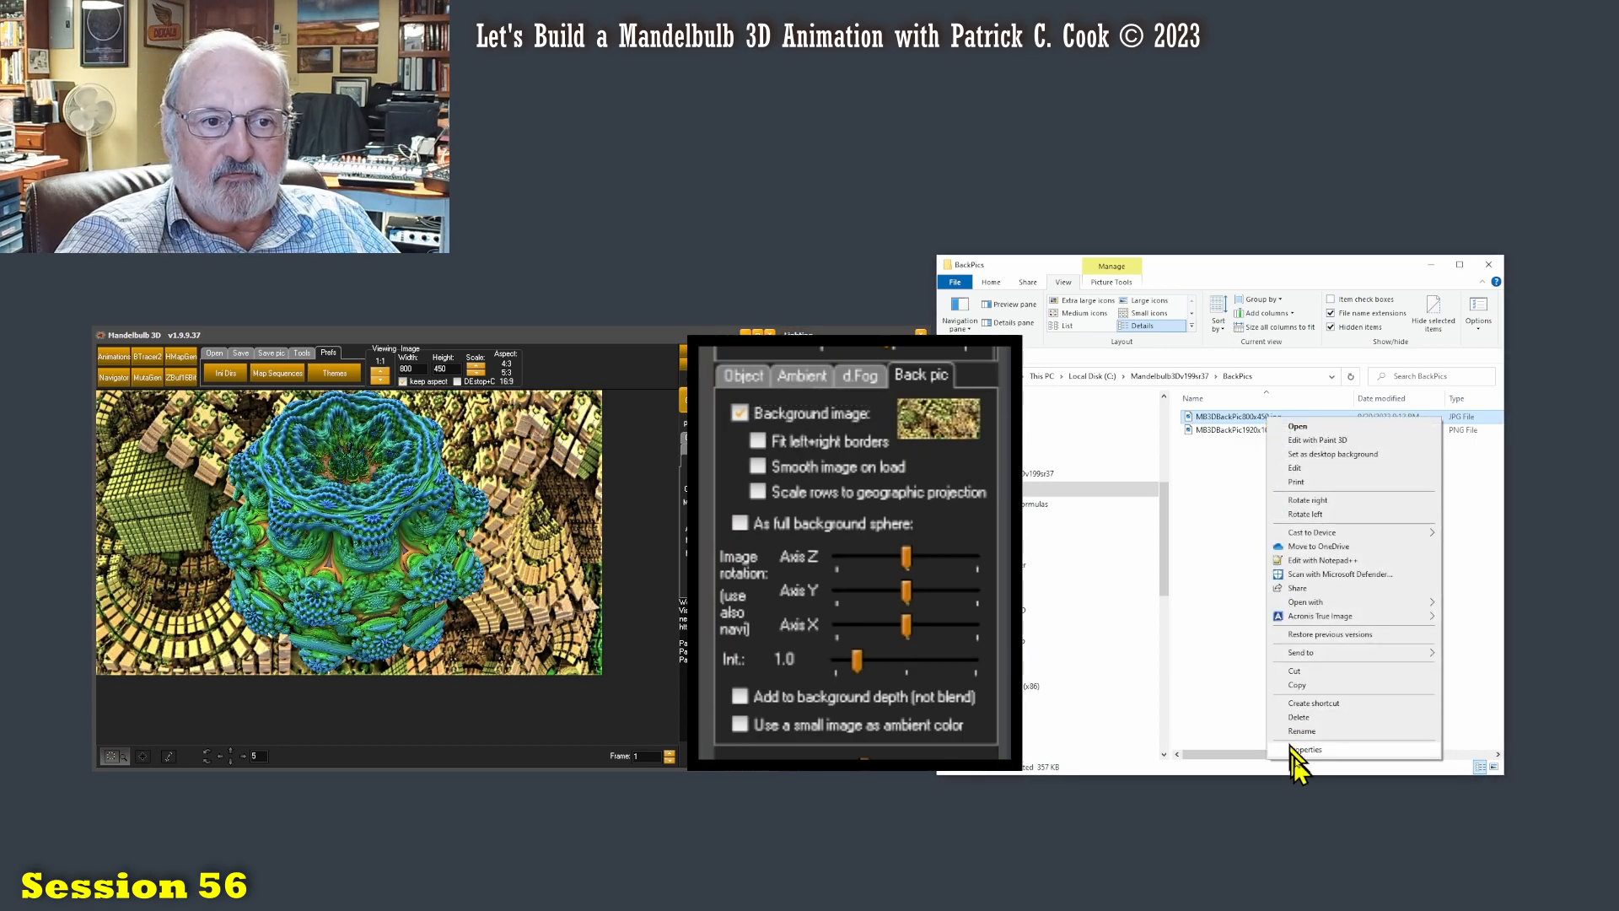
pyautogui.click(1305, 749)
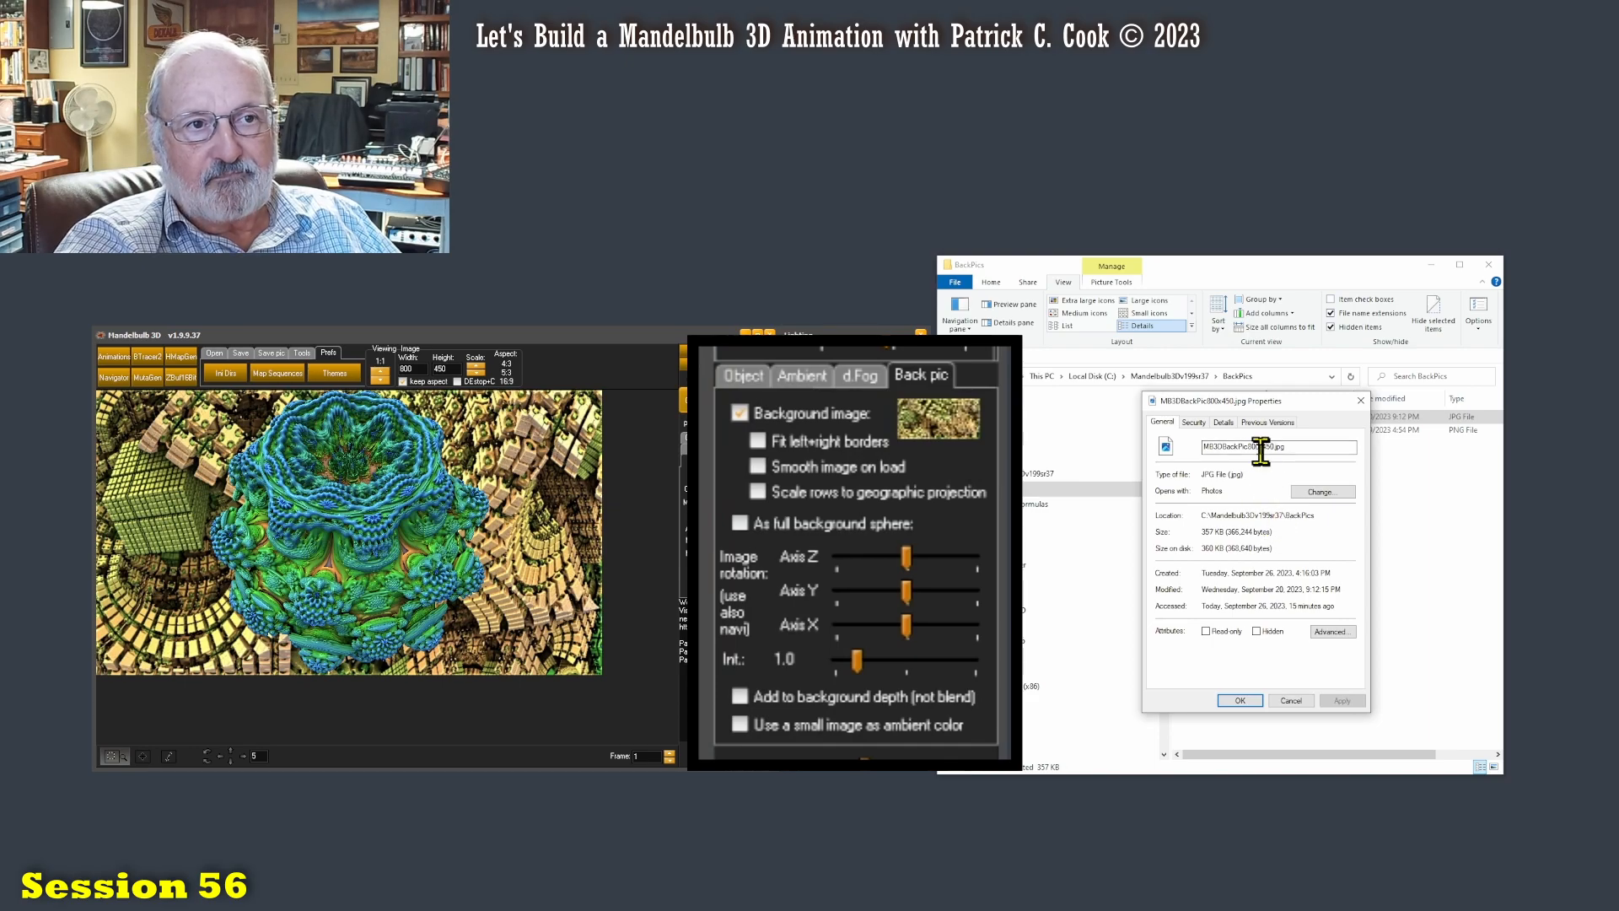
pyautogui.click(1223, 422)
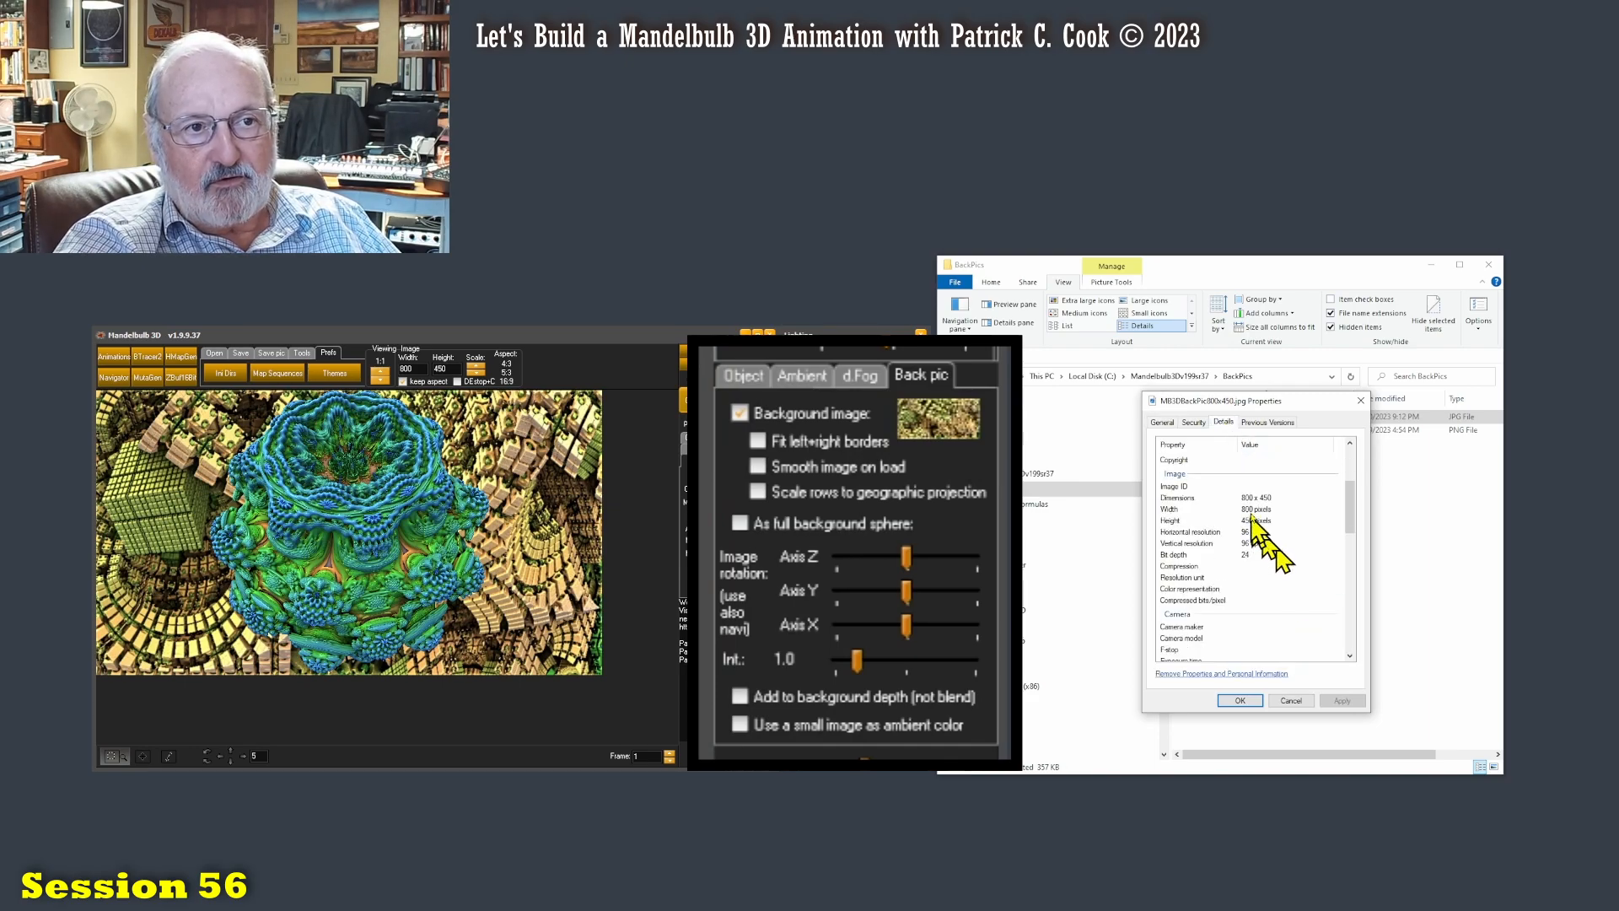
pyautogui.moveTo(1275, 516)
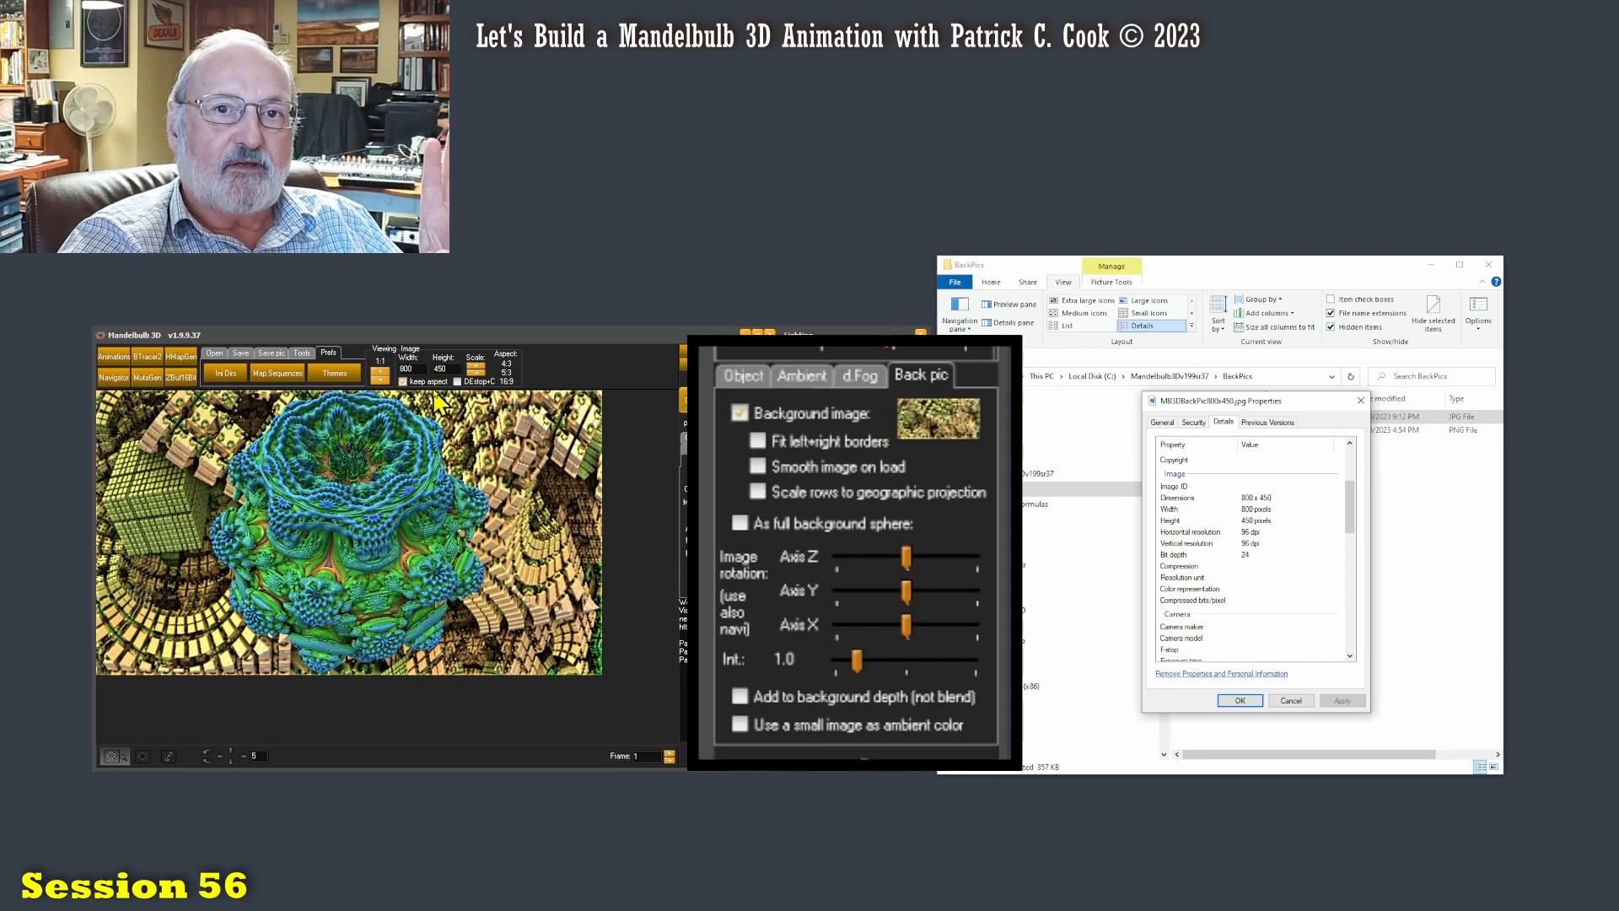
pyautogui.moveTo(371, 578)
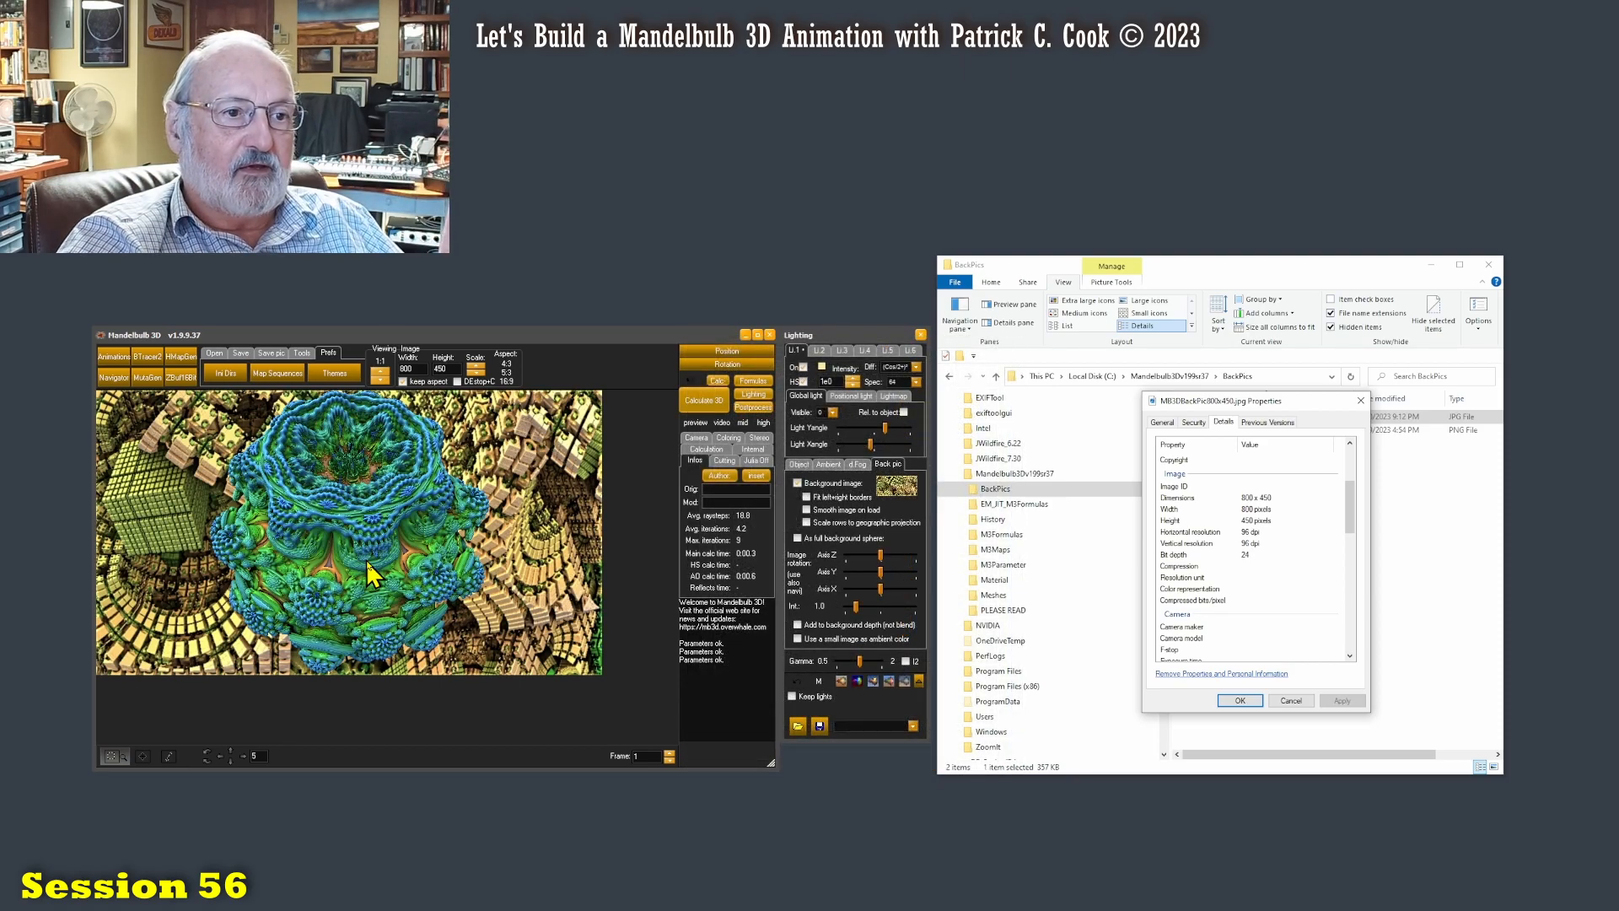
pyautogui.moveTo(1294, 700)
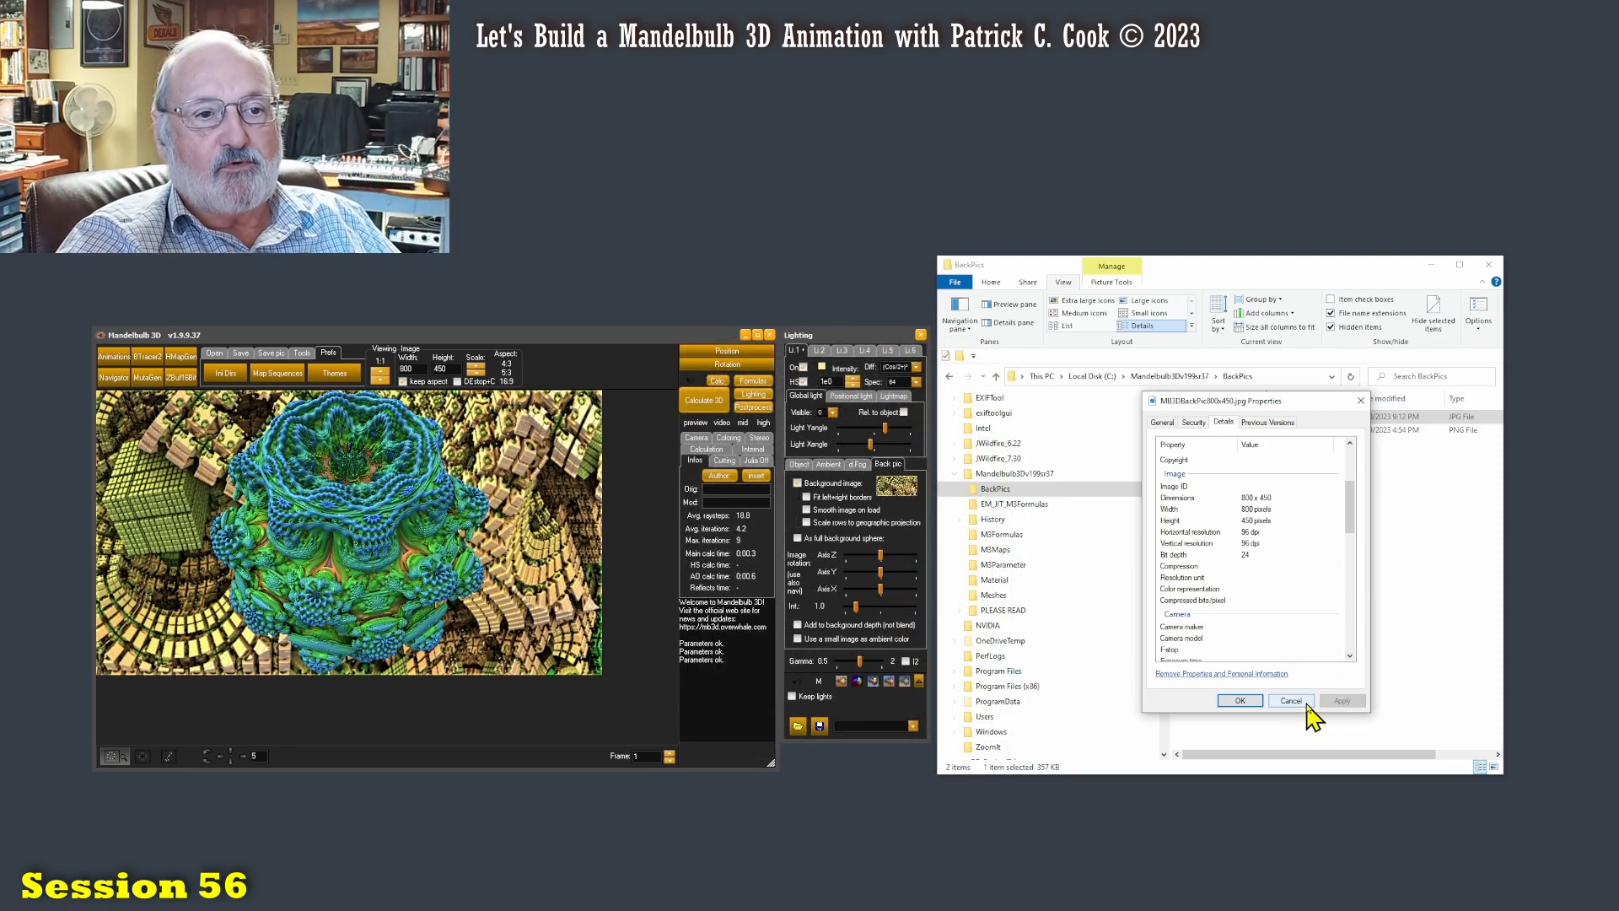
# Step: Dismiss the properties and start choosing the 1920x1080 PNG as the new background image
pyautogui.click(1288, 700)
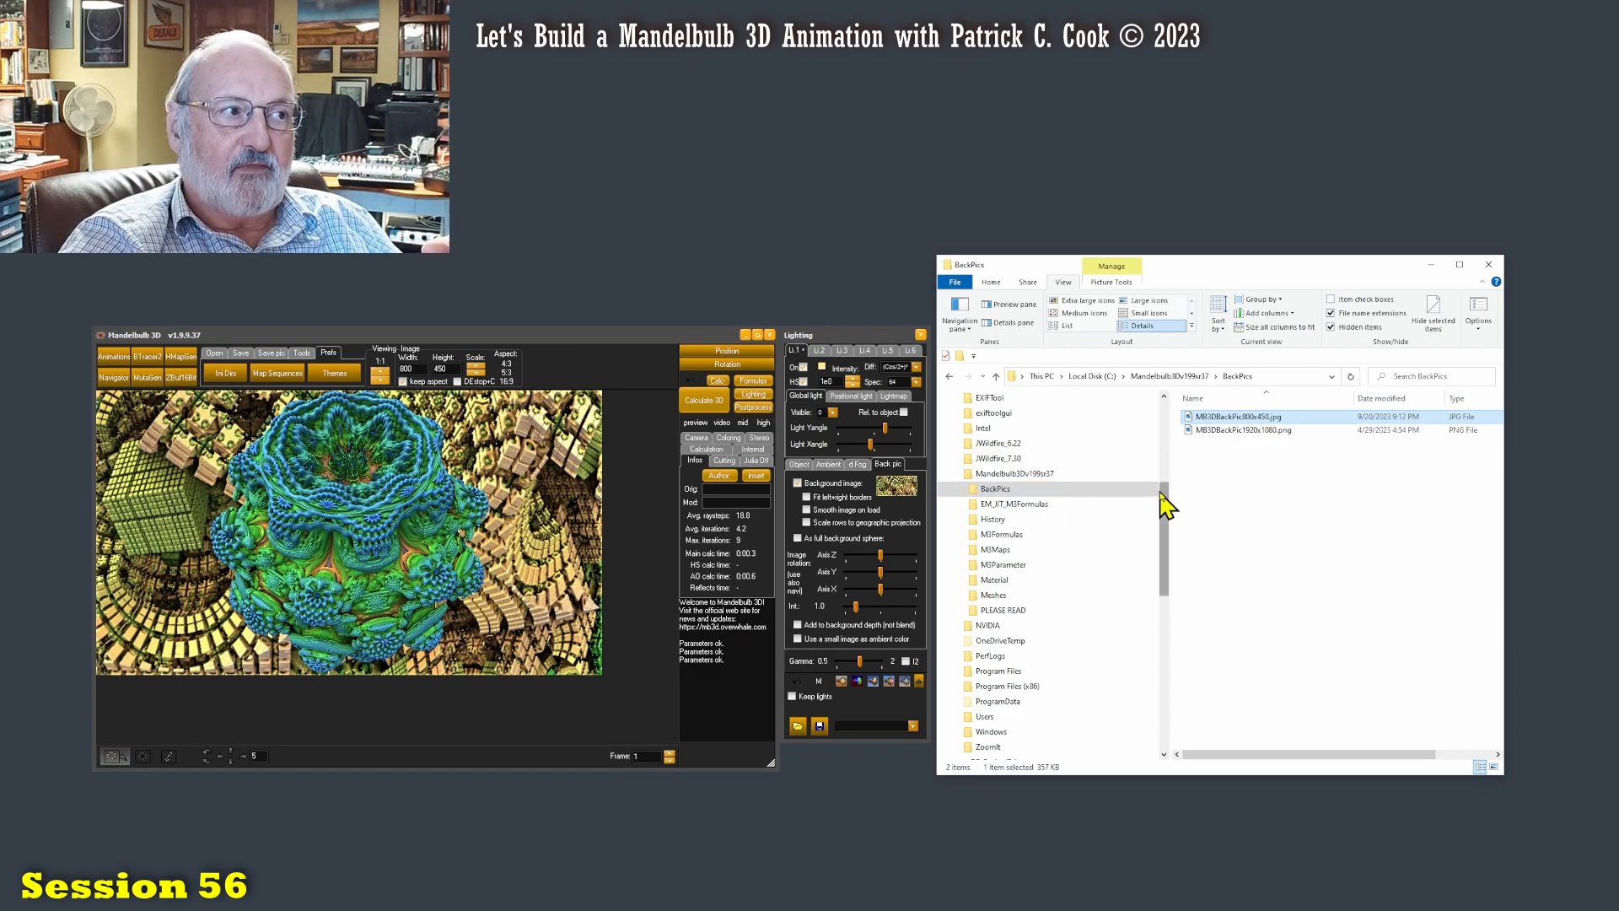
pyautogui.moveTo(446, 421)
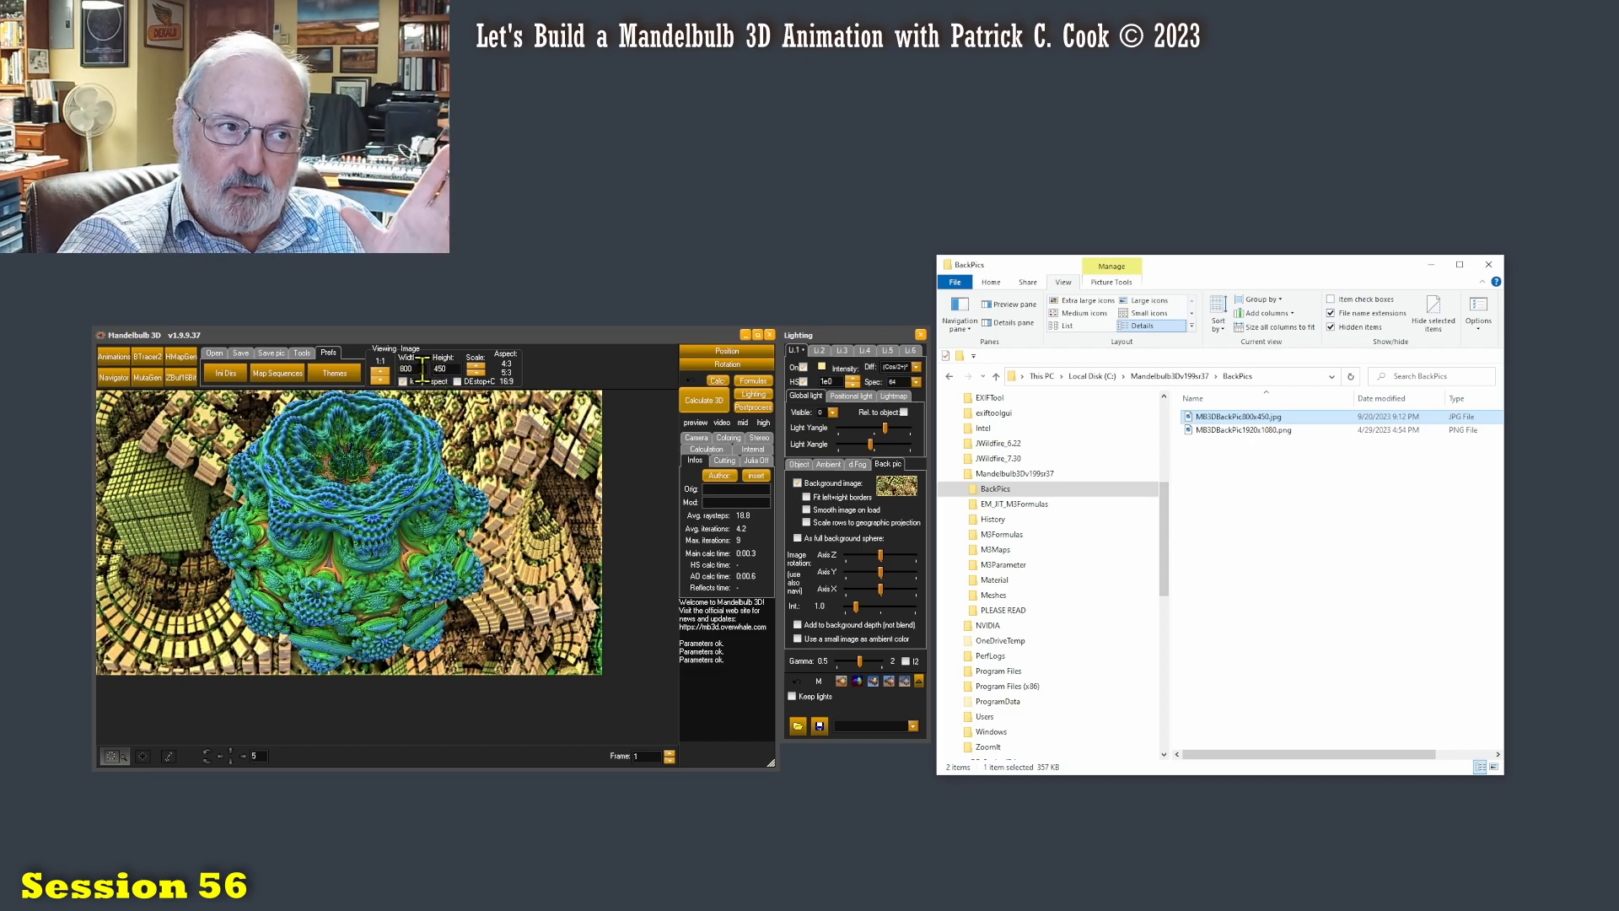
pyautogui.moveTo(904, 506)
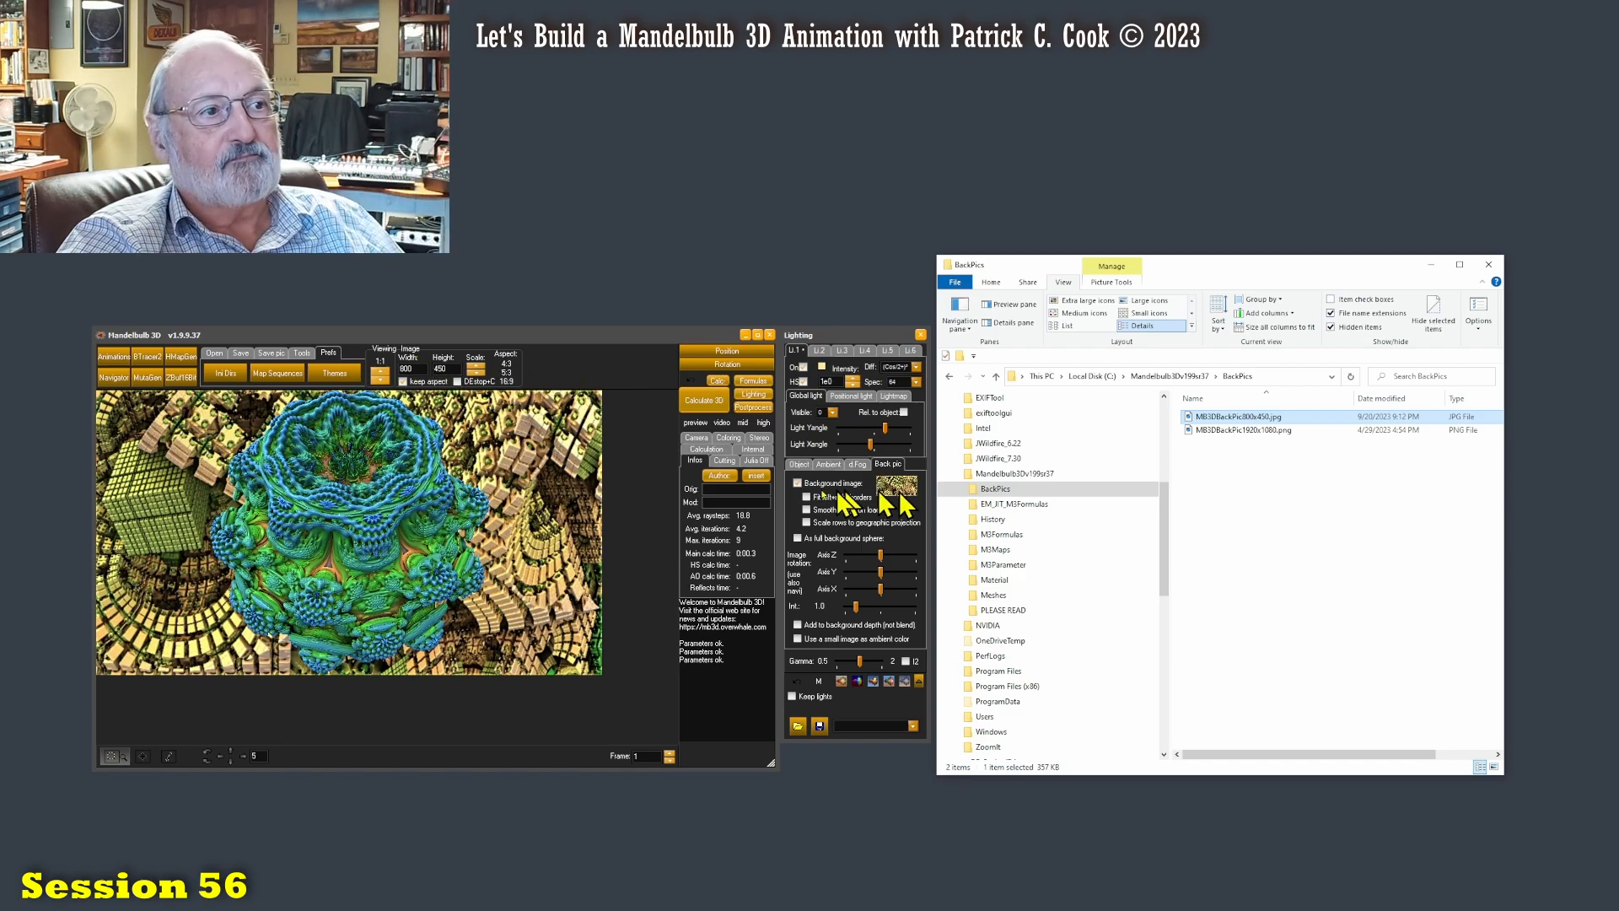
pyautogui.click(796, 483)
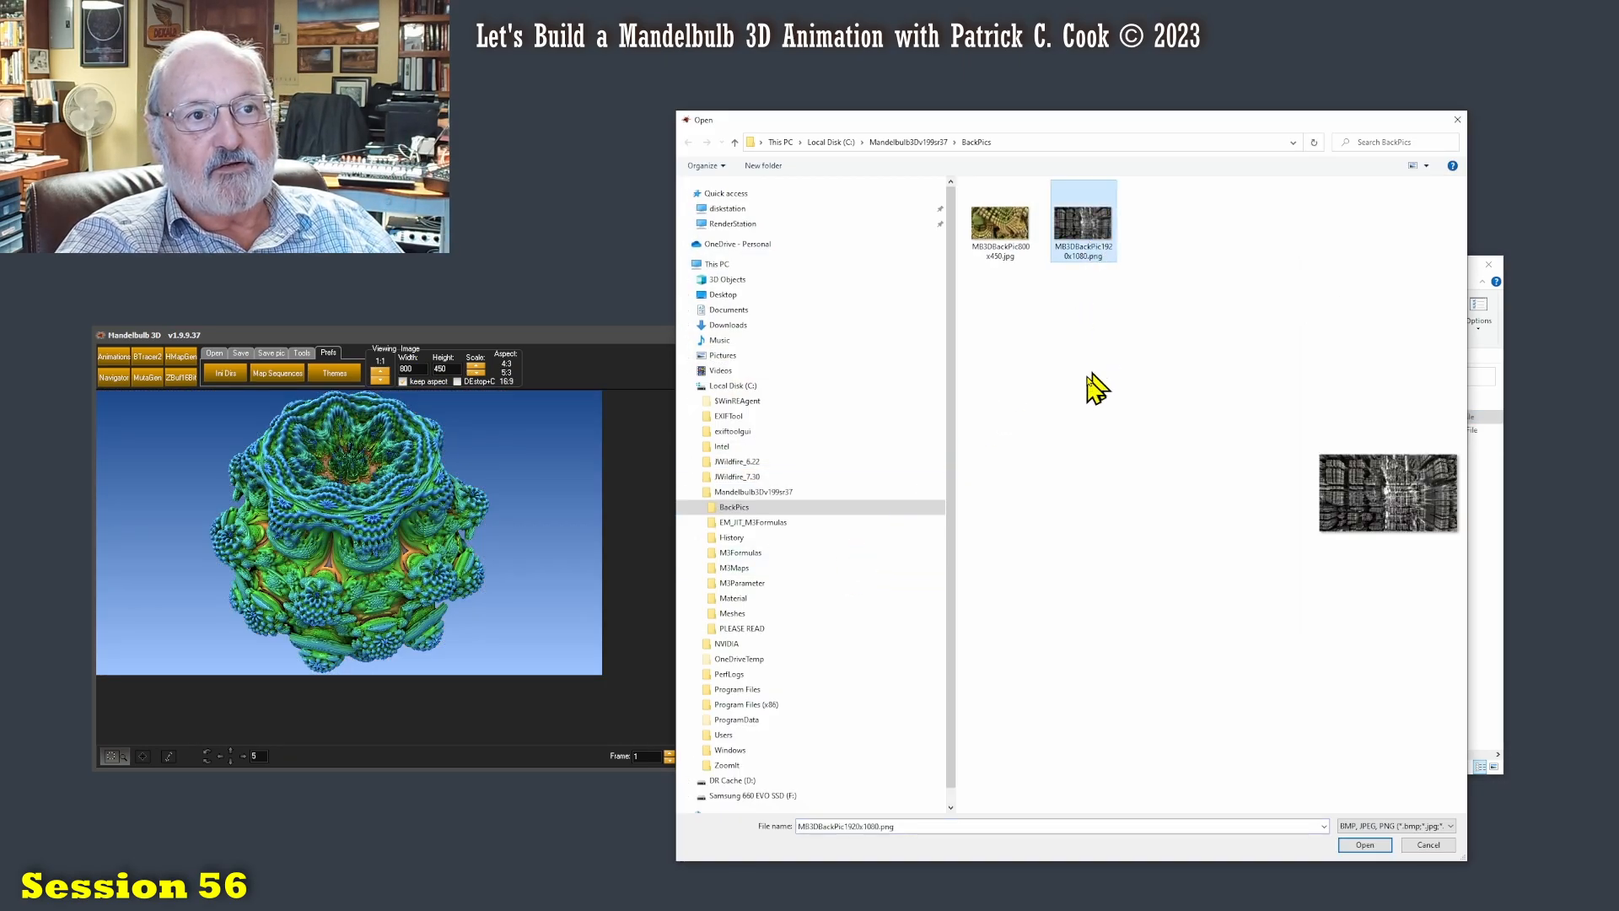
pyautogui.moveTo(1089, 231)
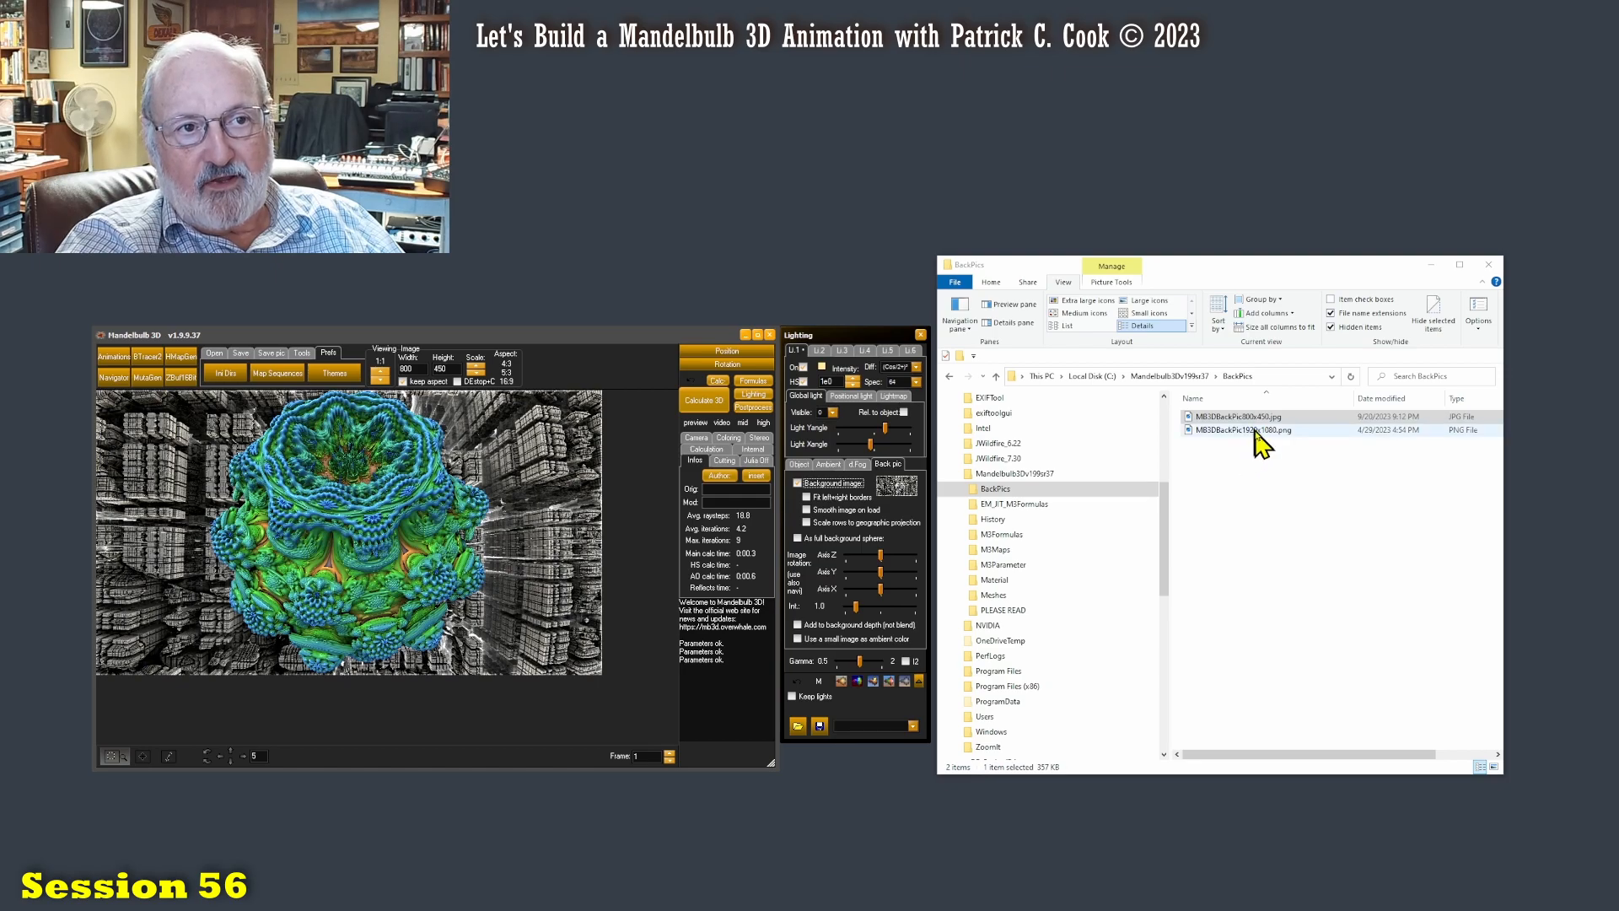
pyautogui.rightClick(1243, 431)
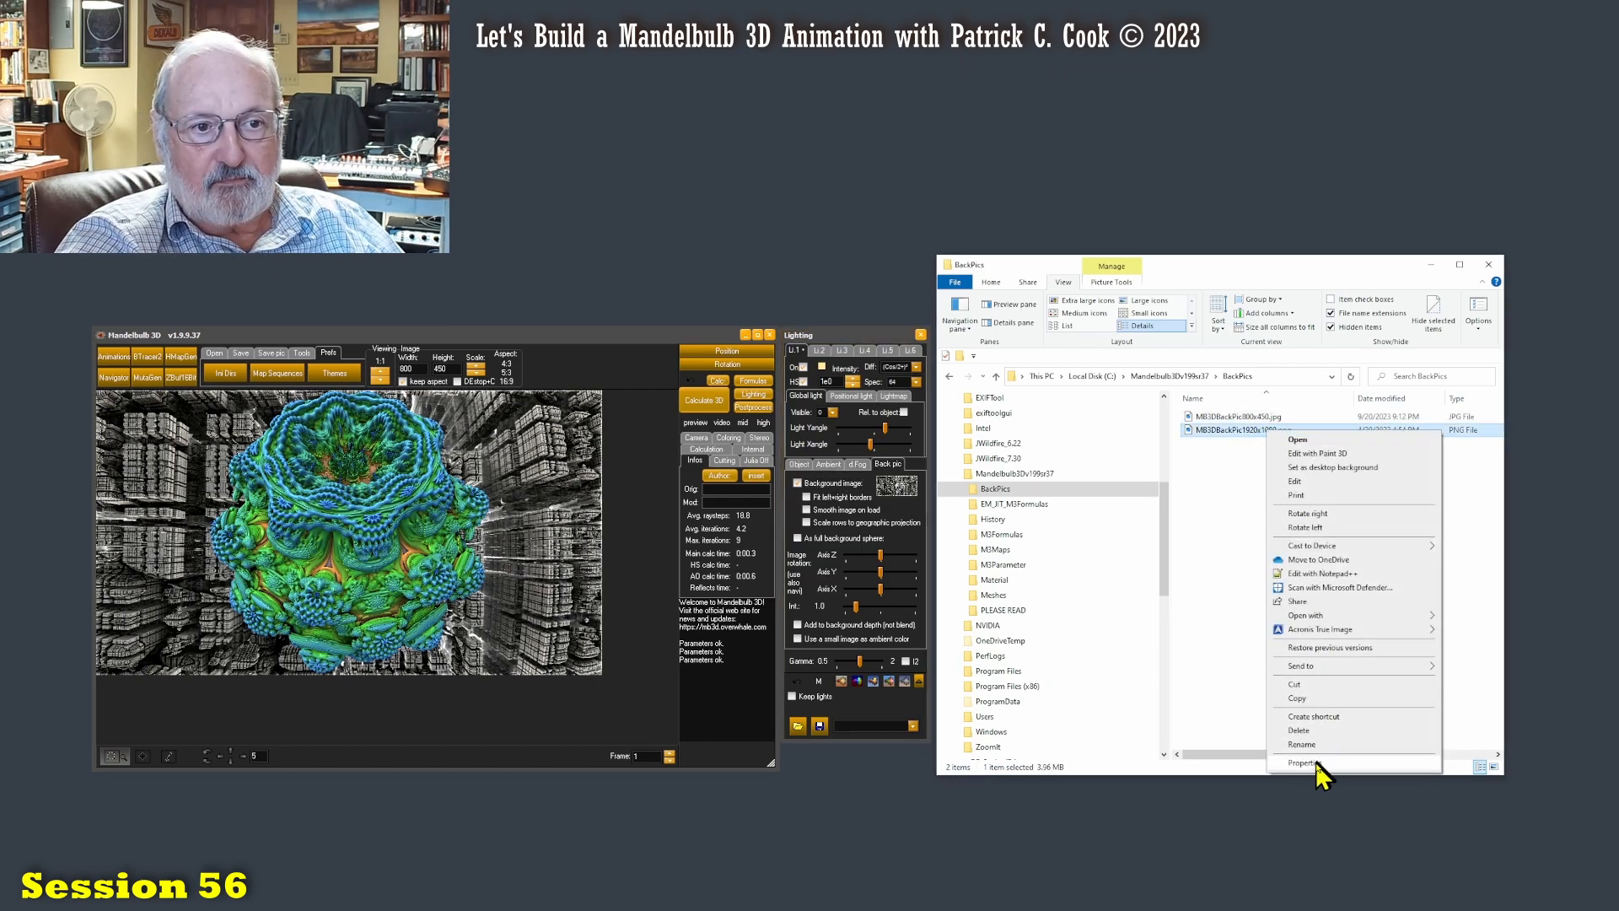
pyautogui.click(1306, 762)
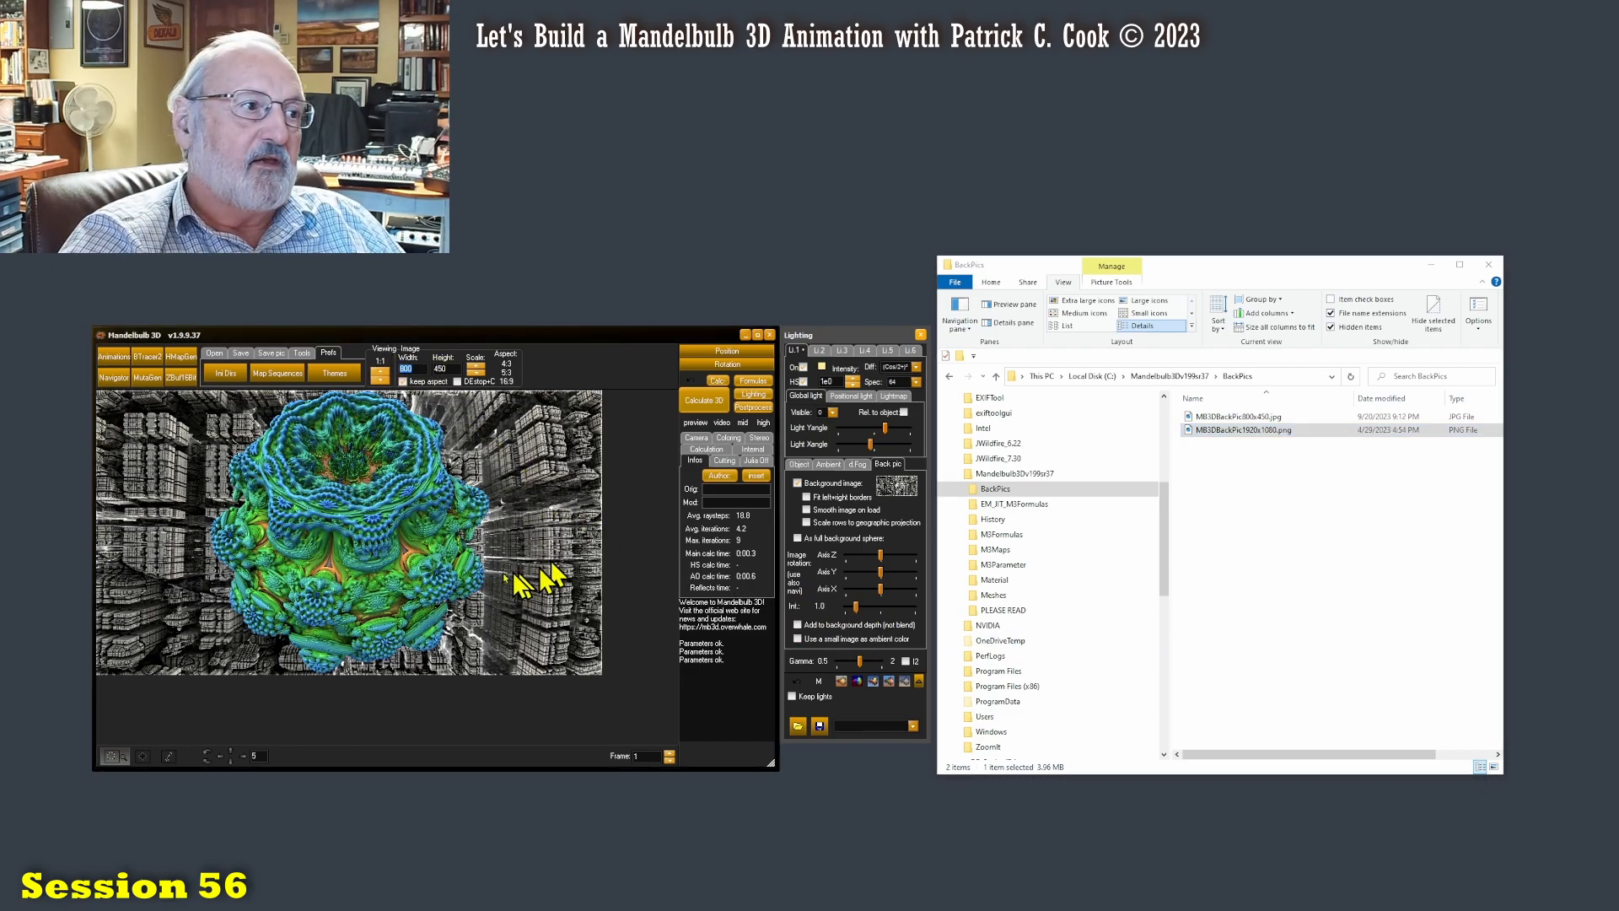
pyautogui.moveTo(501, 624)
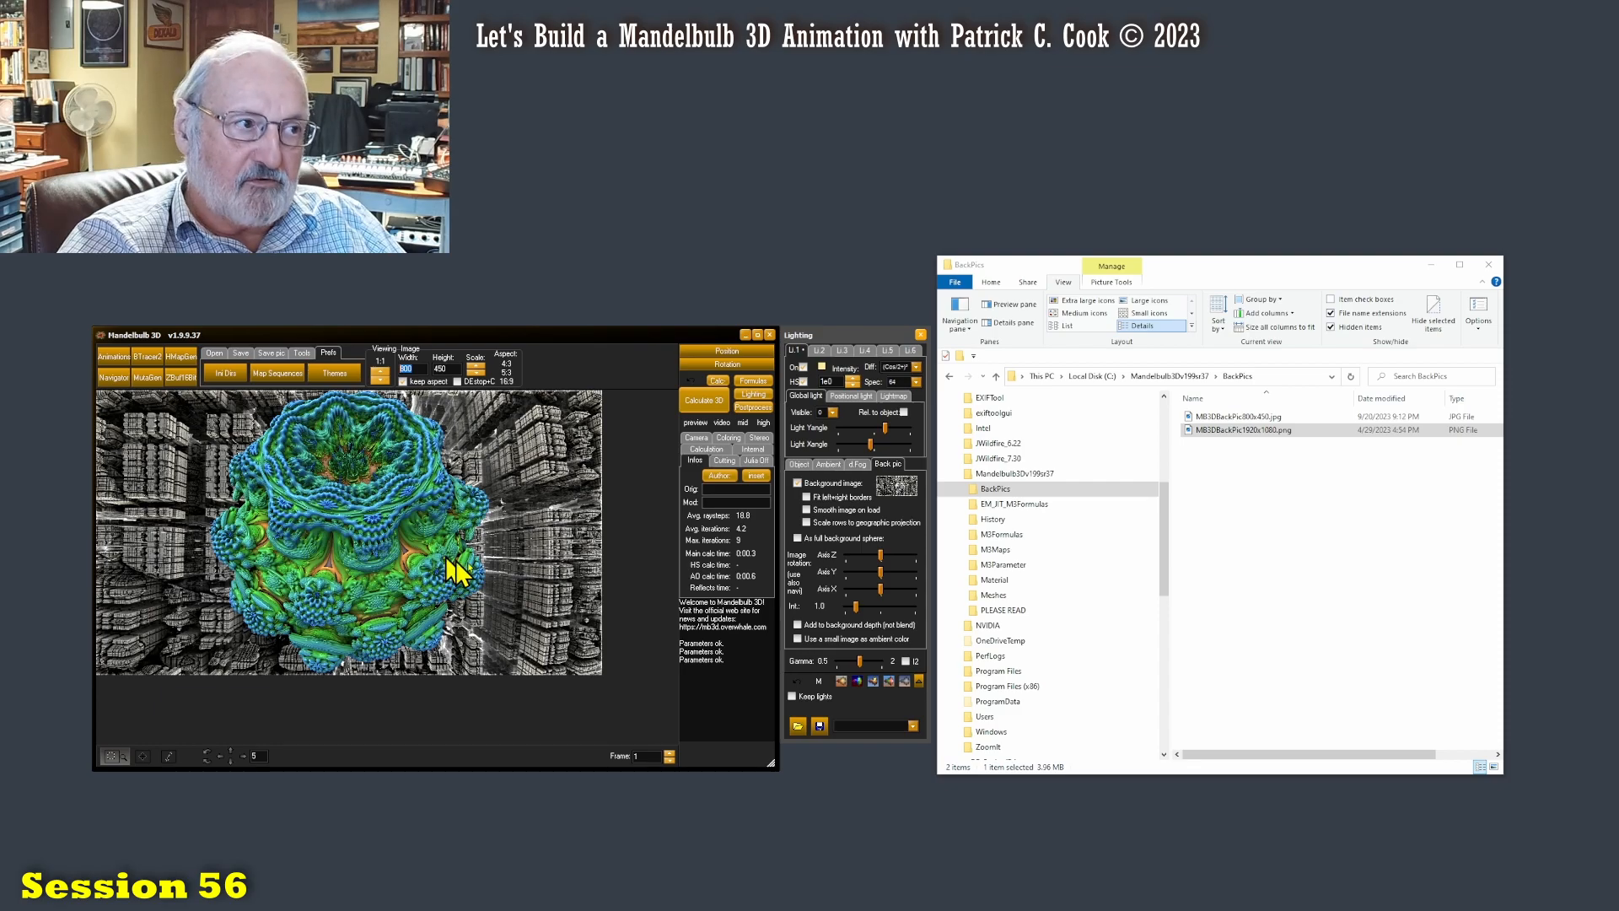
pyautogui.moveTo(656, 588)
pyautogui.write('1920')
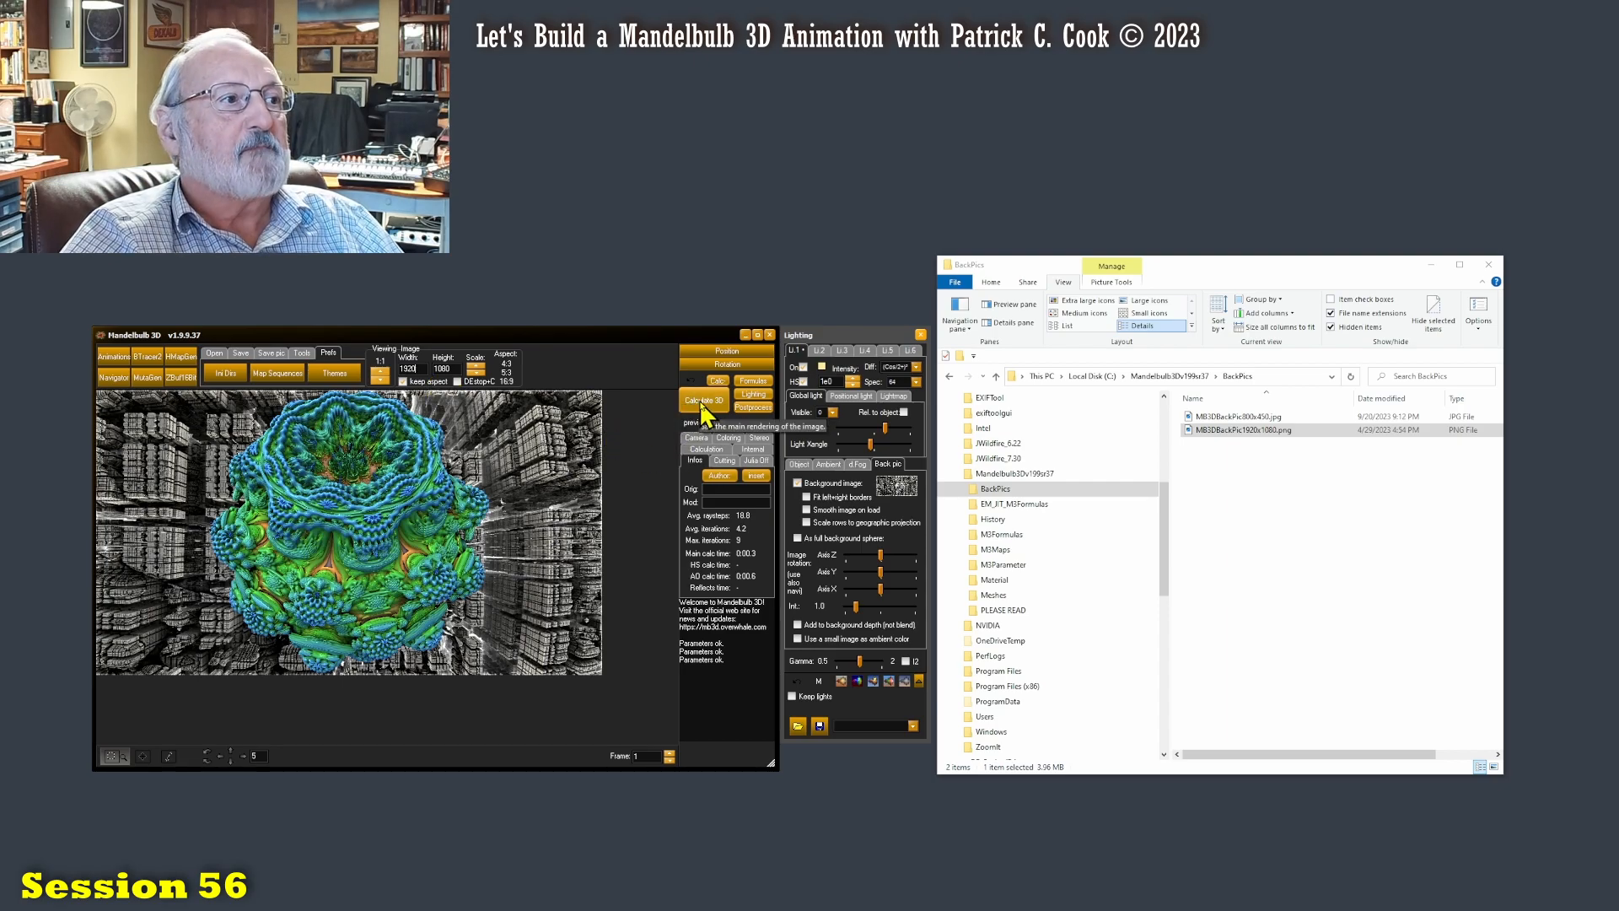
# Step: Calculate the 3D render at 1920 x 1080 and view the whole image at 1:2 scale
pyautogui.click(705, 401)
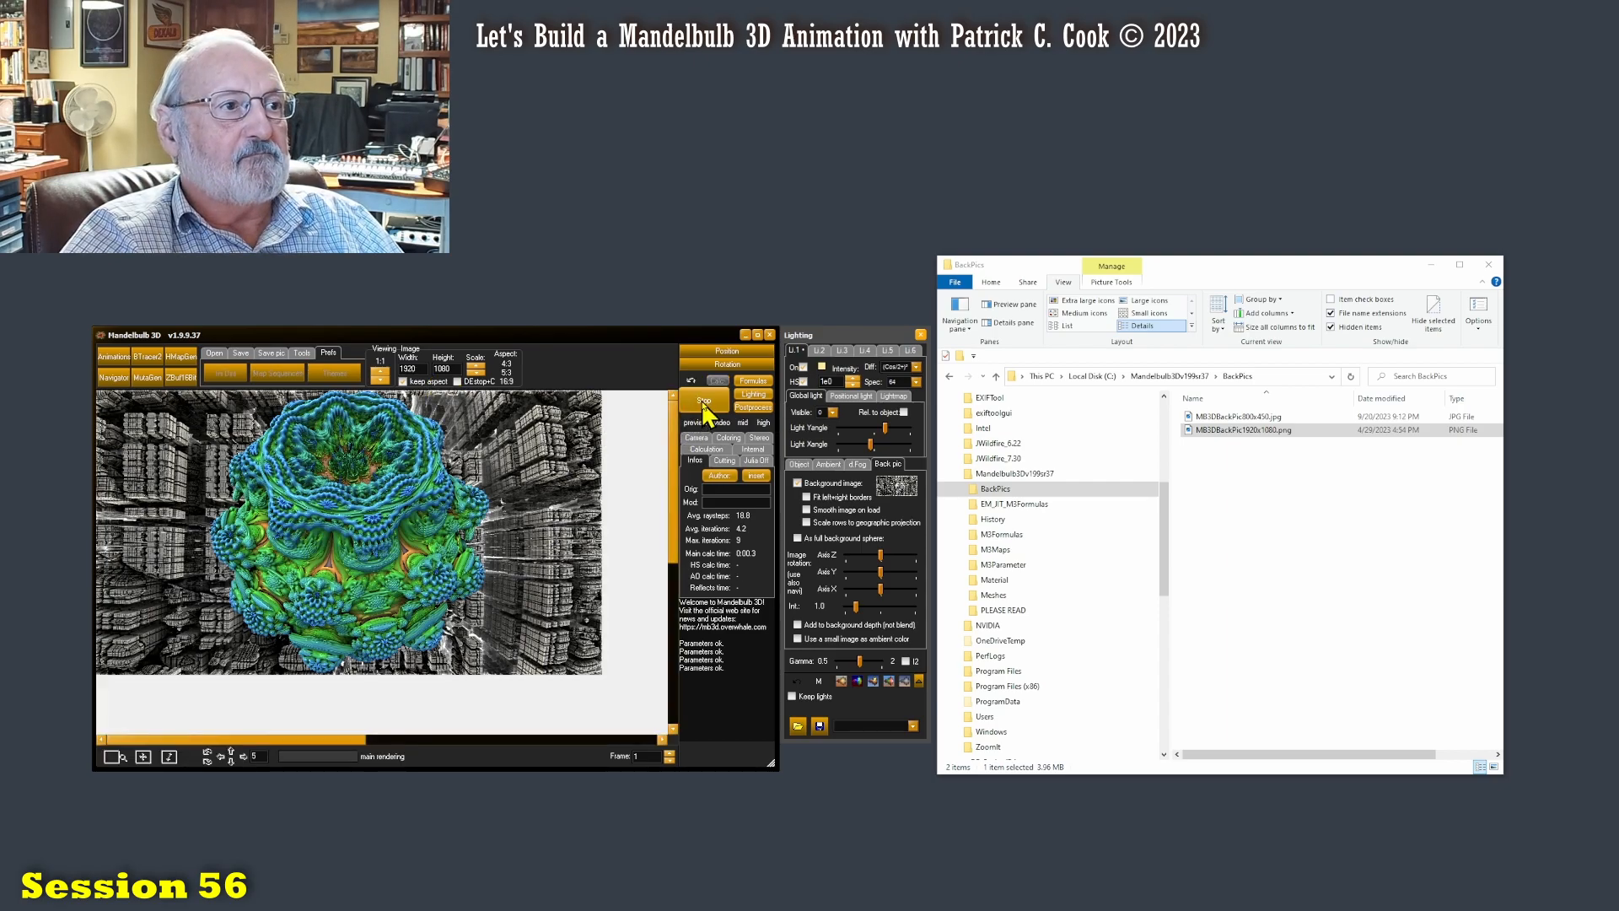
pyautogui.click(703, 401)
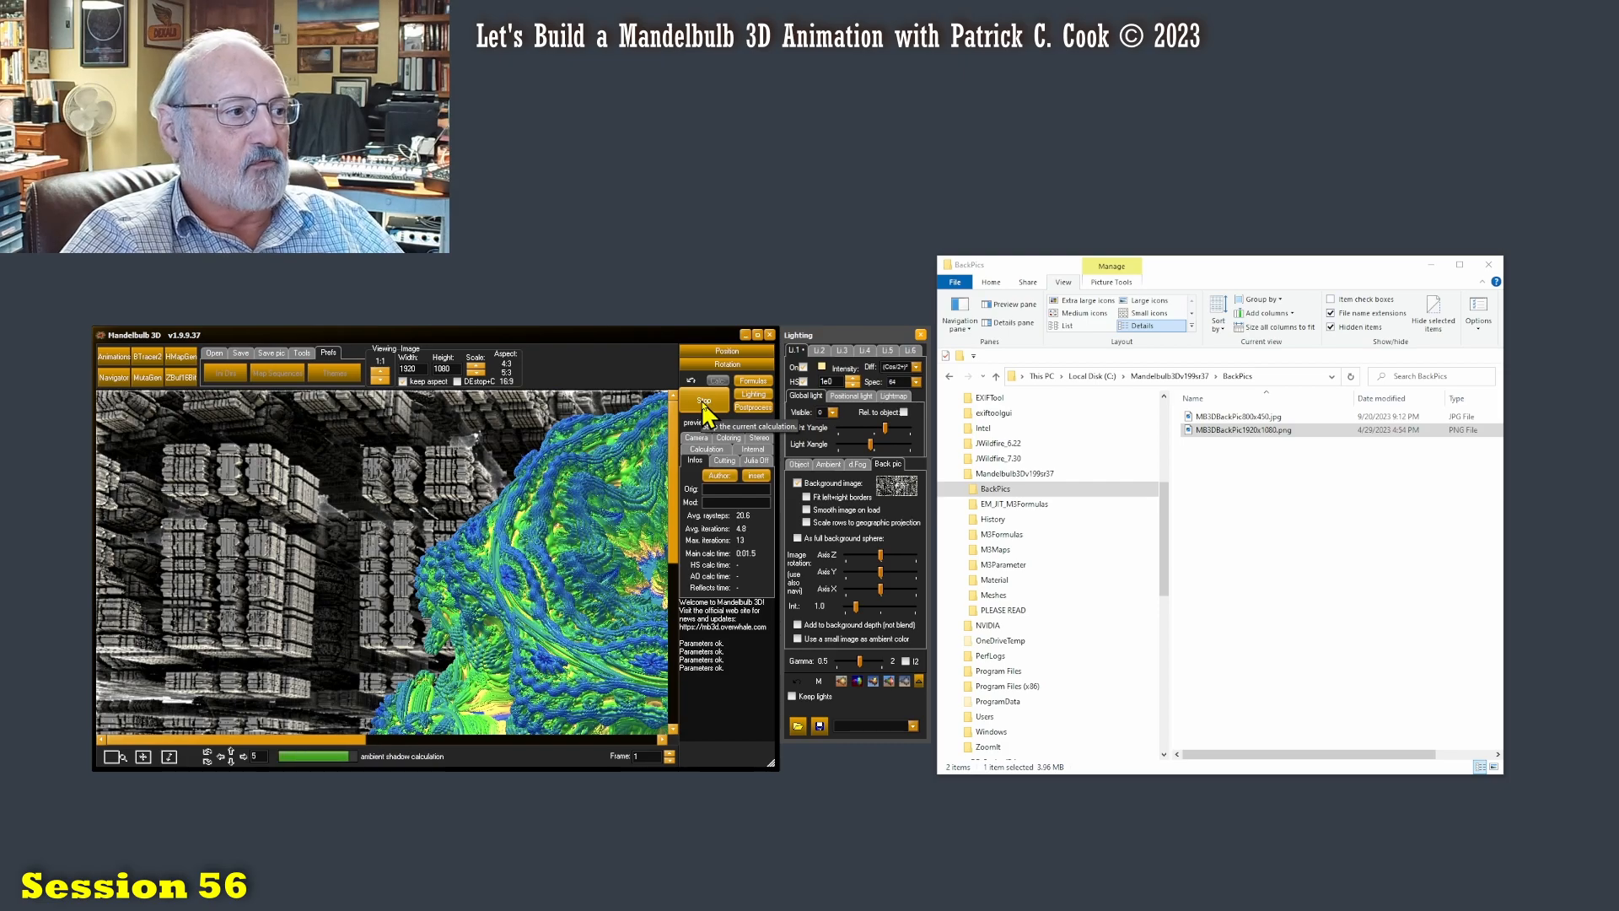
pyautogui.click(715, 379)
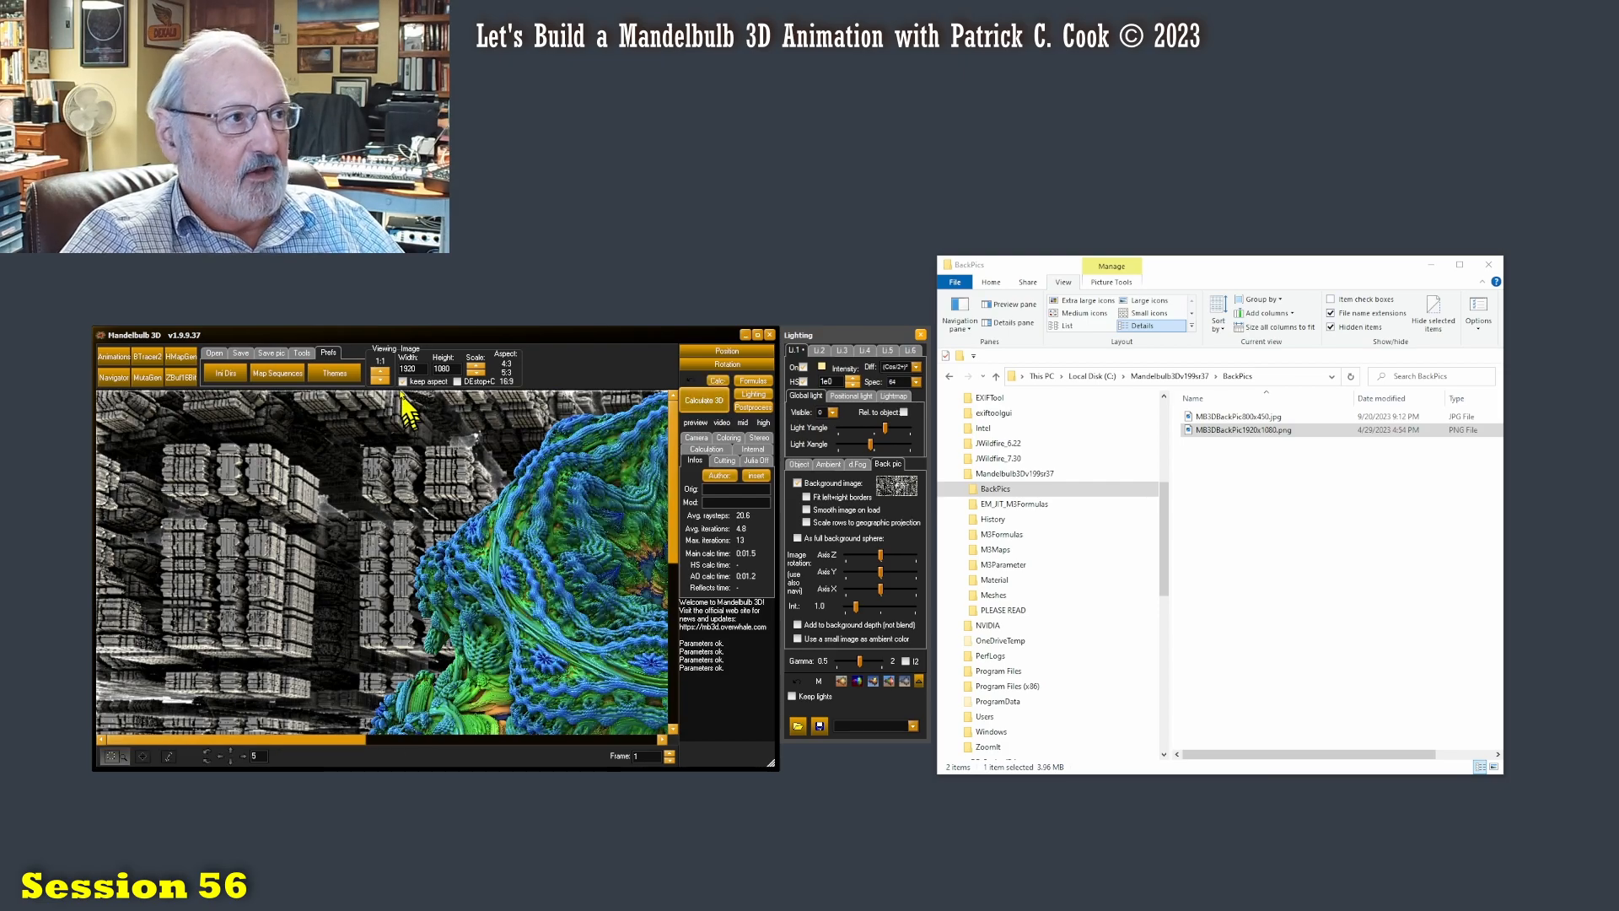
pyautogui.click(379, 371)
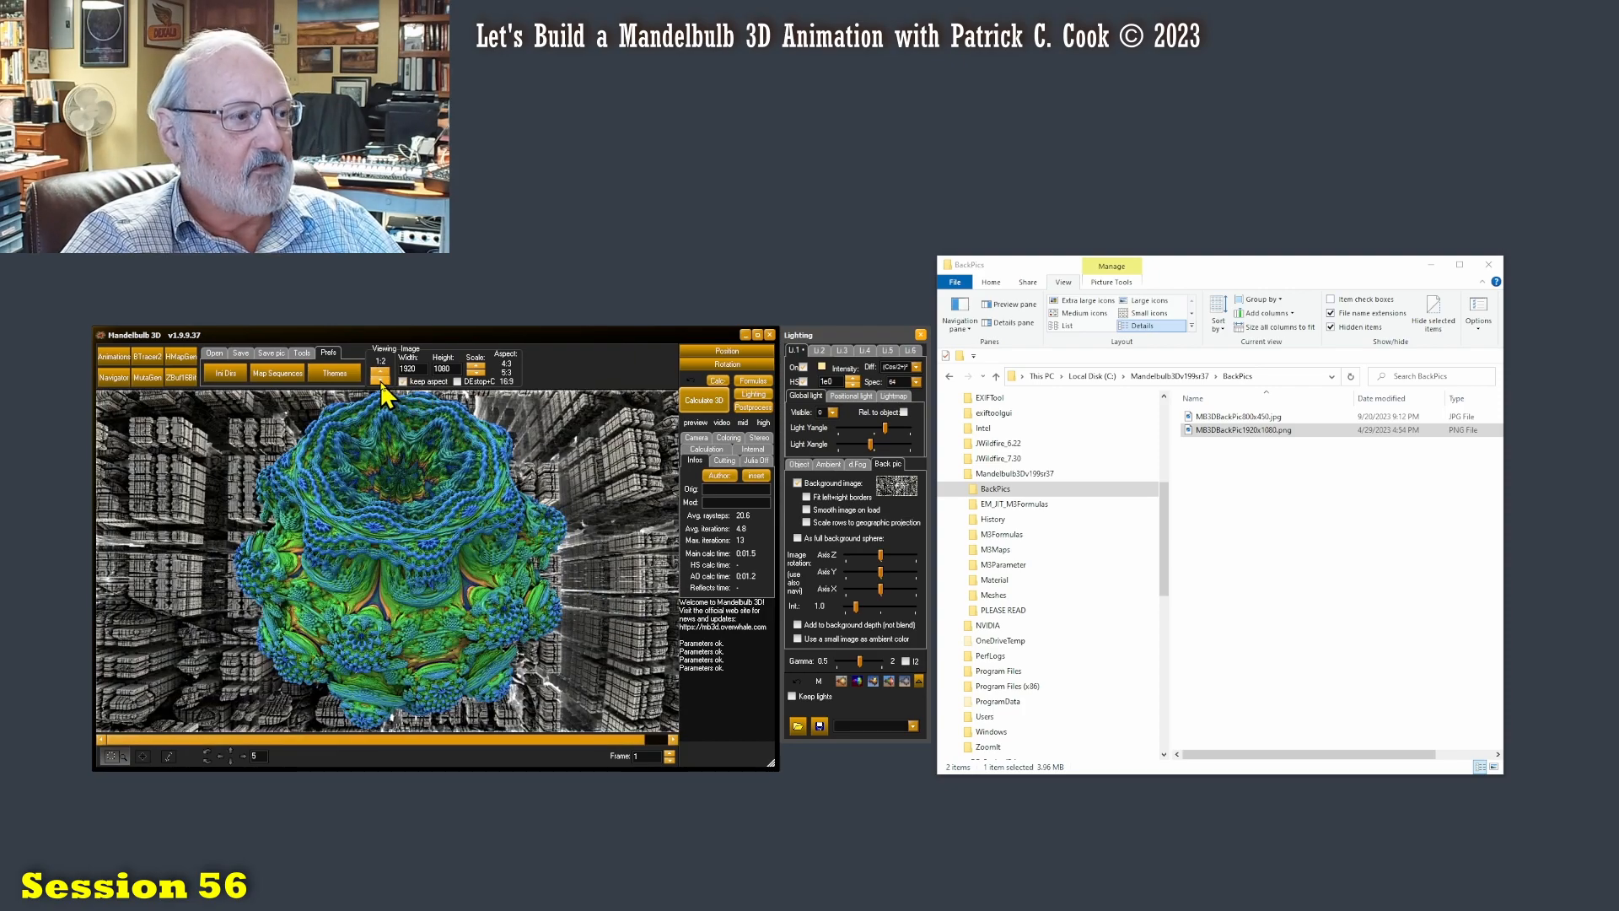
pyautogui.click(379, 375)
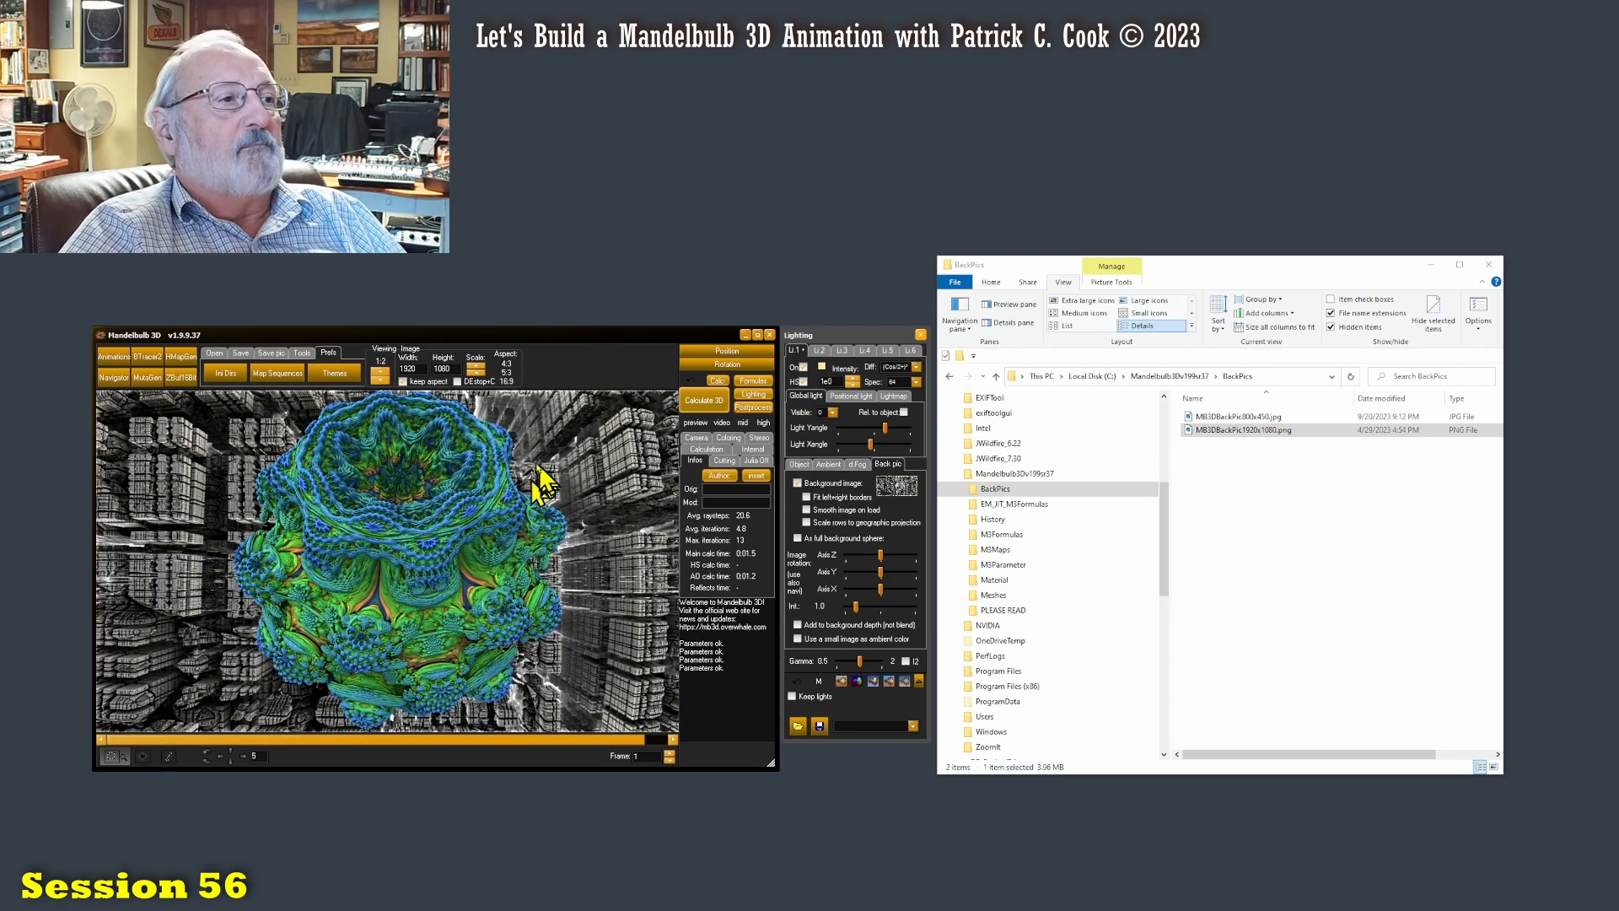
pyautogui.moveTo(383, 361)
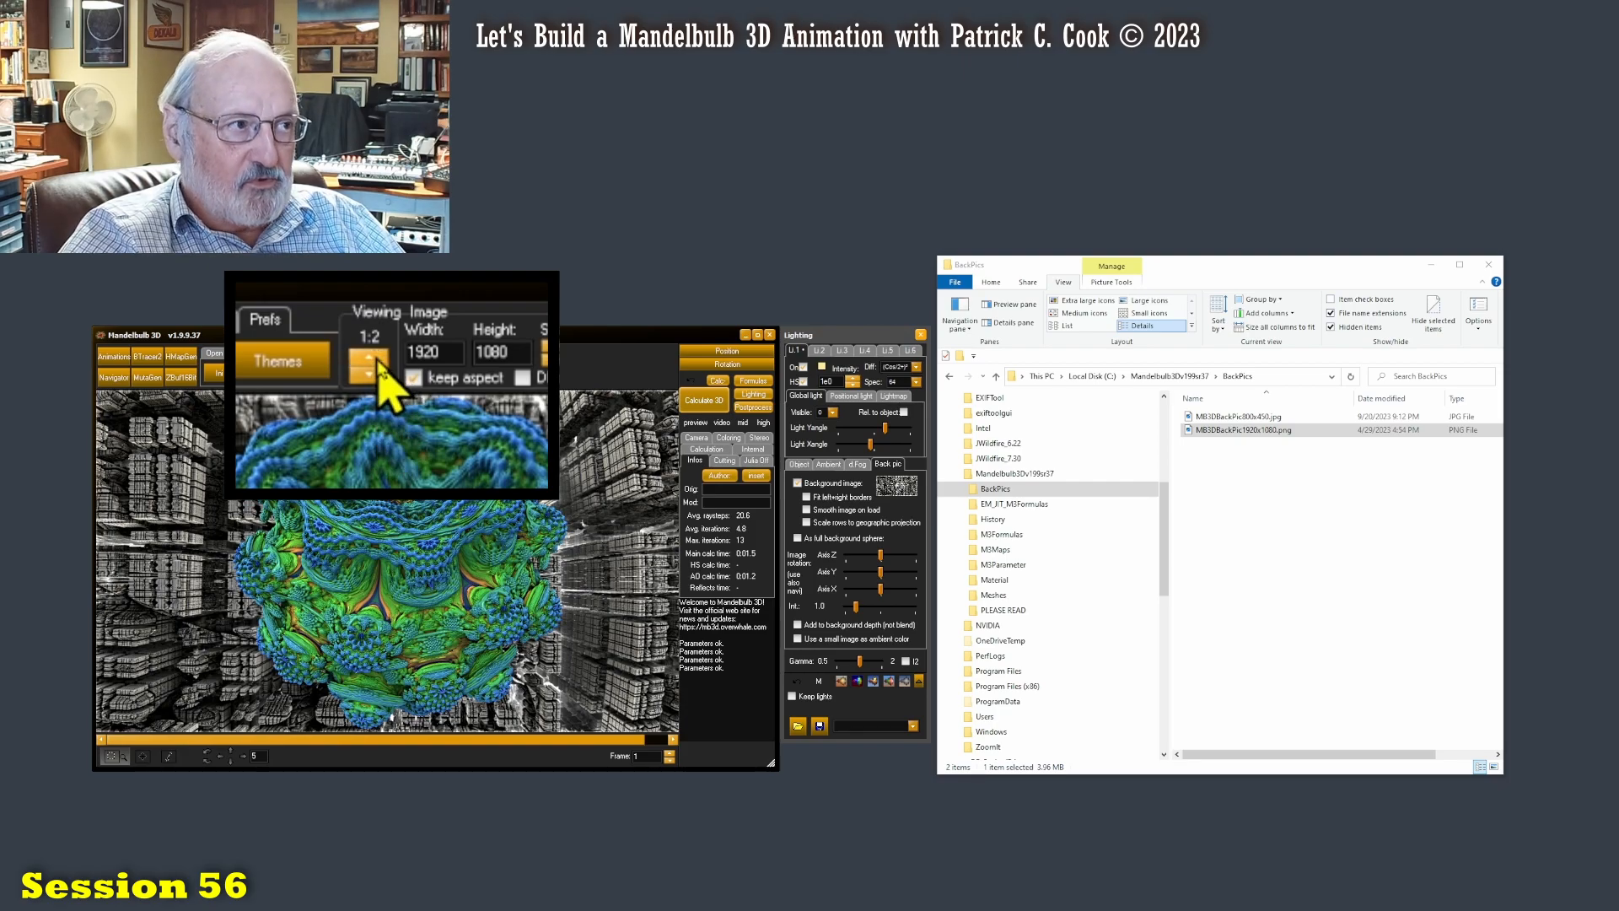
pyautogui.click(370, 359)
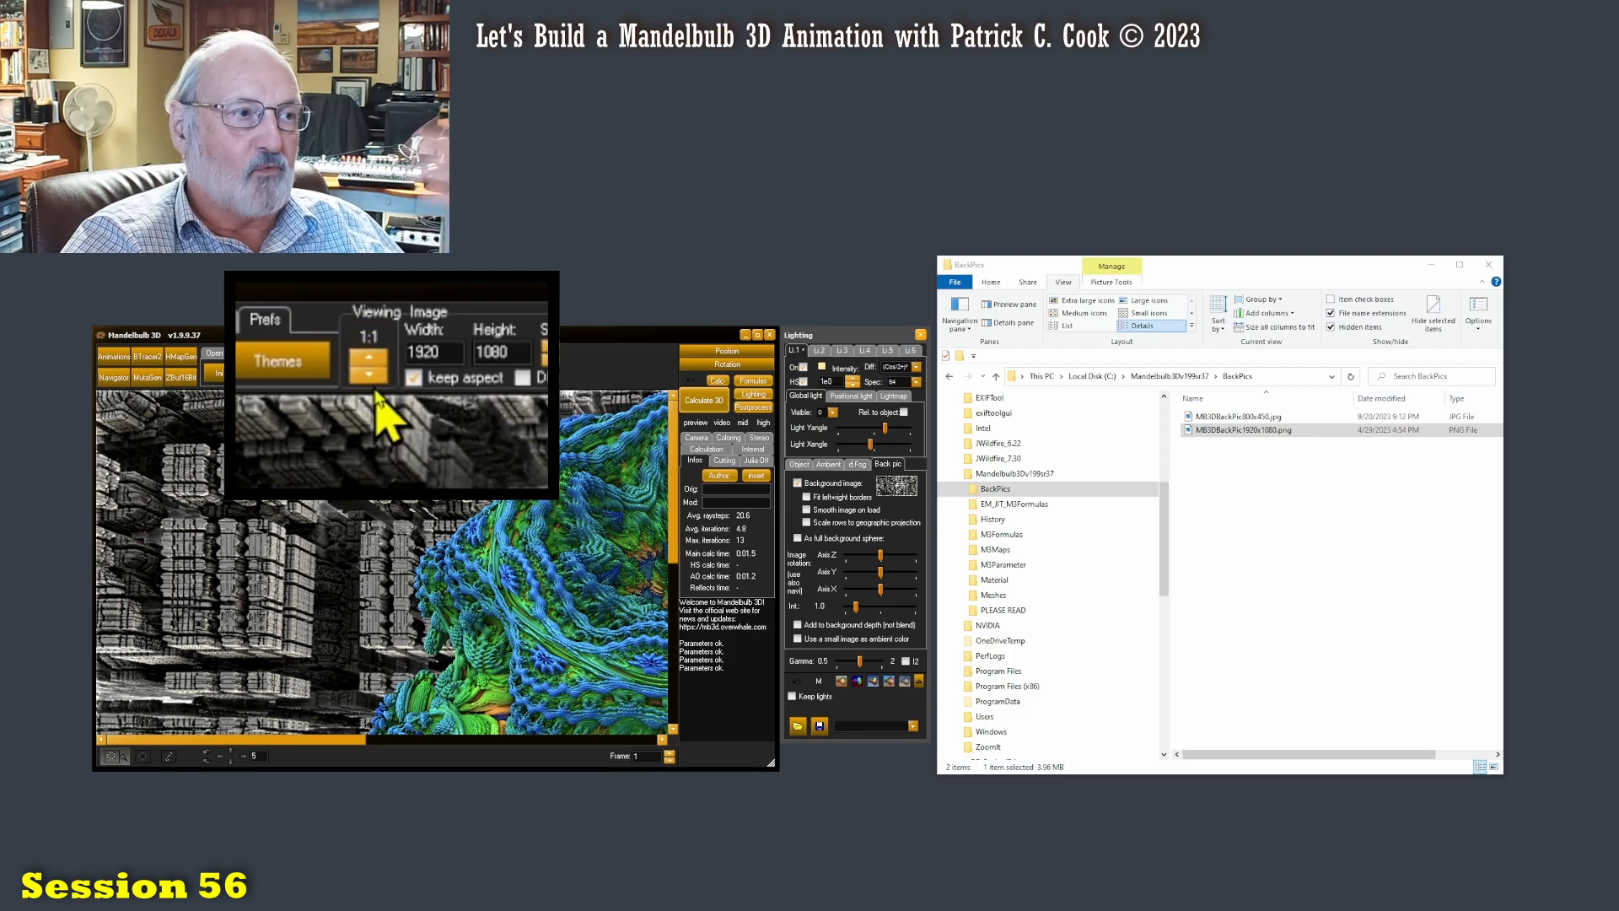
pyautogui.moveTo(501, 547)
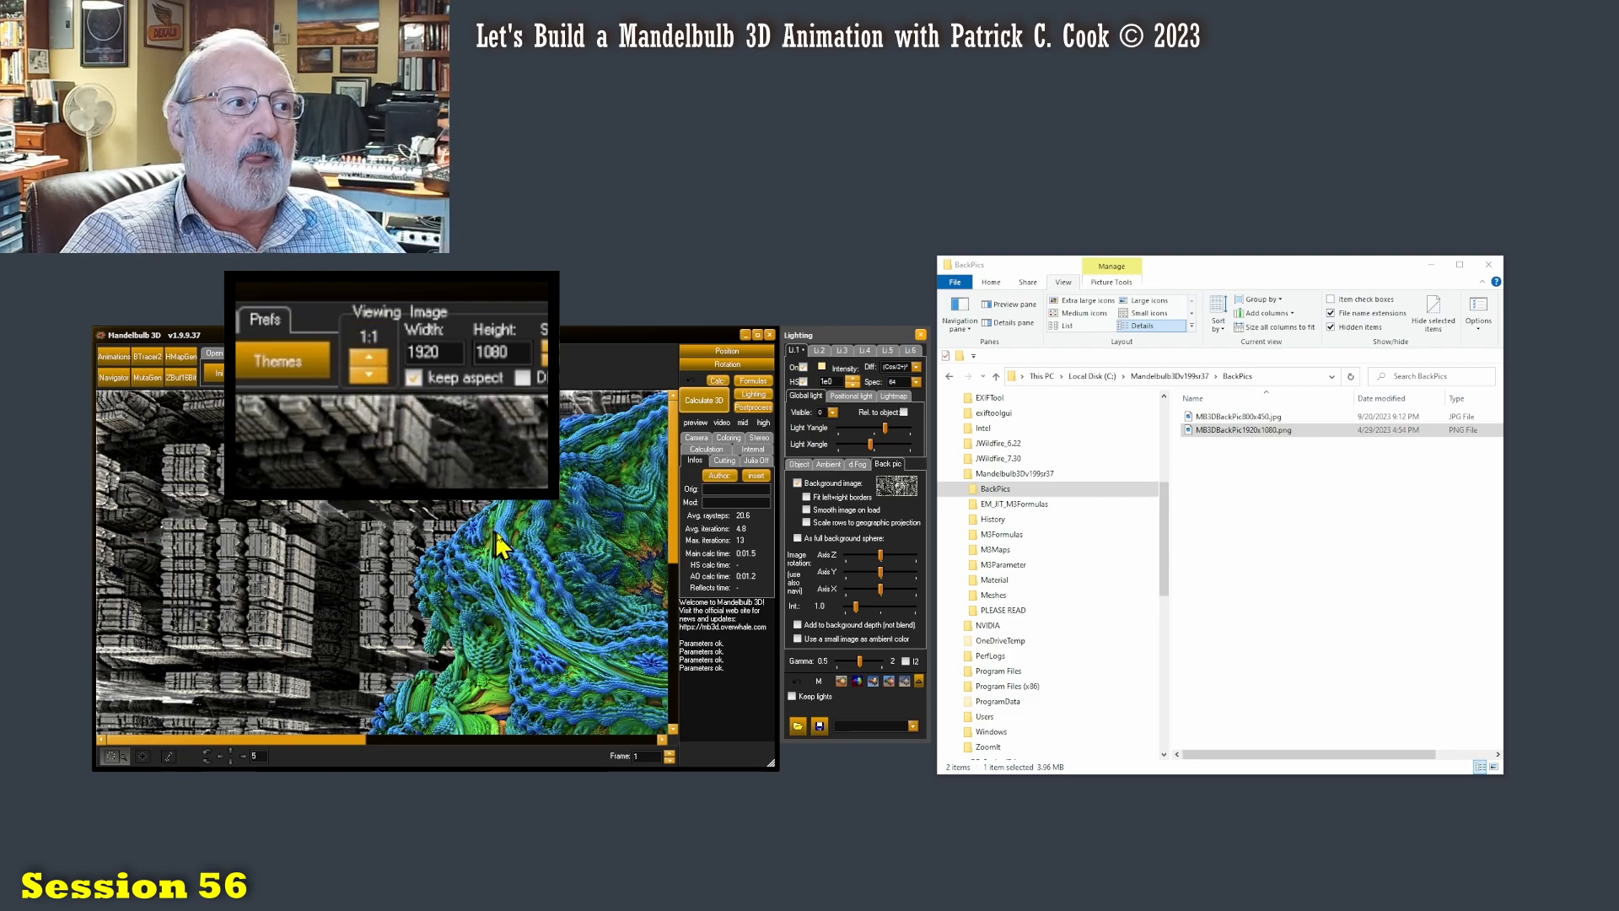
pyautogui.moveTo(604, 629)
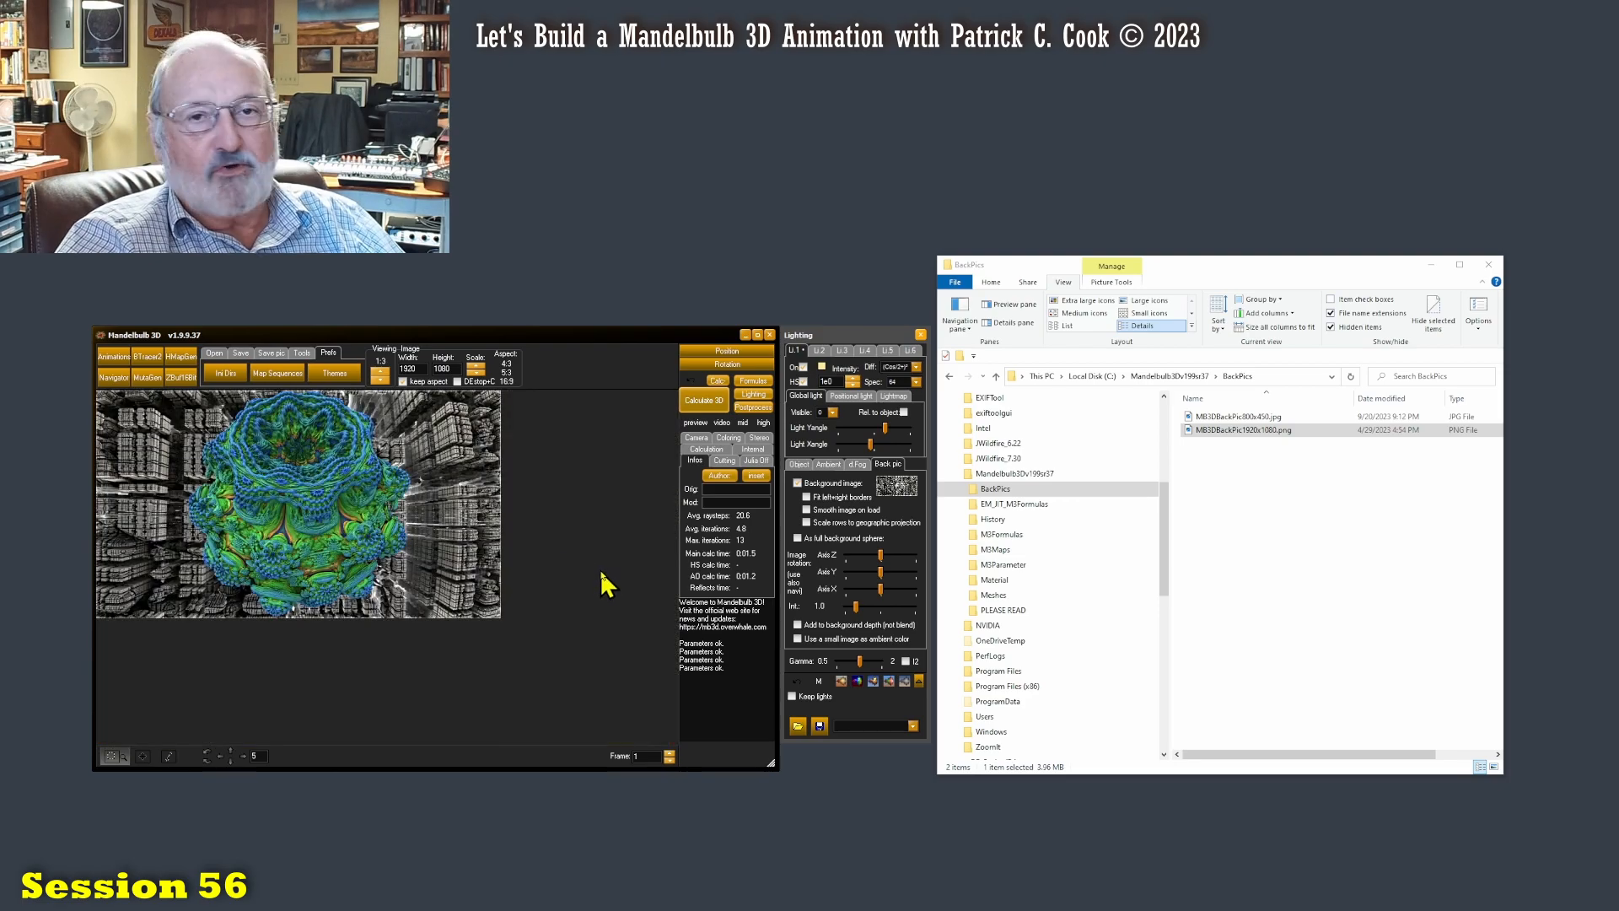
pyautogui.moveTo(609, 587)
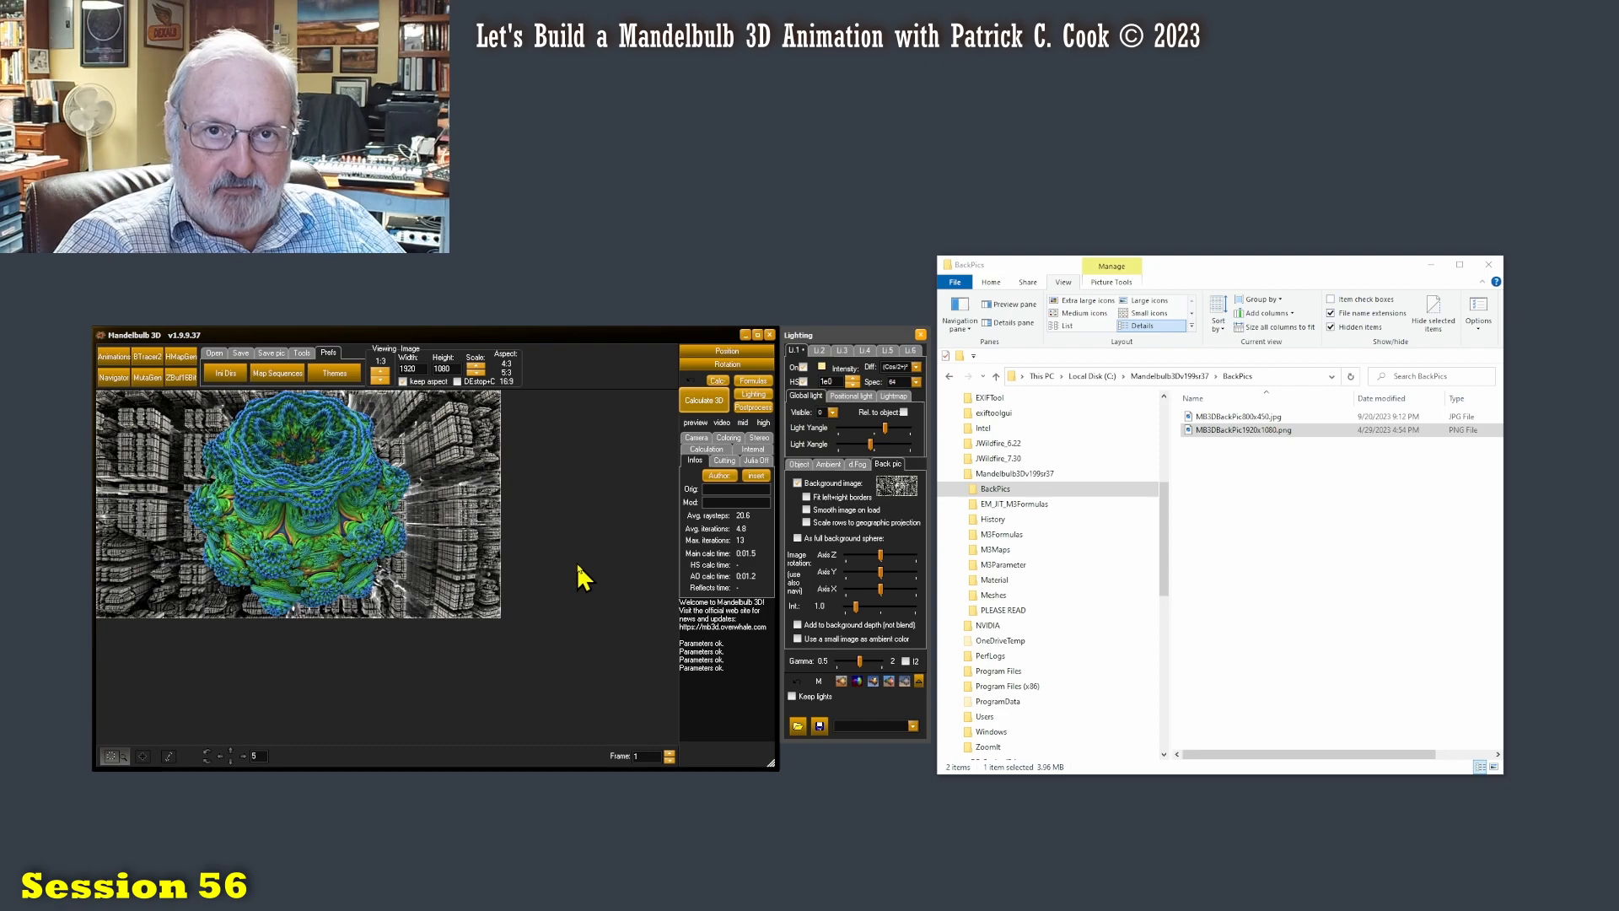
pyautogui.moveTo(592, 550)
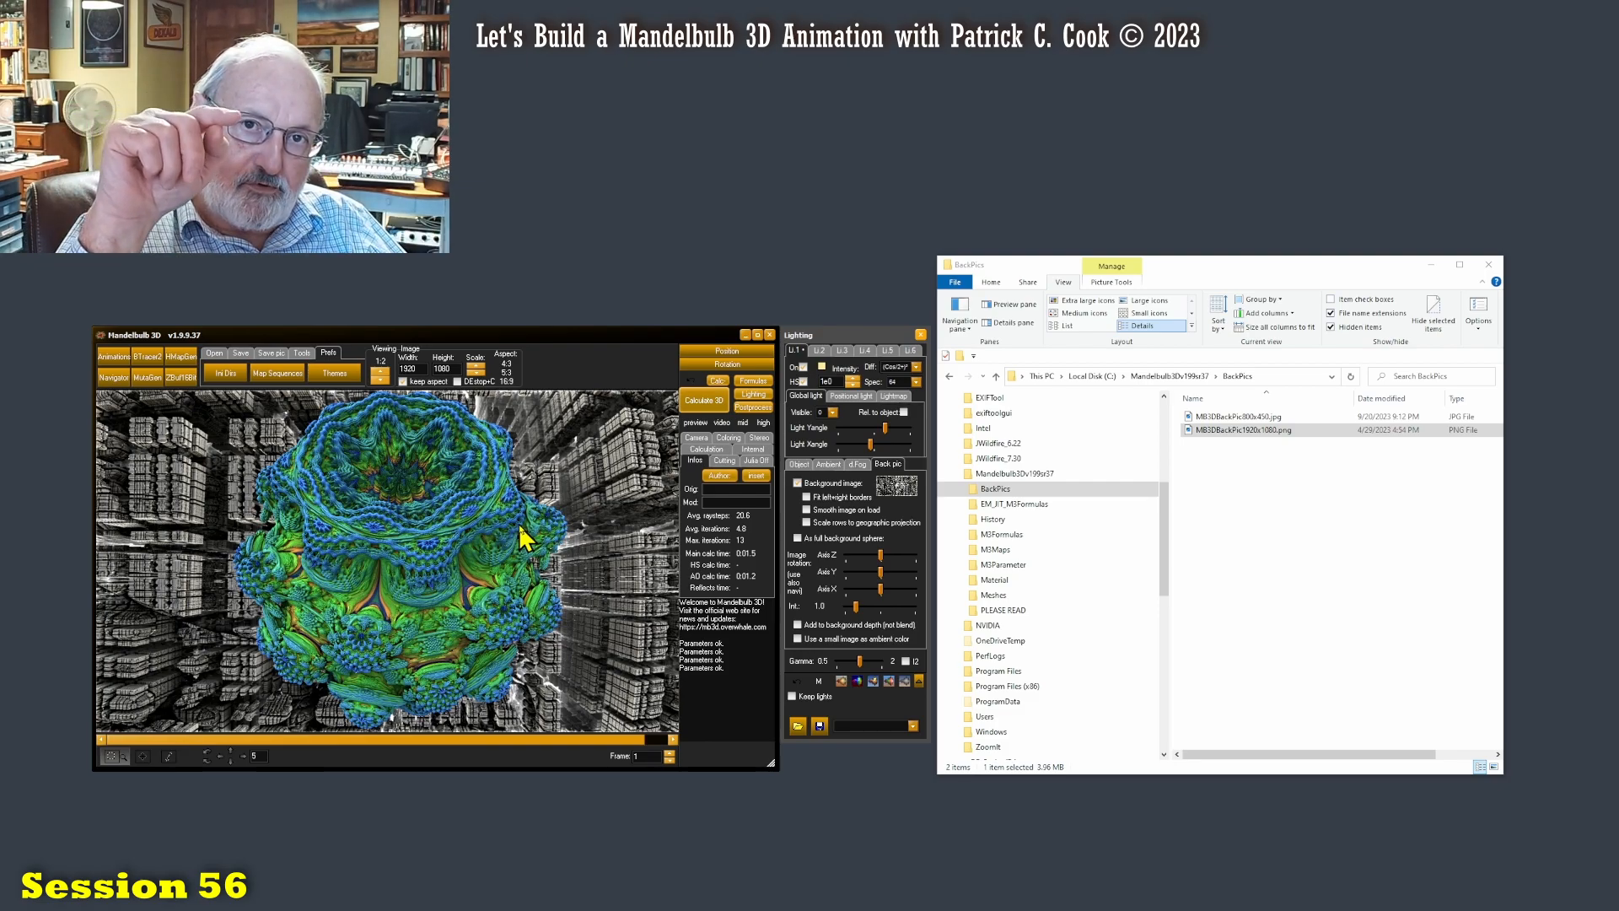
pyautogui.moveTo(513, 537)
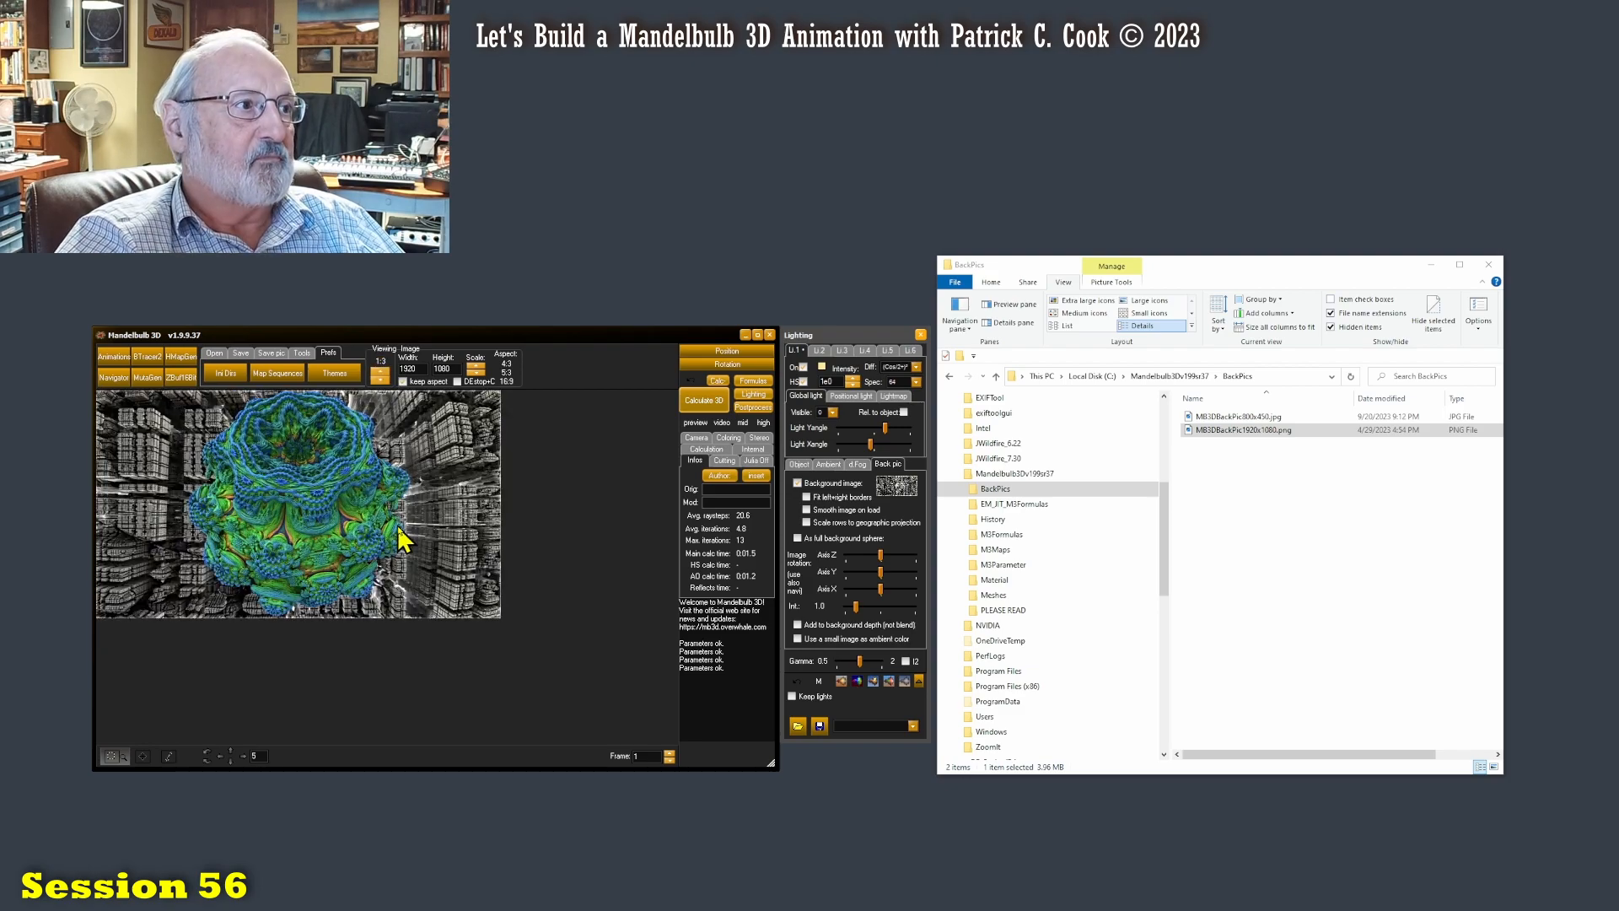
pyautogui.click(380, 371)
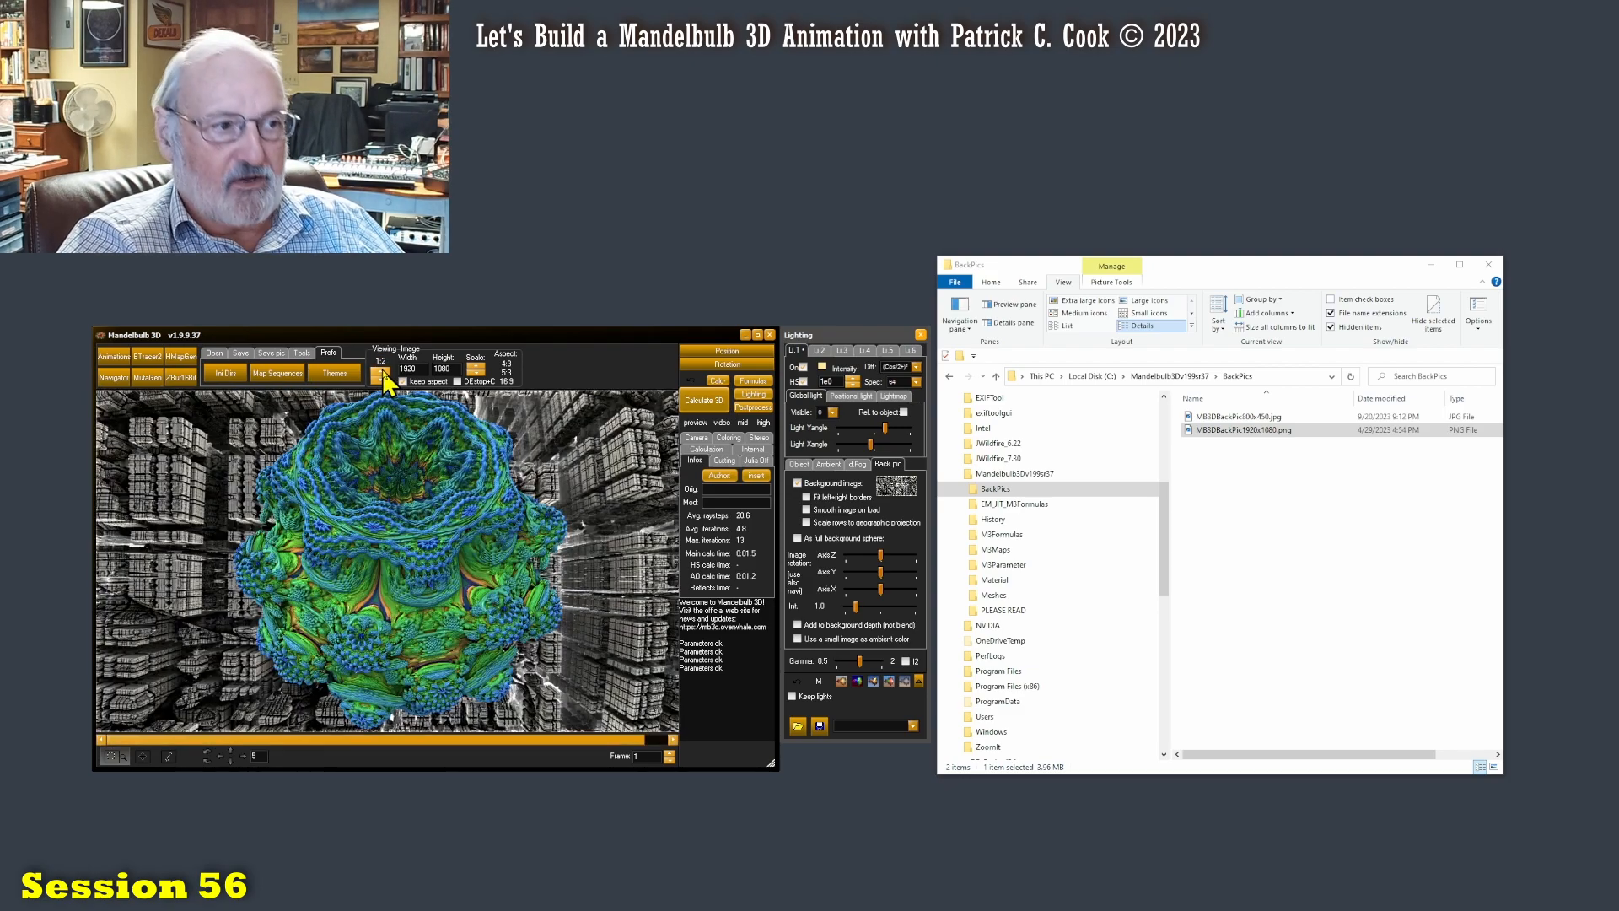
pyautogui.moveTo(546, 541)
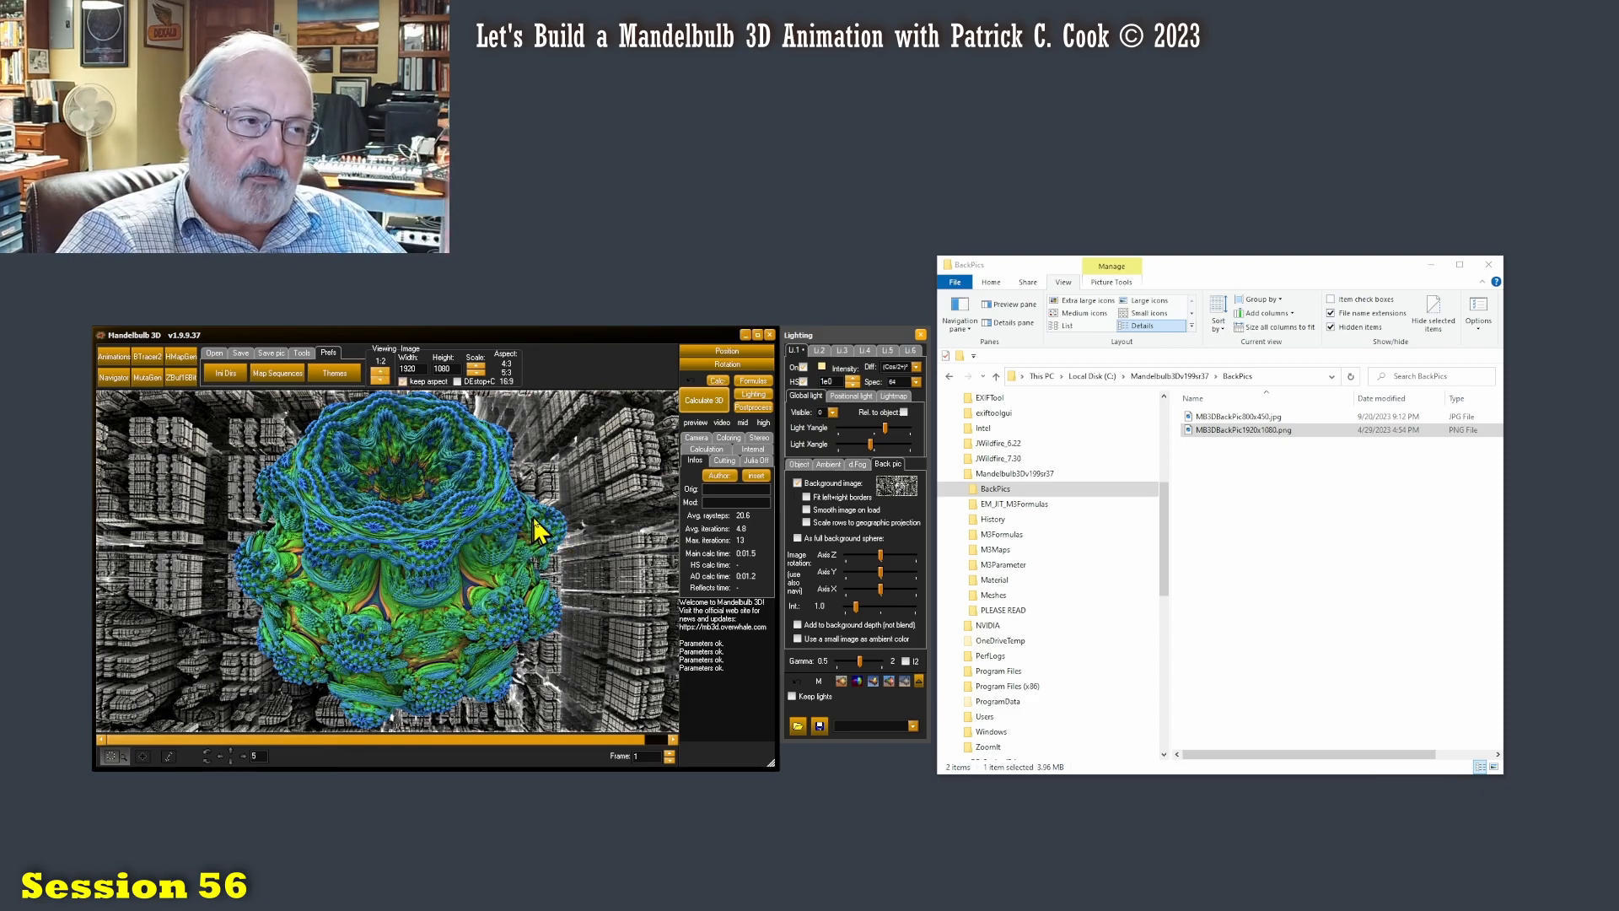
pyautogui.moveTo(486, 546)
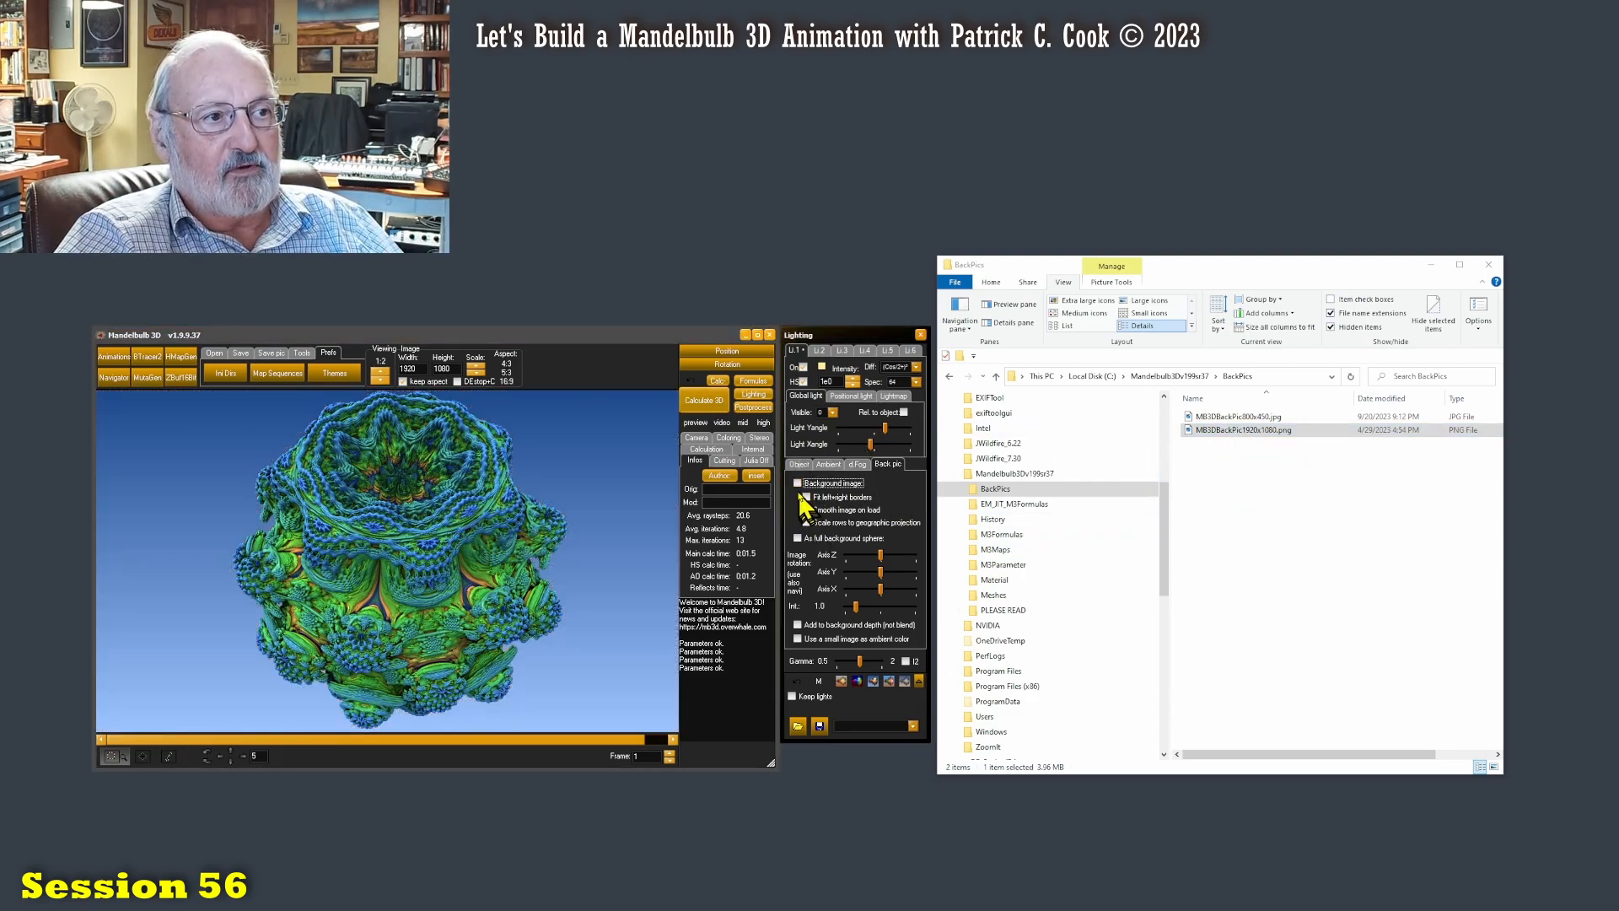
# Step: Check the background picker and ambient settings, then recompute the render over plain blue
pyautogui.click(798, 725)
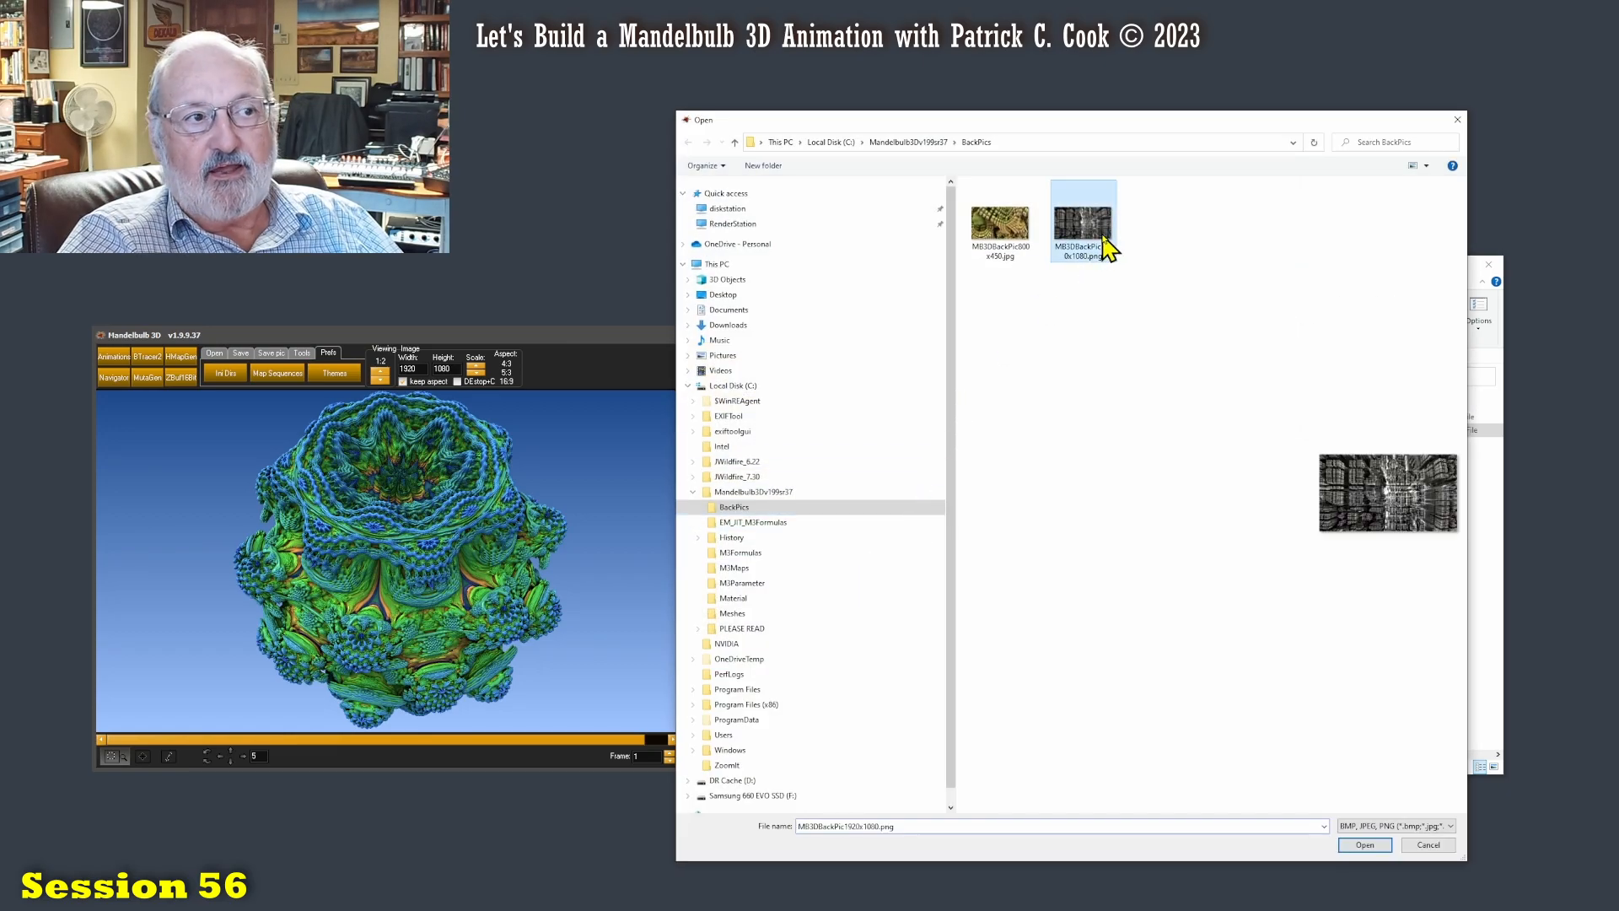
pyautogui.click(1363, 843)
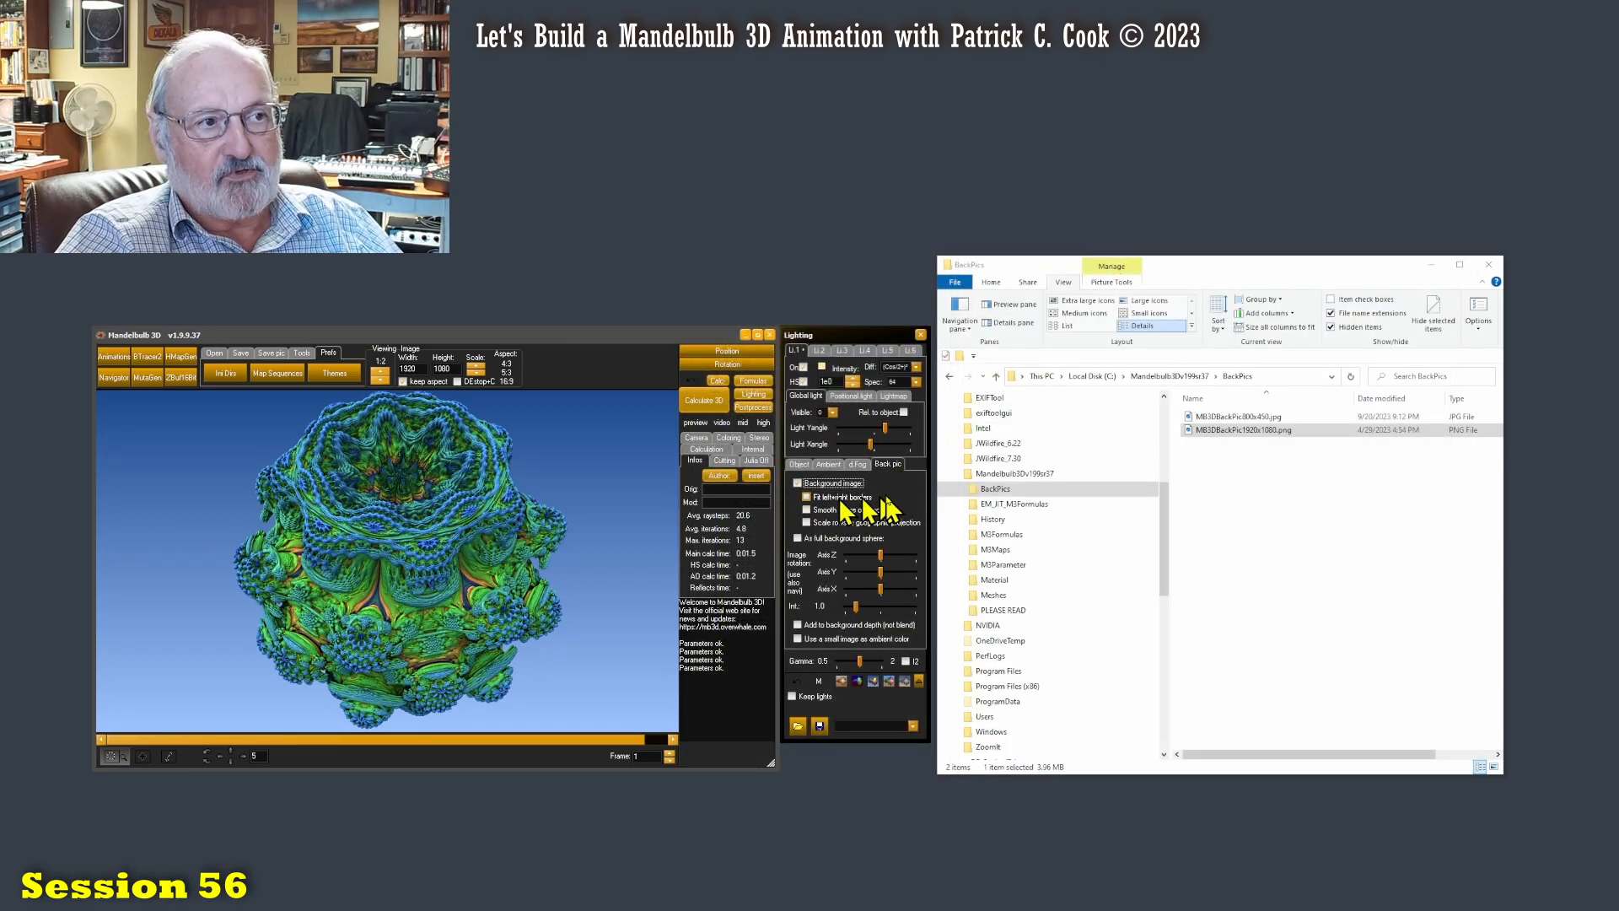
pyautogui.click(828, 464)
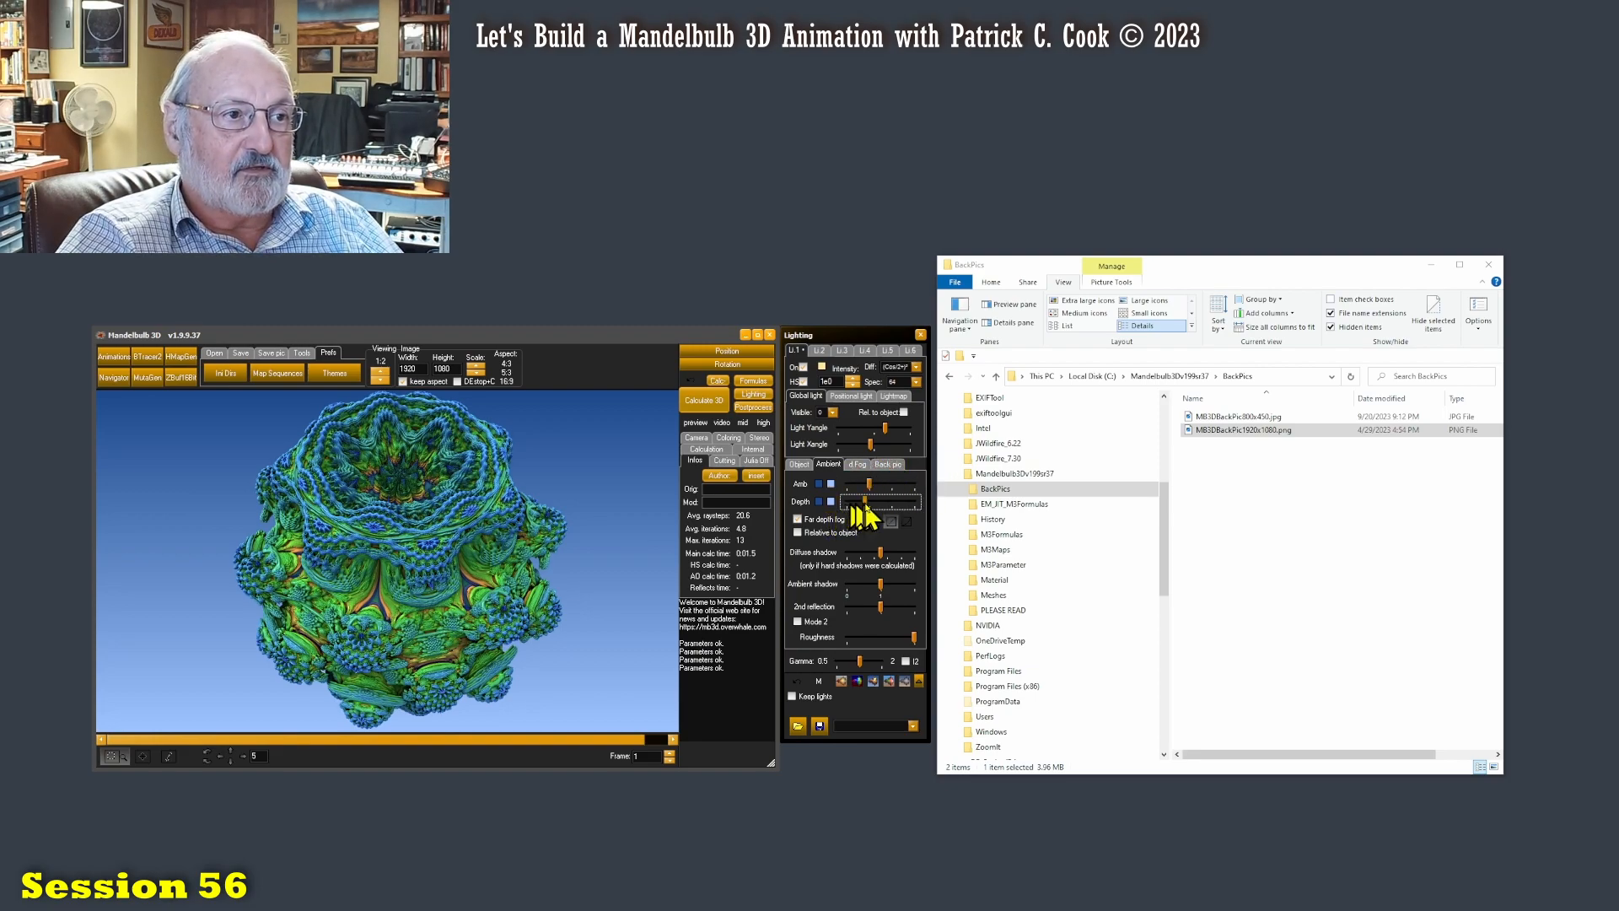
pyautogui.click(886, 464)
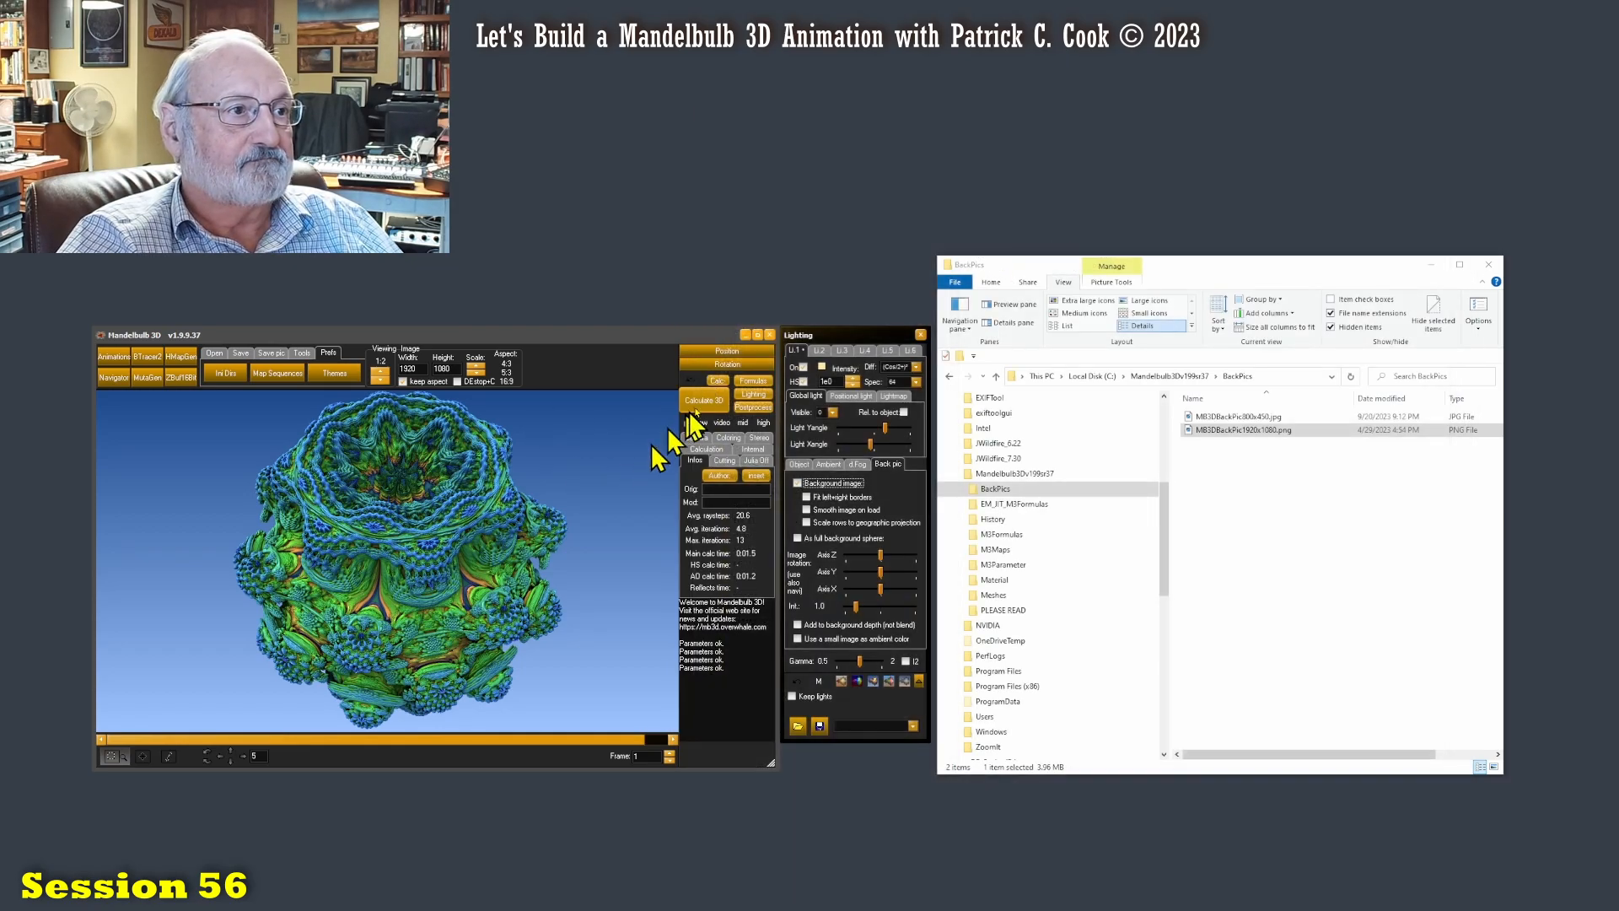
pyautogui.click(704, 400)
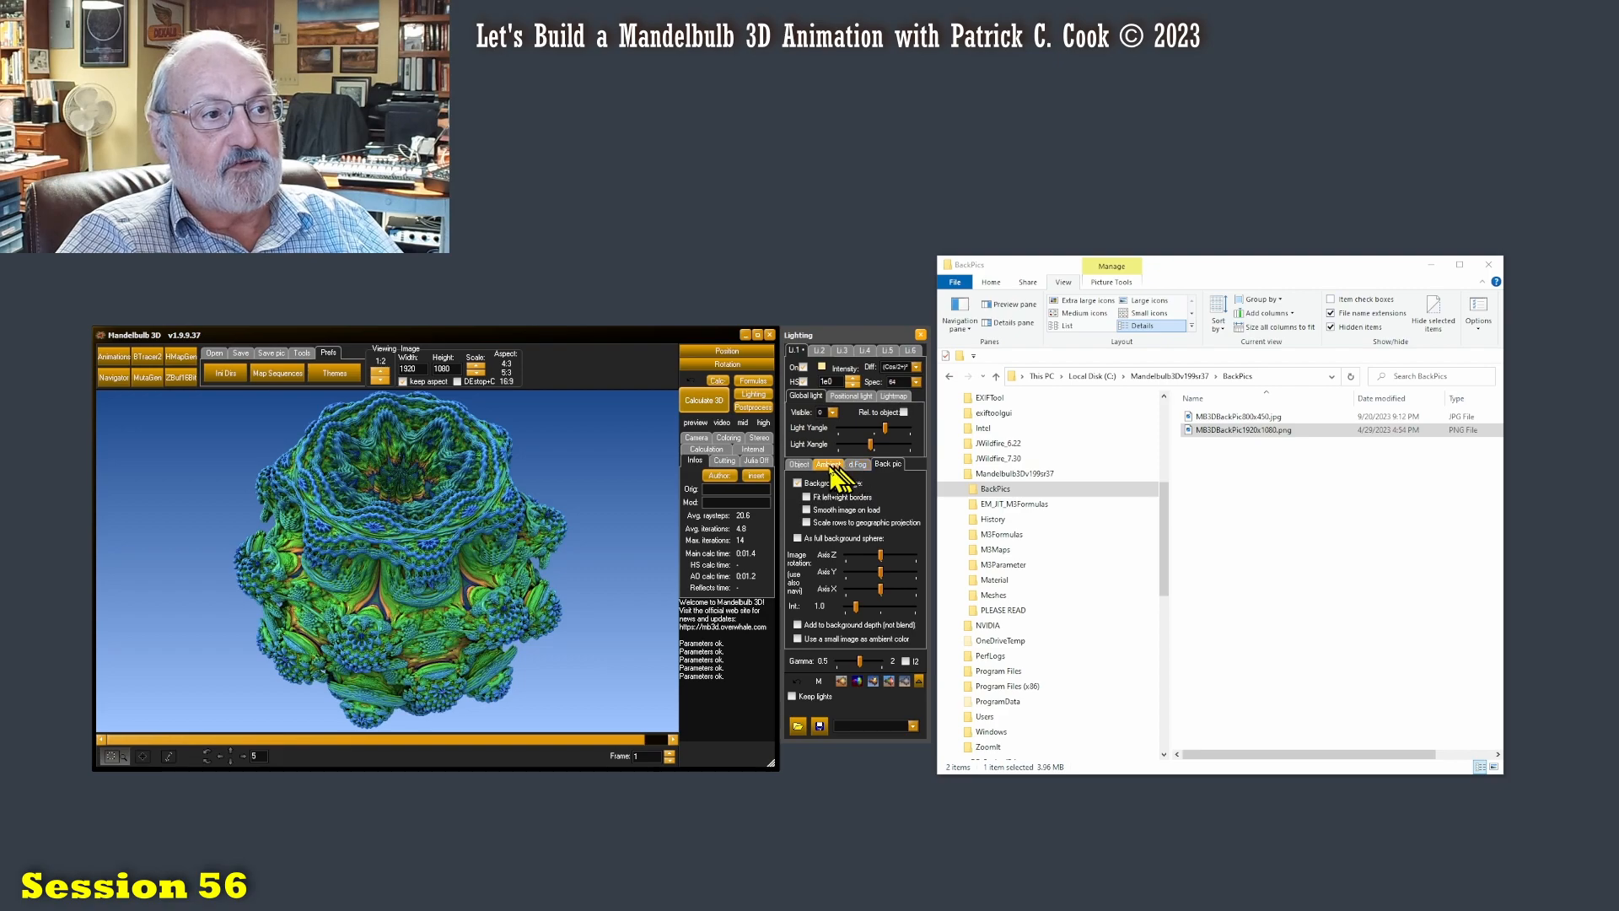
# Step: Review the ambient depth colour and show the preview at 1:1 scale on the Back pic settings
pyautogui.click(828, 464)
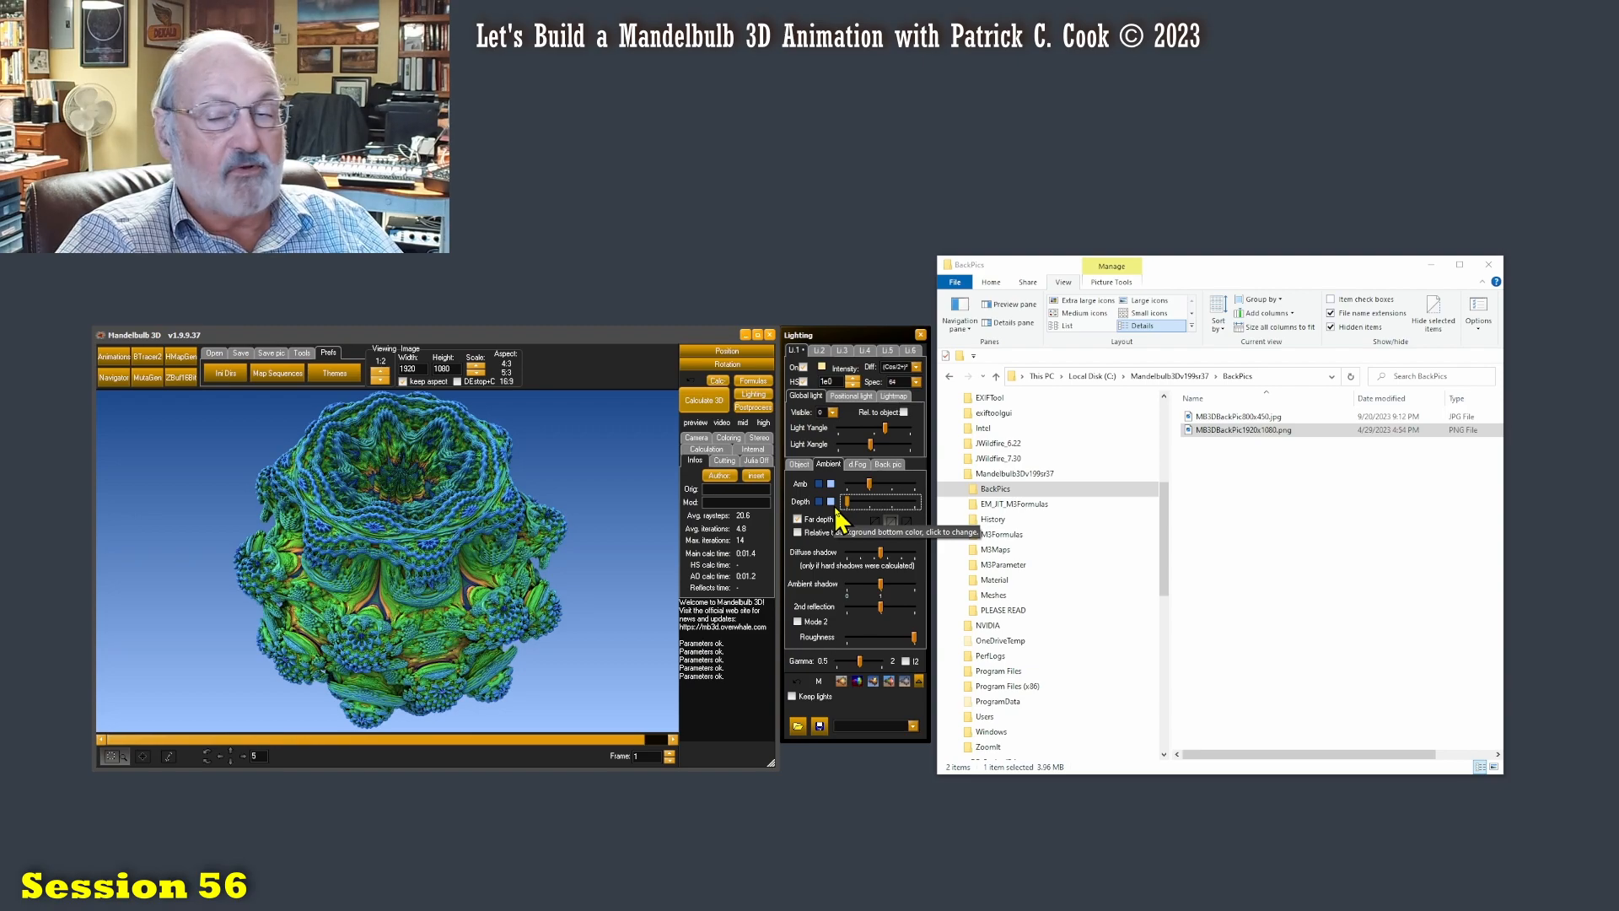
pyautogui.click(800, 501)
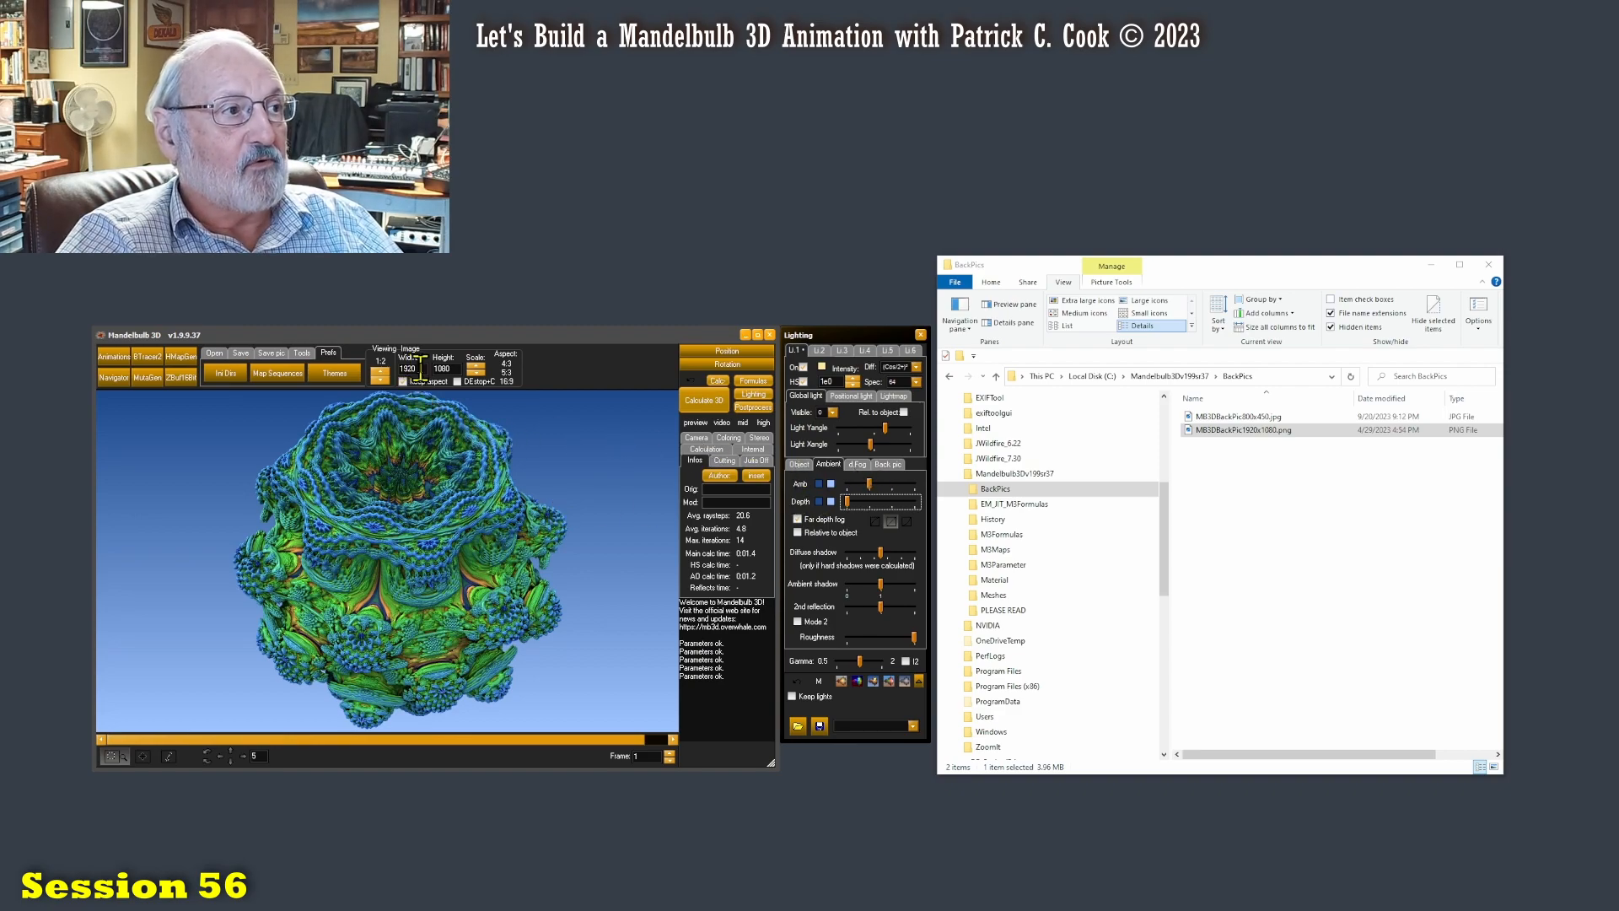
pyautogui.click(376, 375)
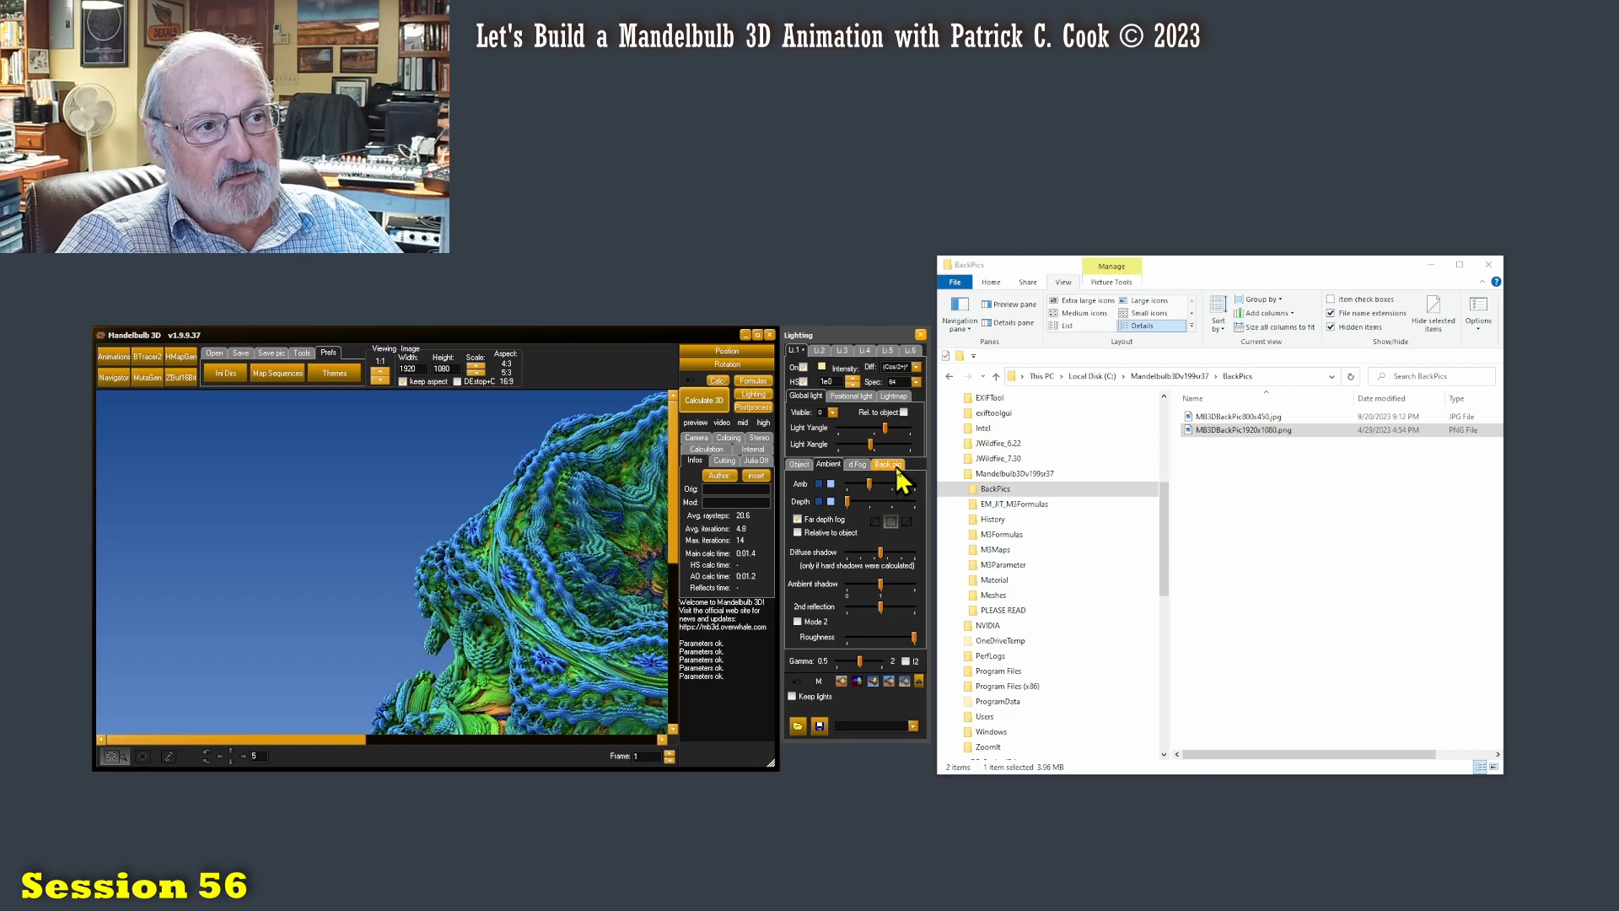
pyautogui.click(886, 462)
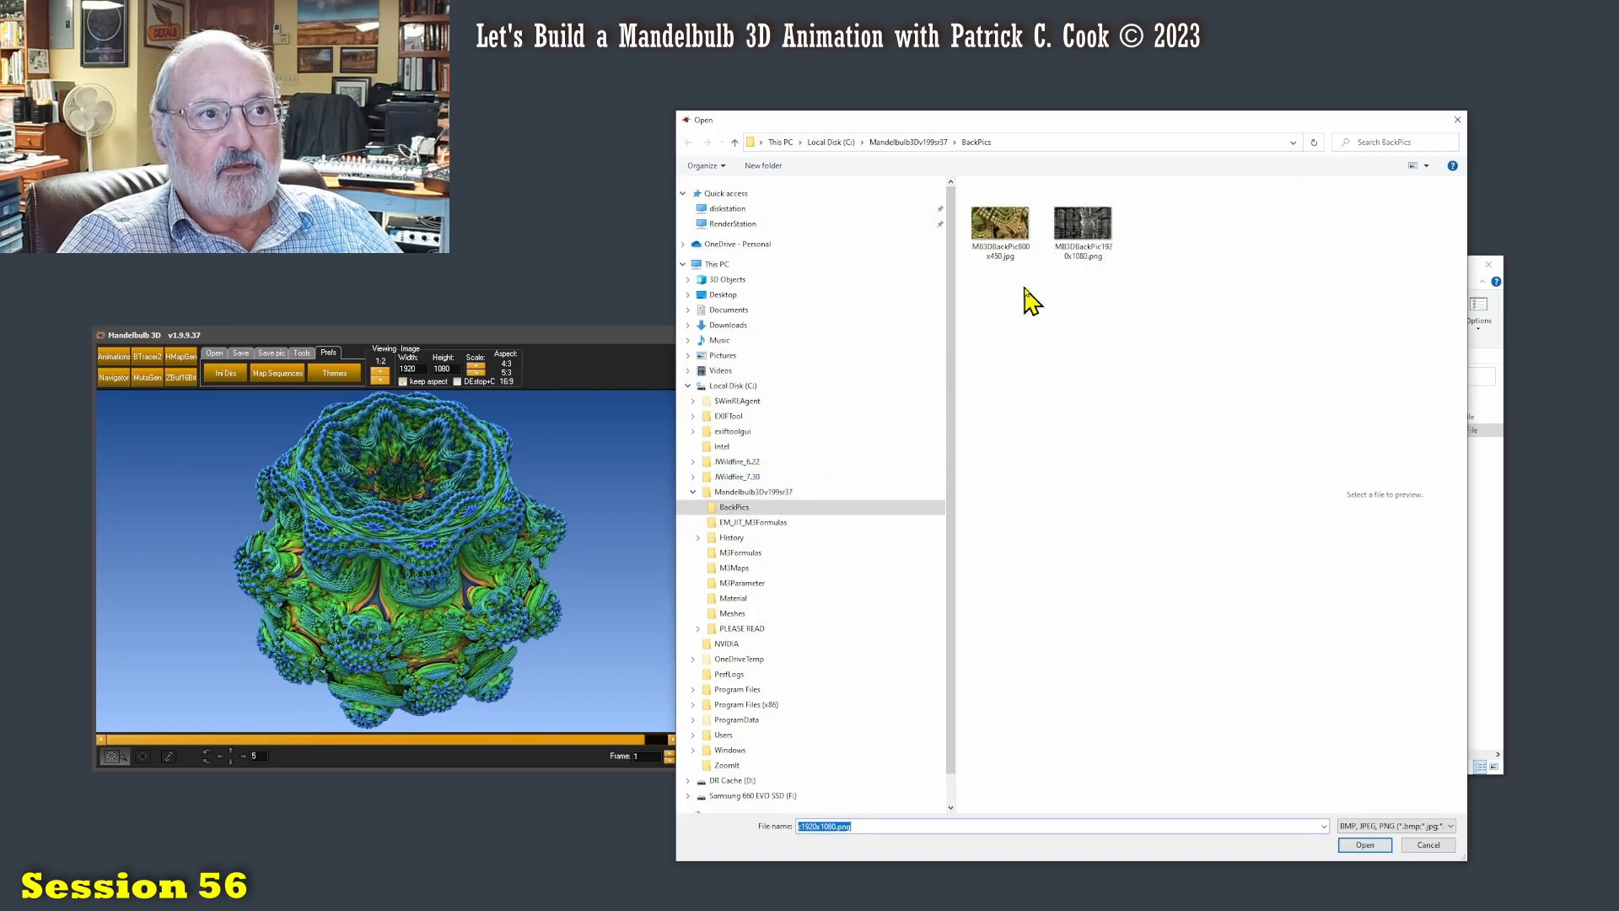
# Step: Cancel the picker and switch the background image back on, restoring the grey architecture
pyautogui.click(1364, 844)
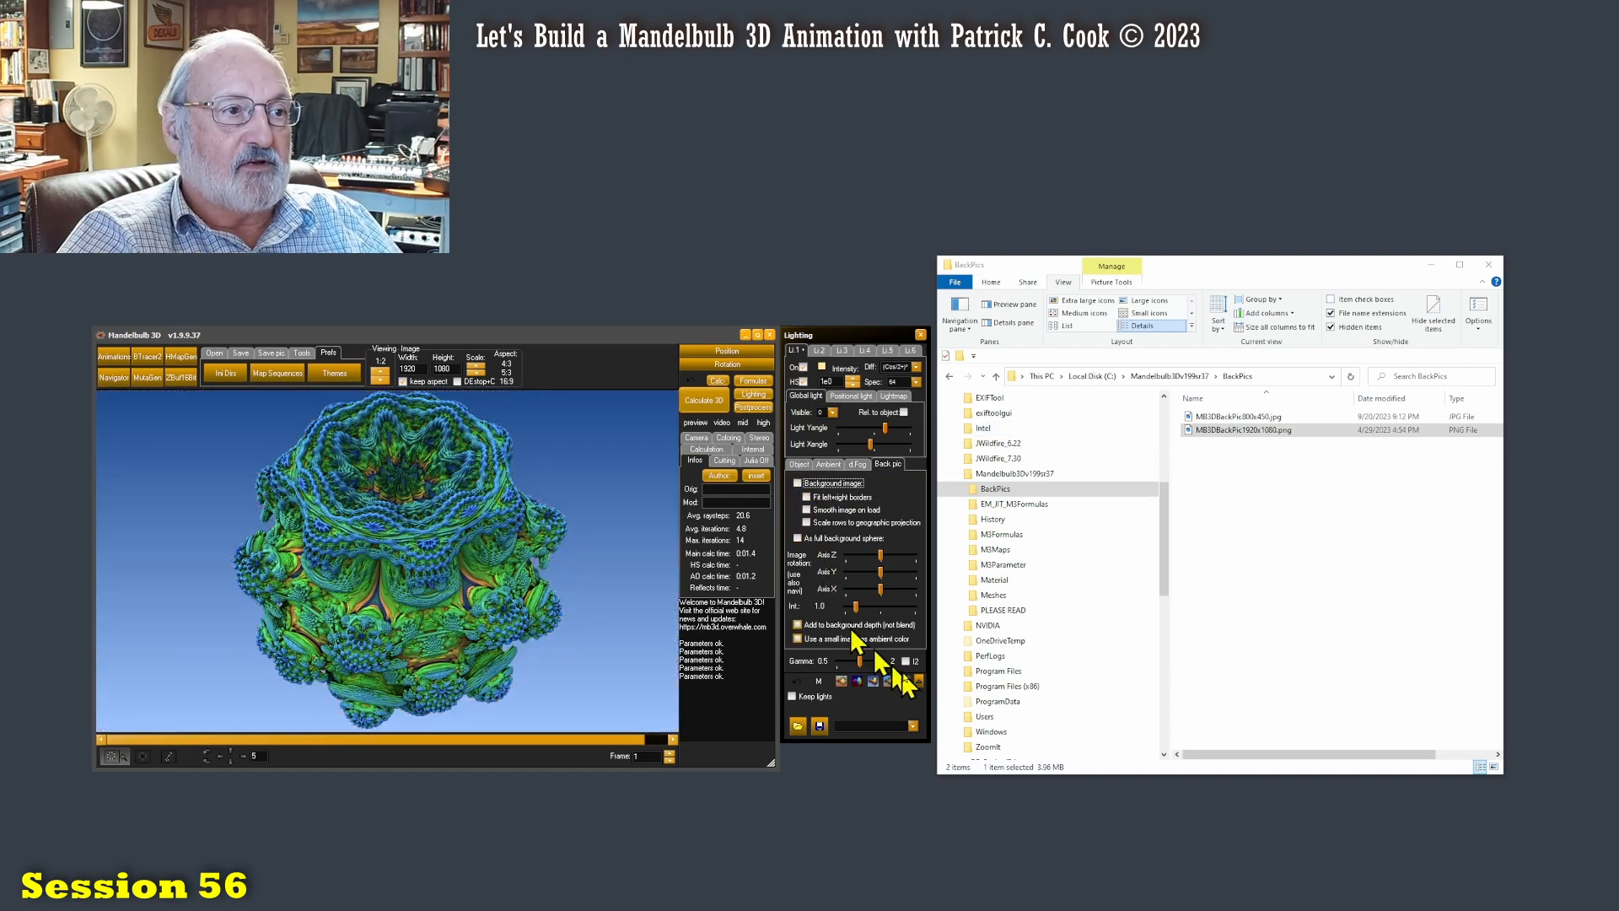
pyautogui.click(800, 725)
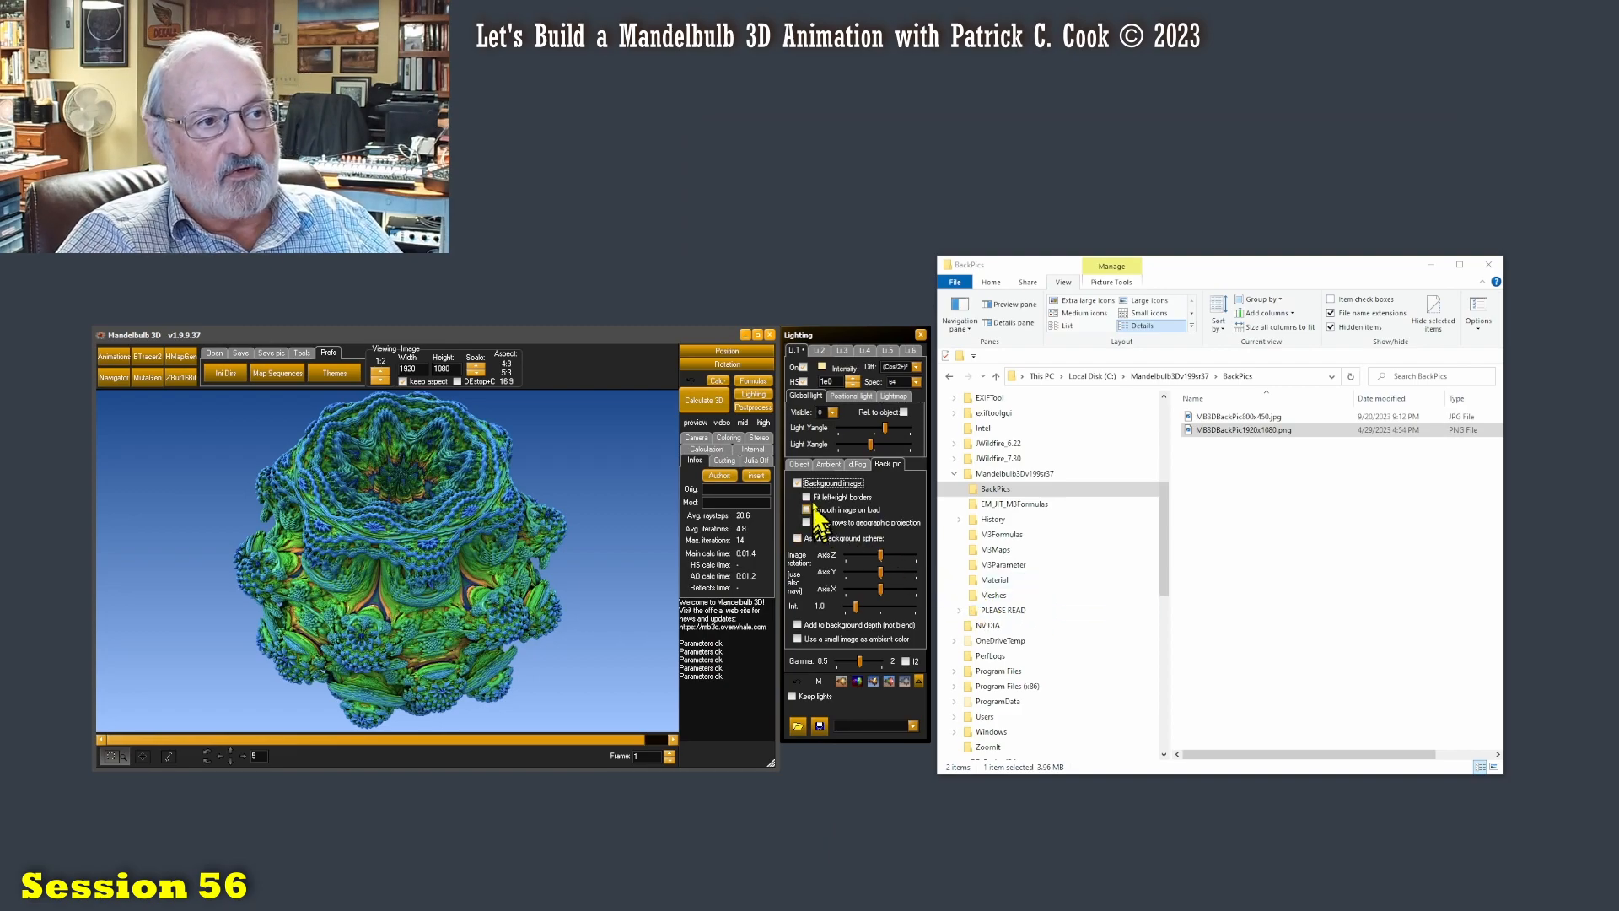
pyautogui.click(808, 483)
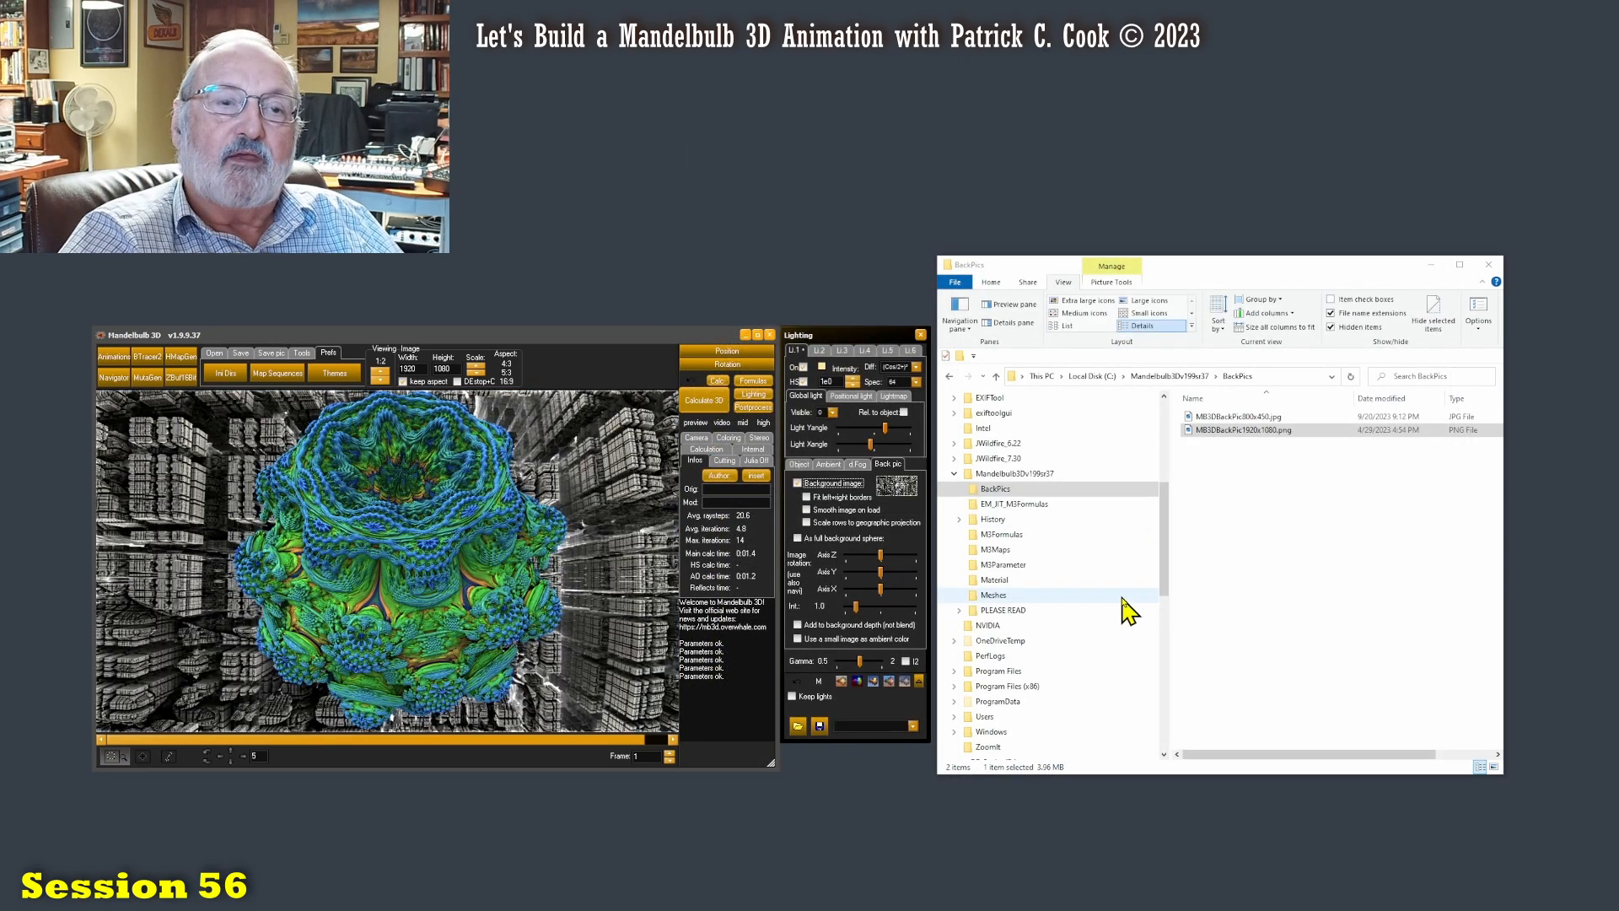
pyautogui.moveTo(1099, 568)
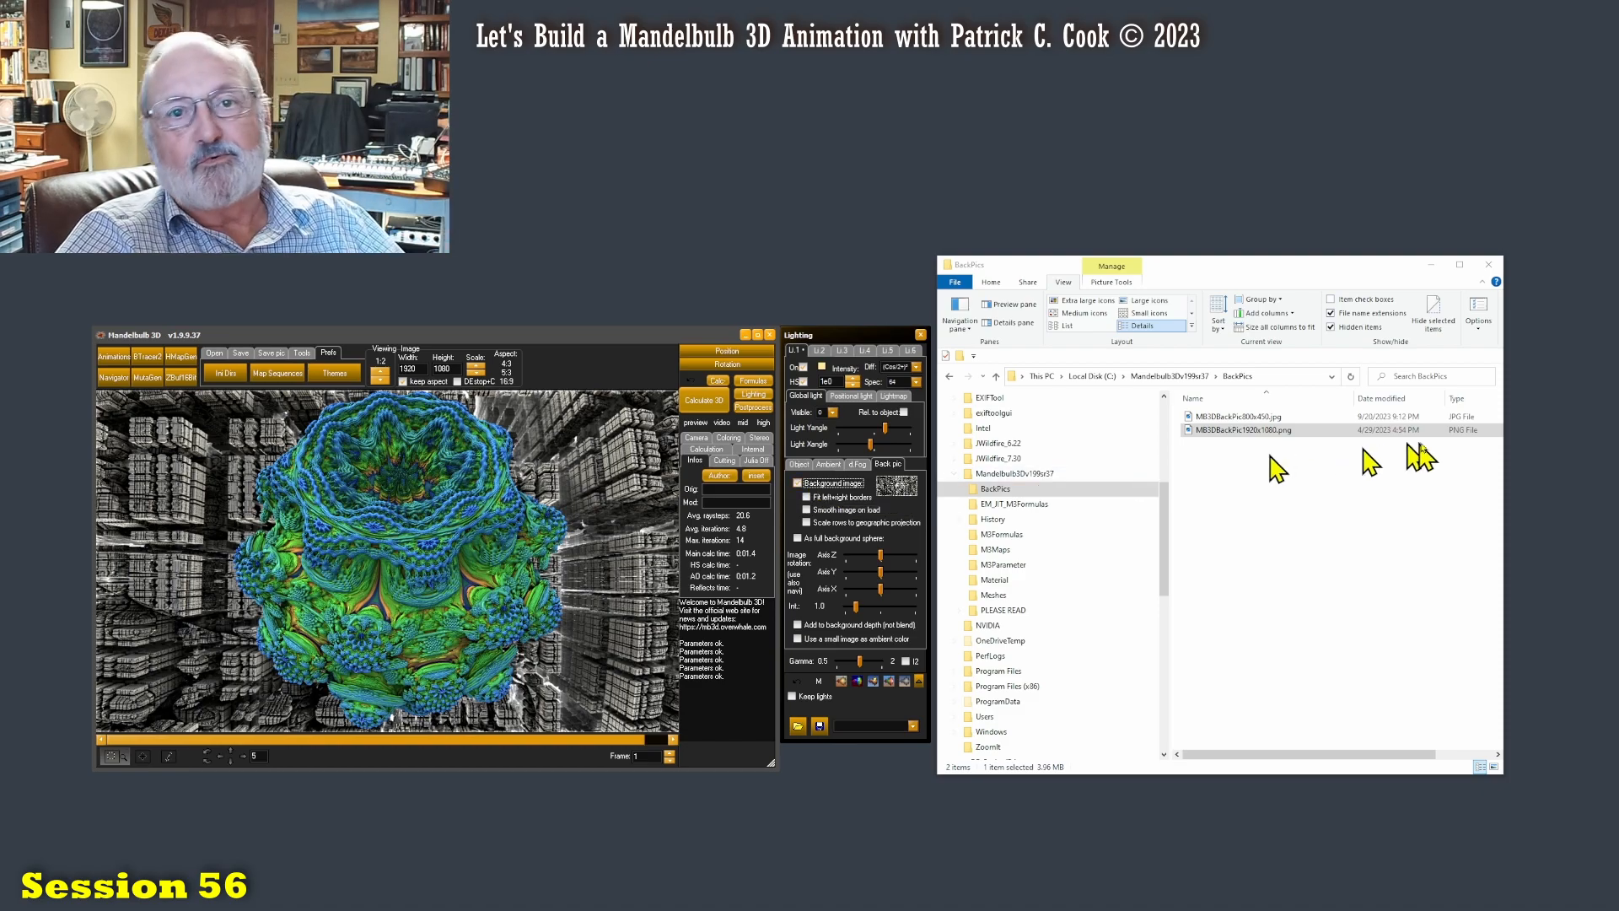
pyautogui.click(1007, 489)
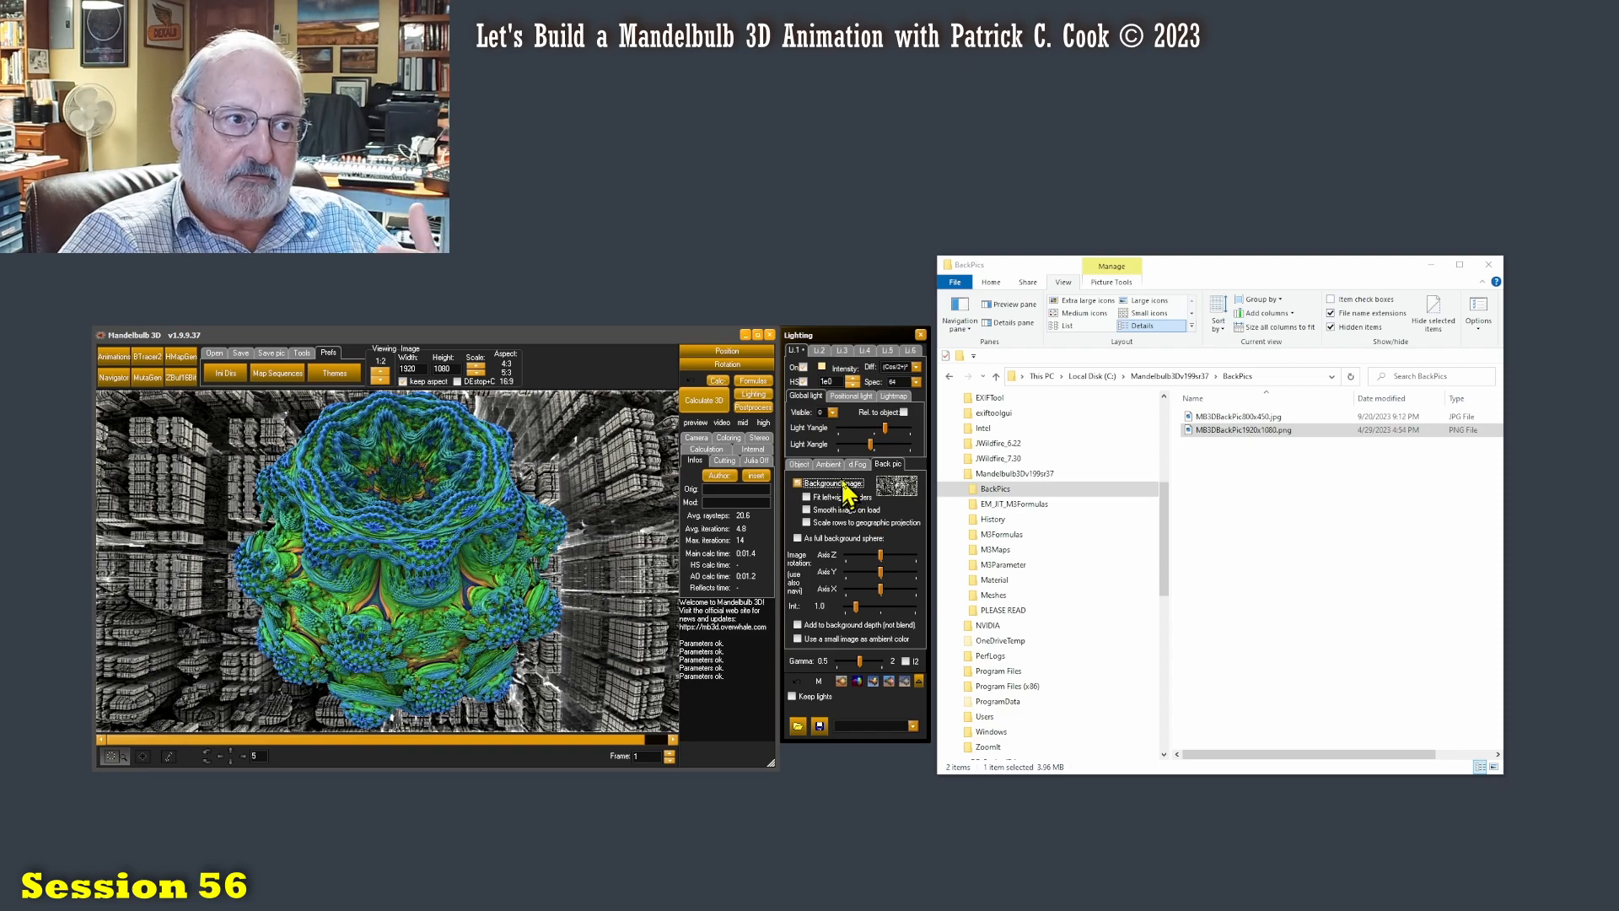
pyautogui.moveTo(845, 495)
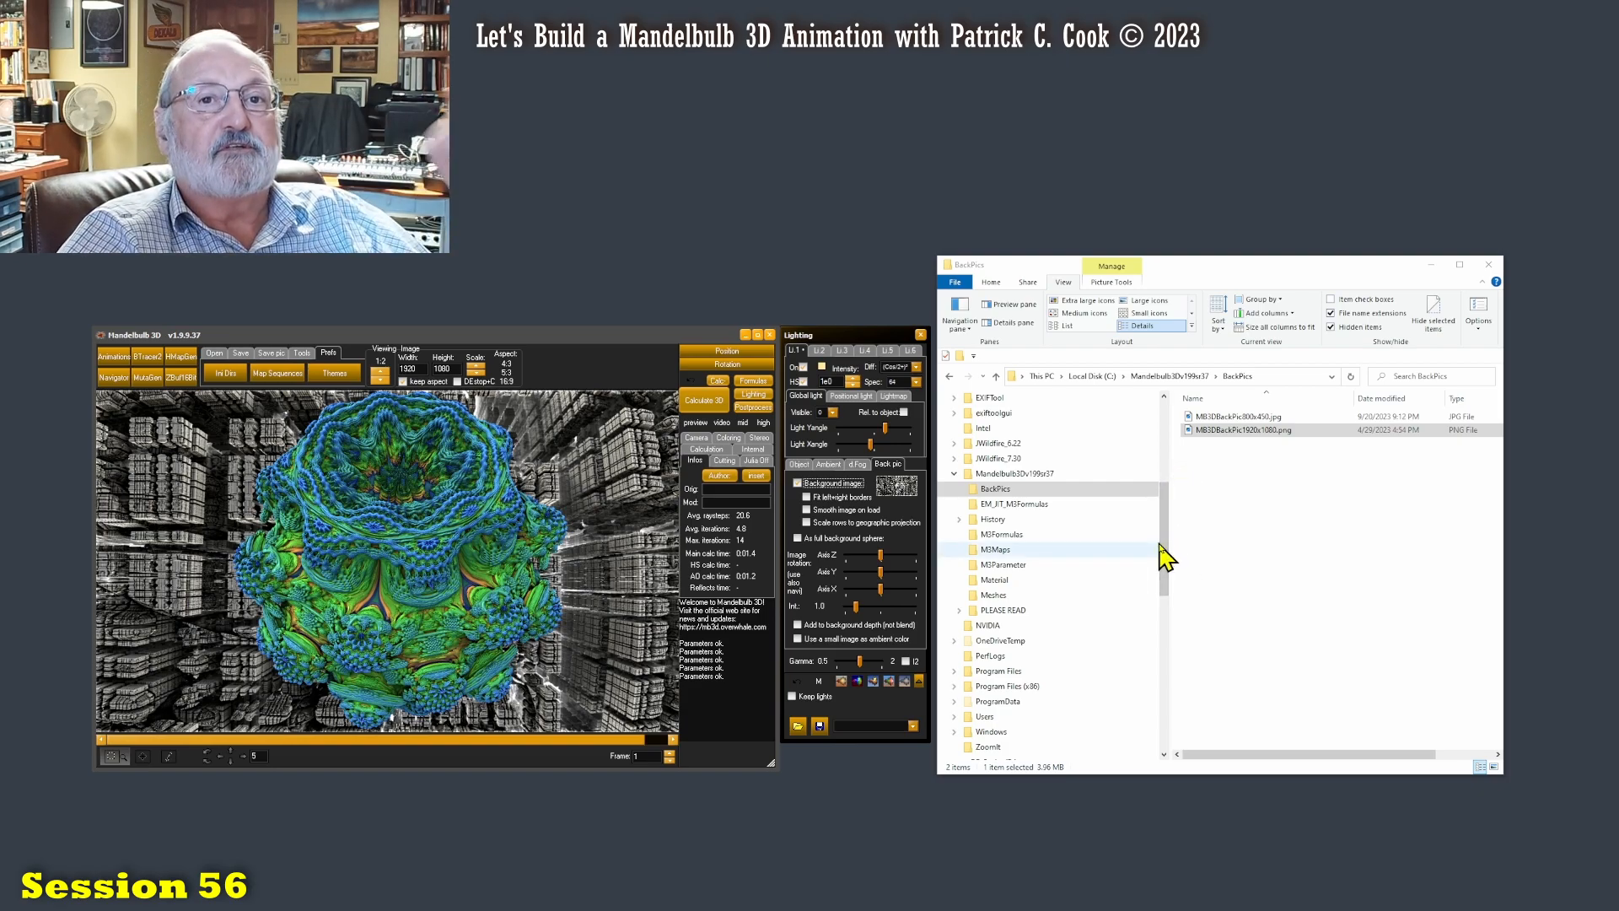
pyautogui.moveTo(1152, 559)
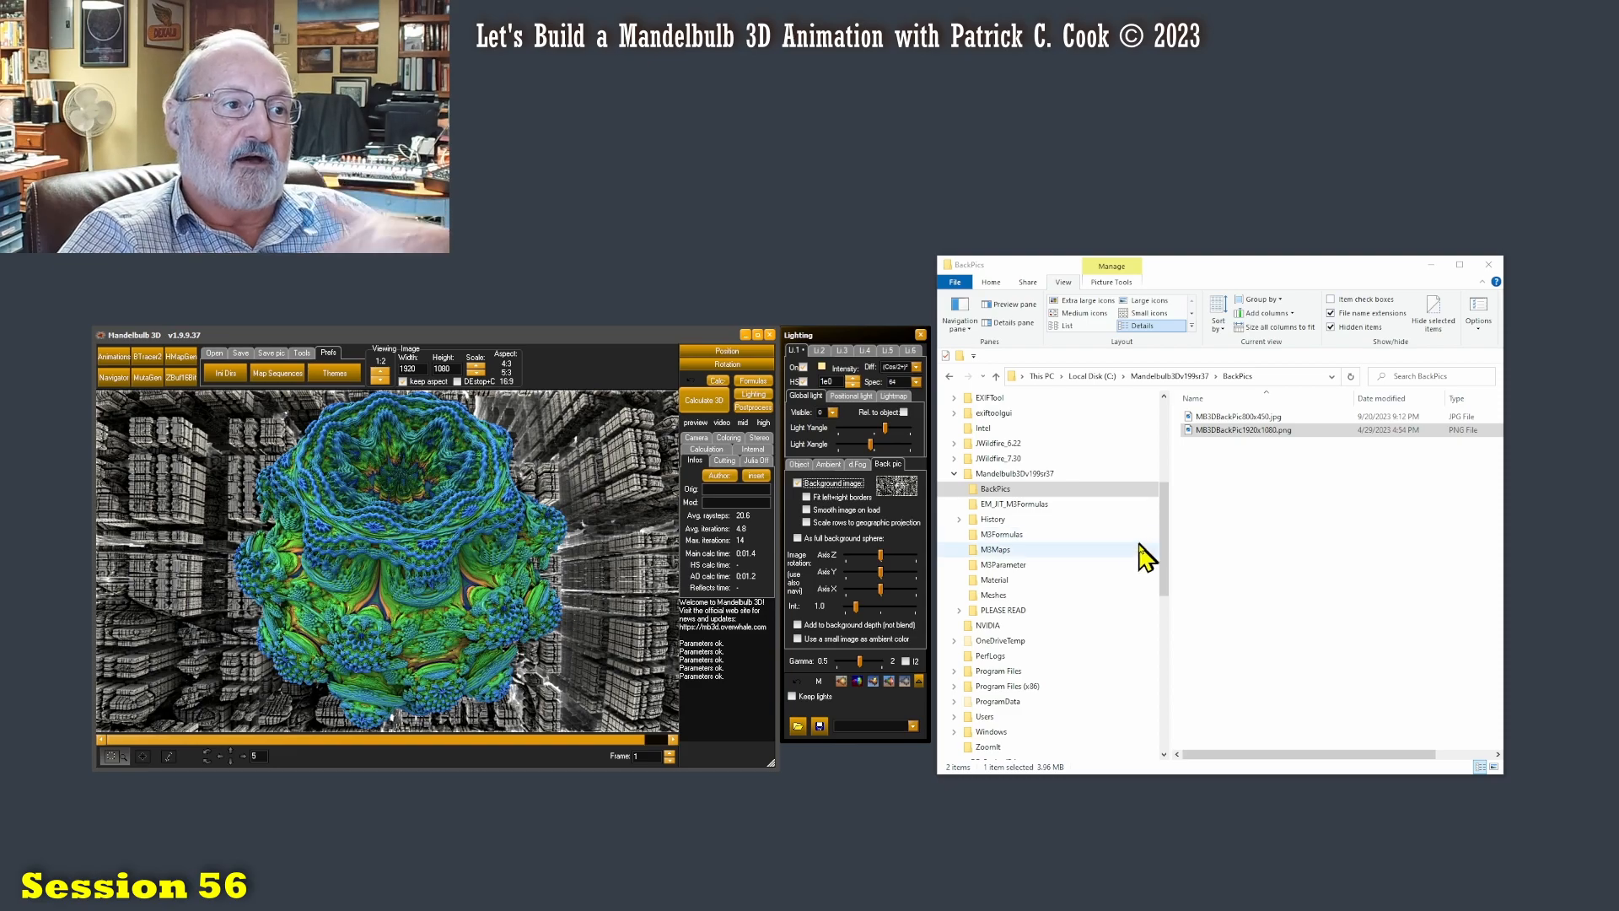
pyautogui.moveTo(1153, 559)
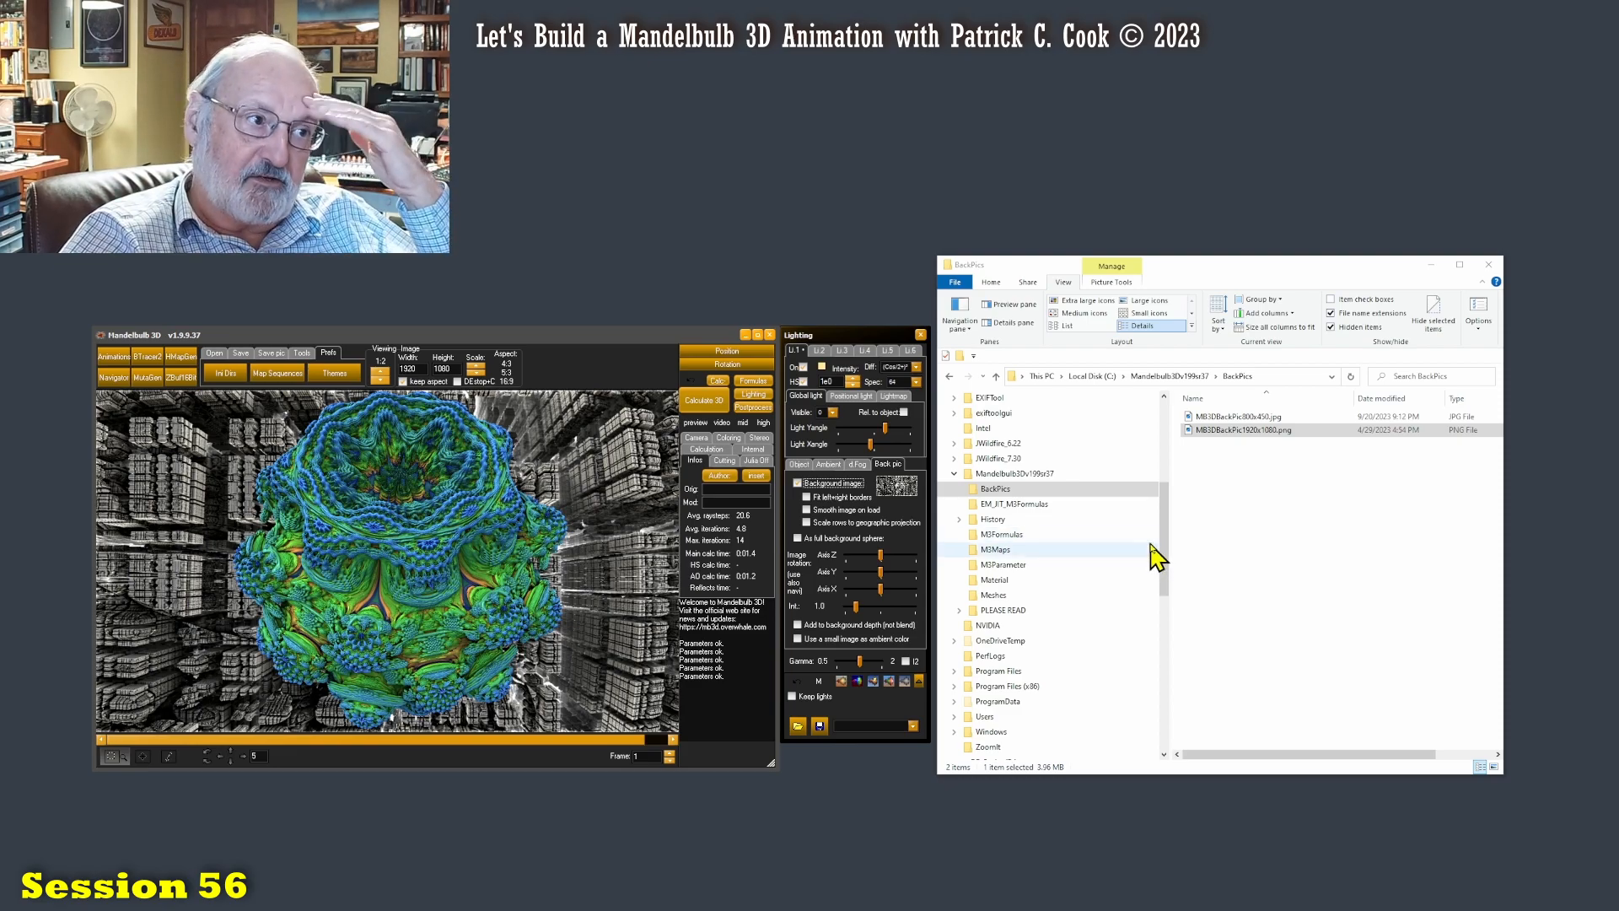
pyautogui.moveTo(1152, 559)
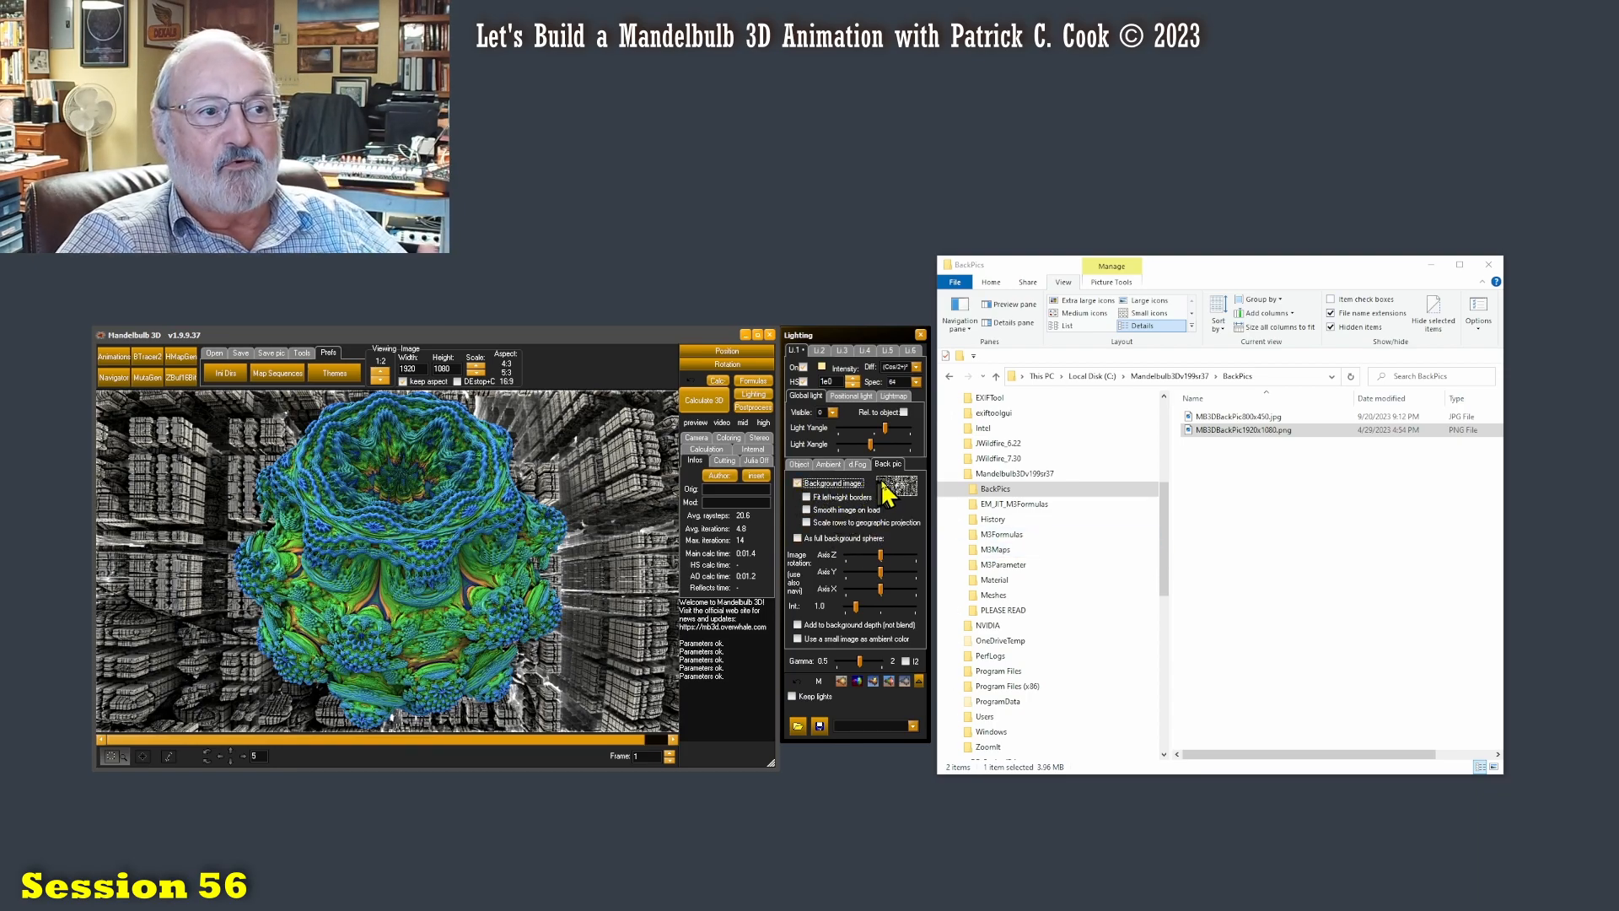
pyautogui.moveTo(939, 500)
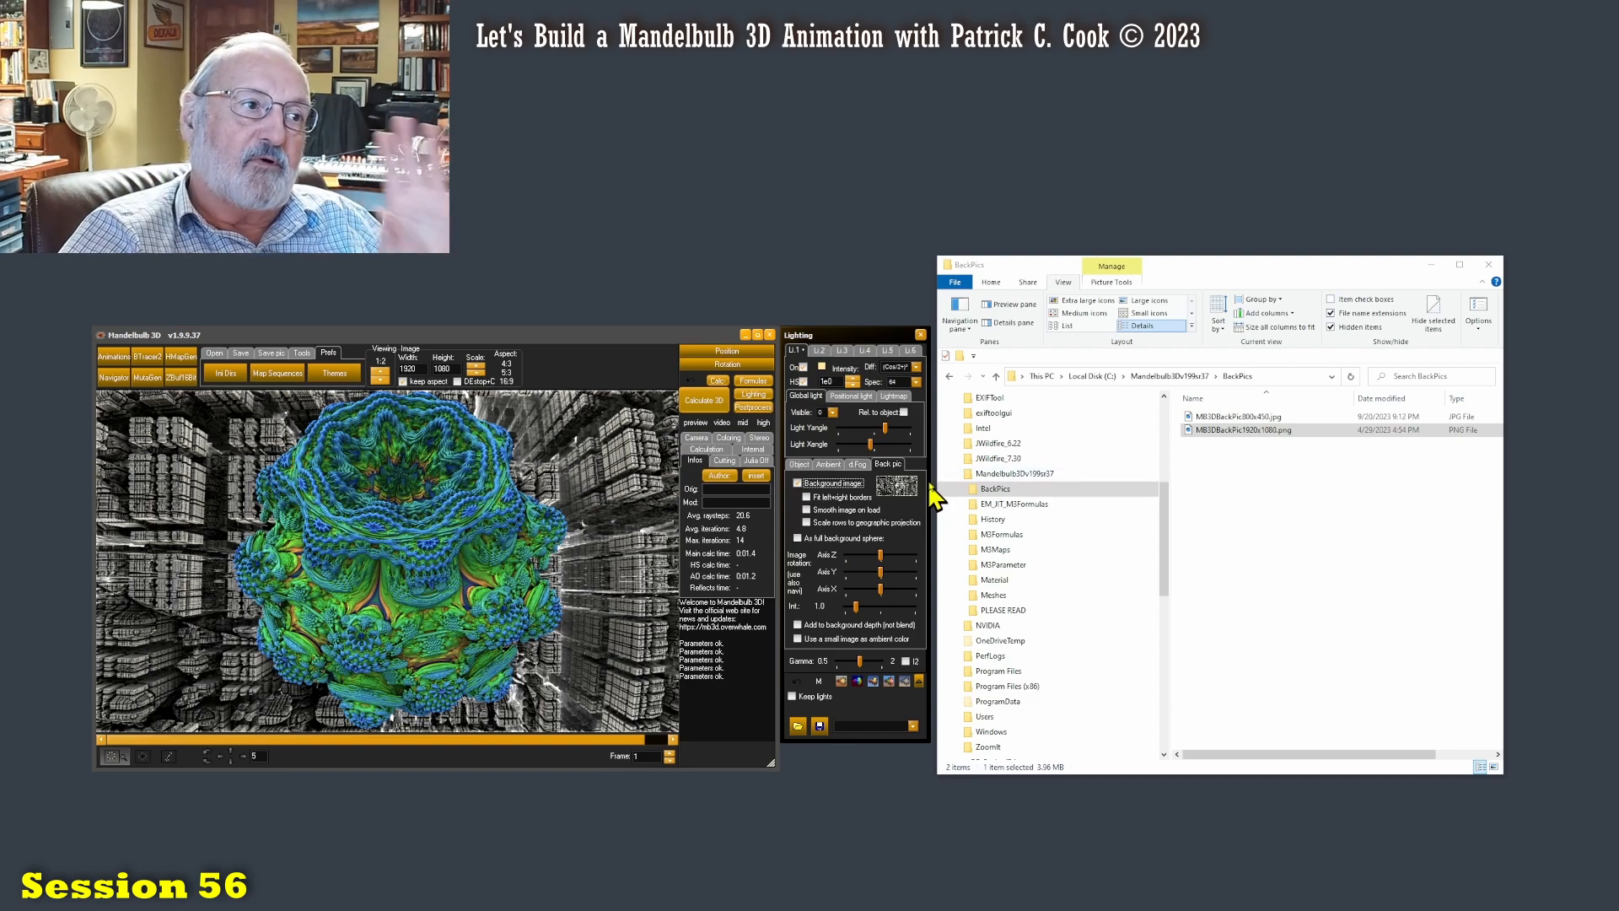
pyautogui.moveTo(923, 502)
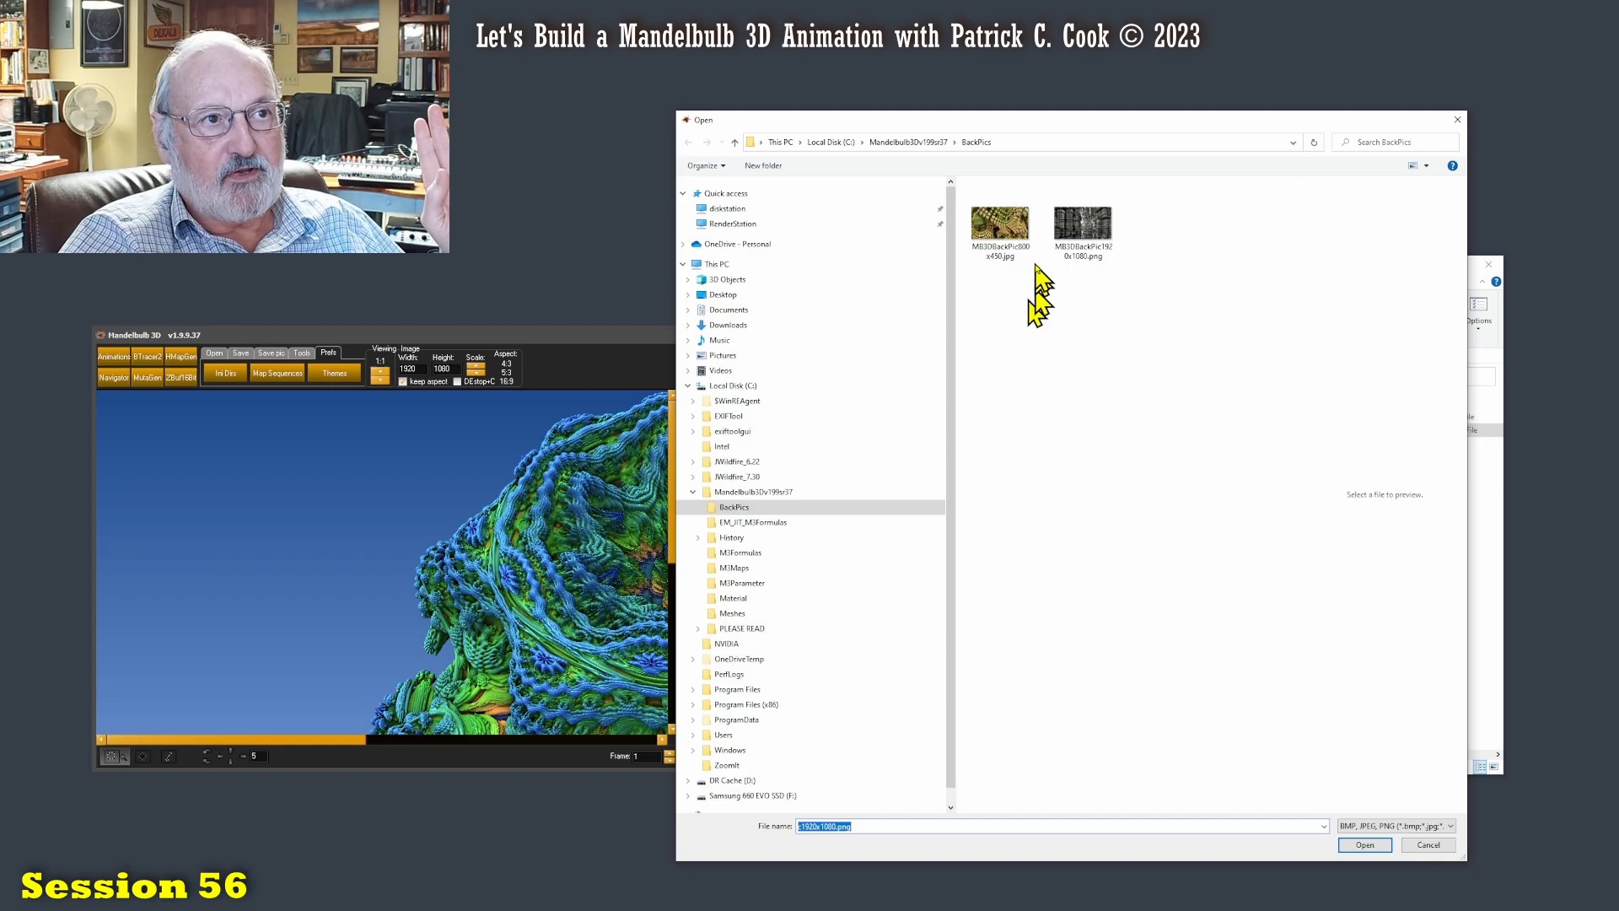
# Step: Choose the tan-and-green 800x450 block picture as the scene background
pyautogui.click(998, 224)
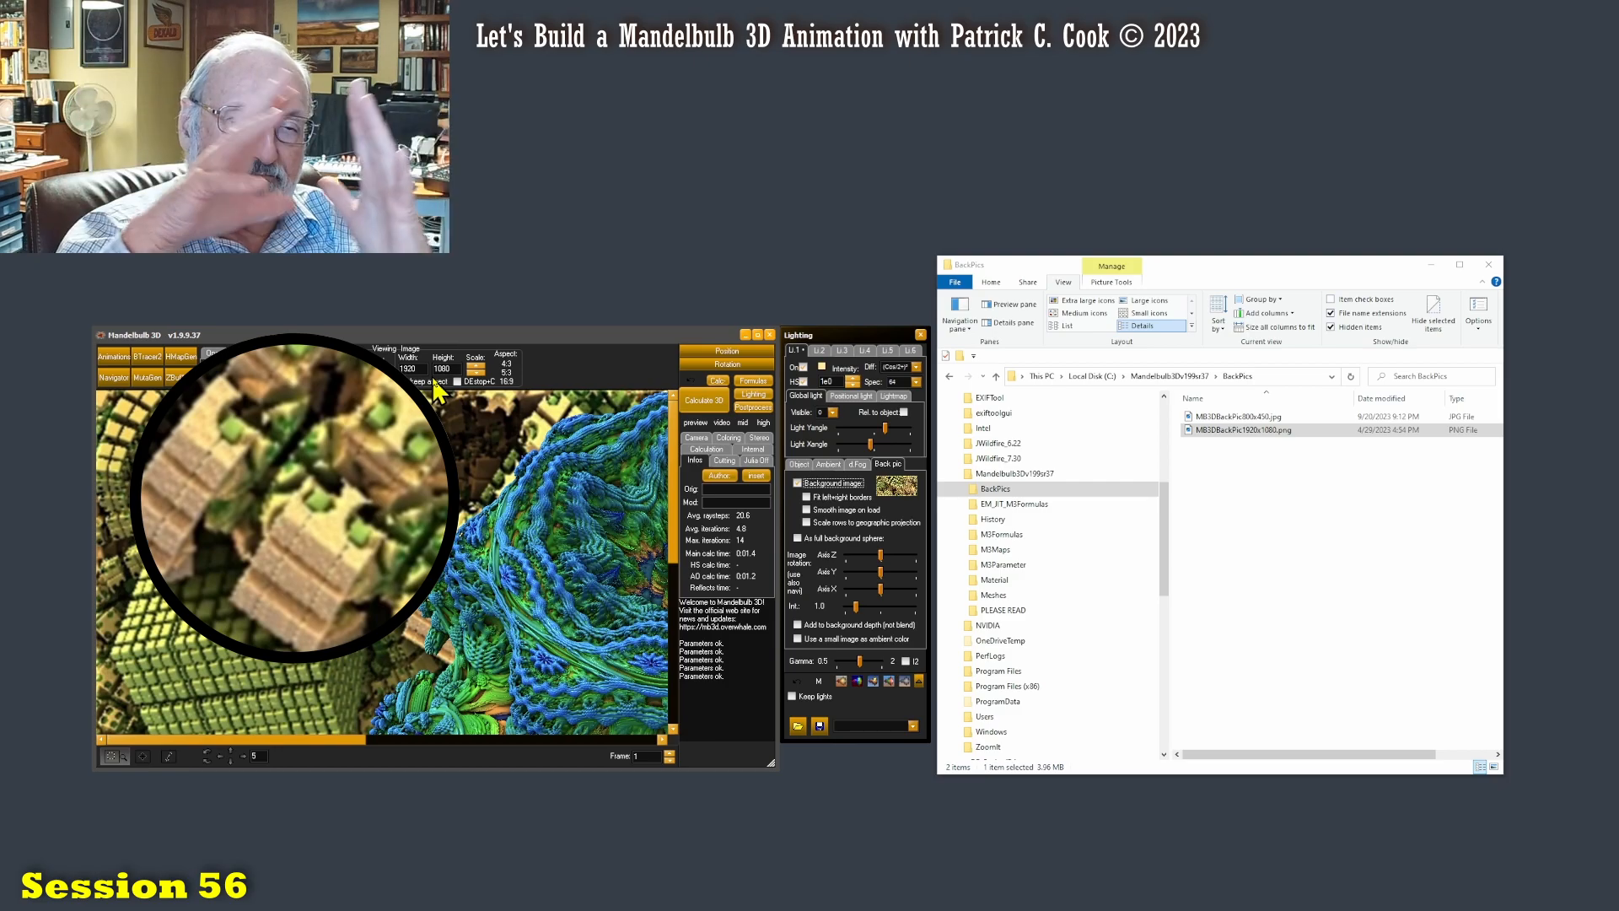
pyautogui.moveTo(526, 356)
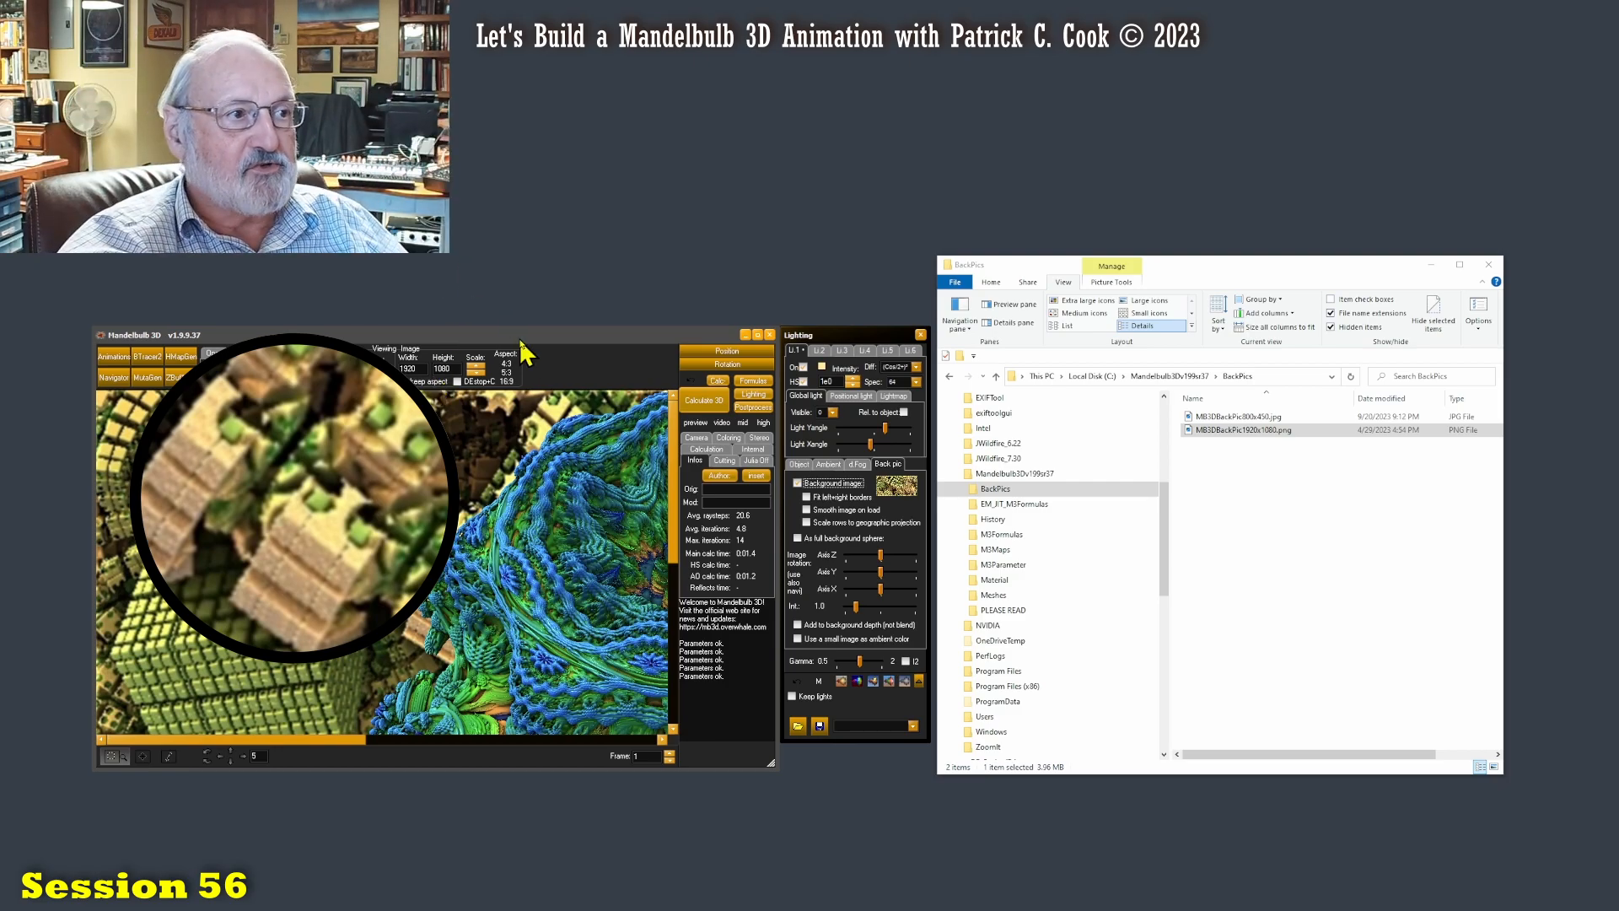
pyautogui.moveTo(676, 522)
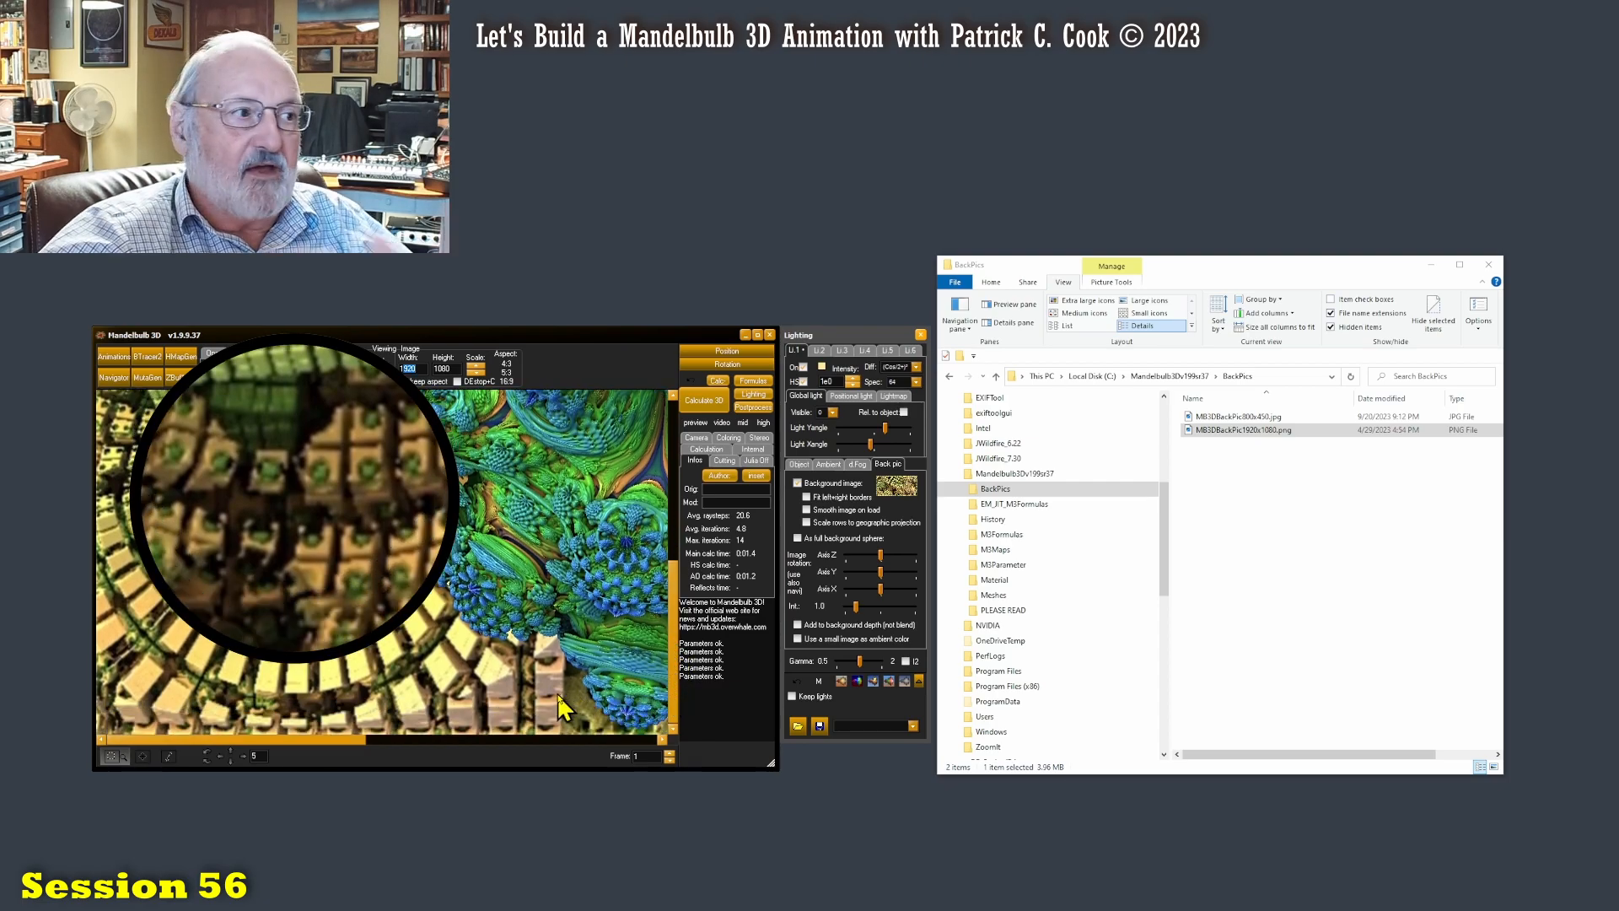
pyautogui.moveTo(578, 707)
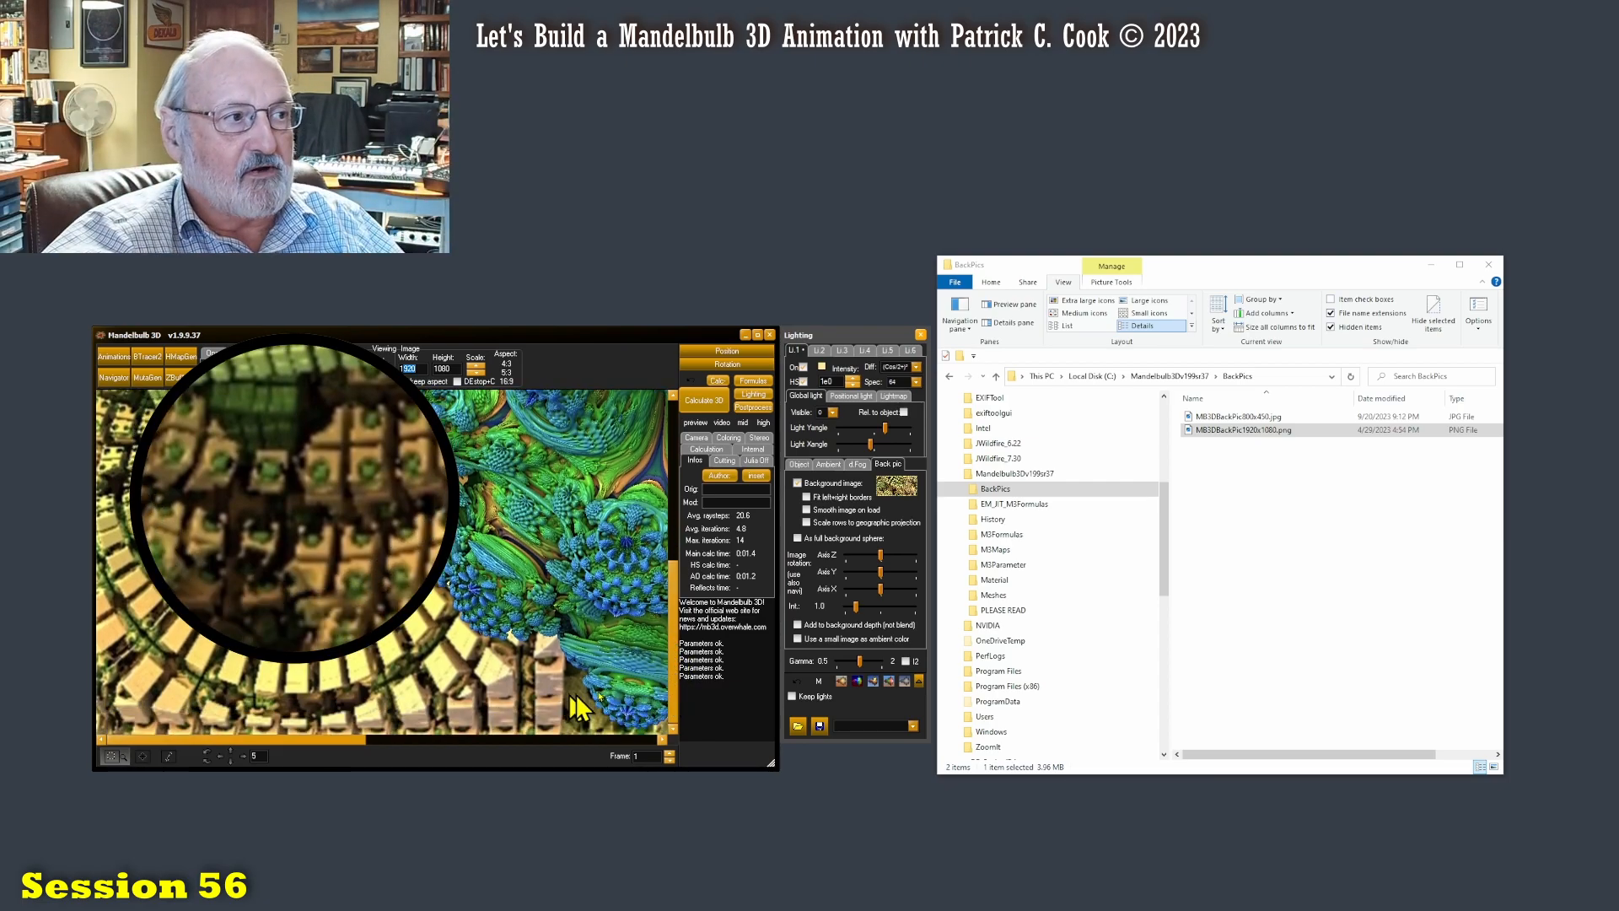
pyautogui.moveTo(393, 641)
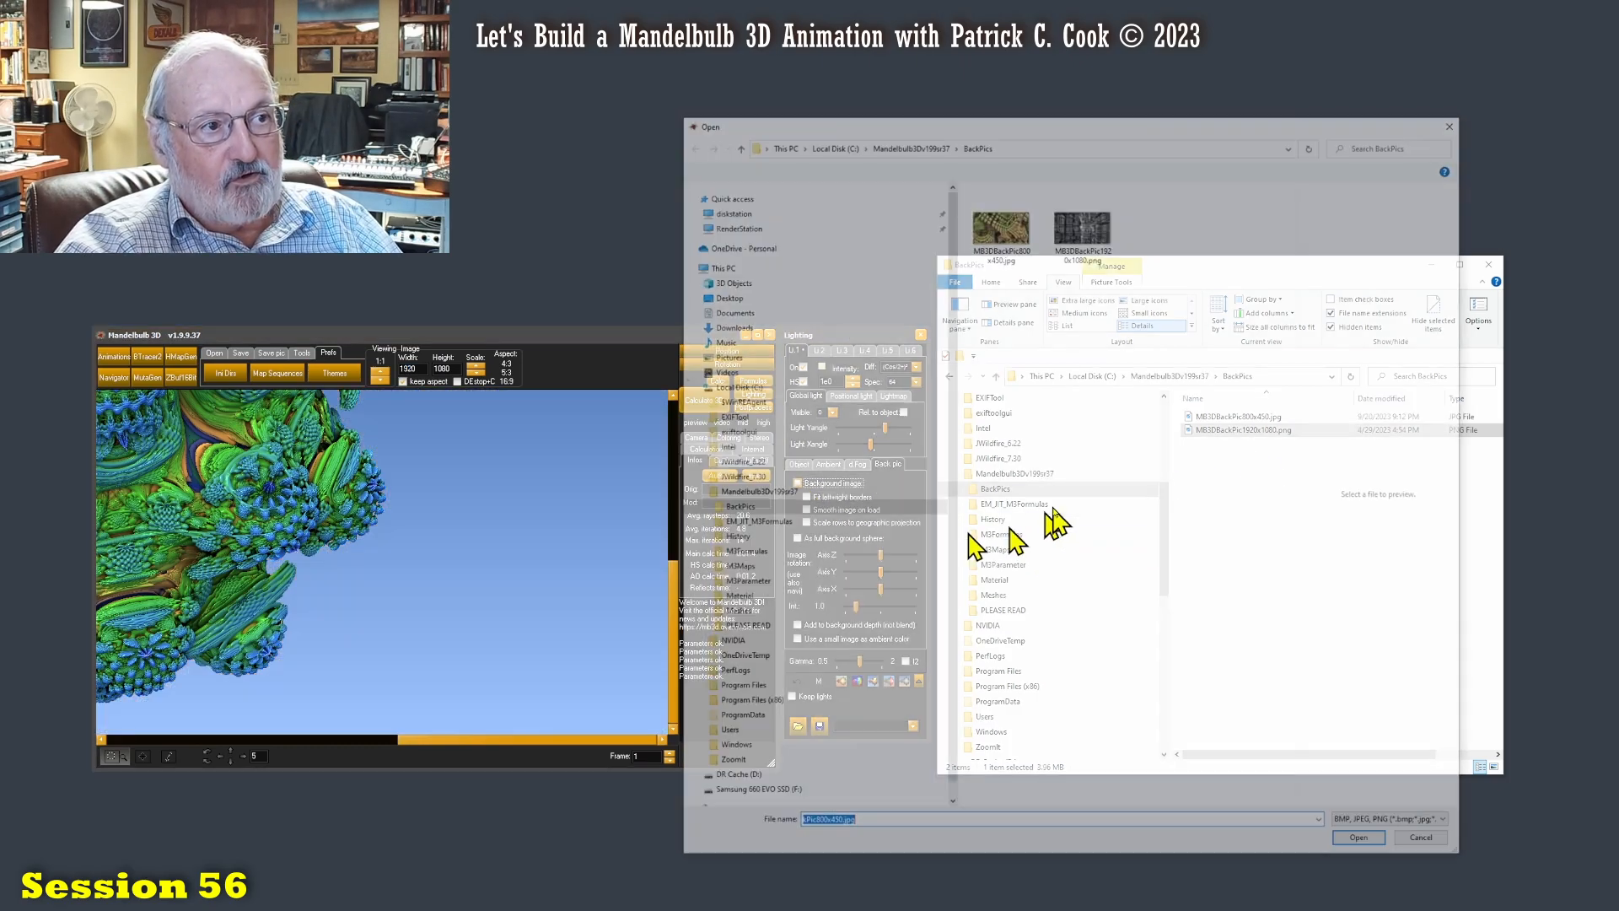
# Step: Load the grey architecture PNG as background and stop the running calculation
pyautogui.click(1358, 838)
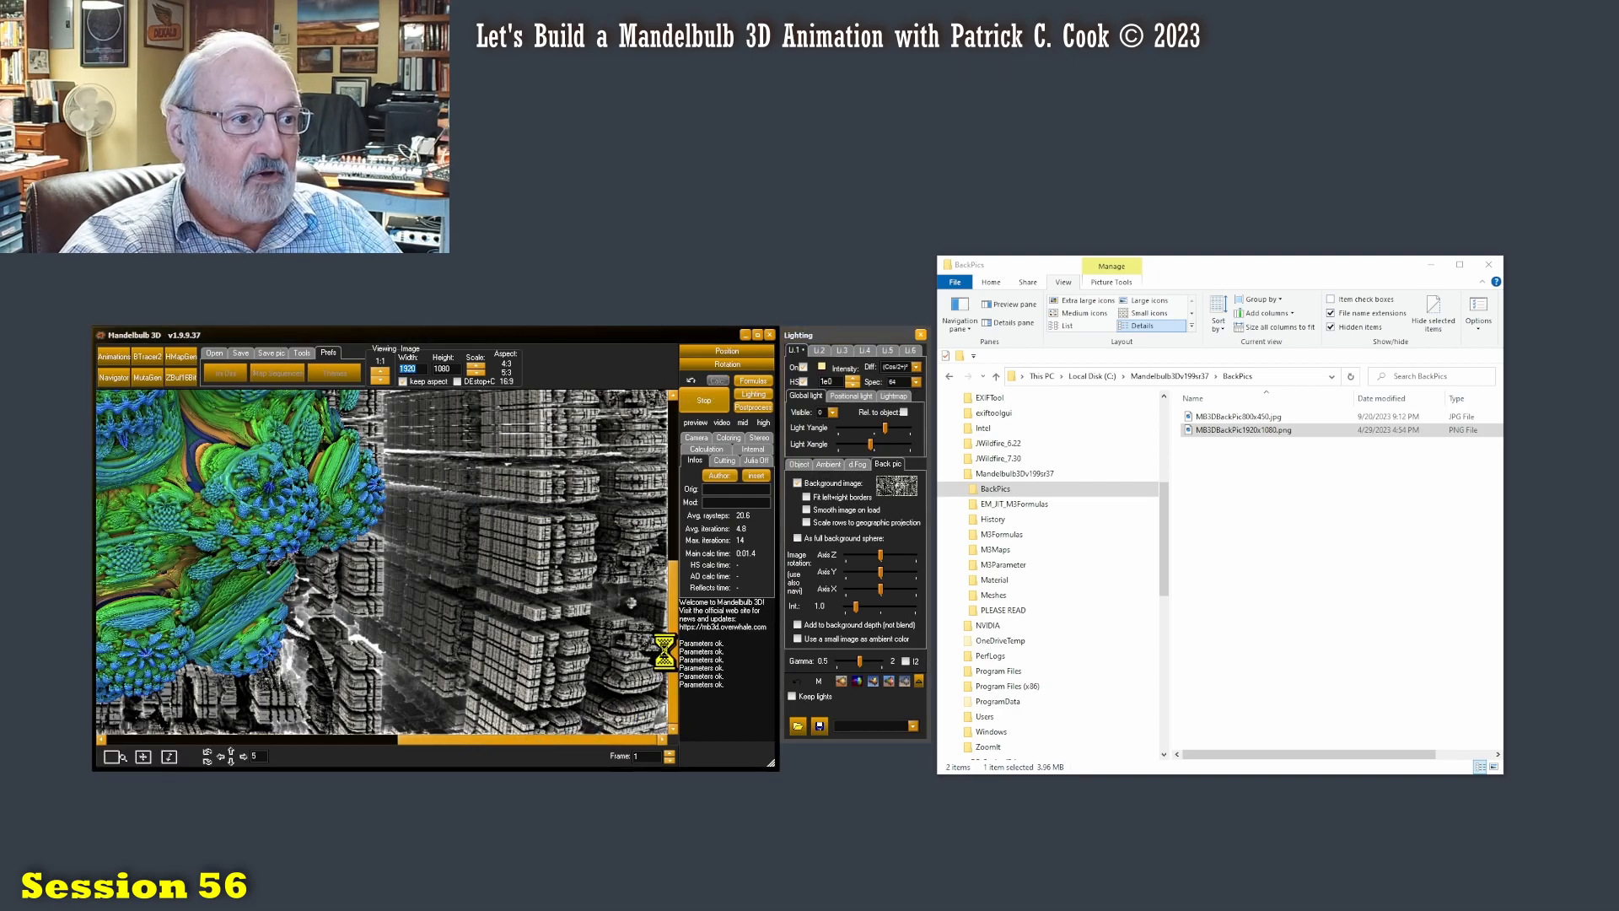
pyautogui.click(703, 402)
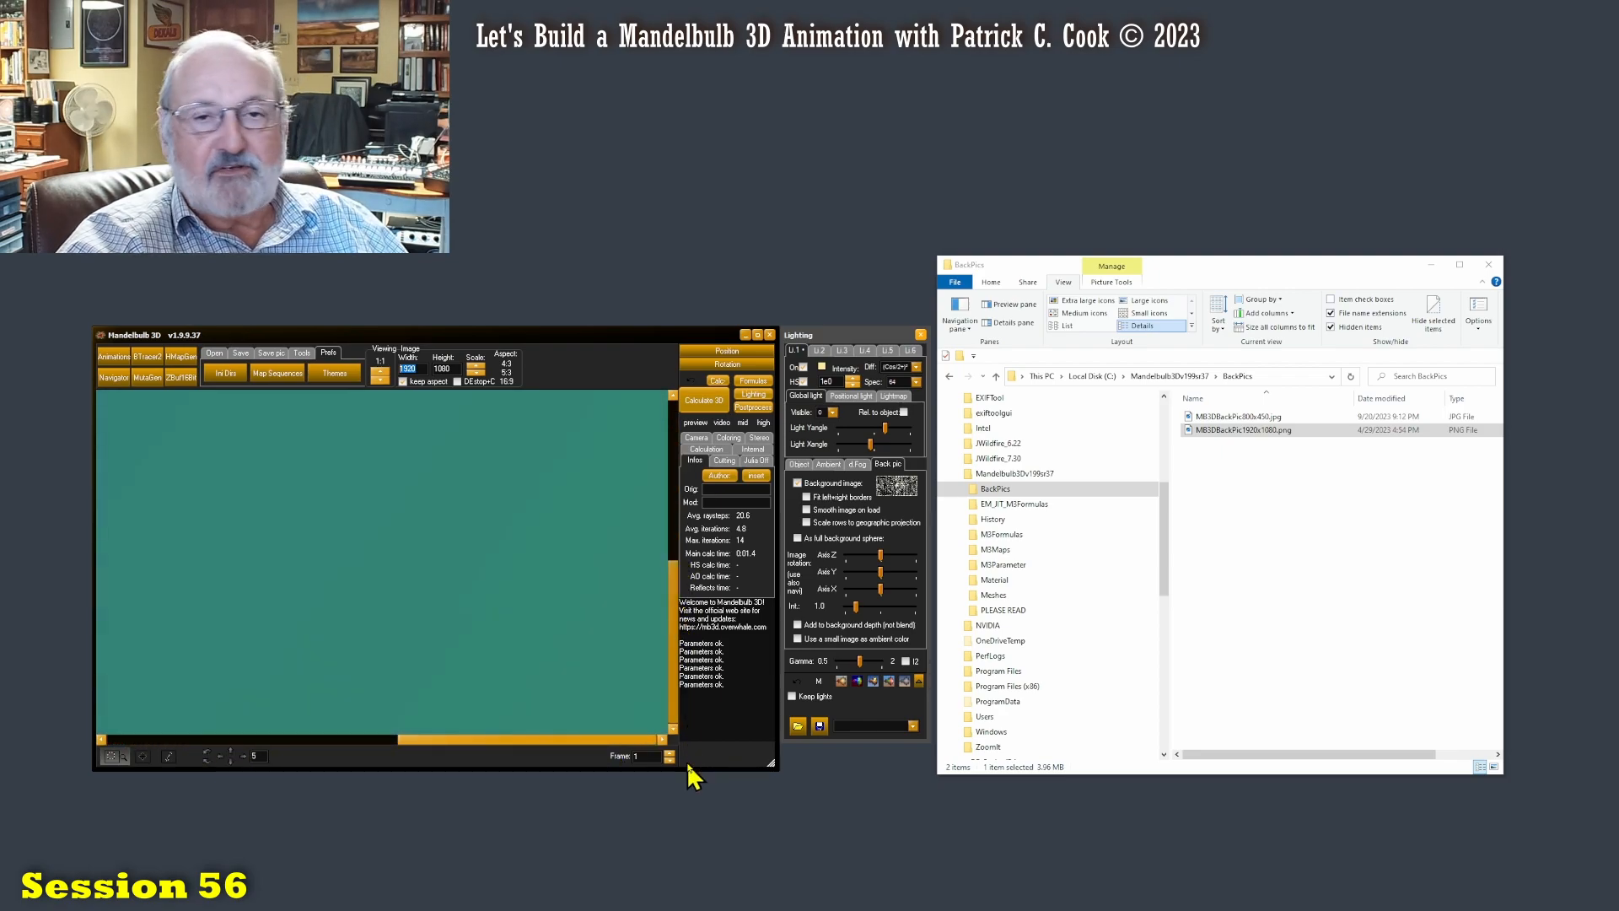
pyautogui.moveTo(707, 413)
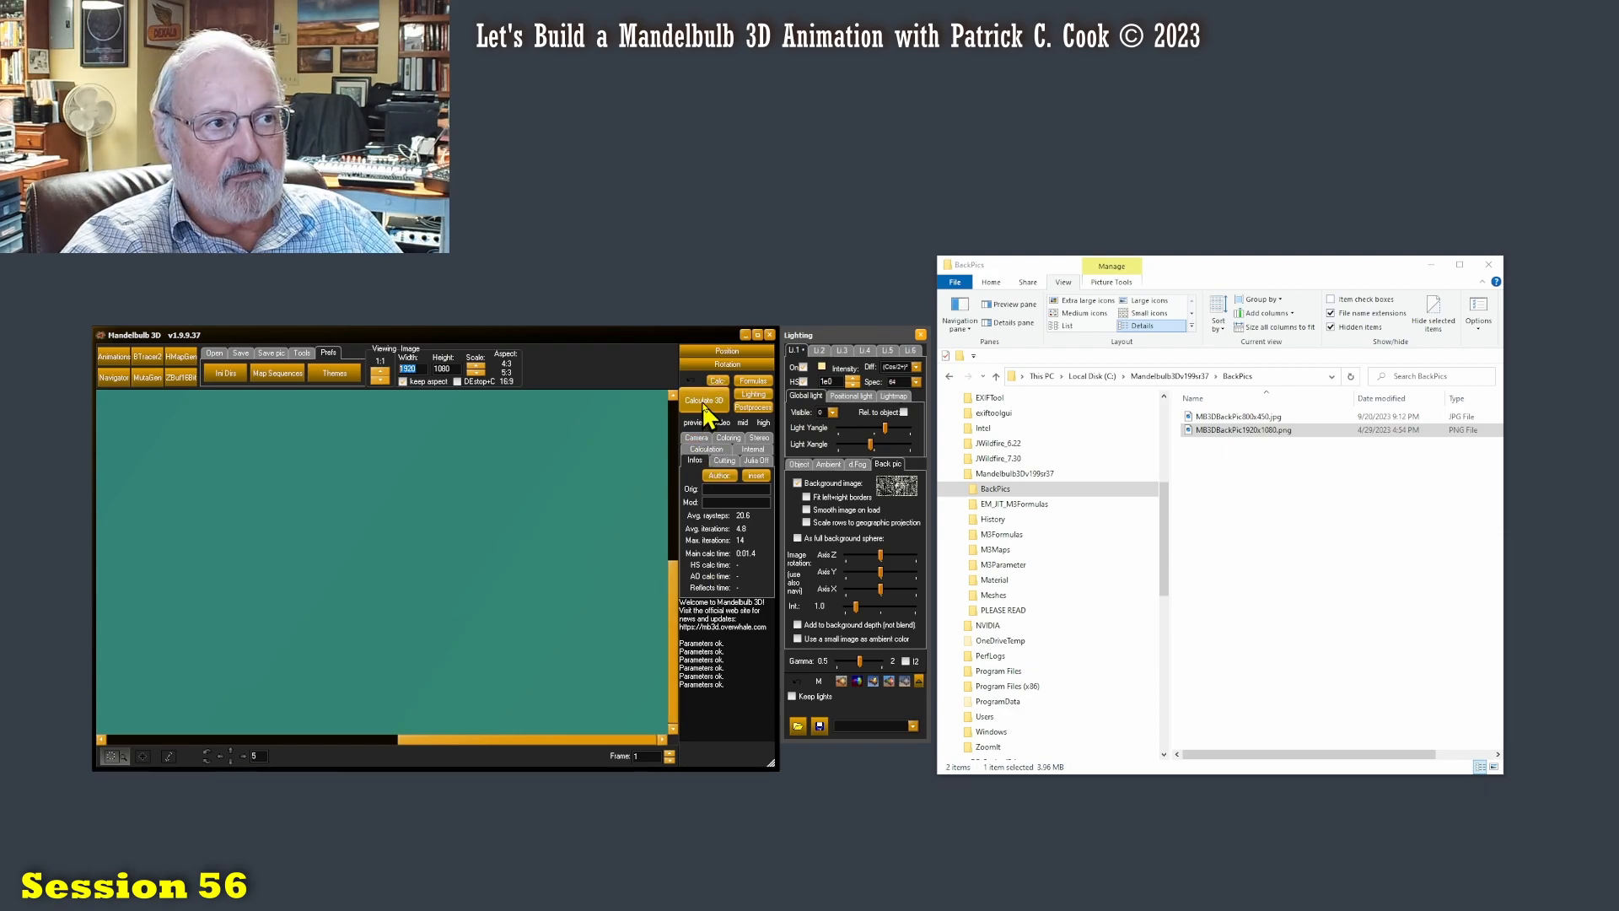
# Step: Recalculate with the background picture switched off, leaving a plain blue gradient sky
pyautogui.click(702, 401)
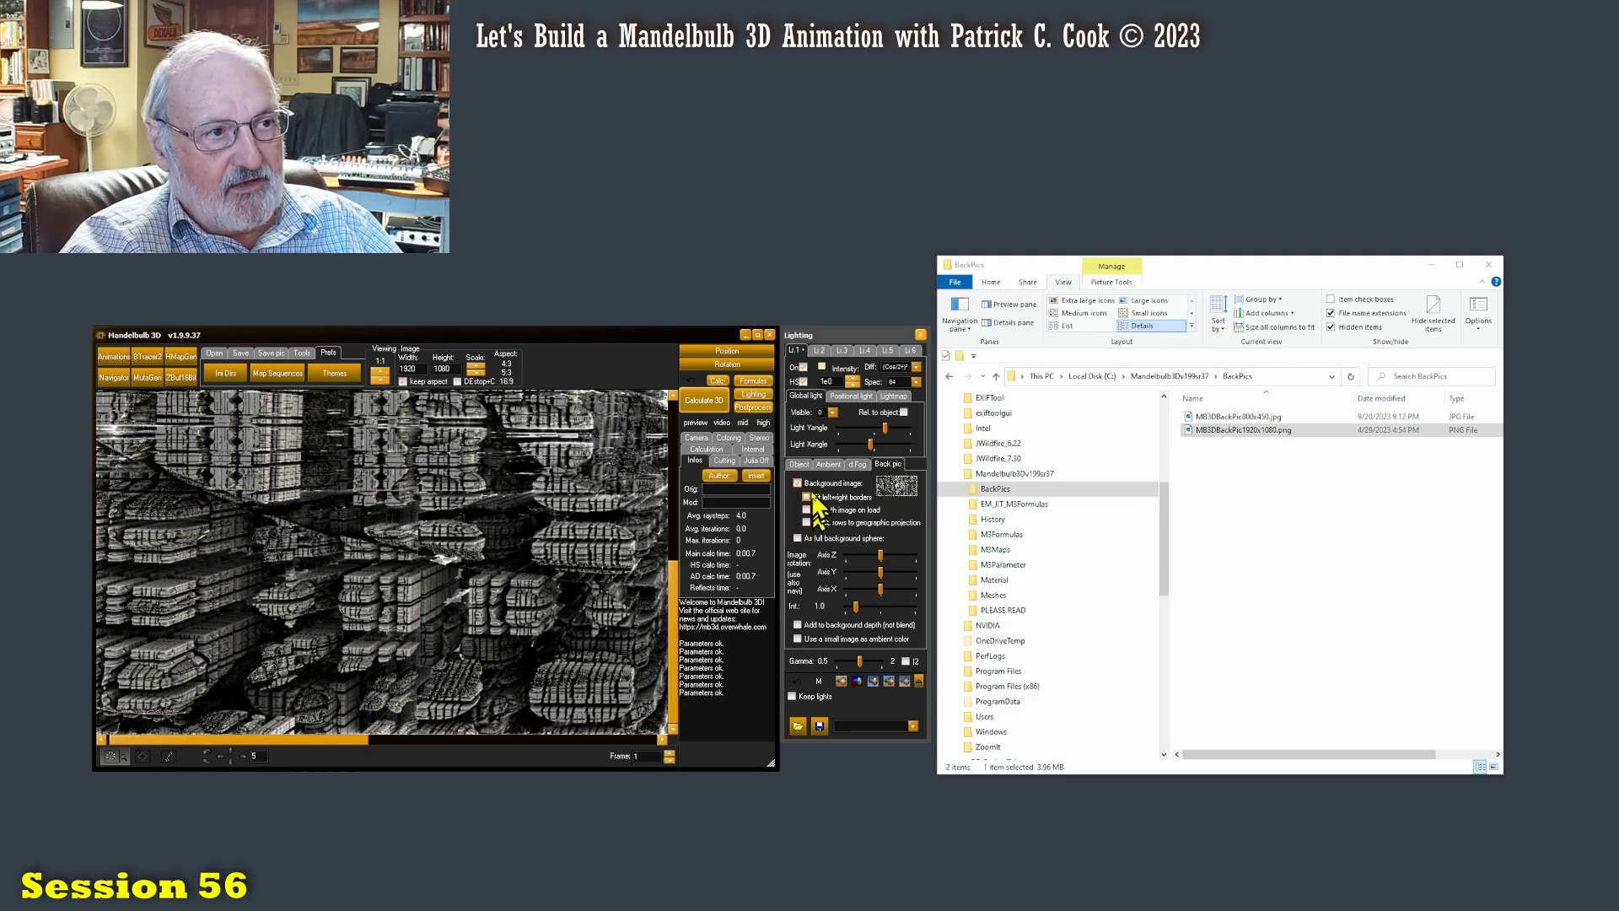
pyautogui.click(794, 483)
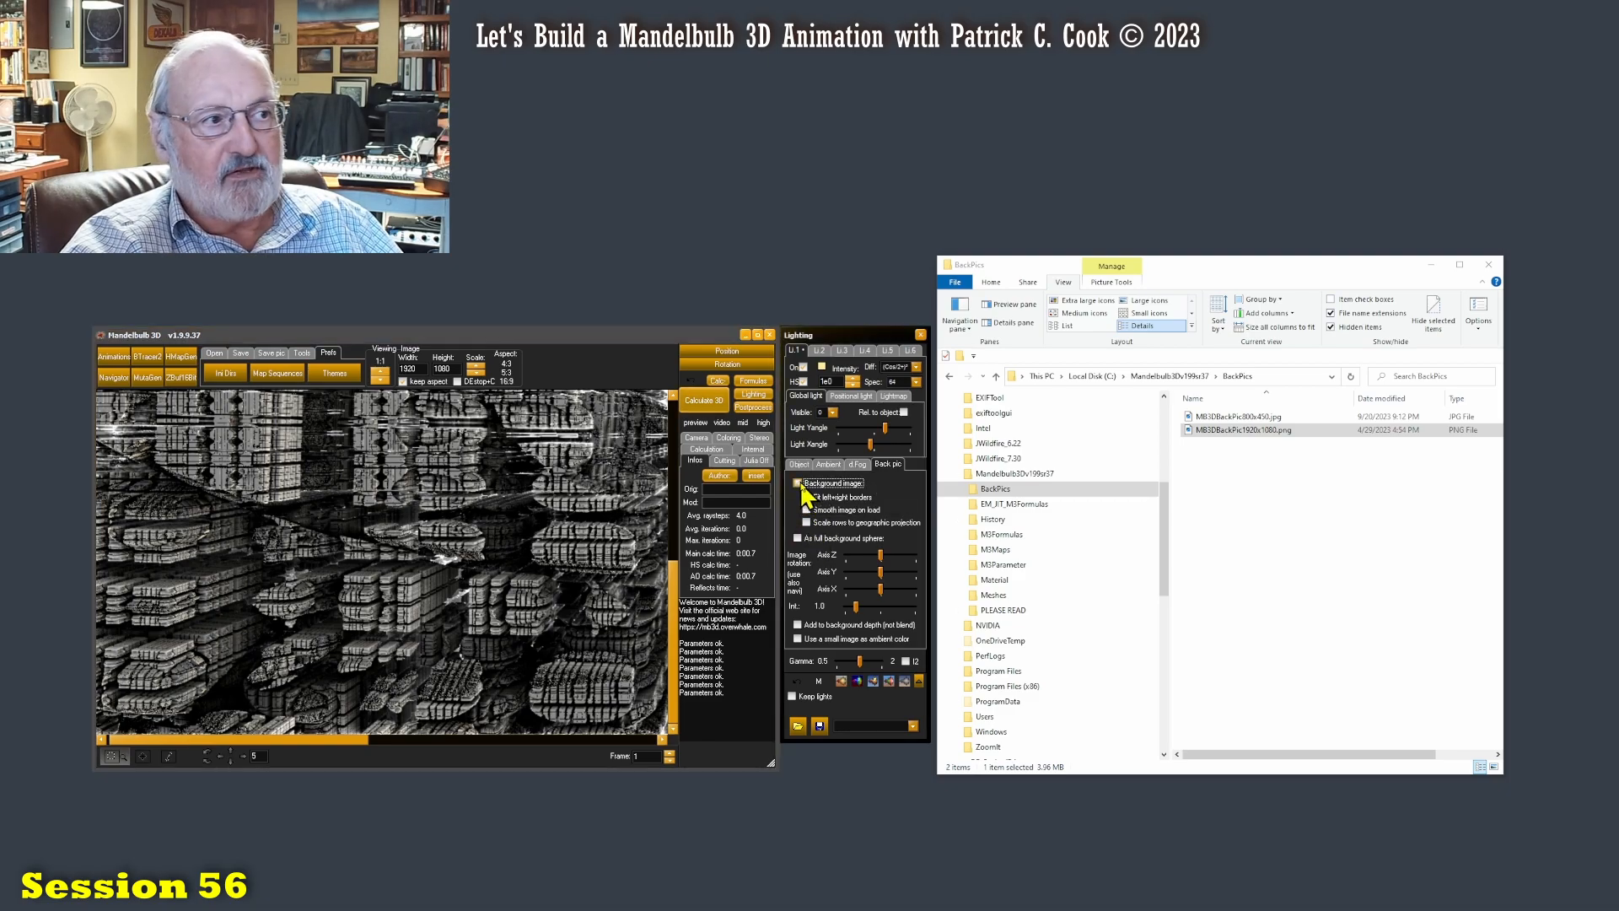
pyautogui.click(797, 482)
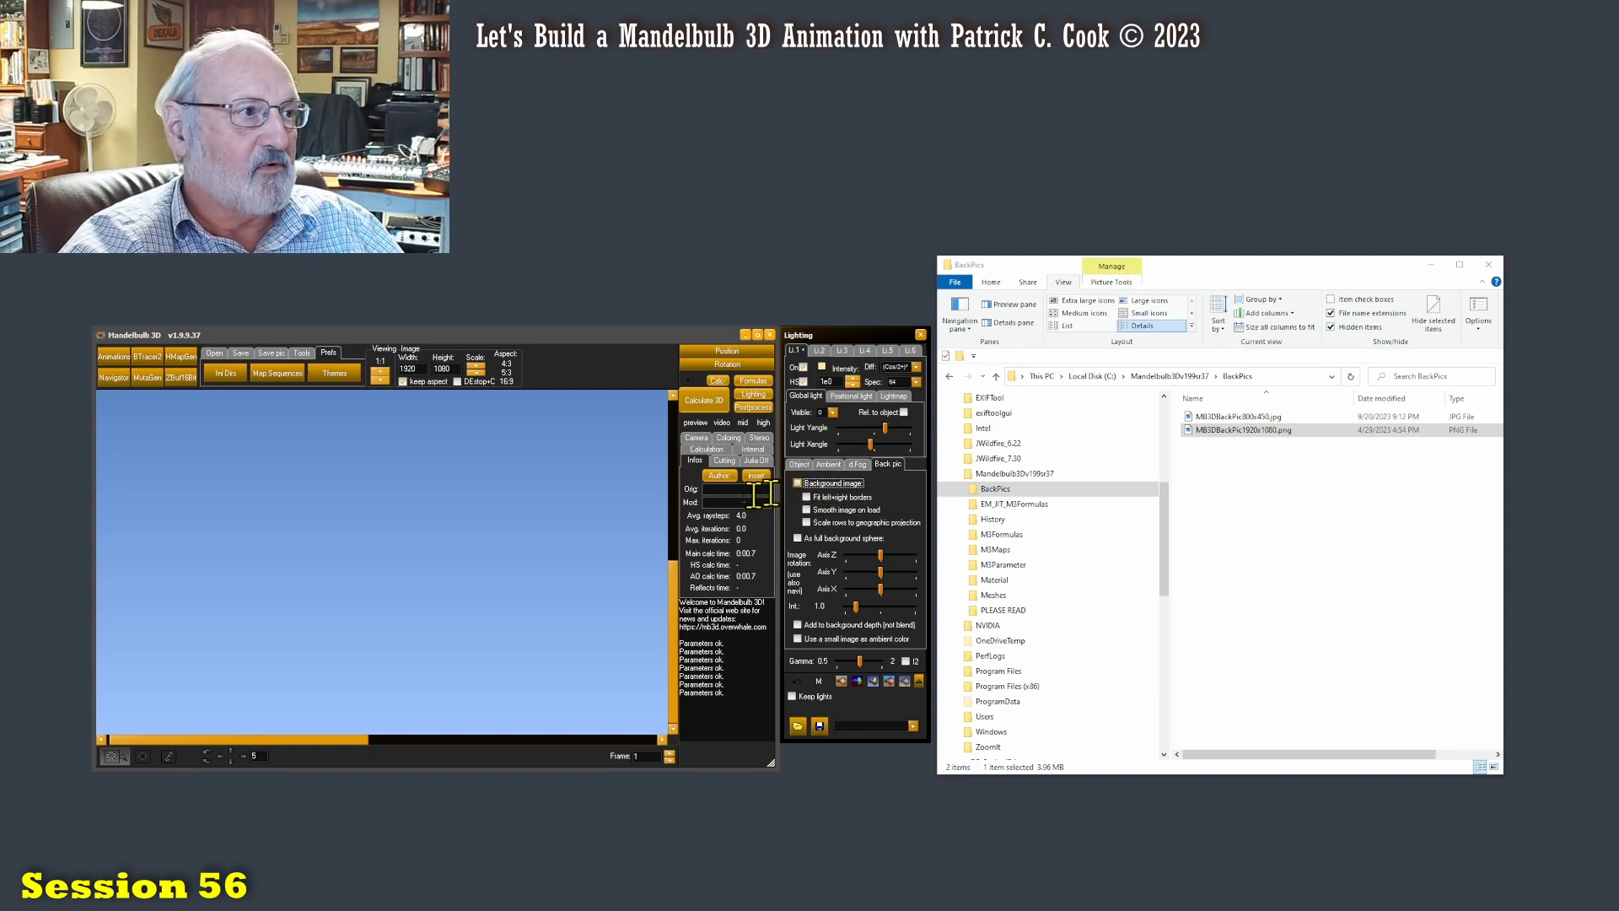
pyautogui.click(718, 379)
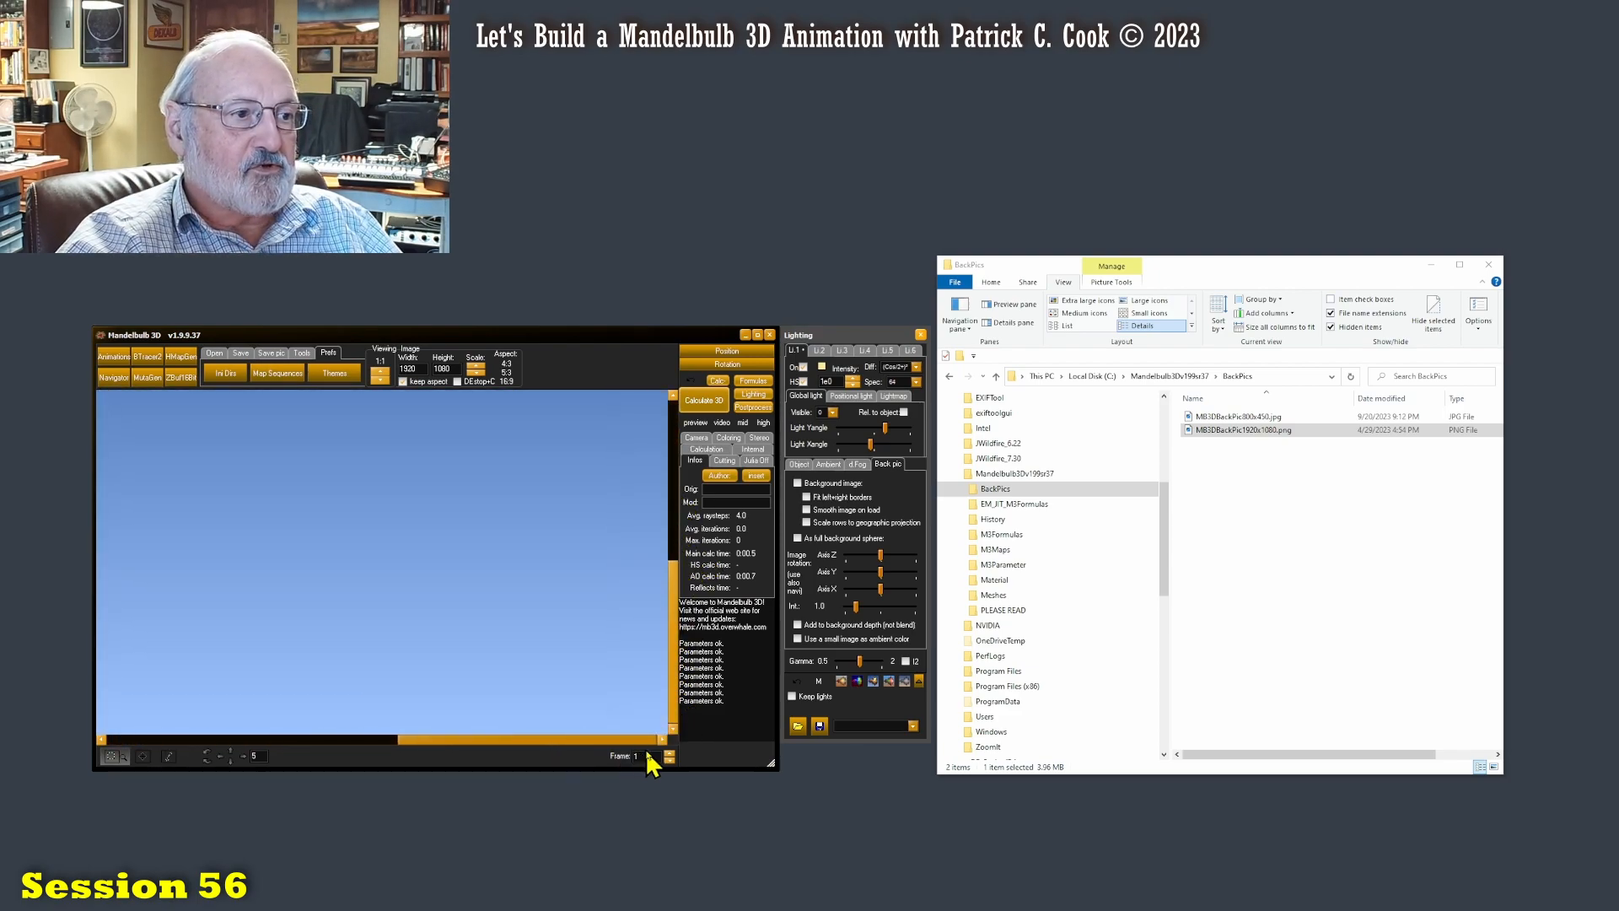
pyautogui.moveTo(646, 706)
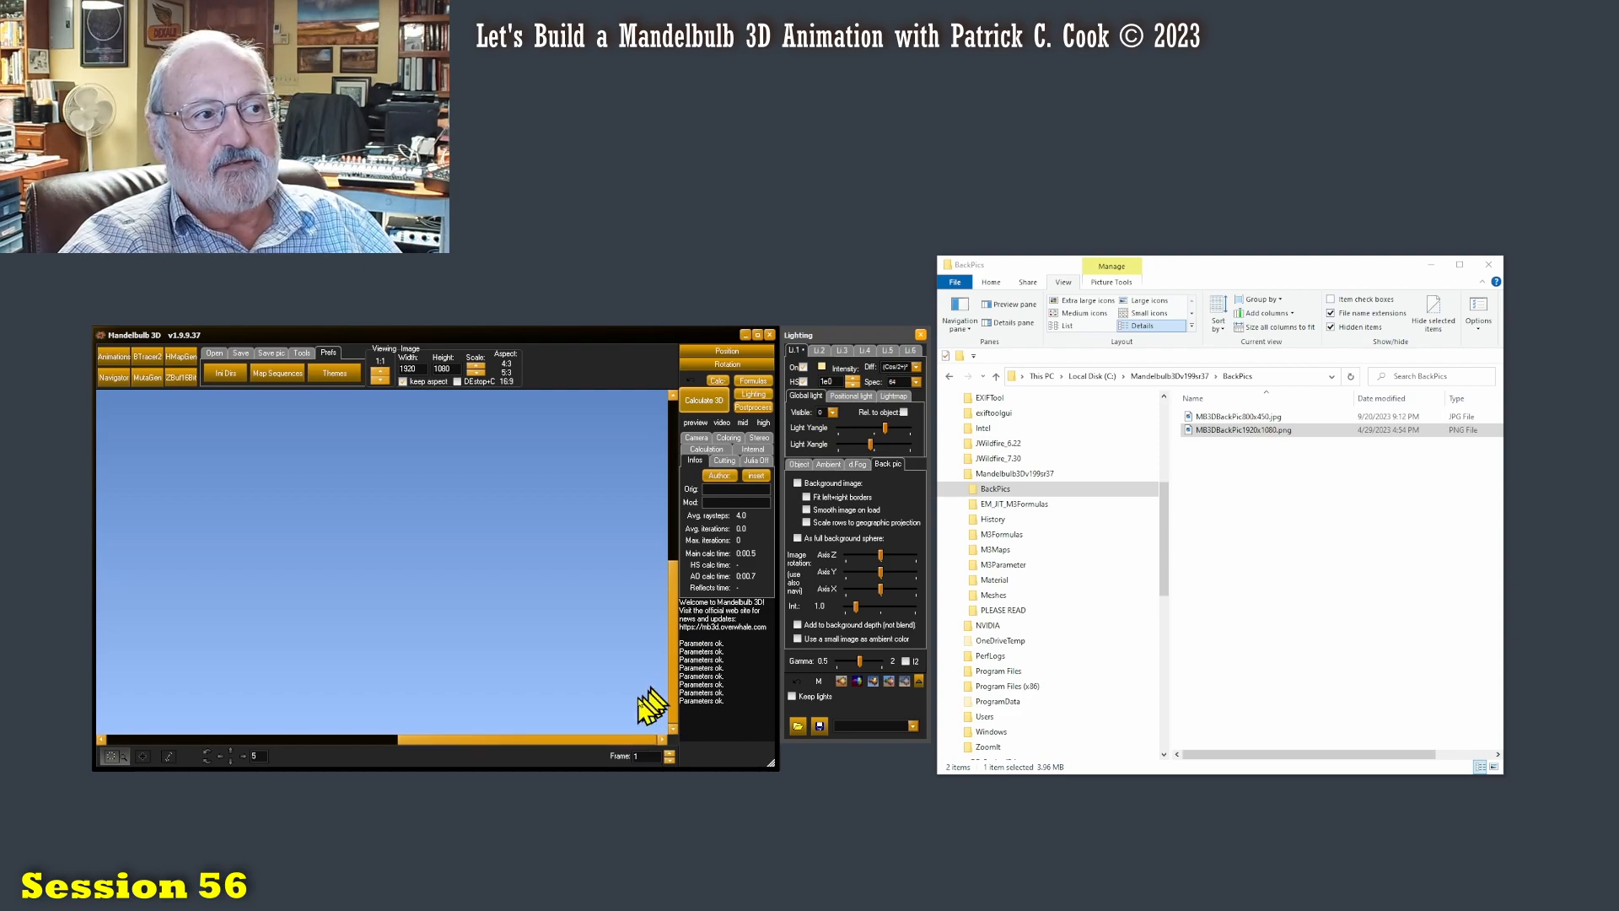
pyautogui.moveTo(661, 669)
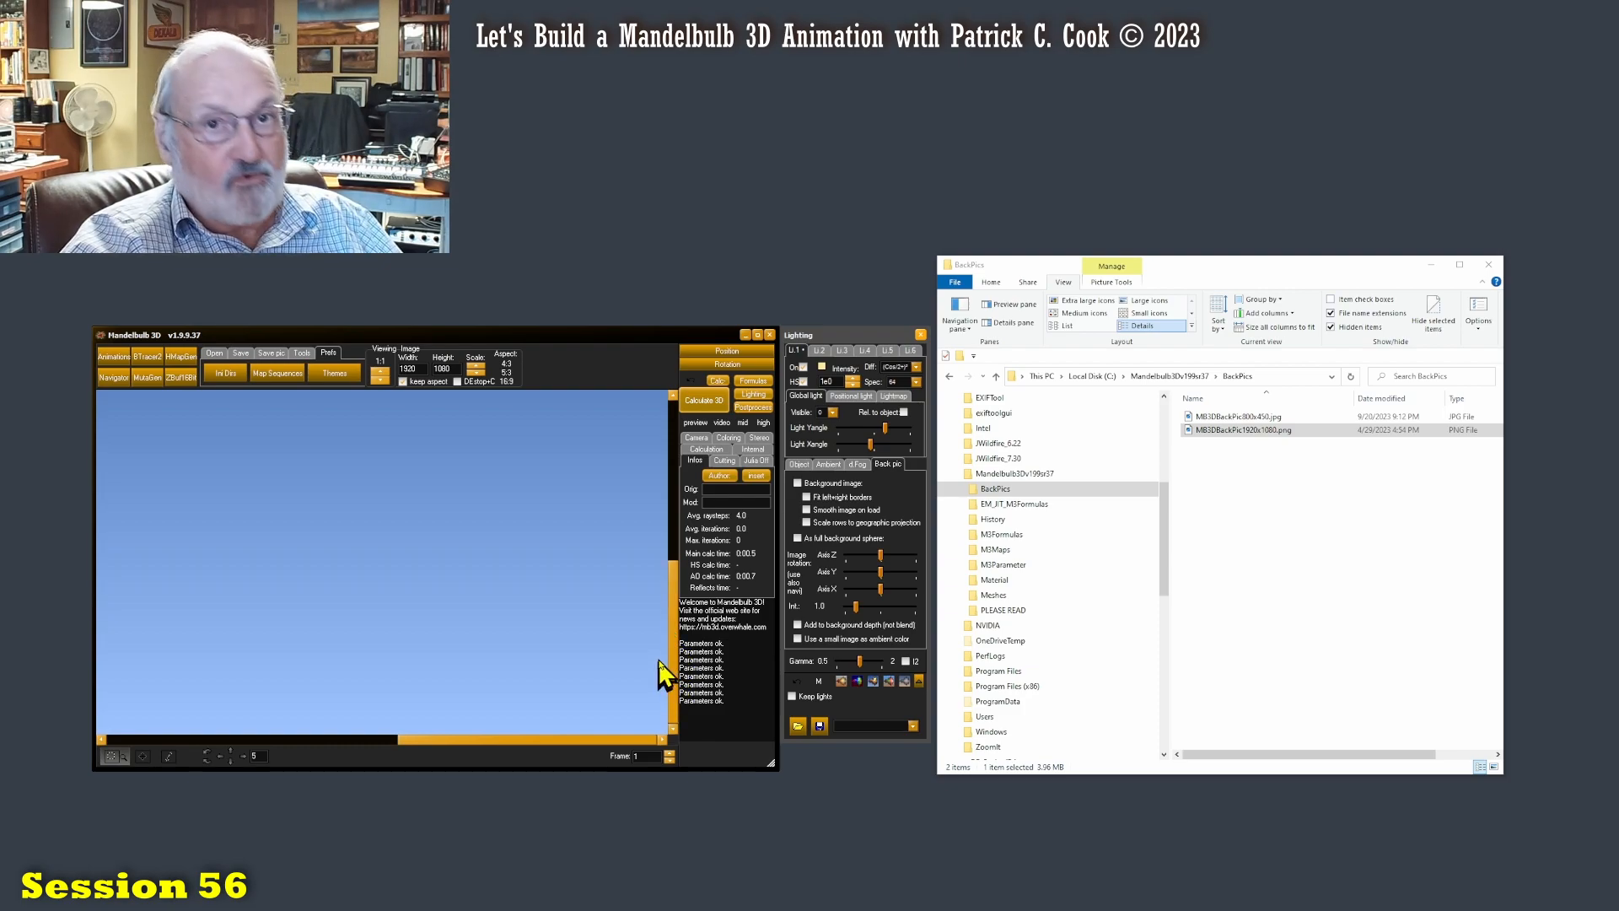
pyautogui.moveTo(666, 681)
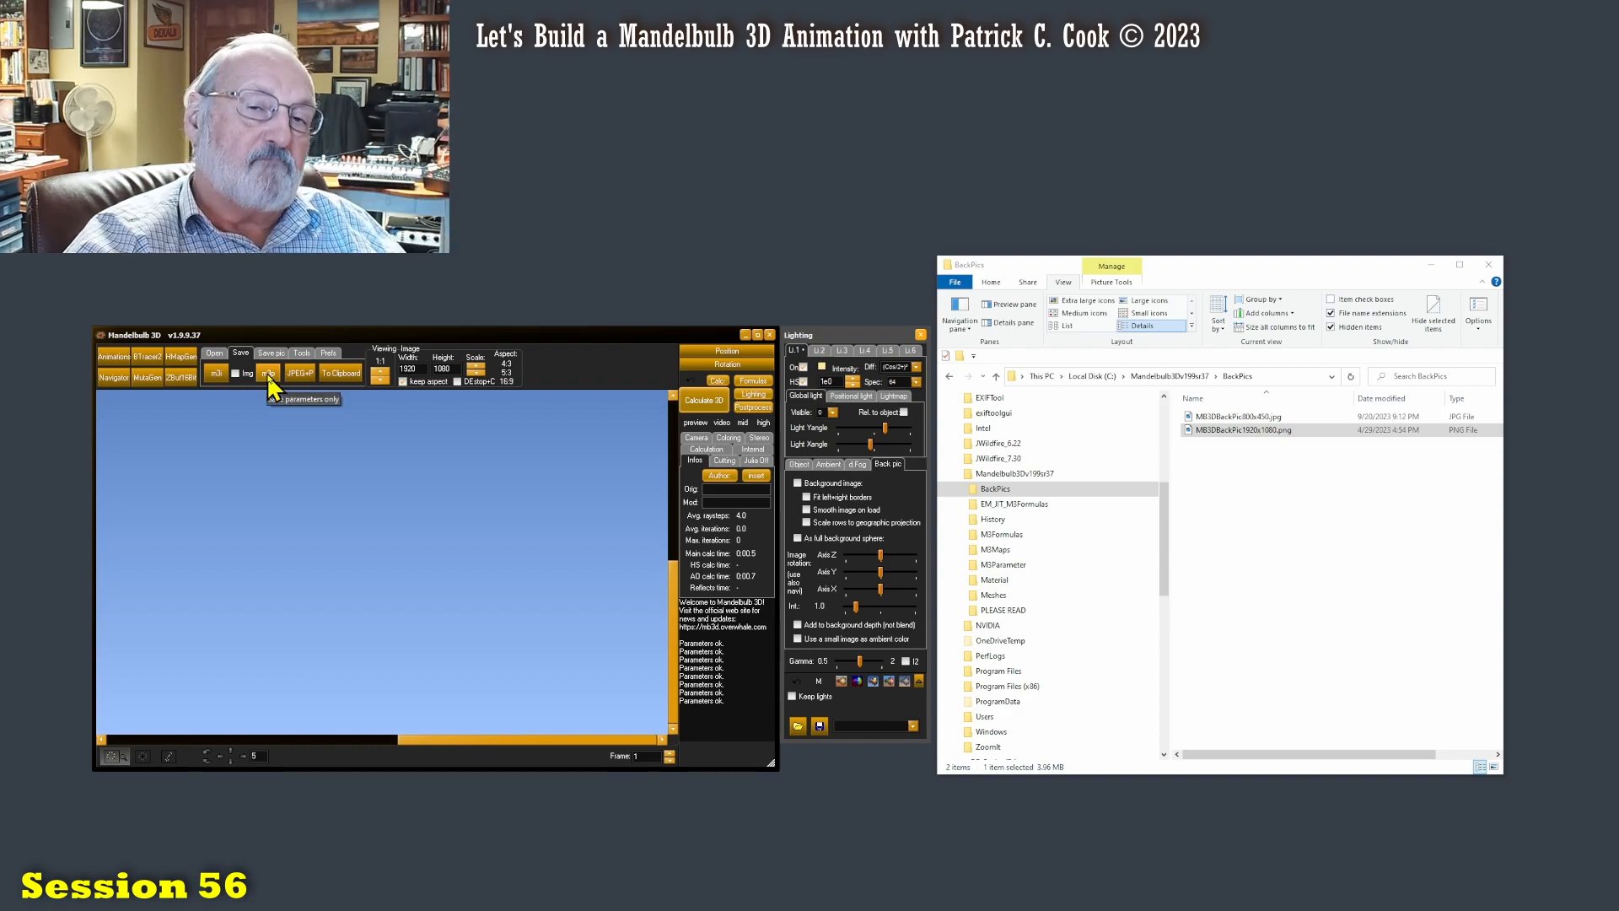
pyautogui.moveTo(300, 413)
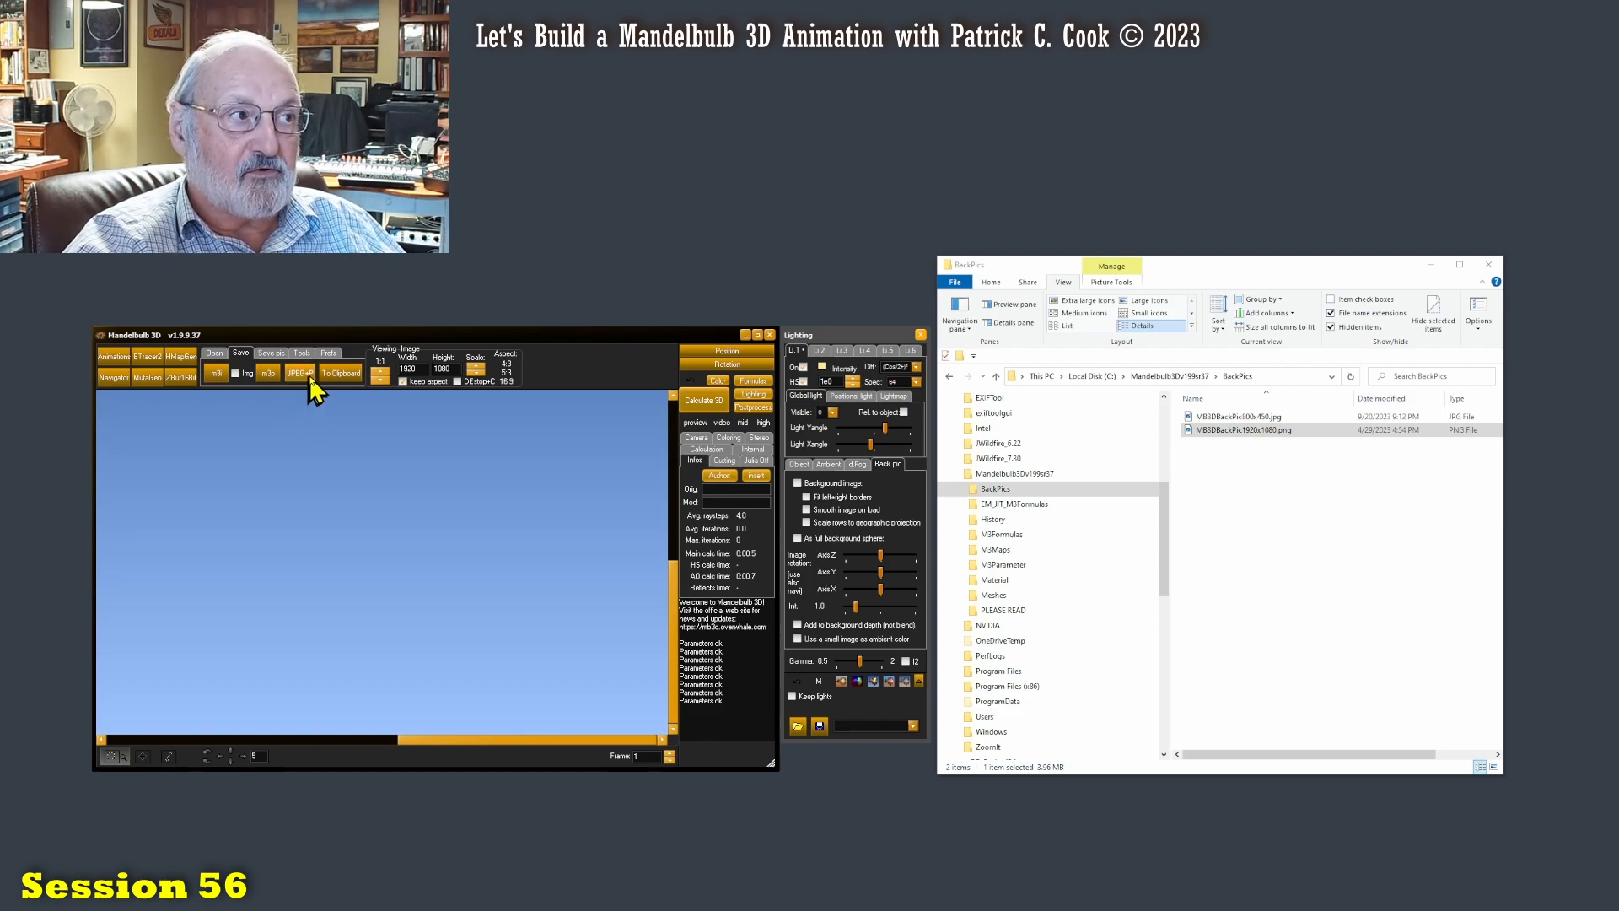
pyautogui.moveTo(302, 372)
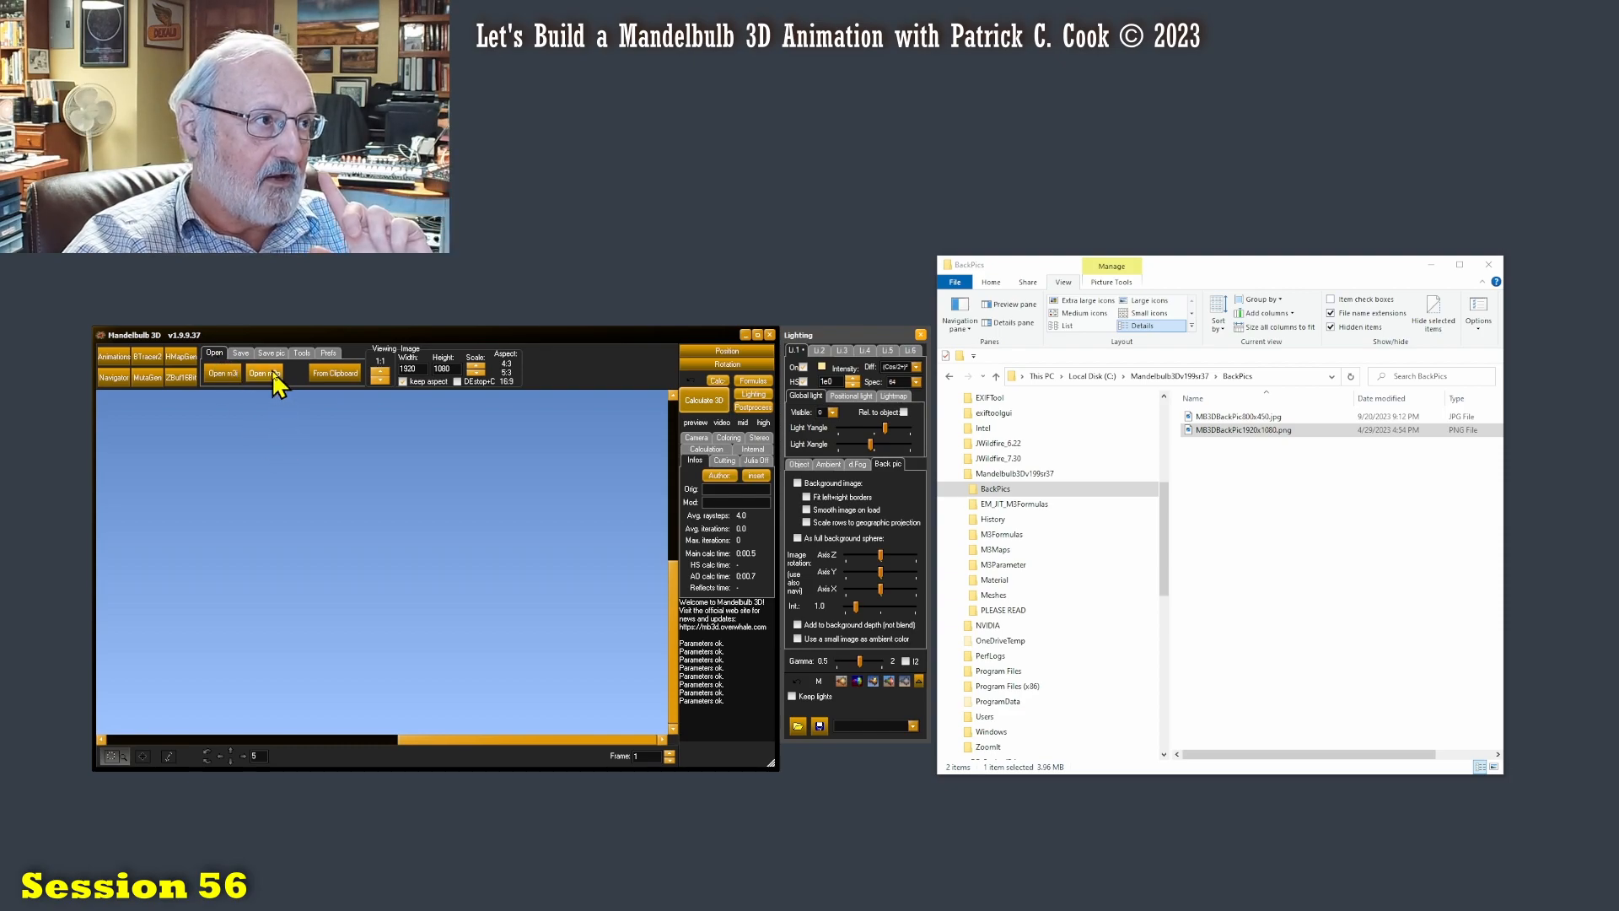
# Step: Browse C: > Mandelbulb 3D > History > 2023-09-26 for the end-of-session-43 .m3p parameter file
pyautogui.click(263, 373)
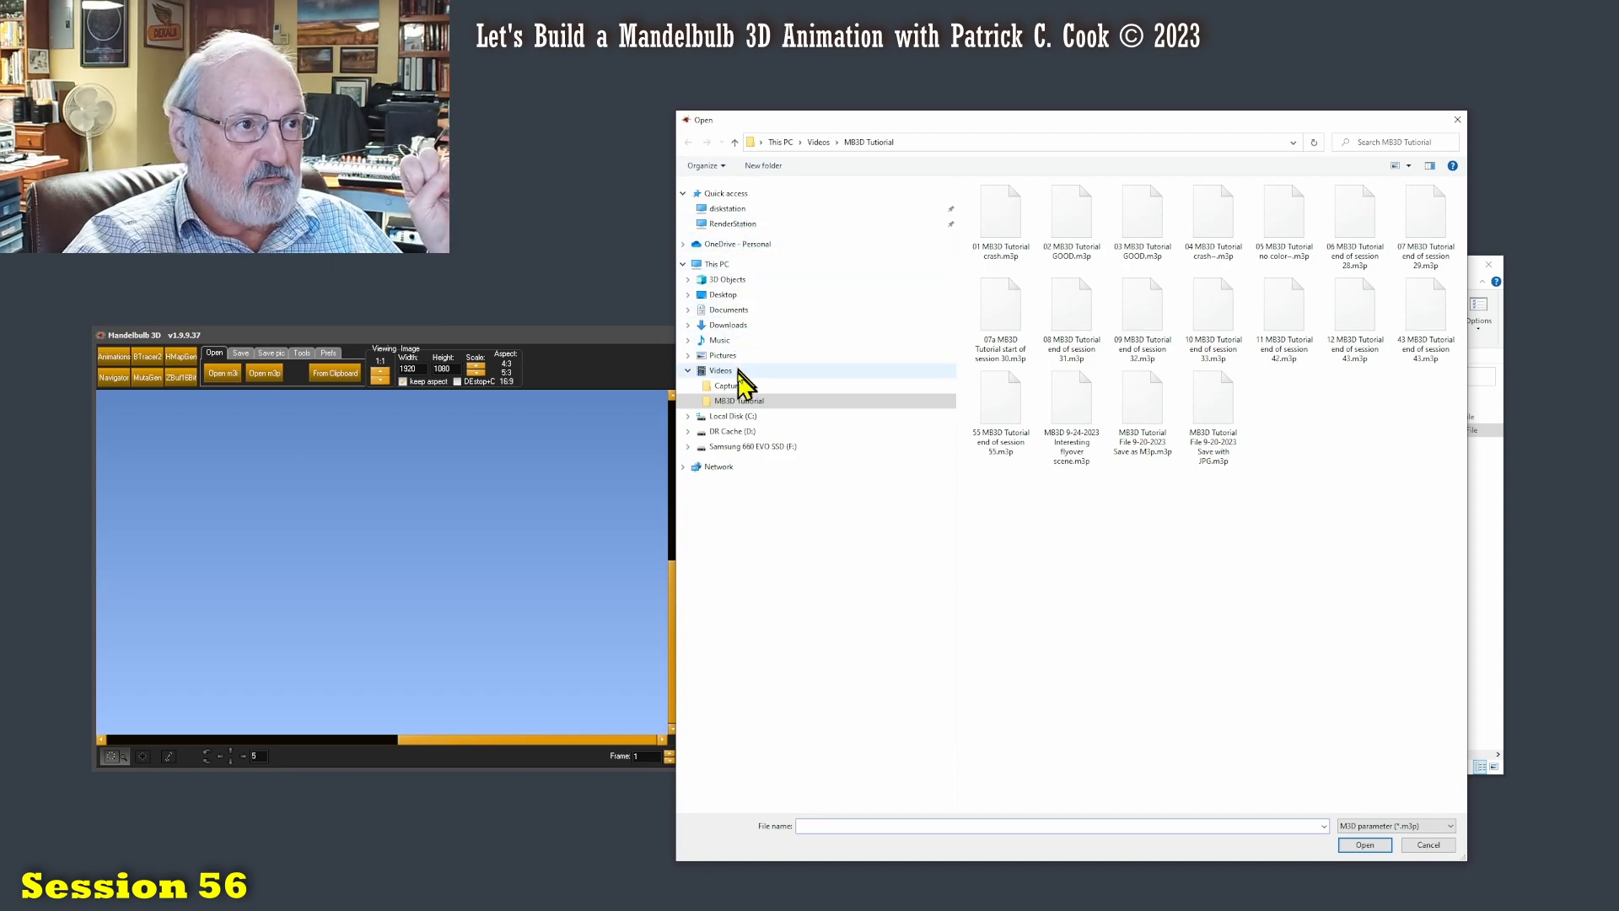
pyautogui.click(730, 415)
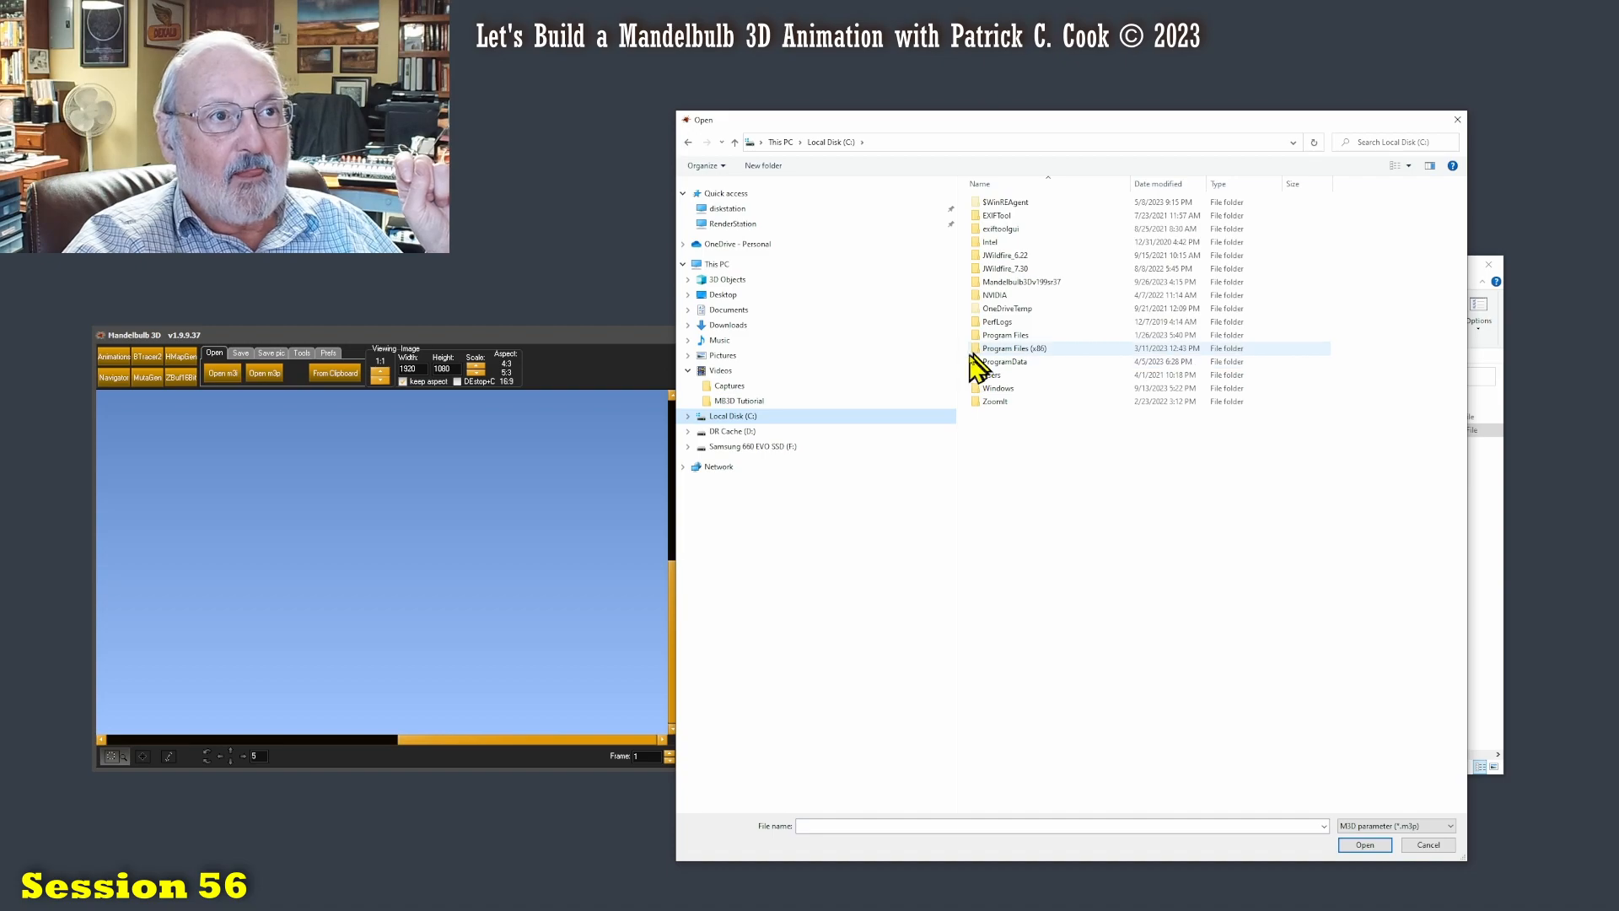
pyautogui.doubleClick(1019, 282)
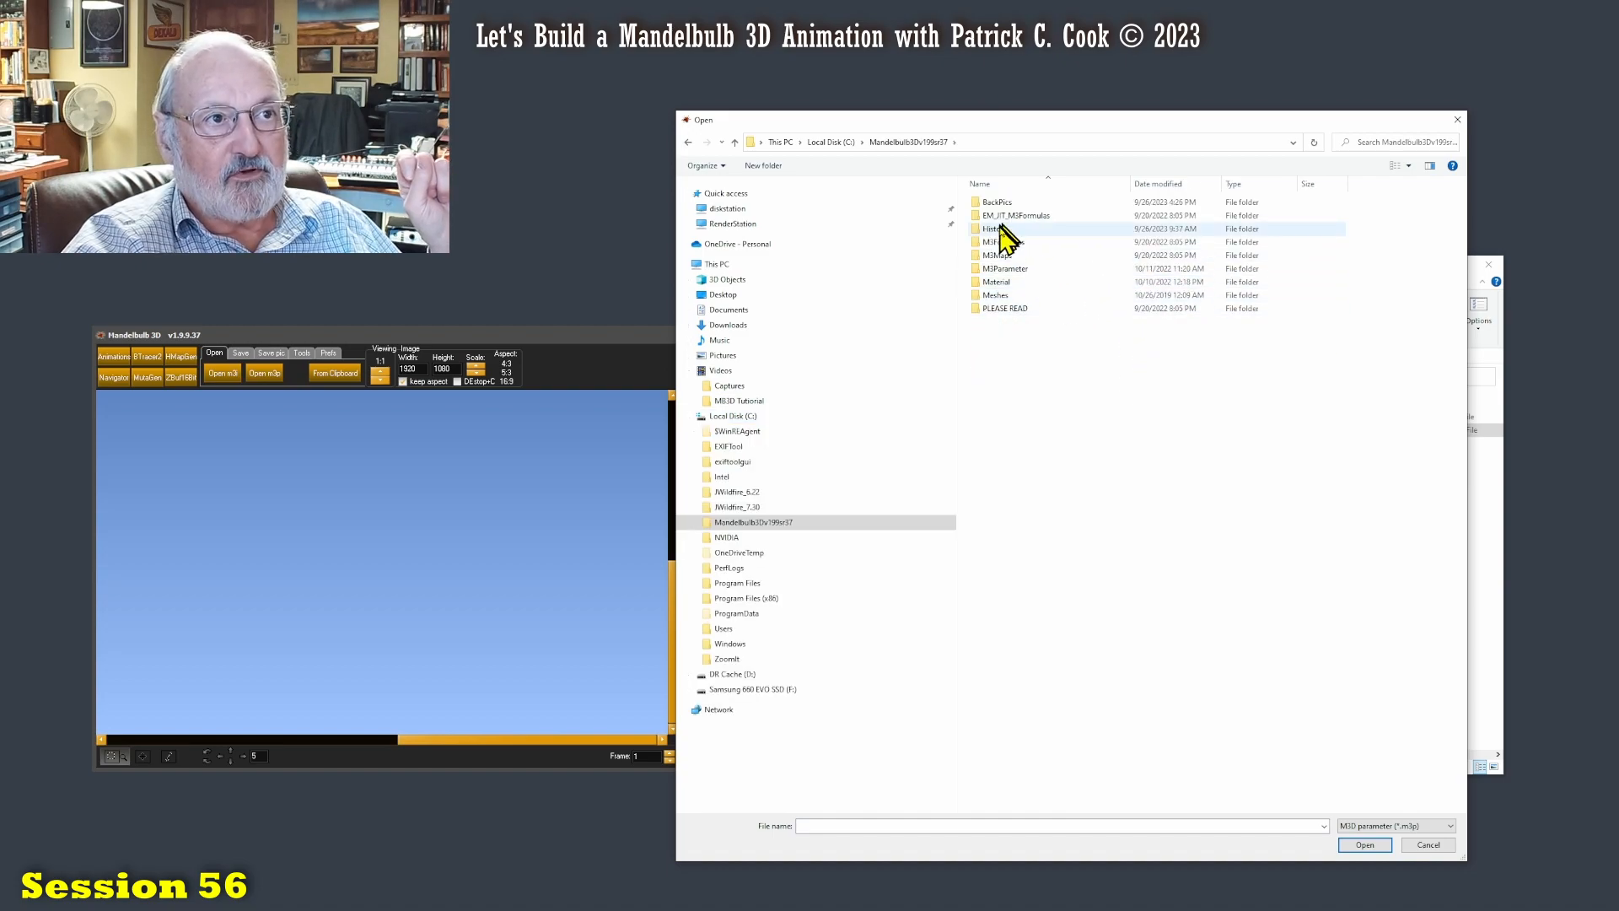
pyautogui.doubleClick(988, 228)
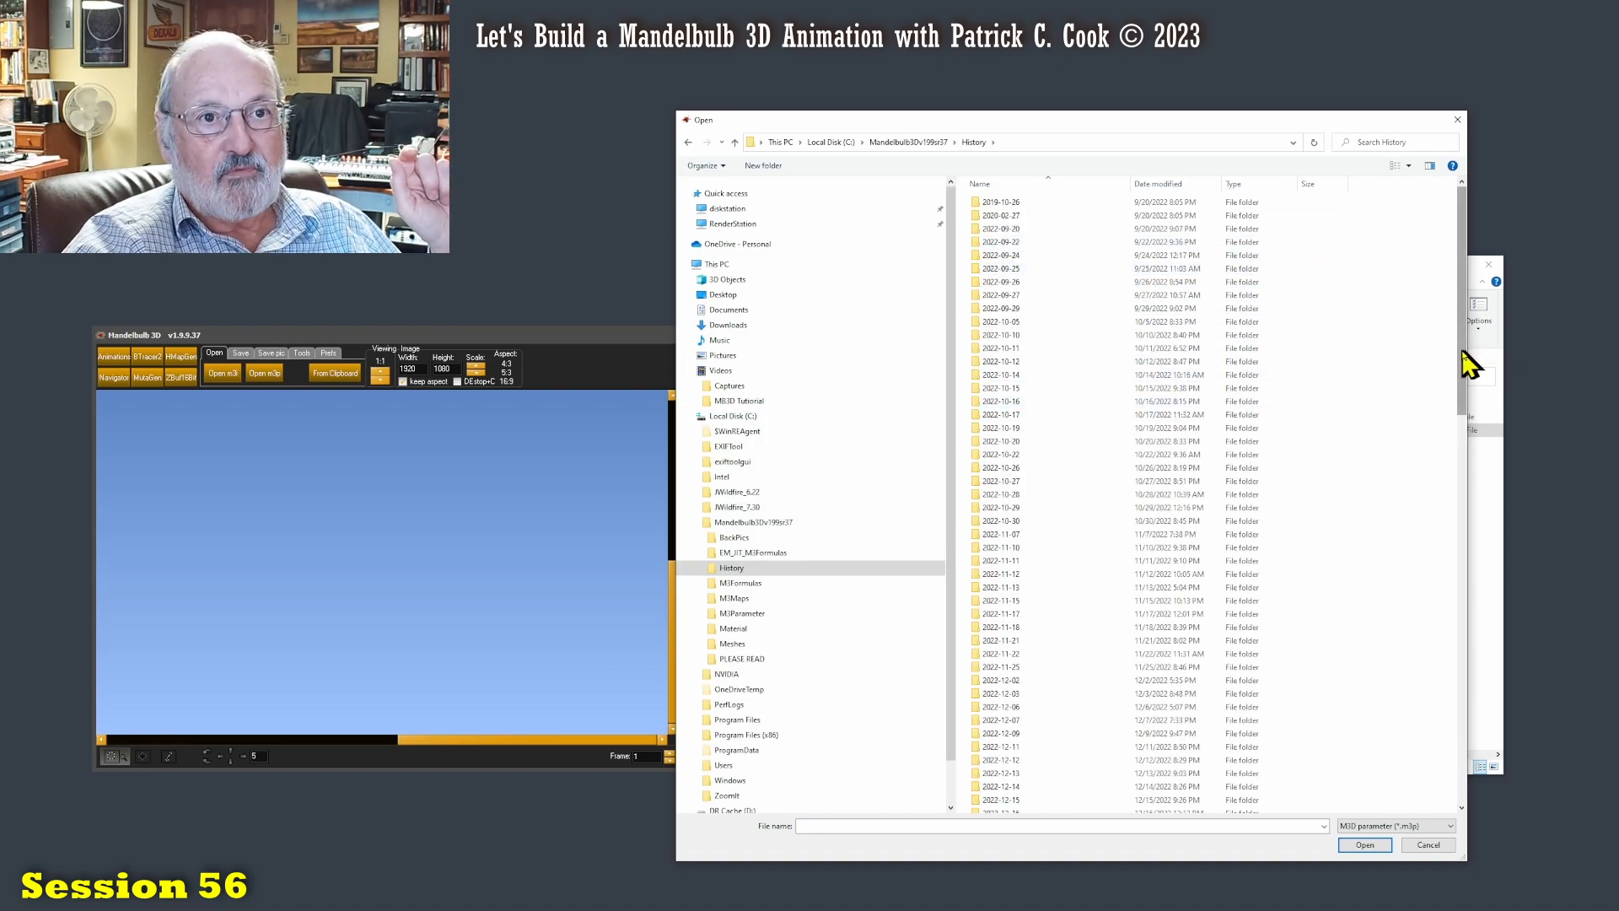
pyautogui.scroll(-3)
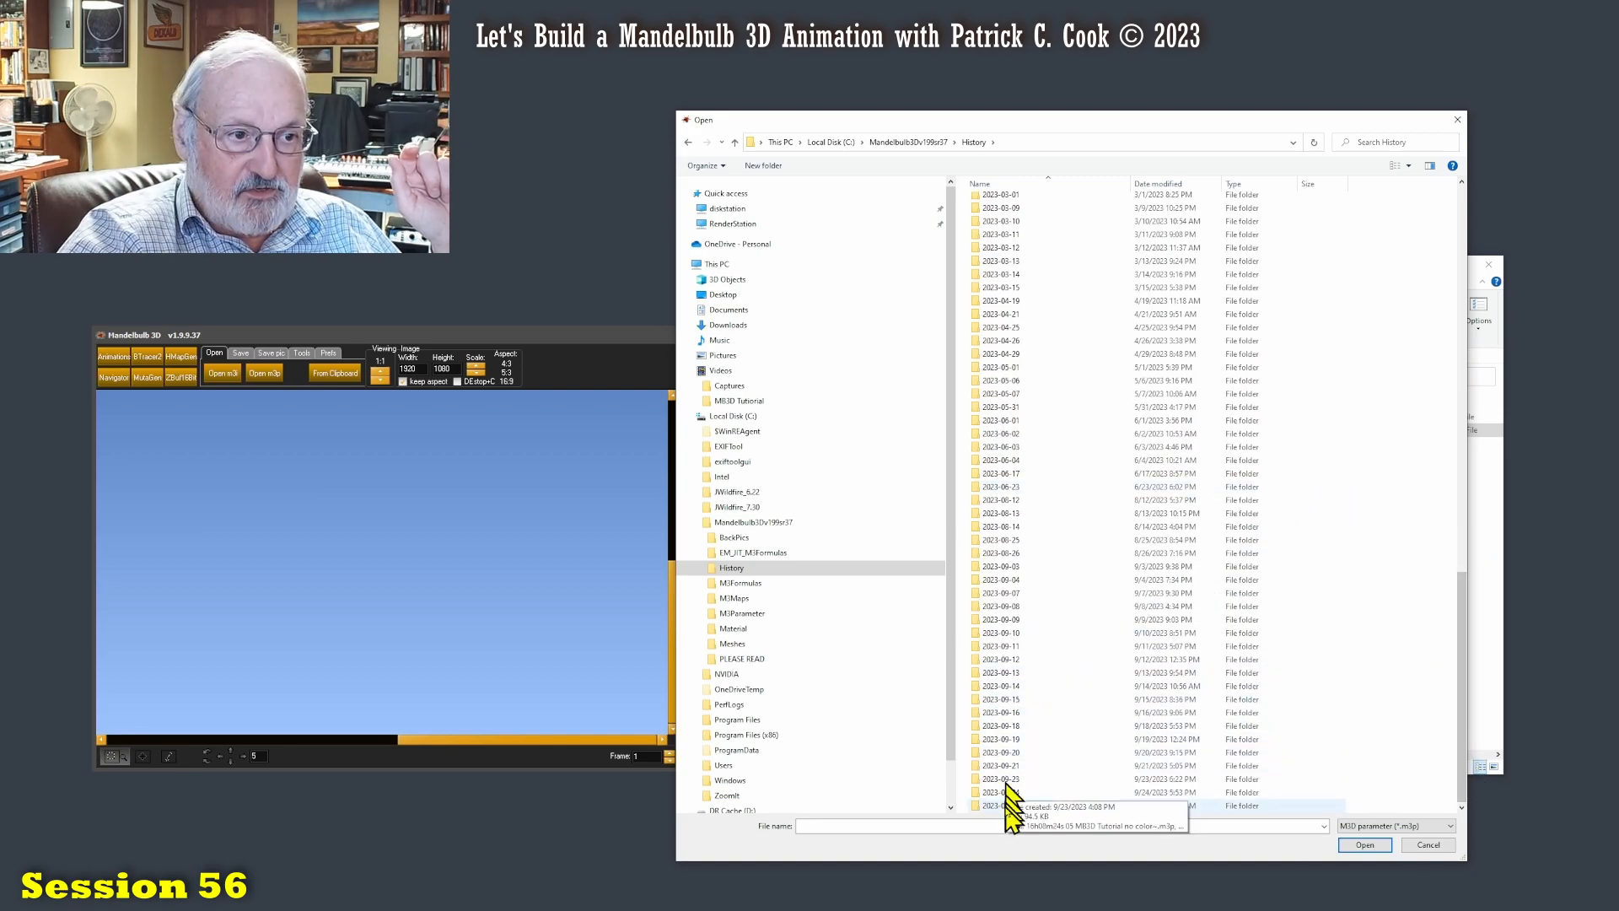
pyautogui.doubleClick(1000, 793)
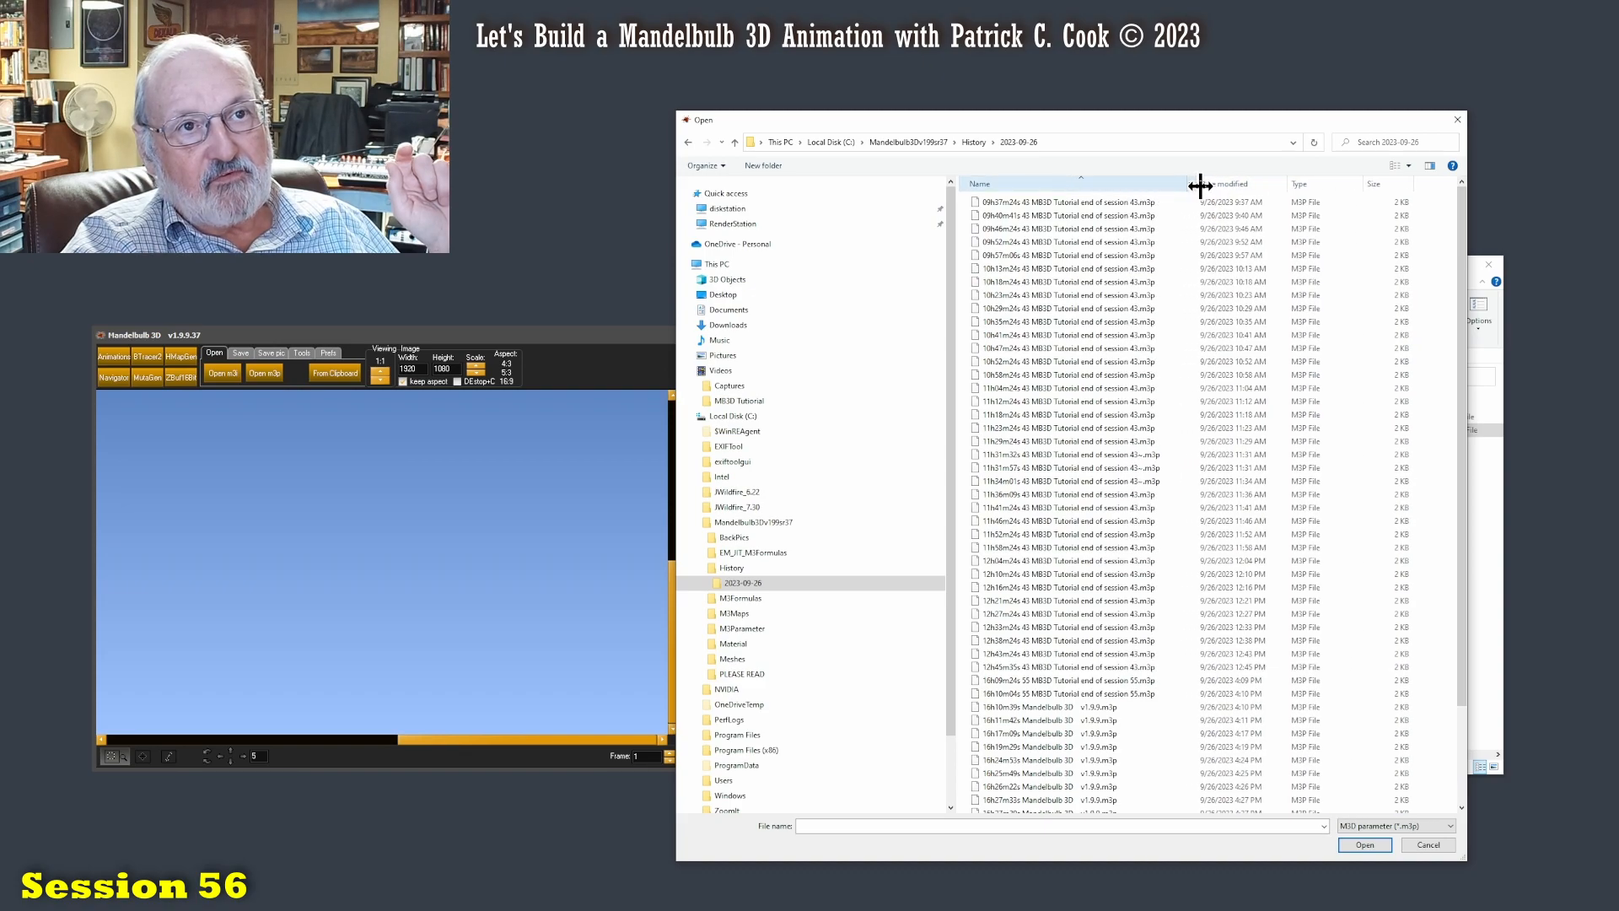
pyautogui.click(1231, 182)
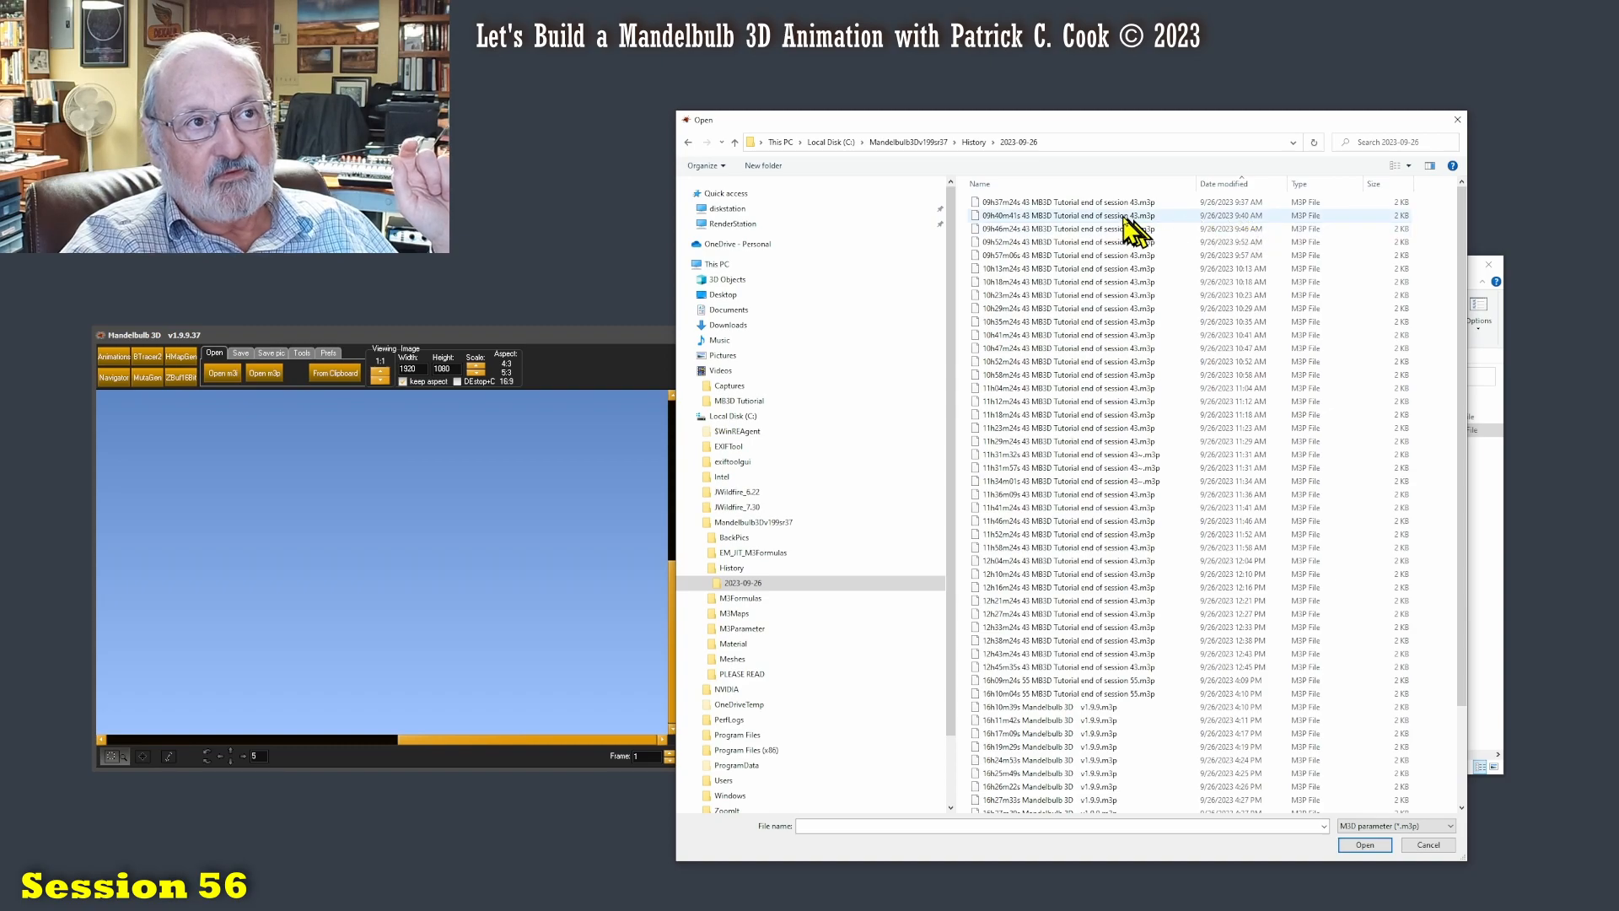
pyautogui.moveTo(1084, 203)
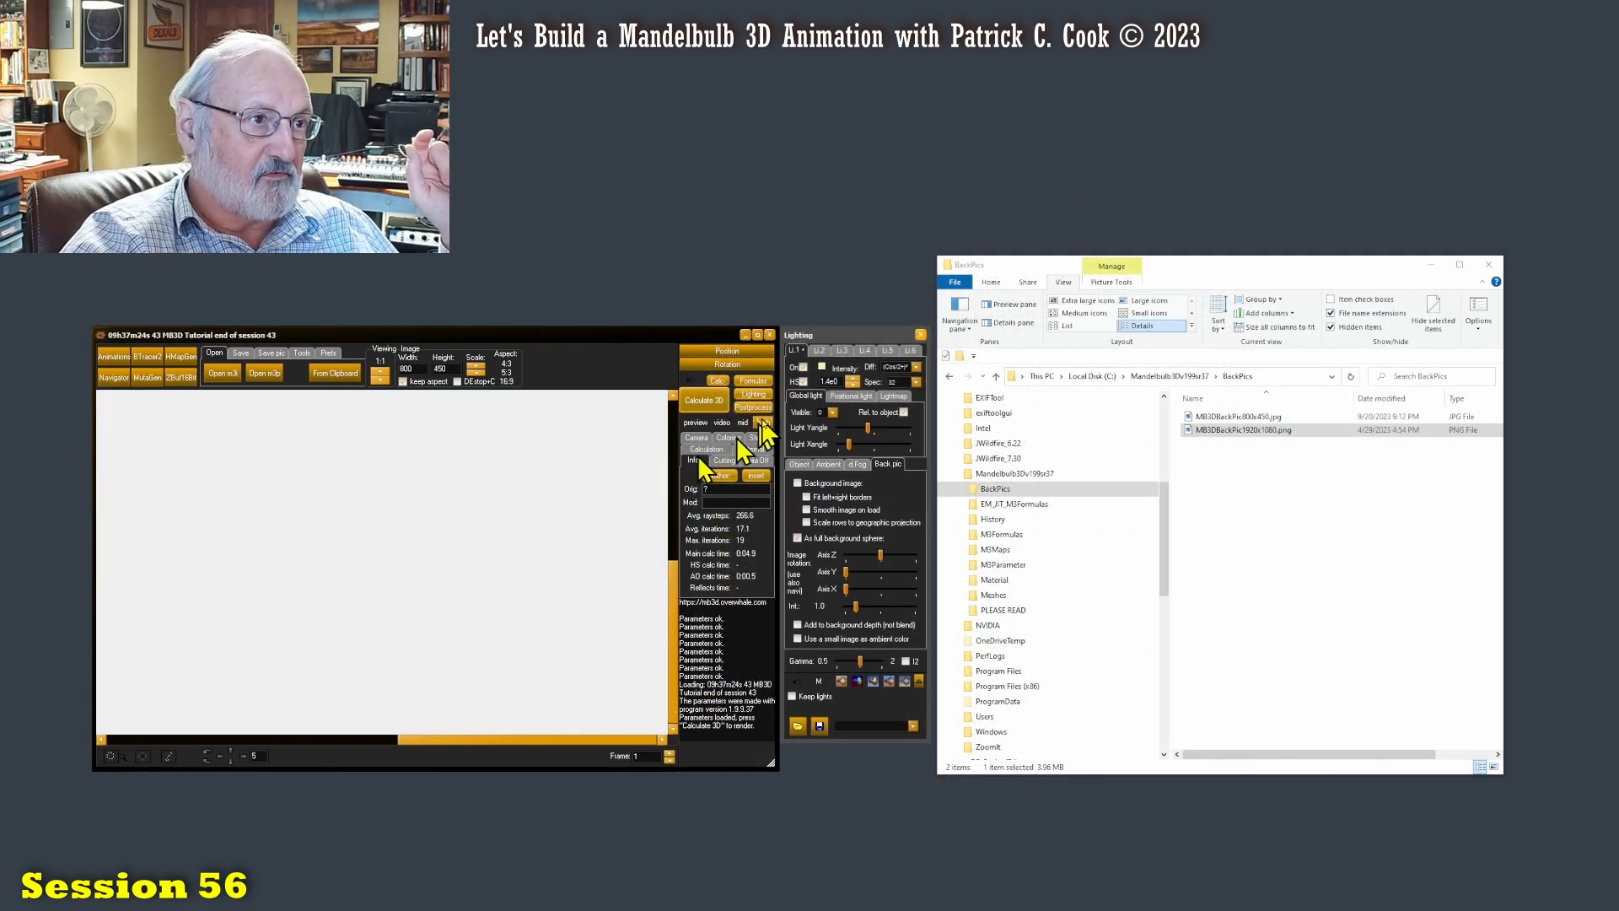
# Step: Render the loaded session-43 scene as grey fractal architecture and start opening another parameter file
pyautogui.click(702, 402)
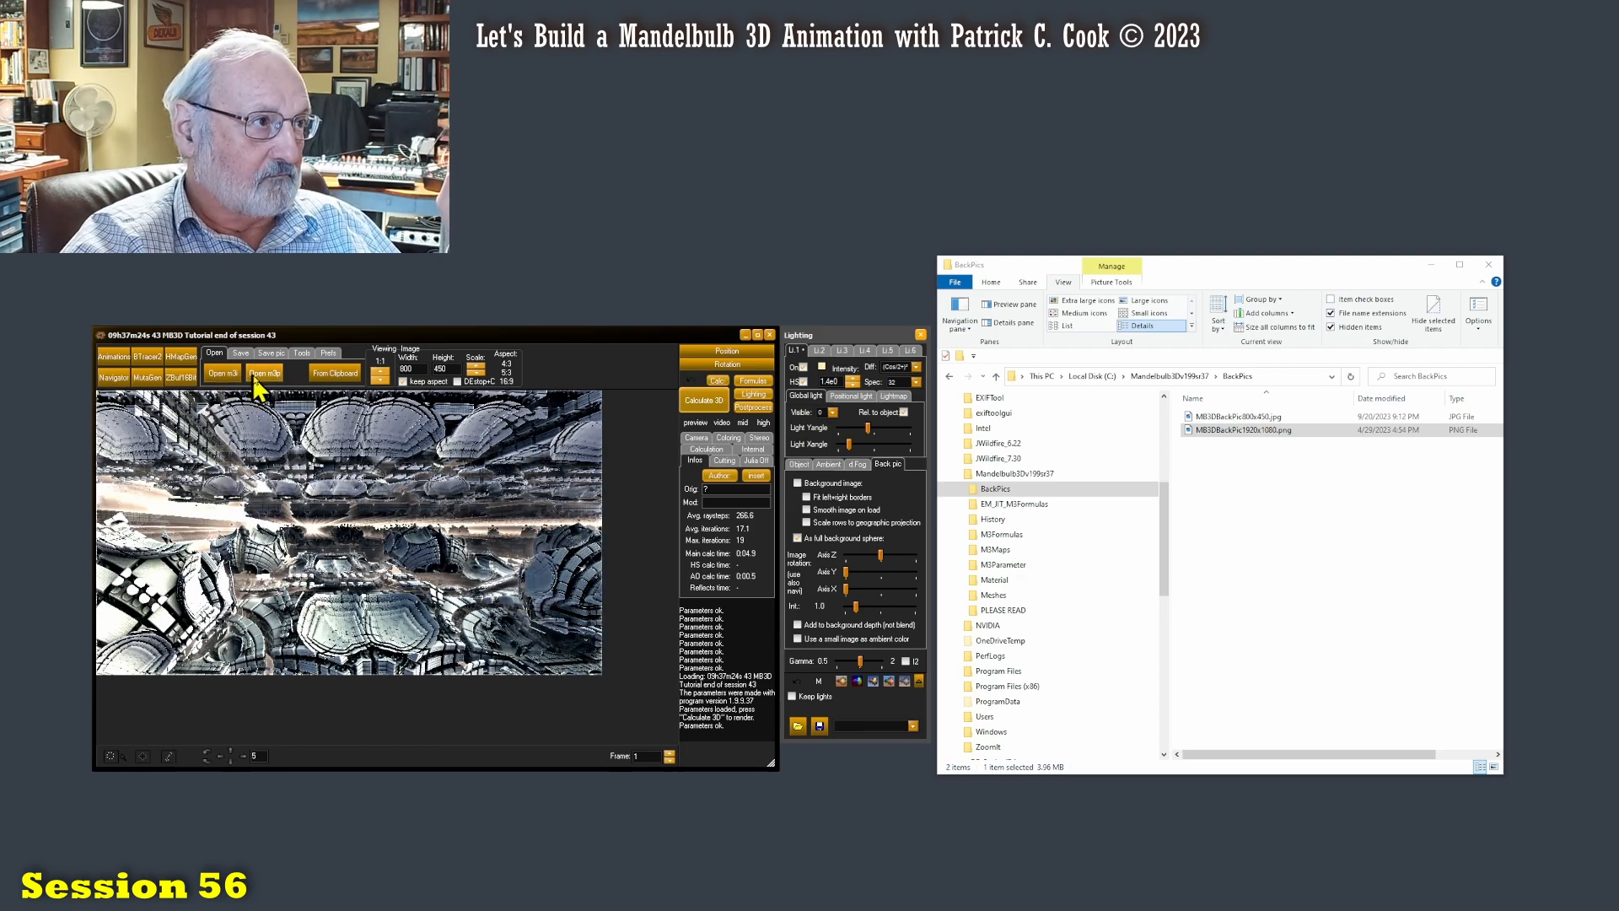
pyautogui.click(263, 372)
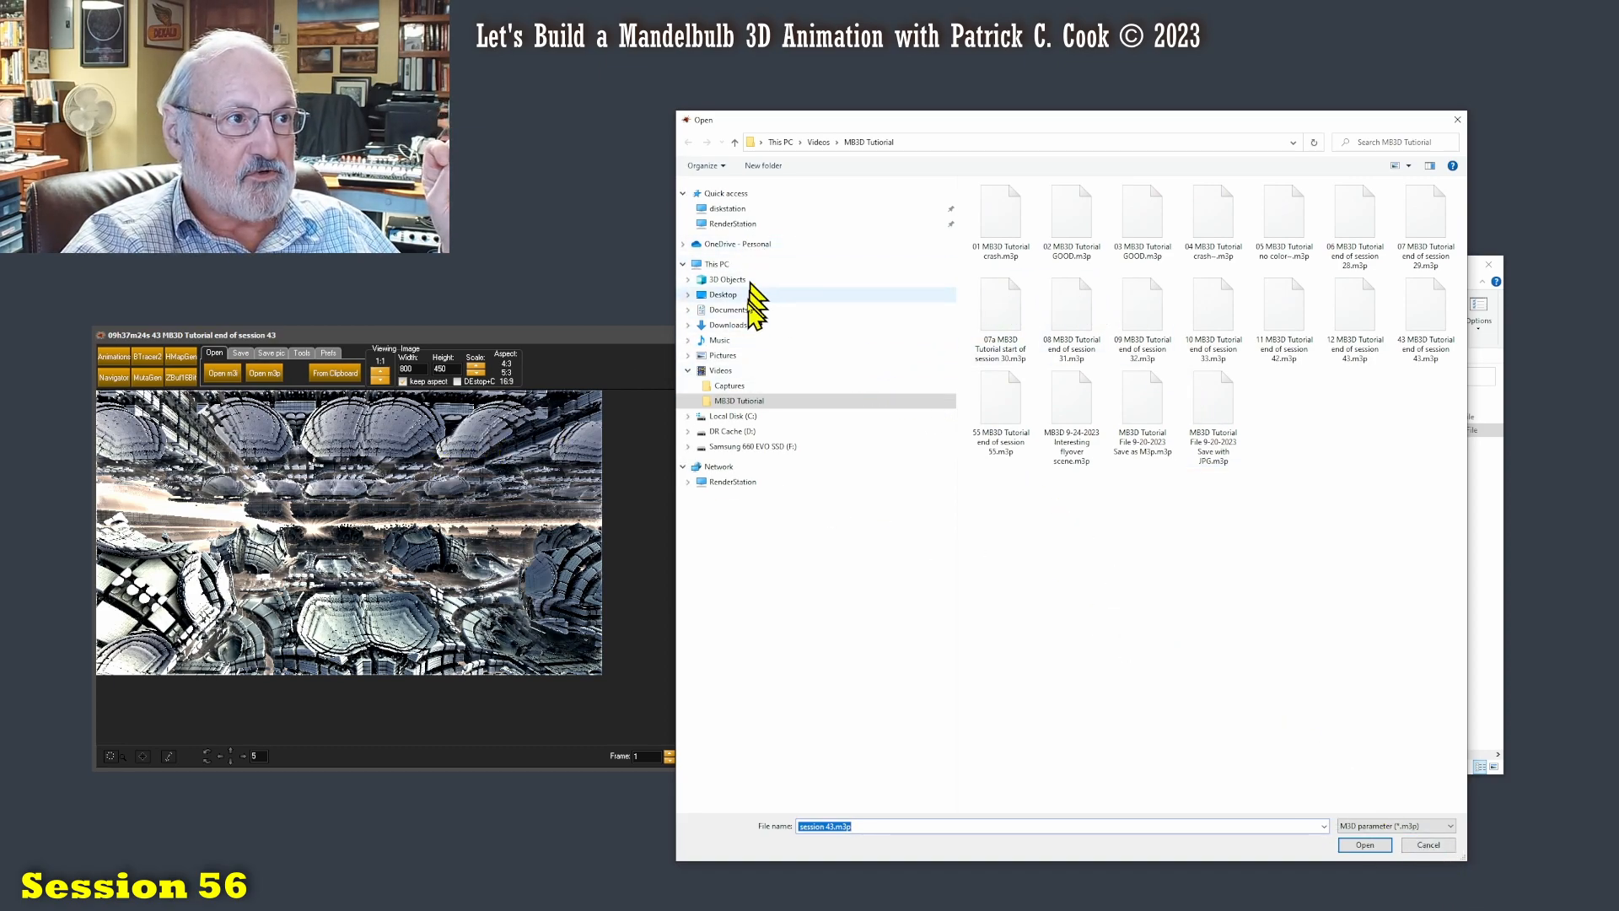
# Step: Navigate to C:\Mandelbulb3Dv199s37\History and into the 2023-09-26 folder
pyautogui.click(732, 415)
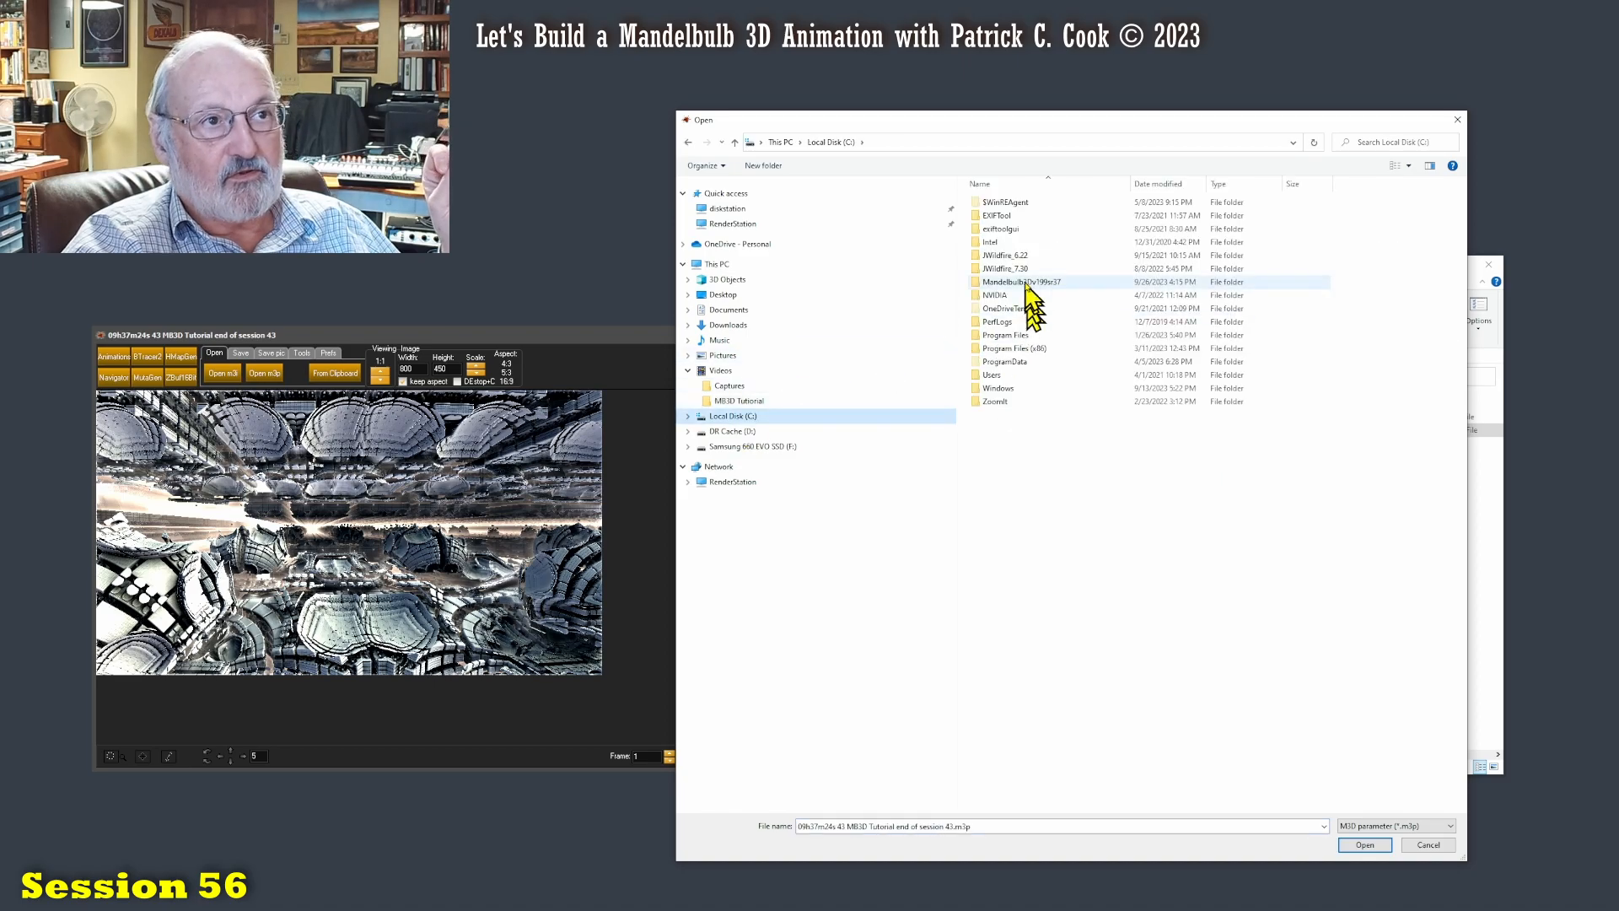
pyautogui.doubleClick(1020, 282)
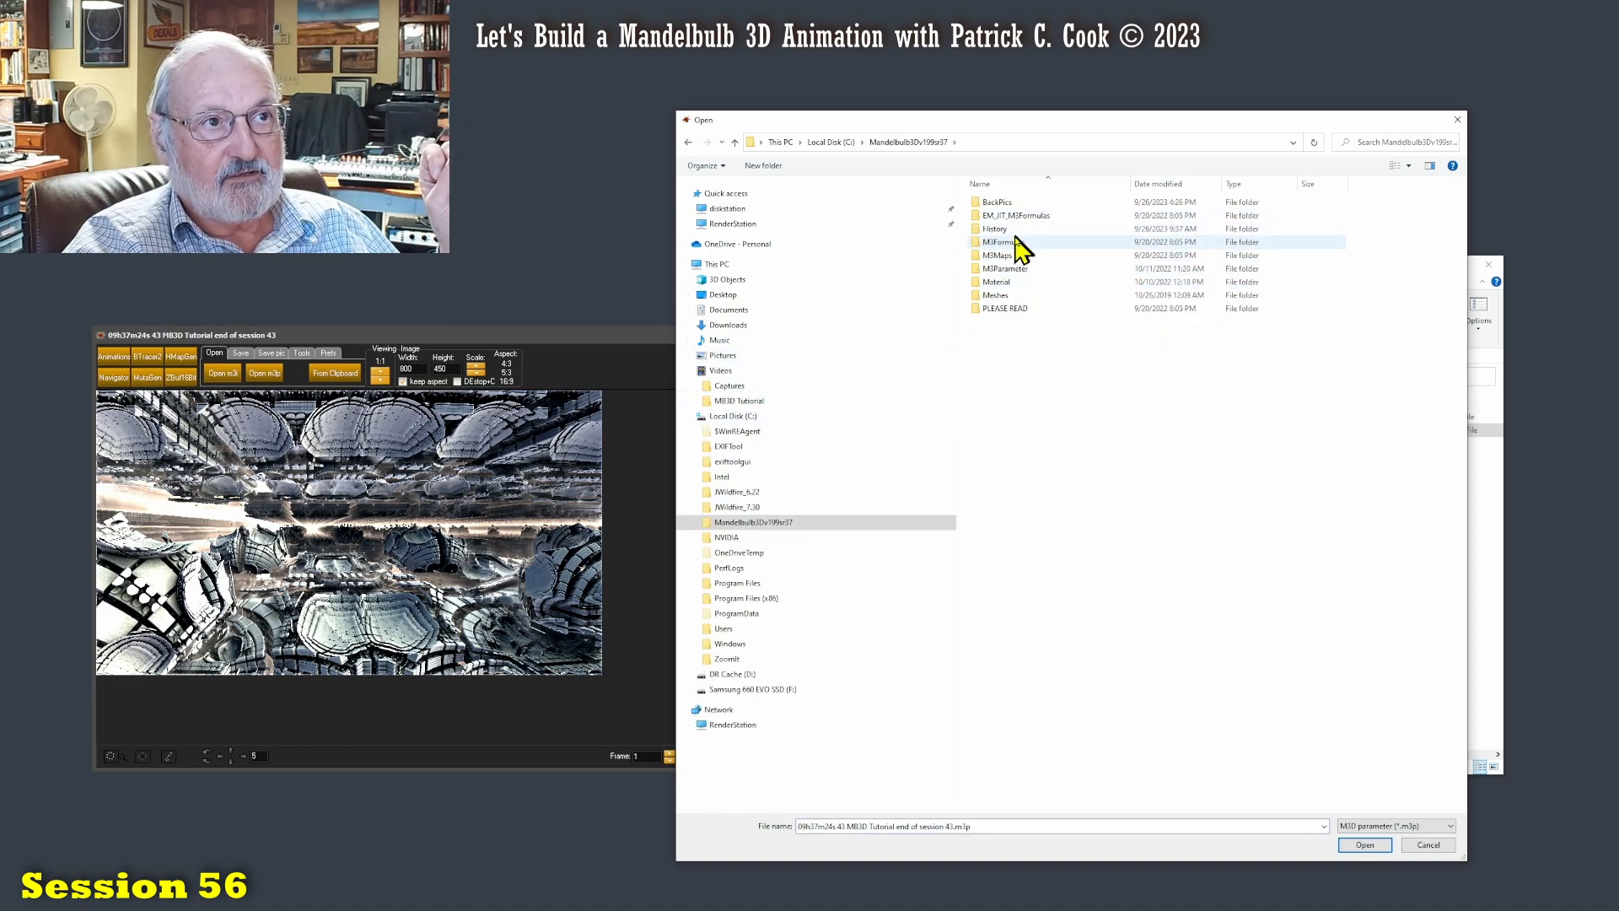
pyautogui.doubleClick(996, 227)
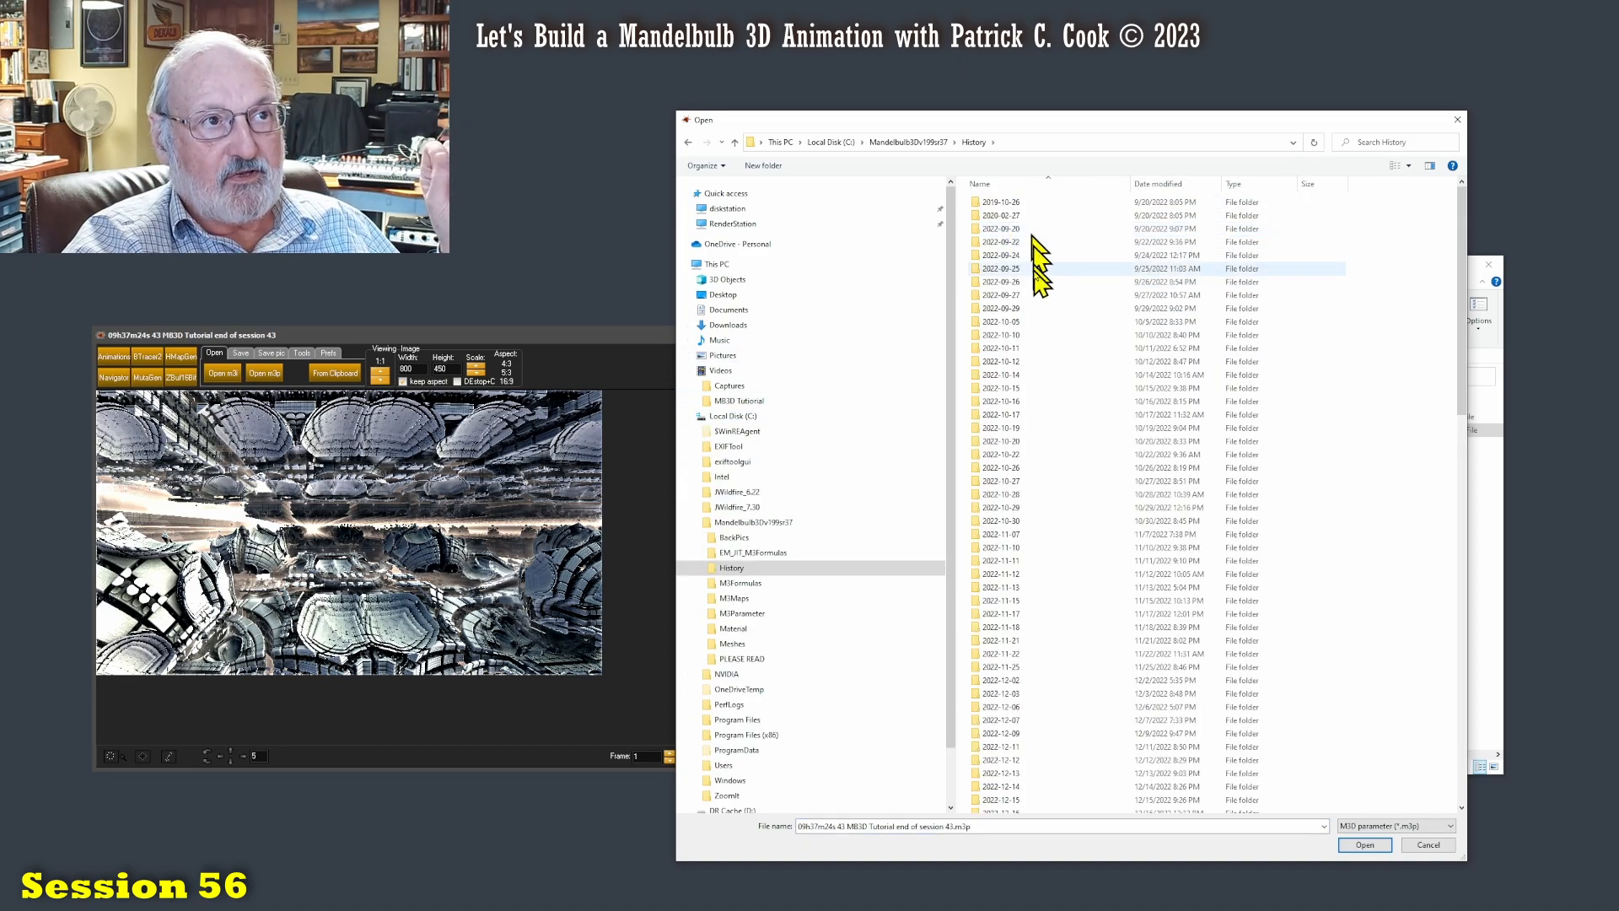
pyautogui.scroll(-3)
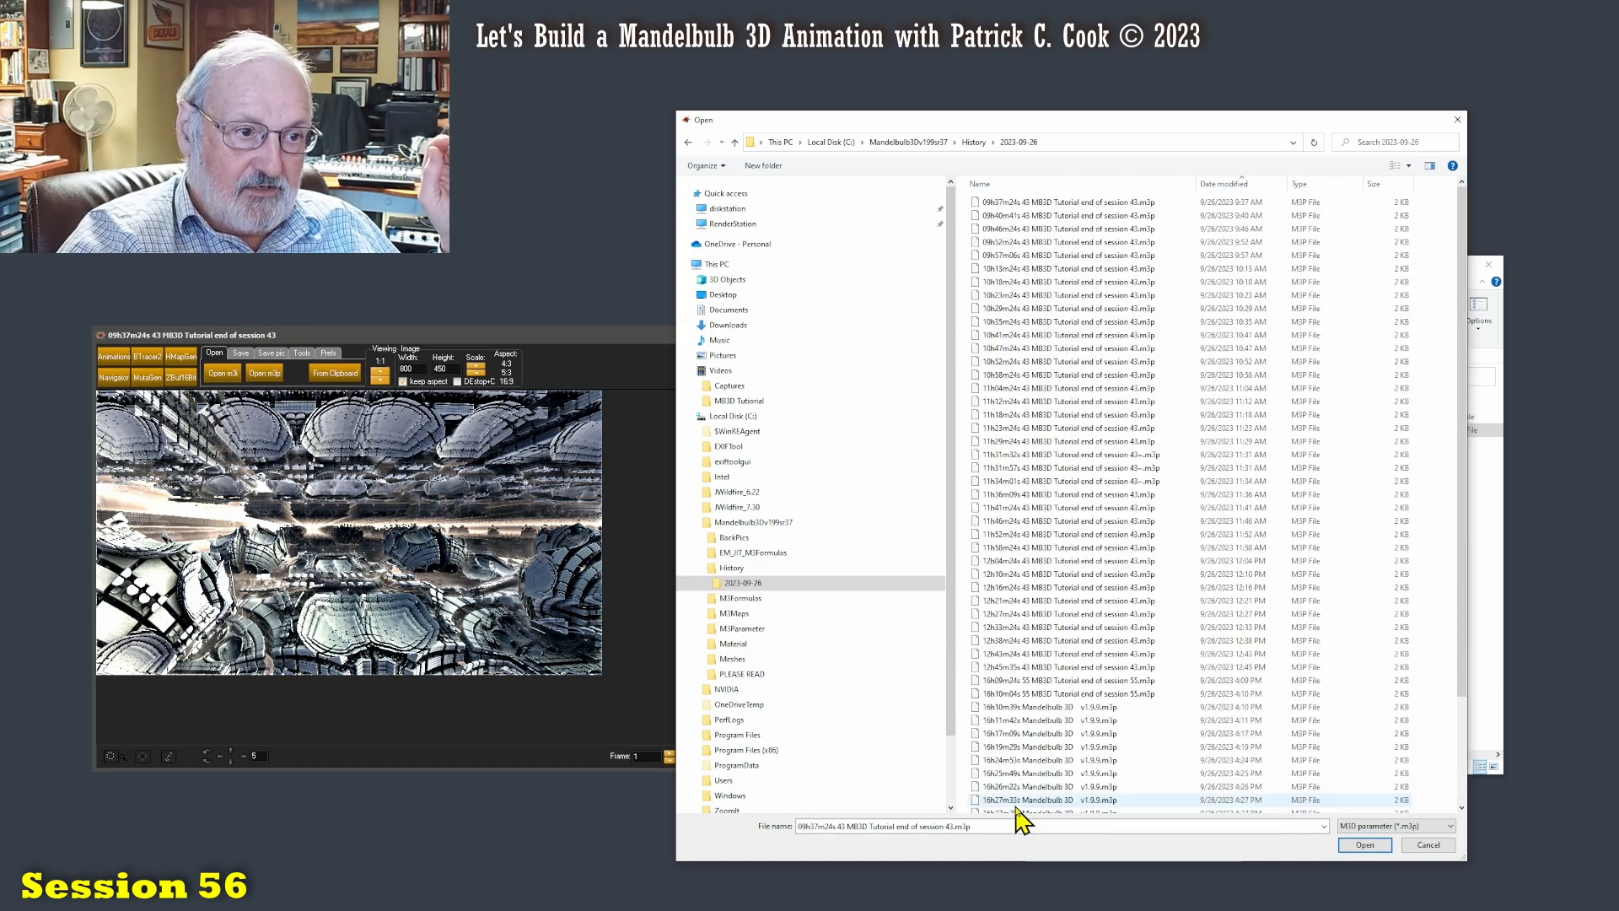
# Step: Select the most recent end-of-session-43 .m3p history file and load it
pyautogui.click(1064, 201)
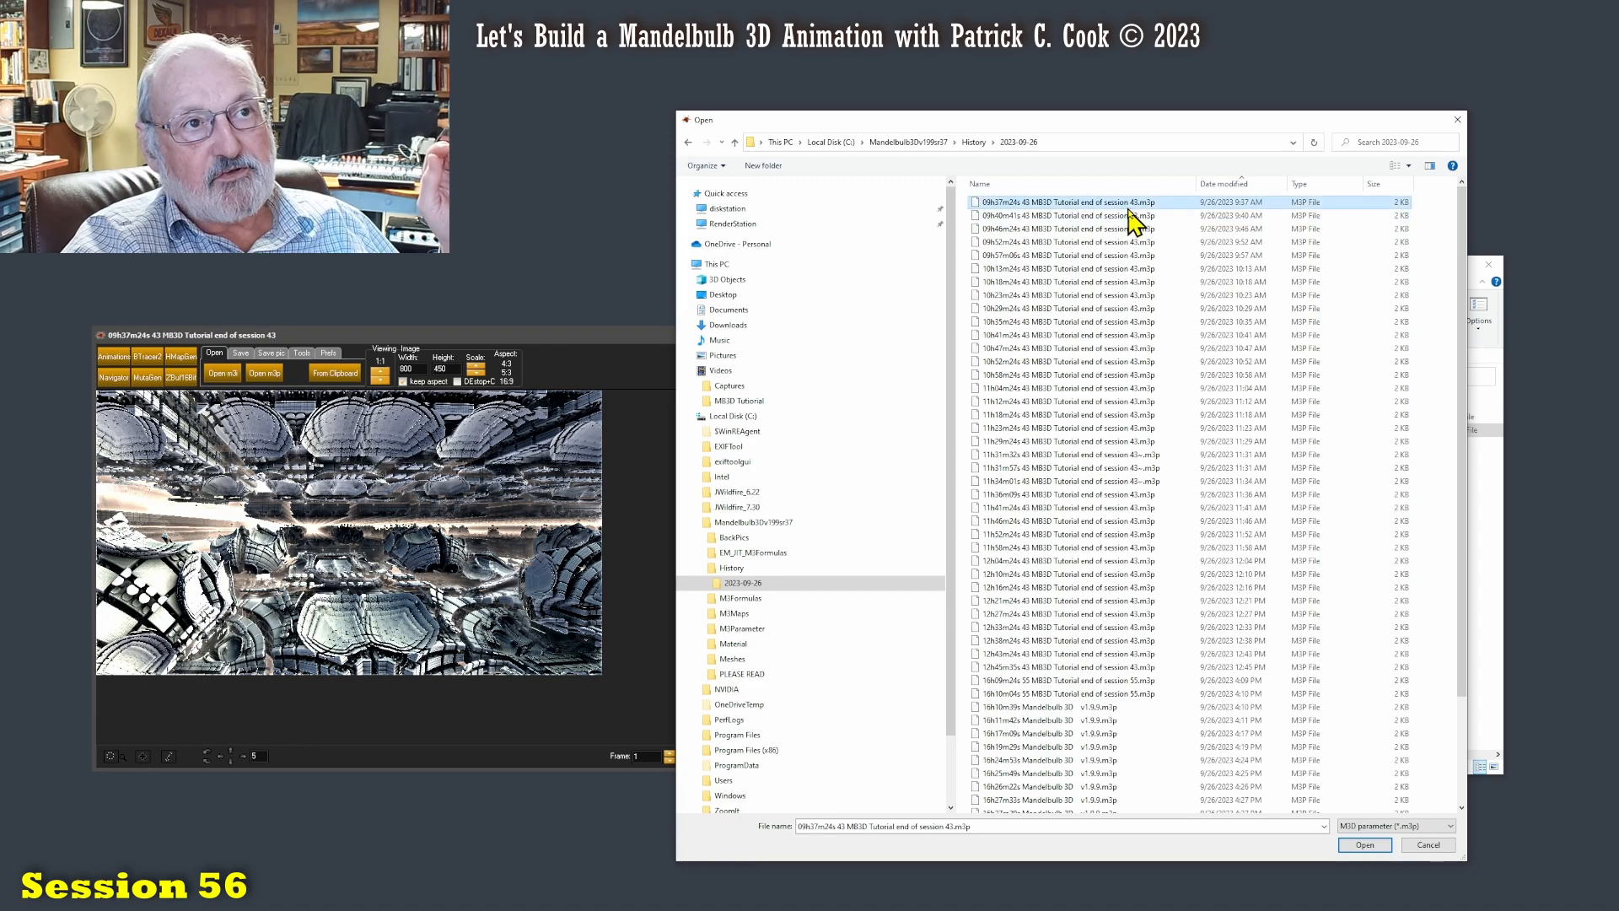
pyautogui.moveTo(1280, 320)
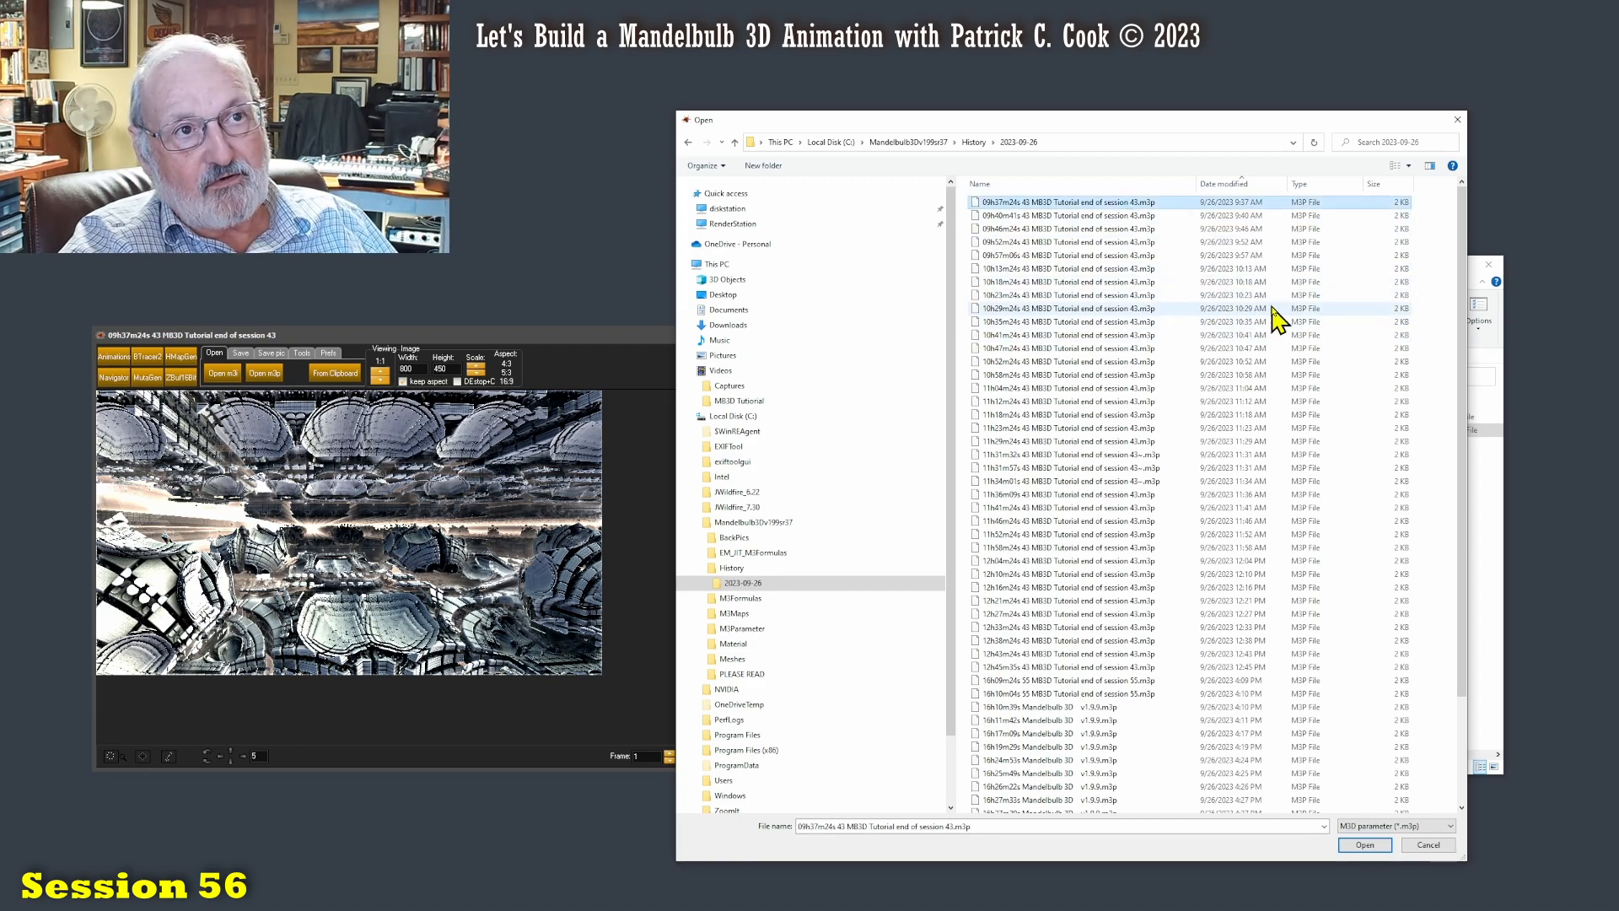
pyautogui.moveTo(1269, 240)
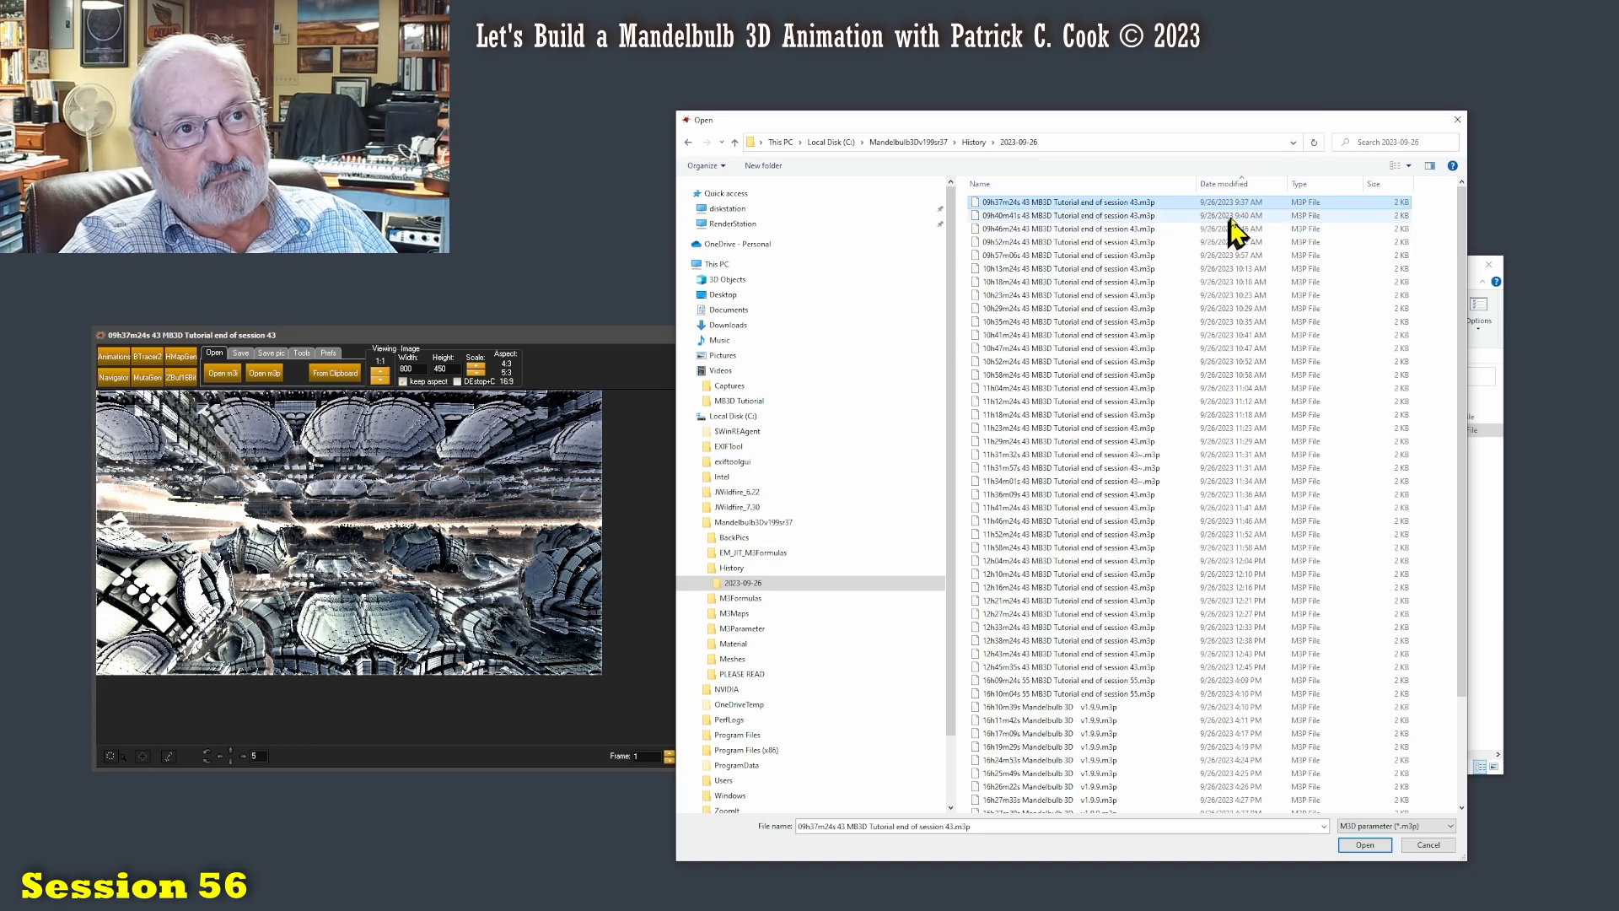
pyautogui.click(1064, 216)
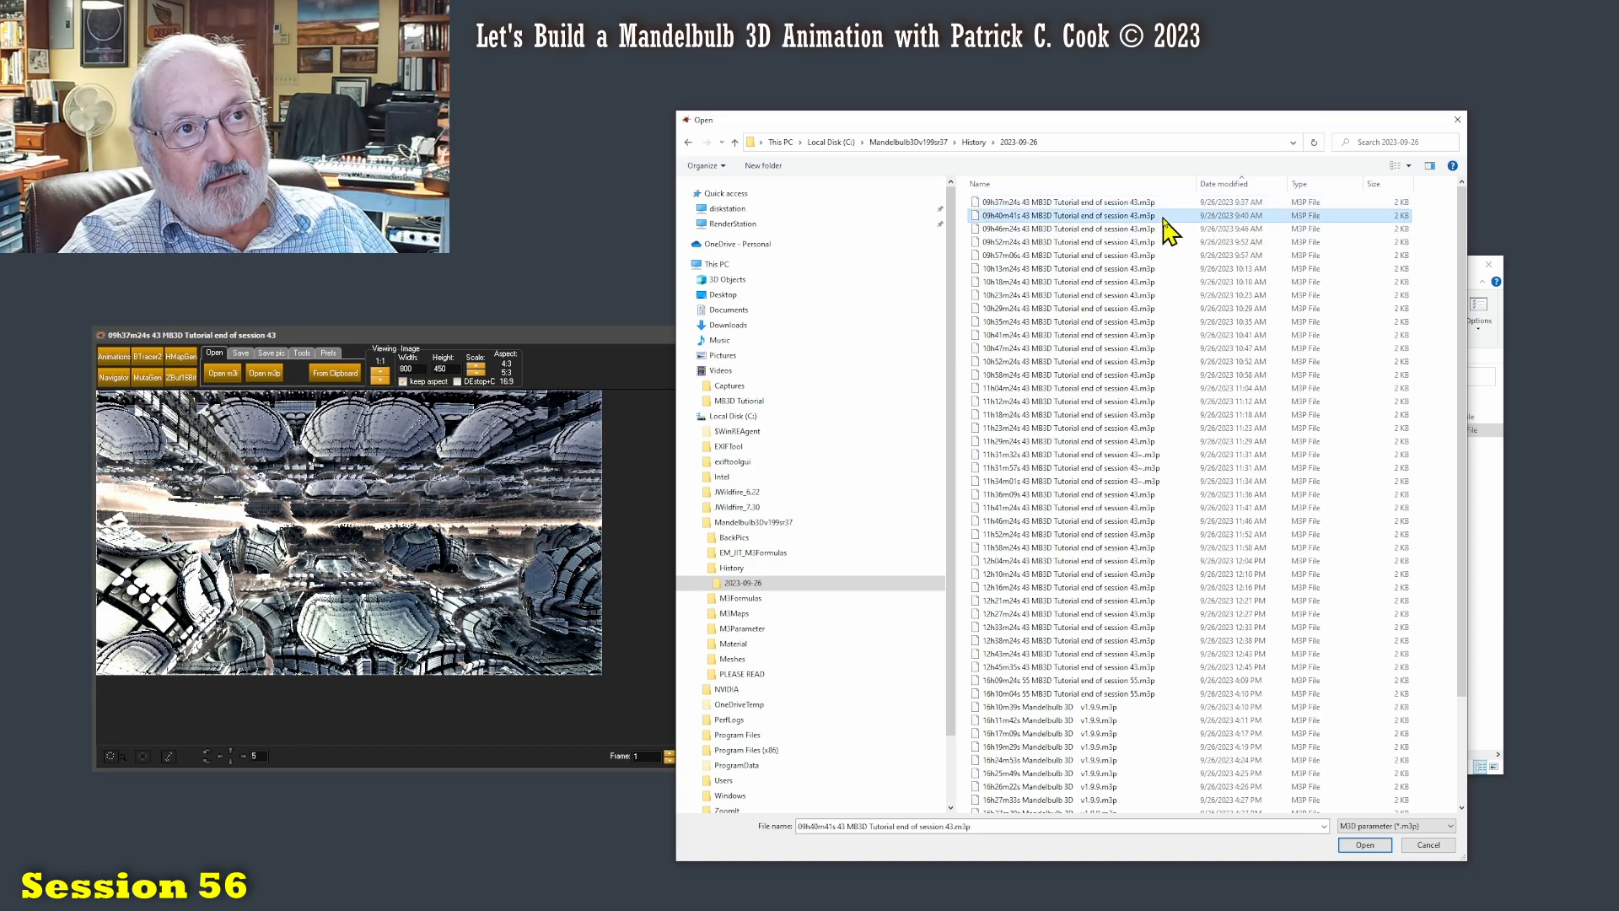
pyautogui.click(1065, 201)
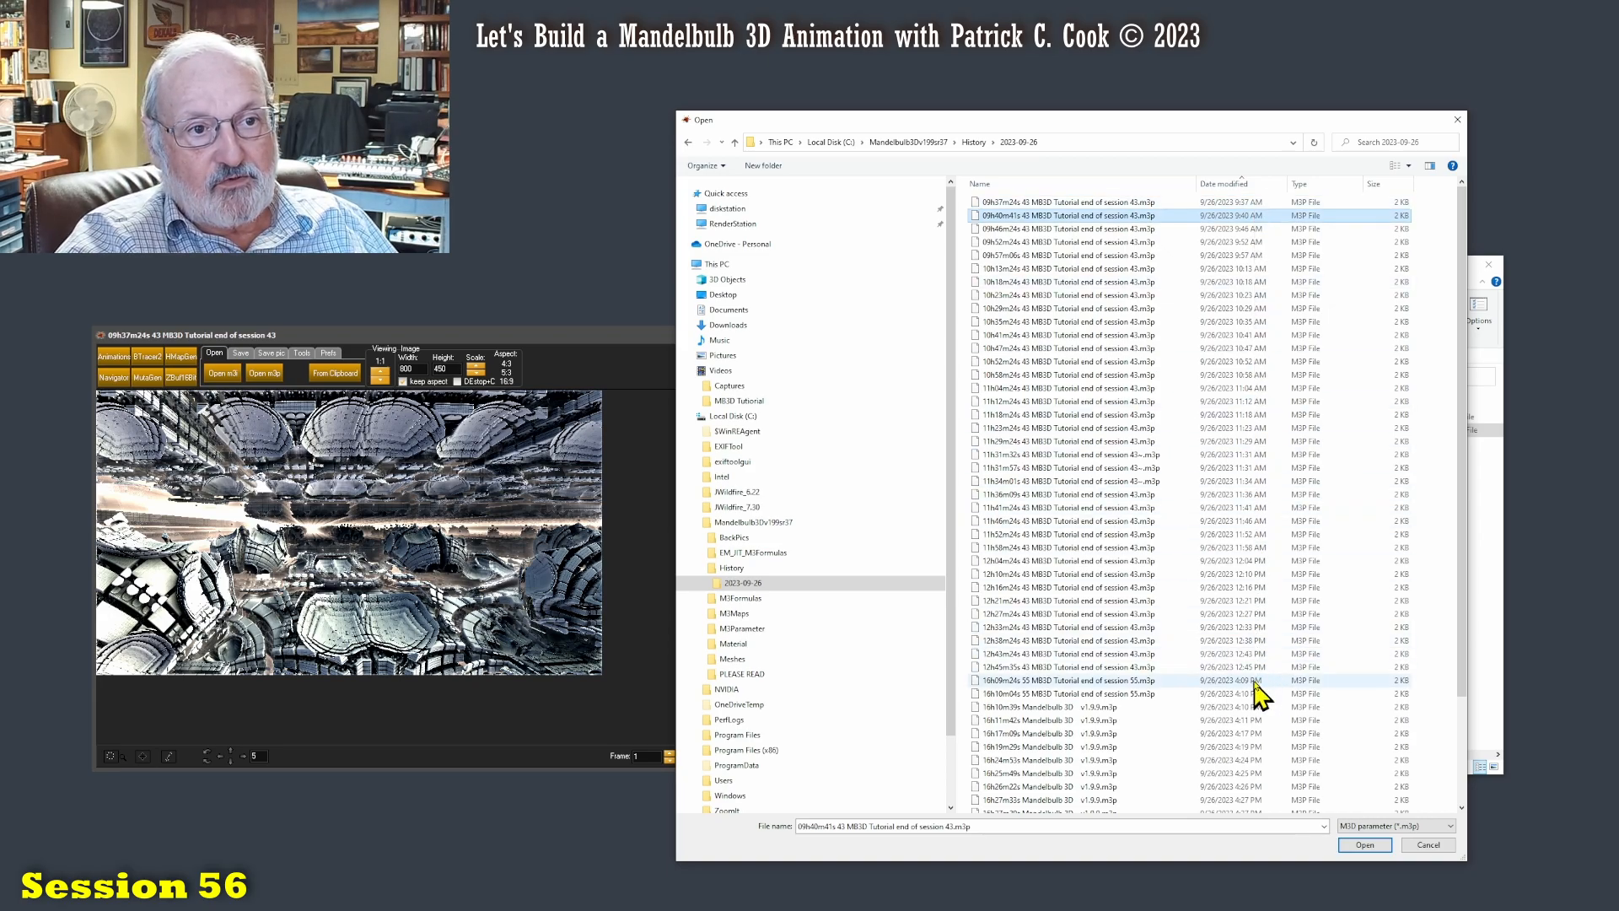
pyautogui.moveTo(1261, 702)
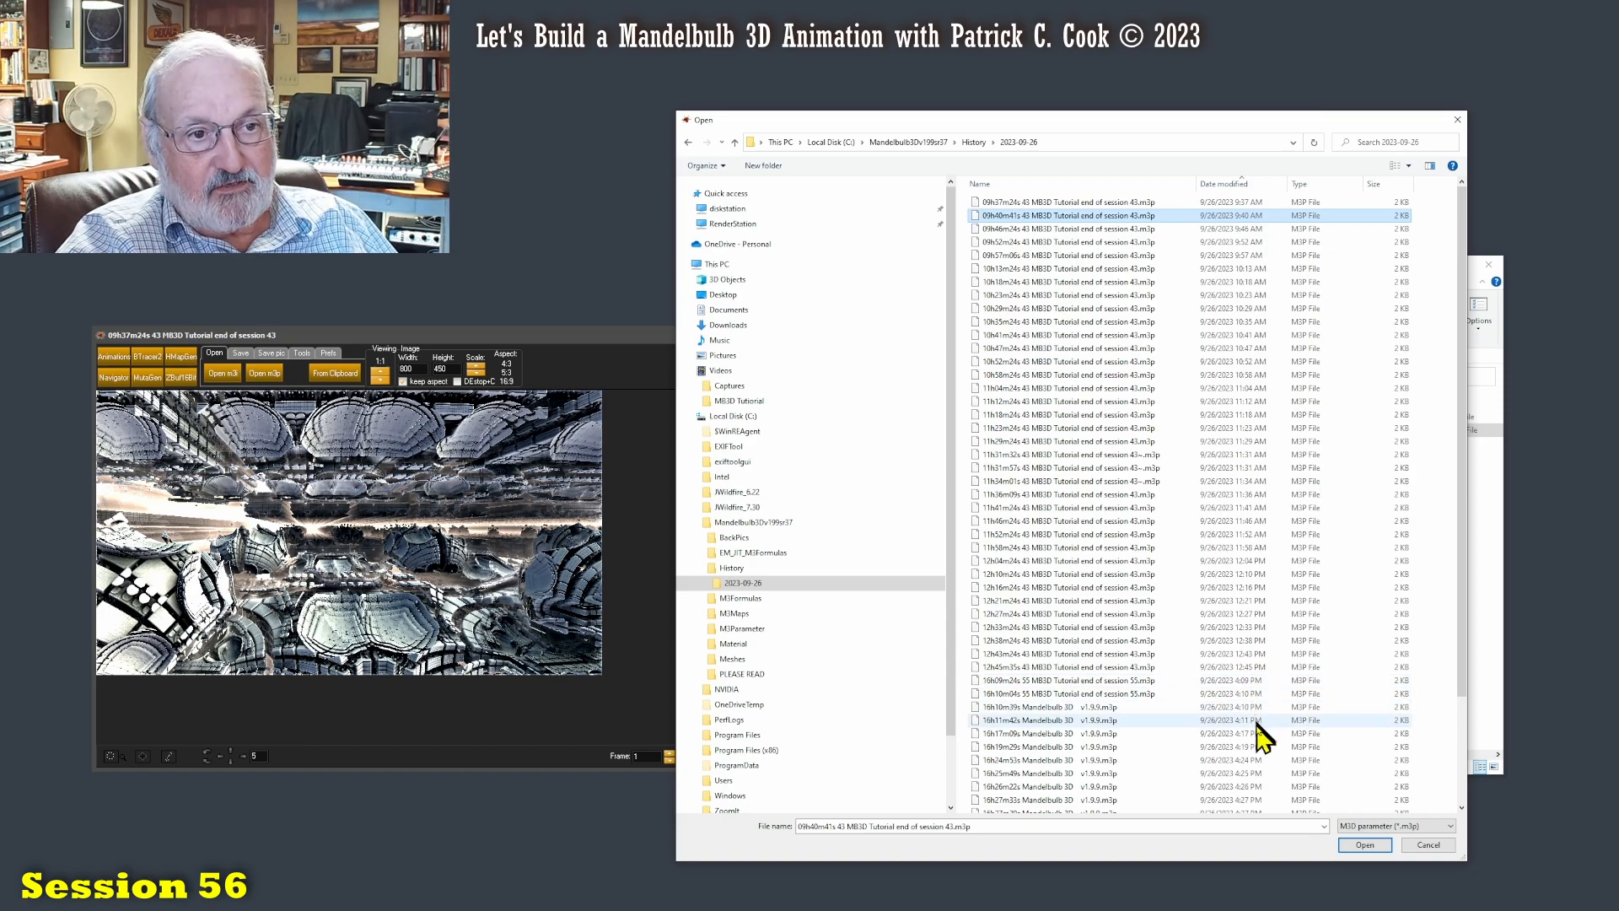
pyautogui.scroll(-3)
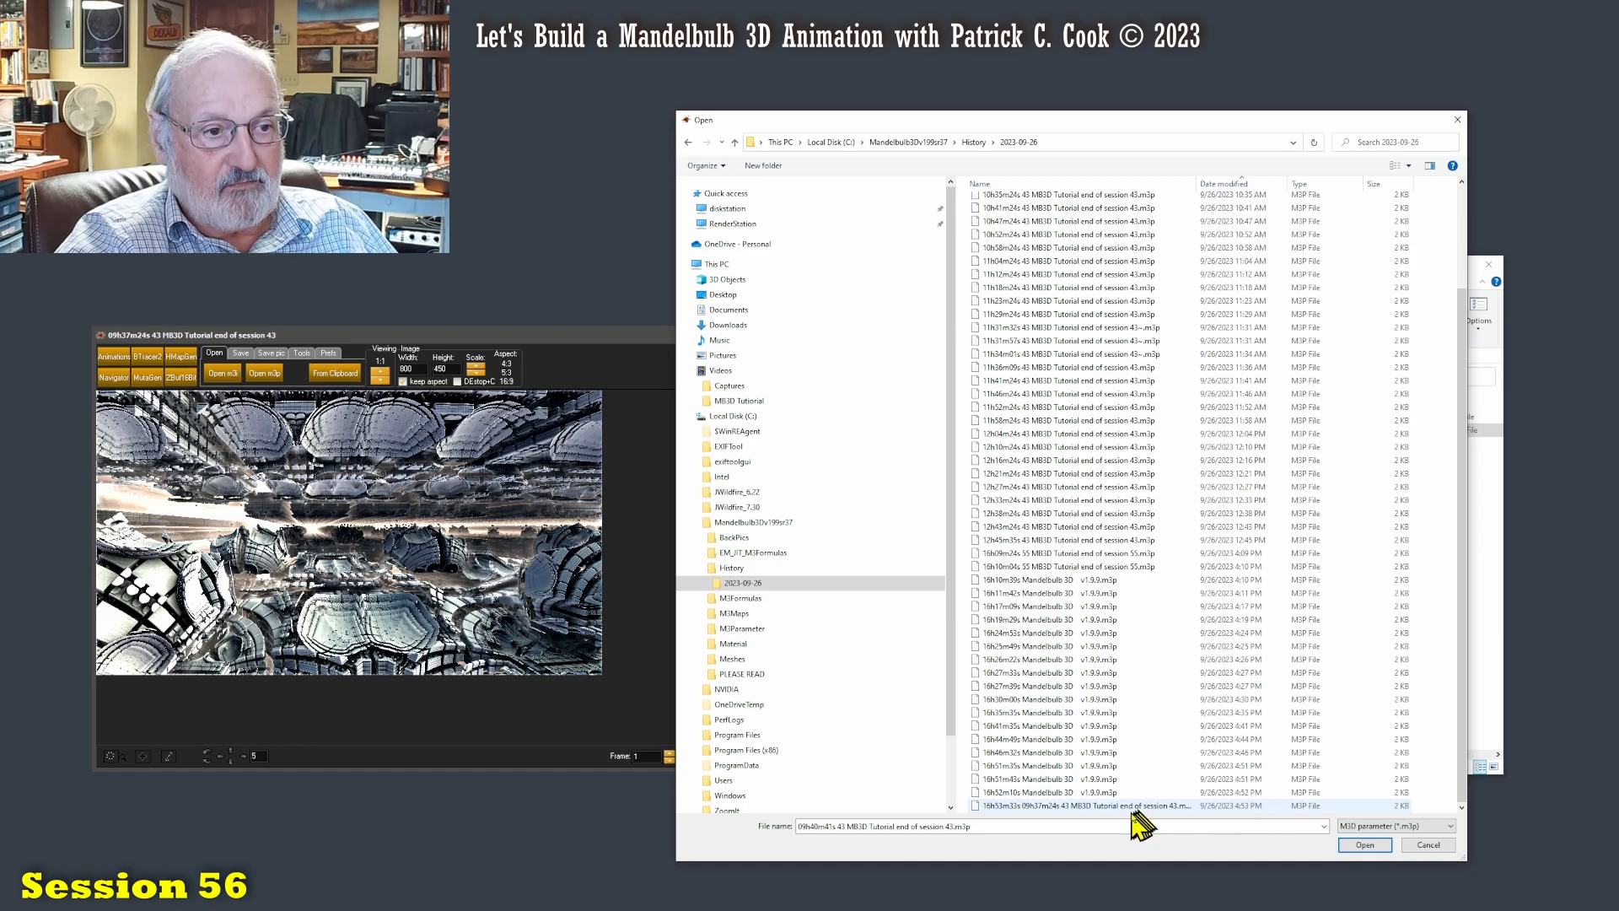
pyautogui.click(1362, 845)
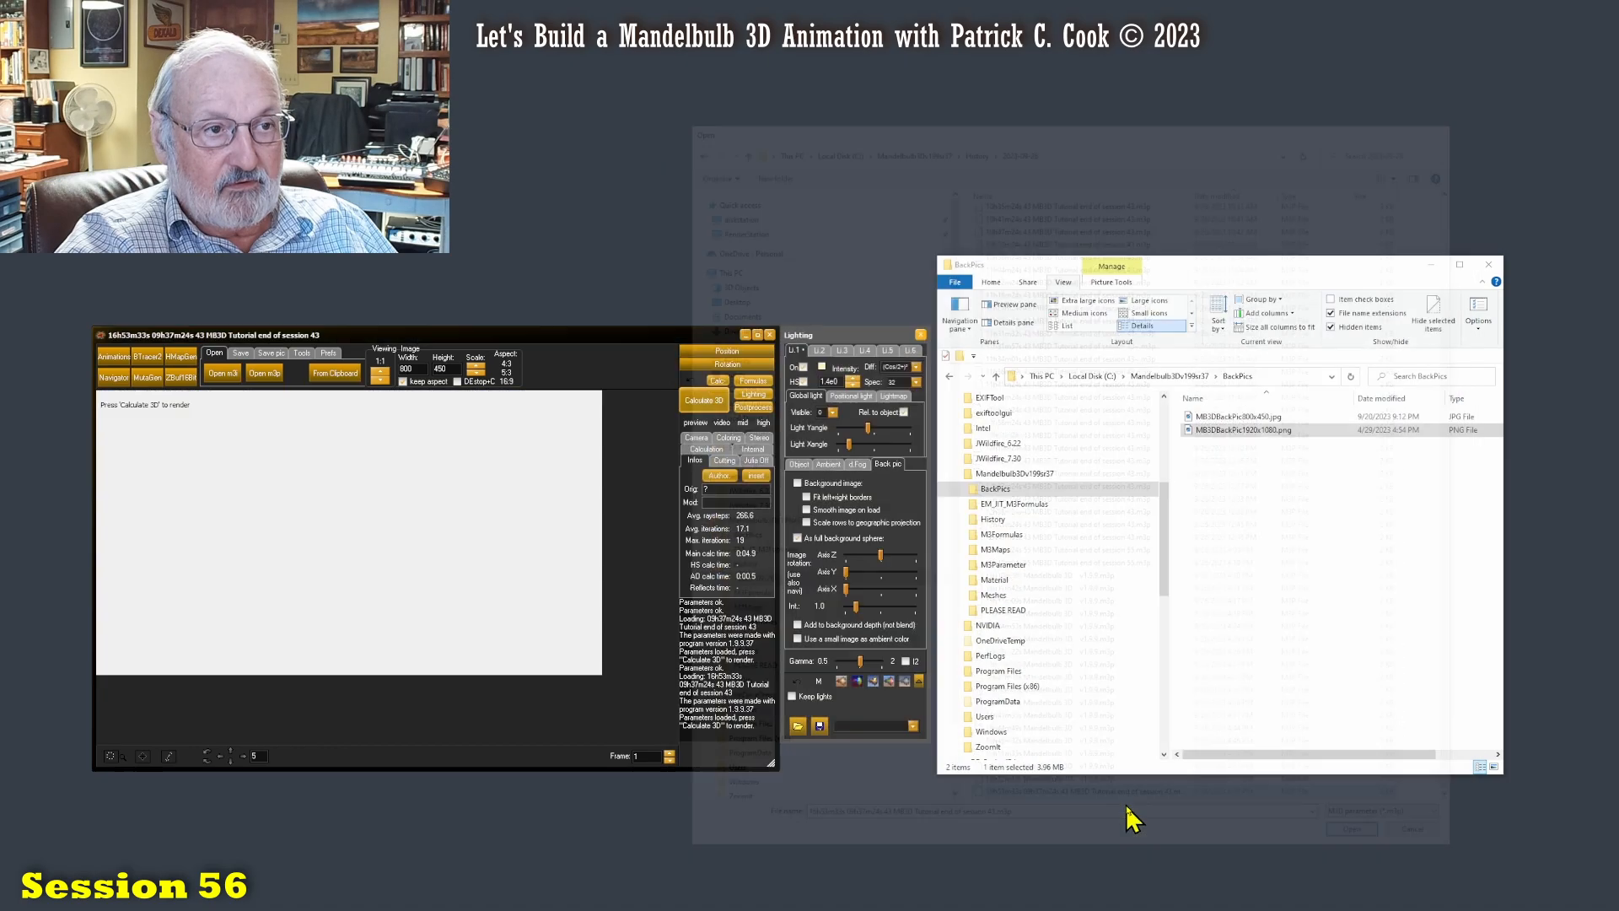
# Step: Render the reloaded scene with Calculate 3D, showing the grey fractal architecture
pyautogui.click(705, 402)
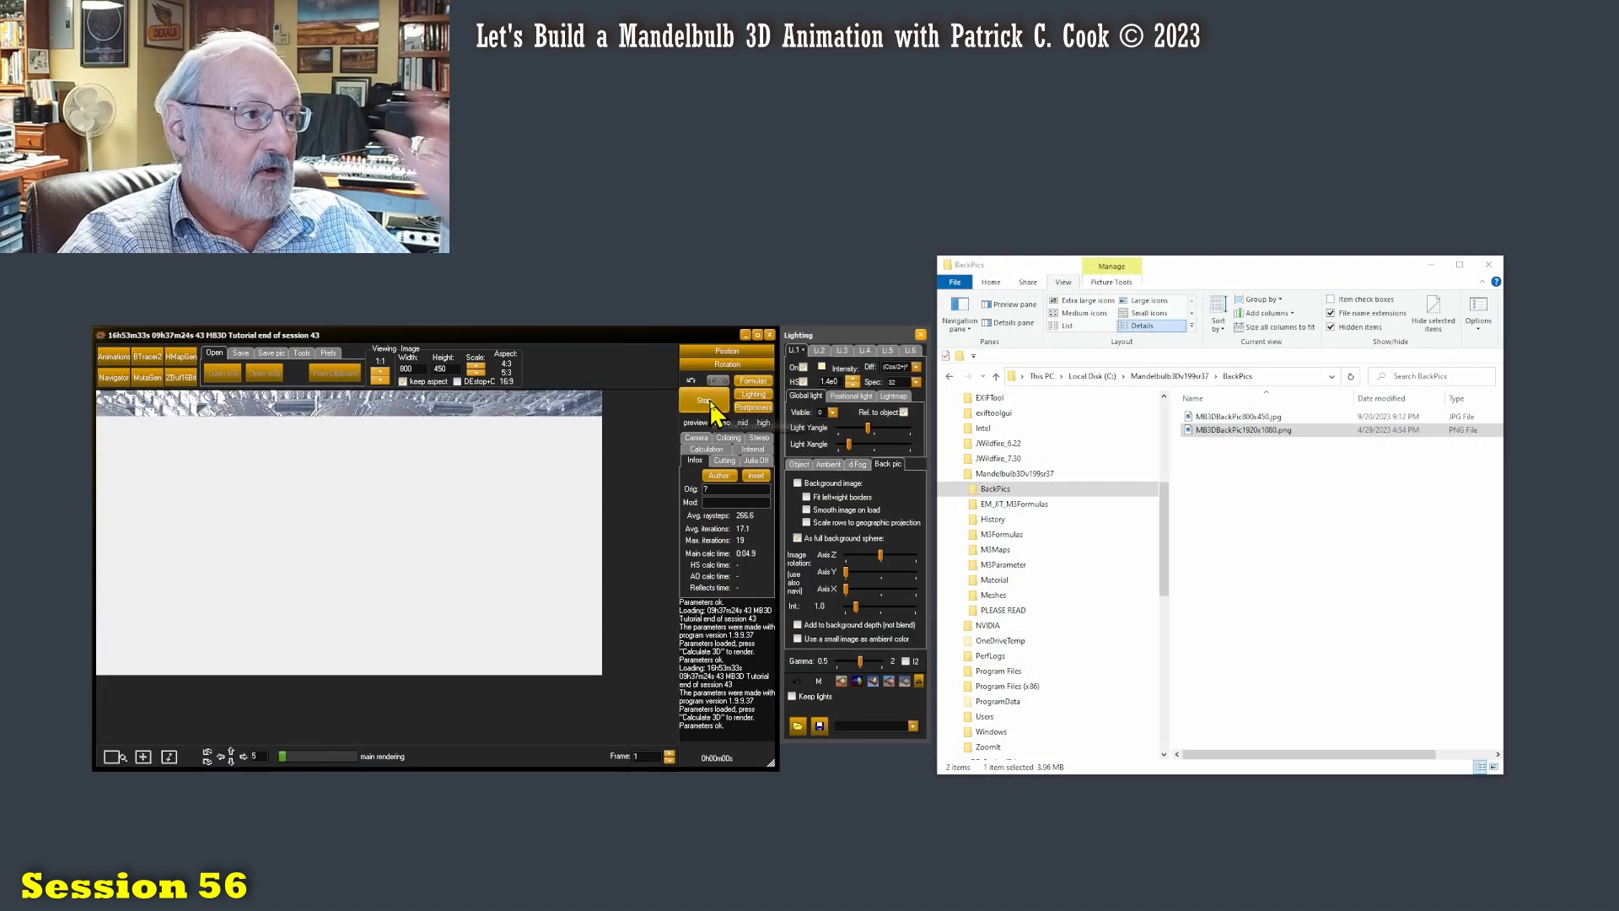
pyautogui.click(705, 400)
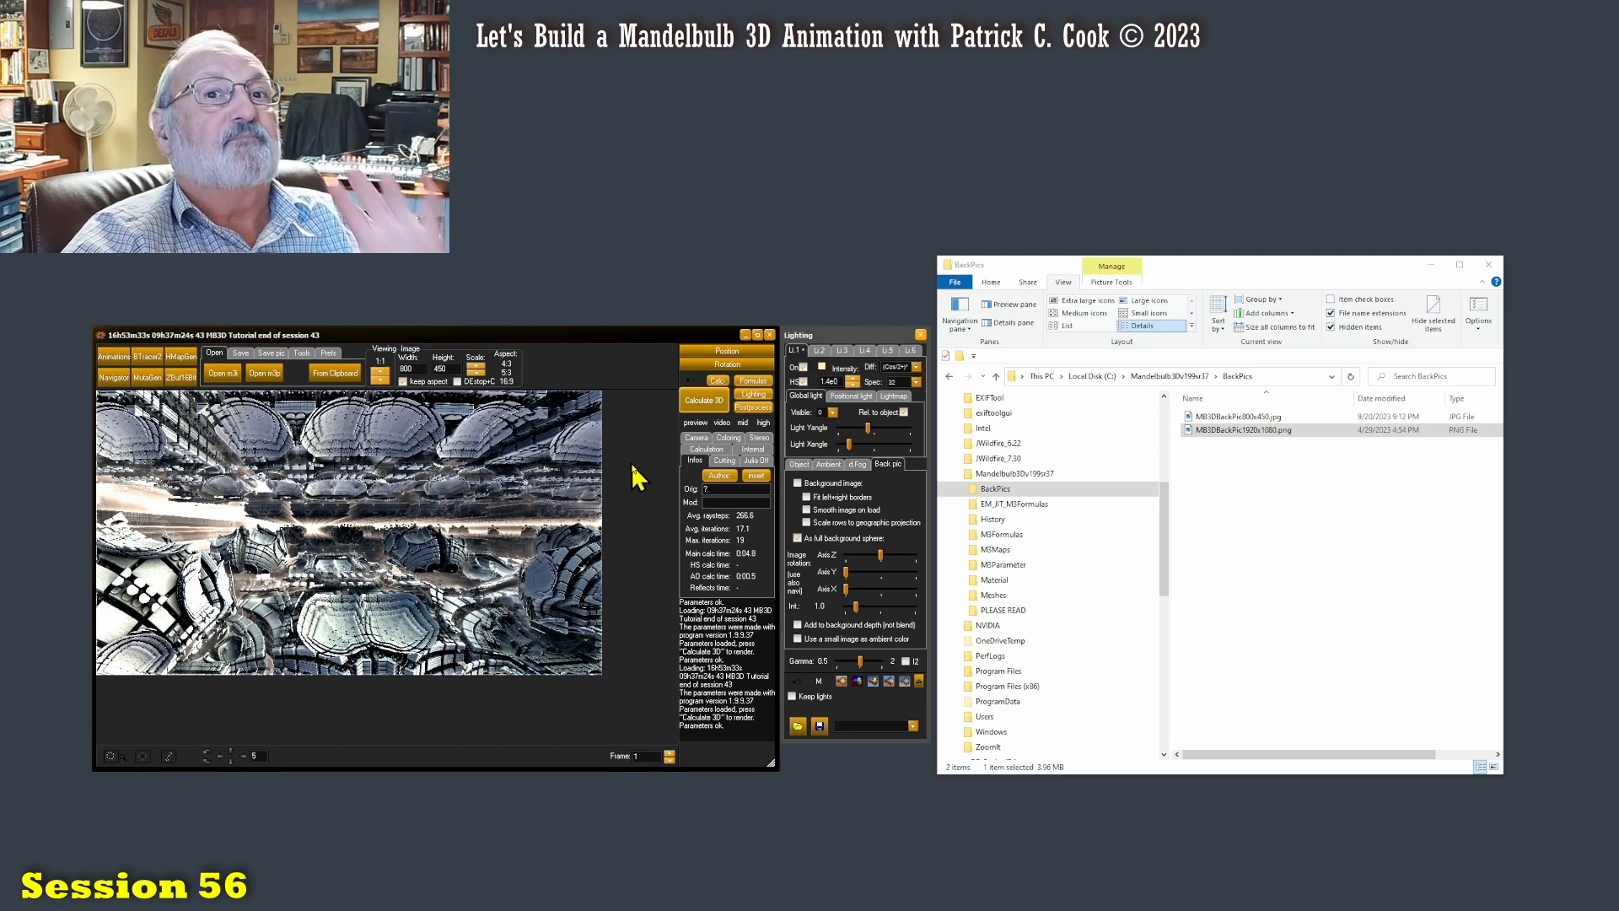
pyautogui.moveTo(622, 457)
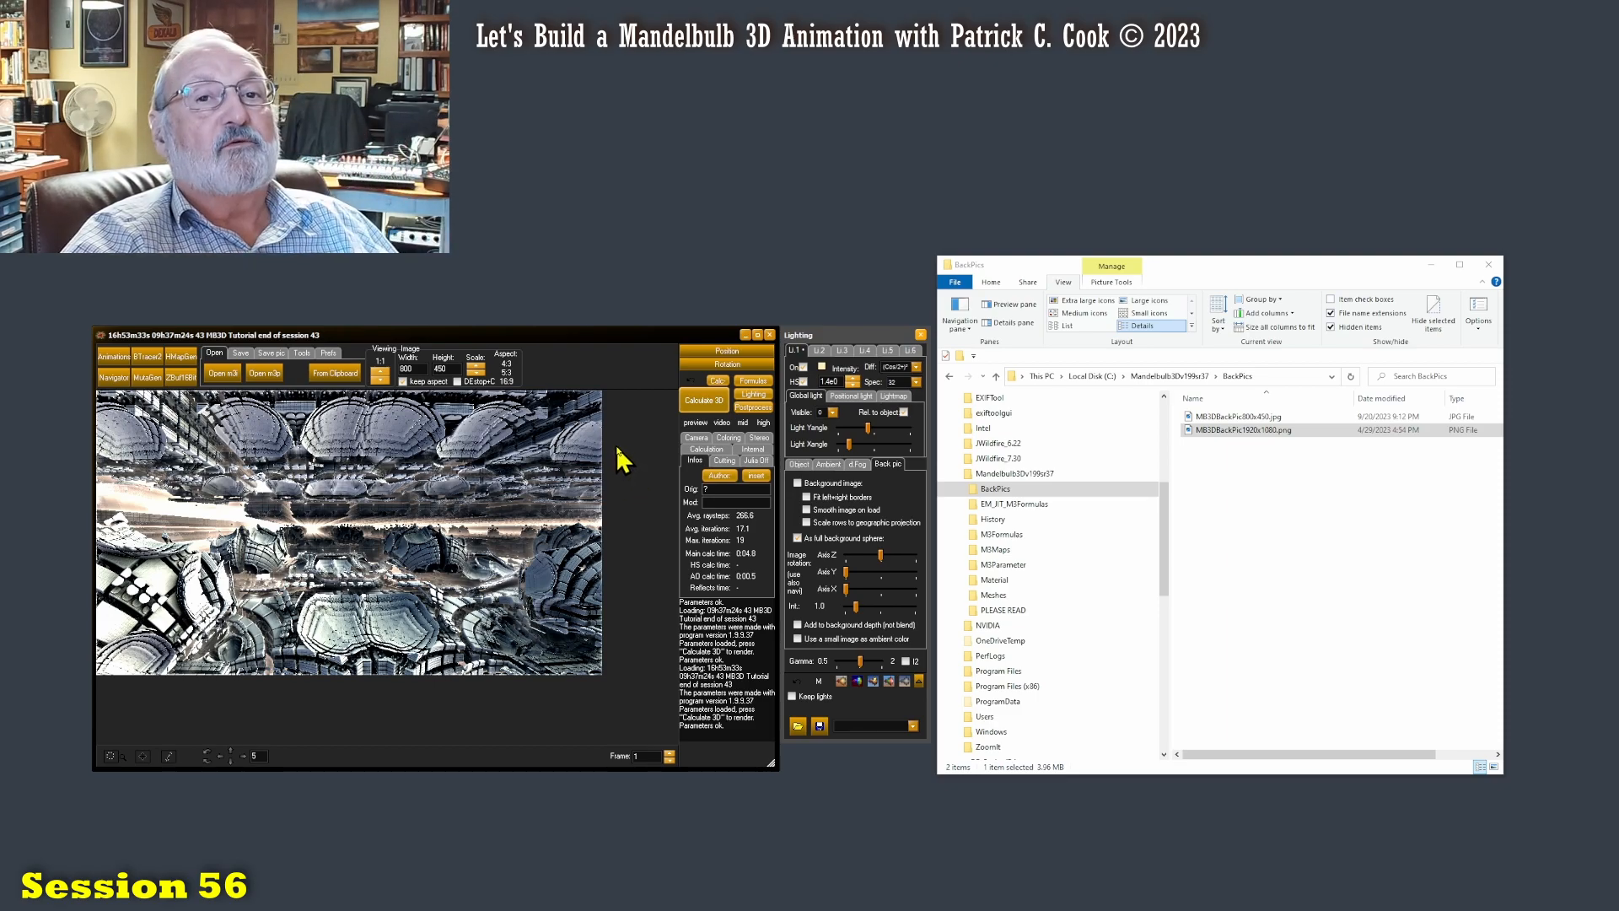